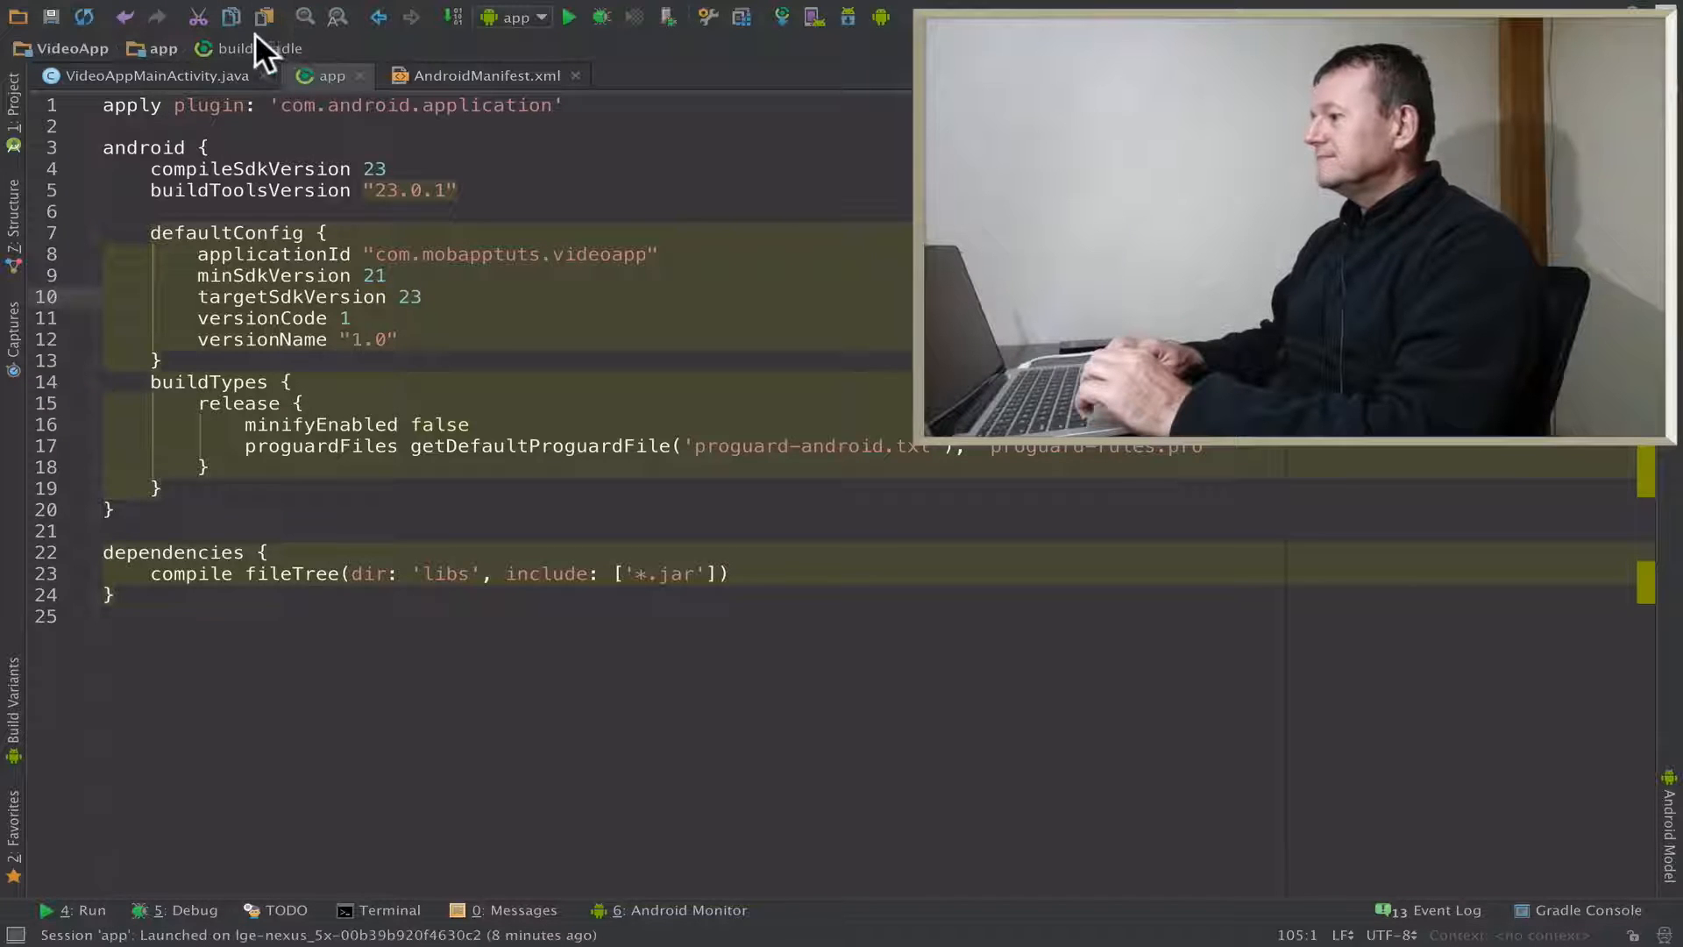
- Run VideoApp on the Nexus 5X and start Android Monitor's screen recording
left_click(569, 17)
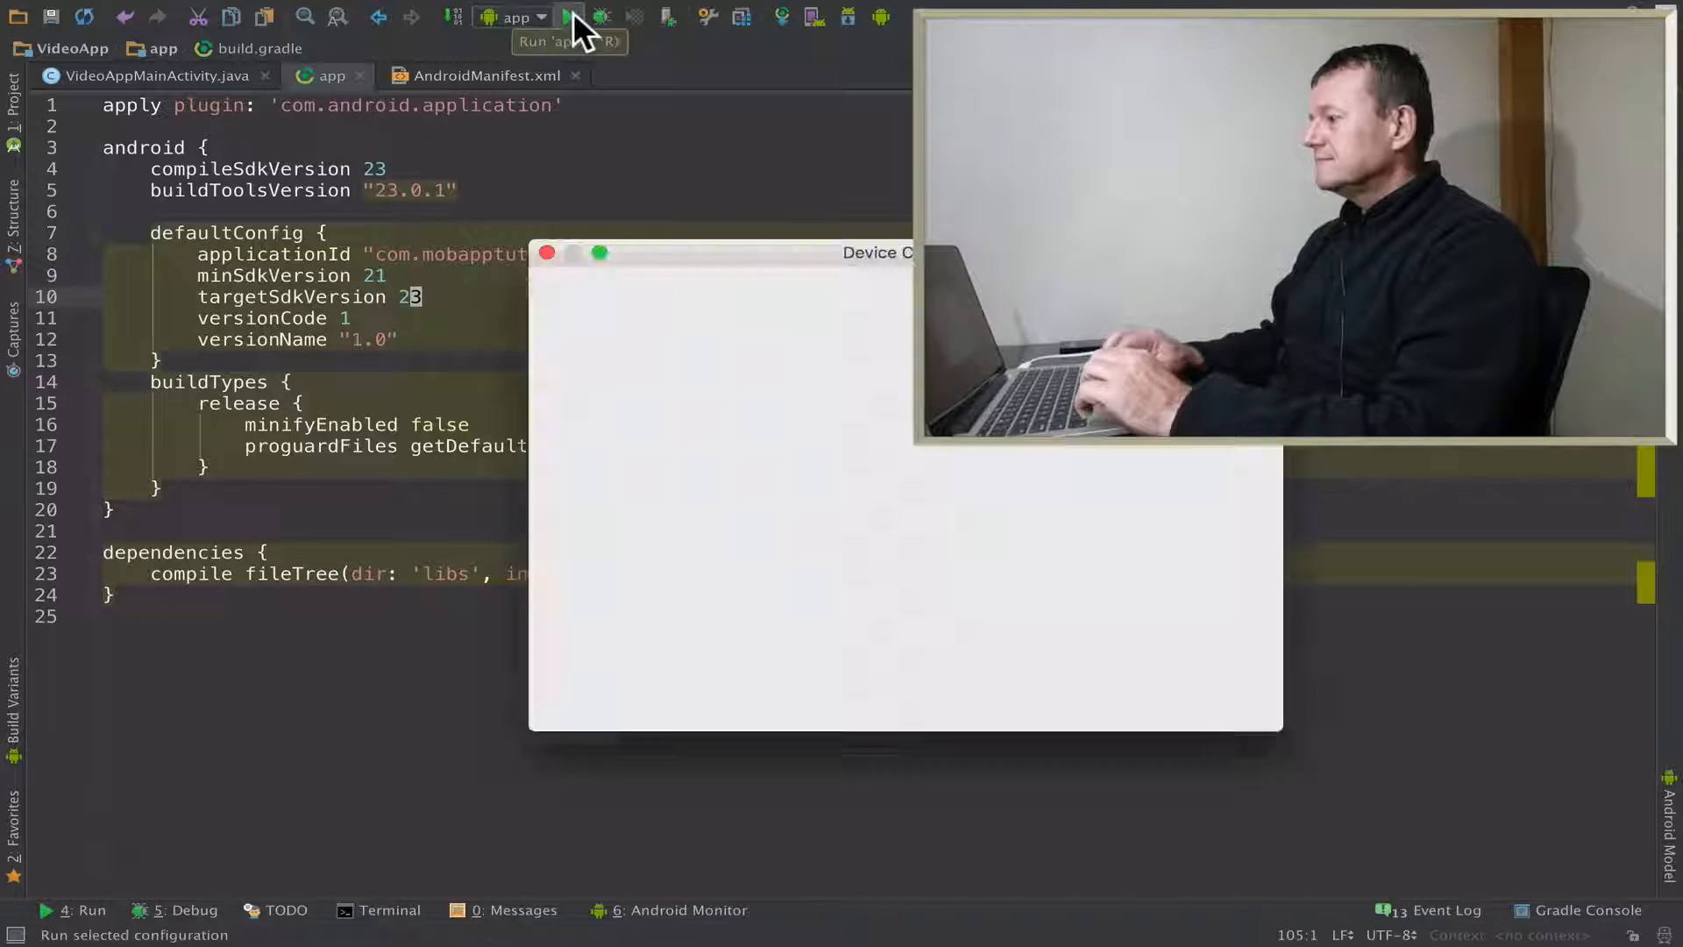
left_click(572, 16)
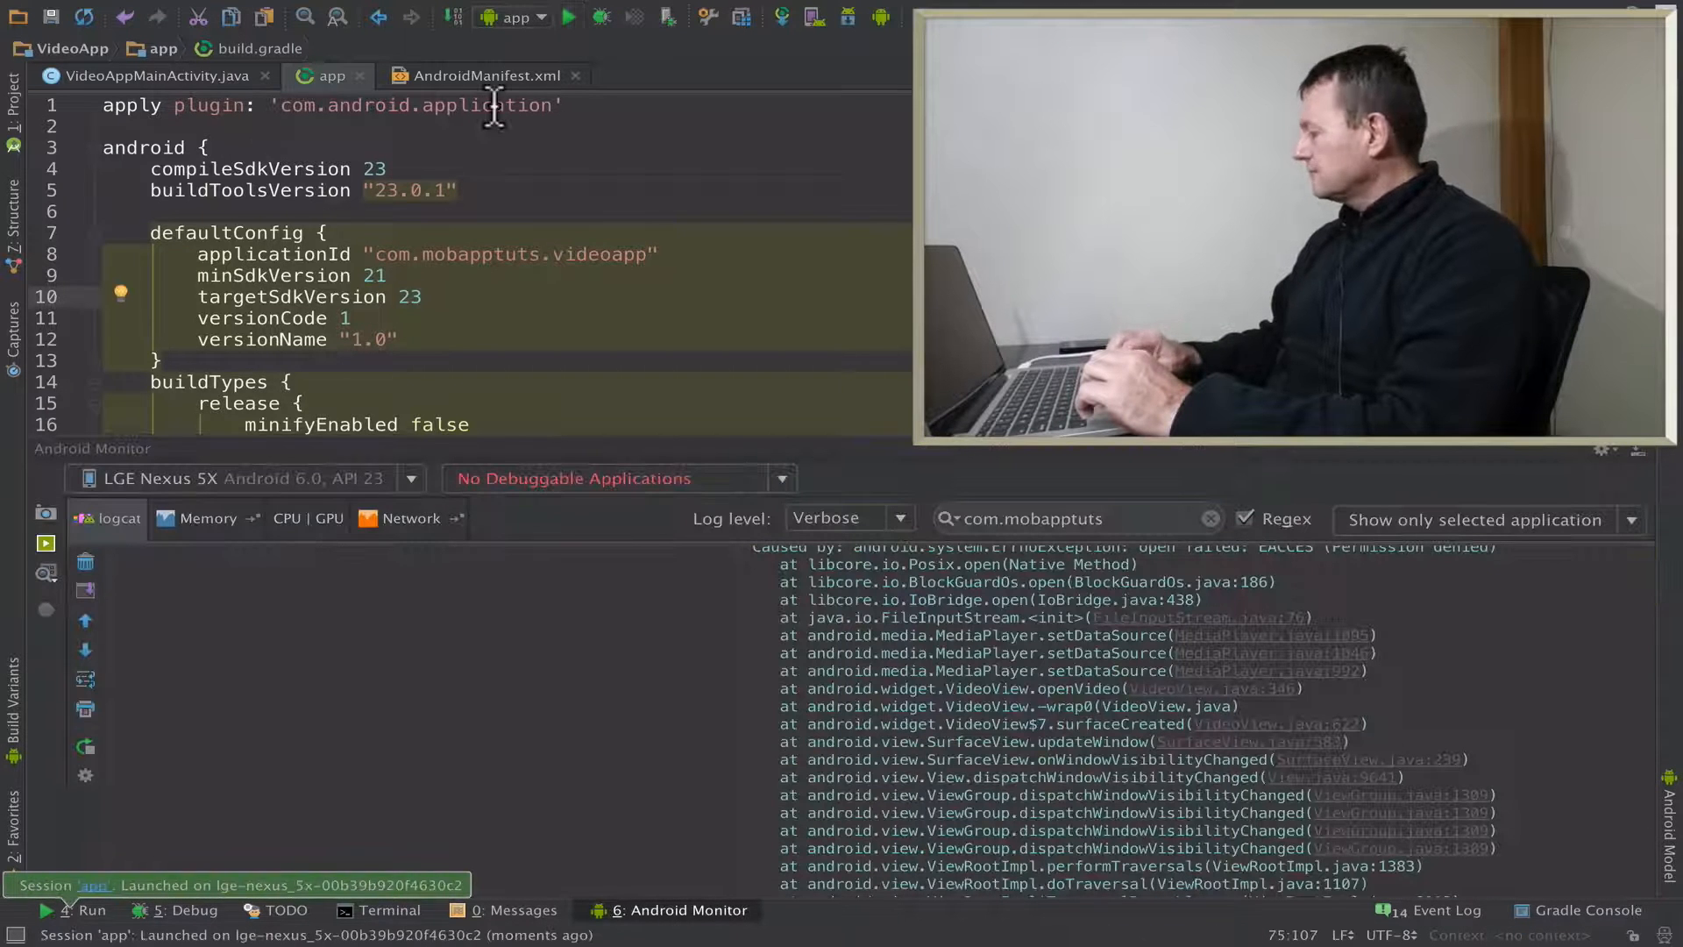
left_click(45, 543)
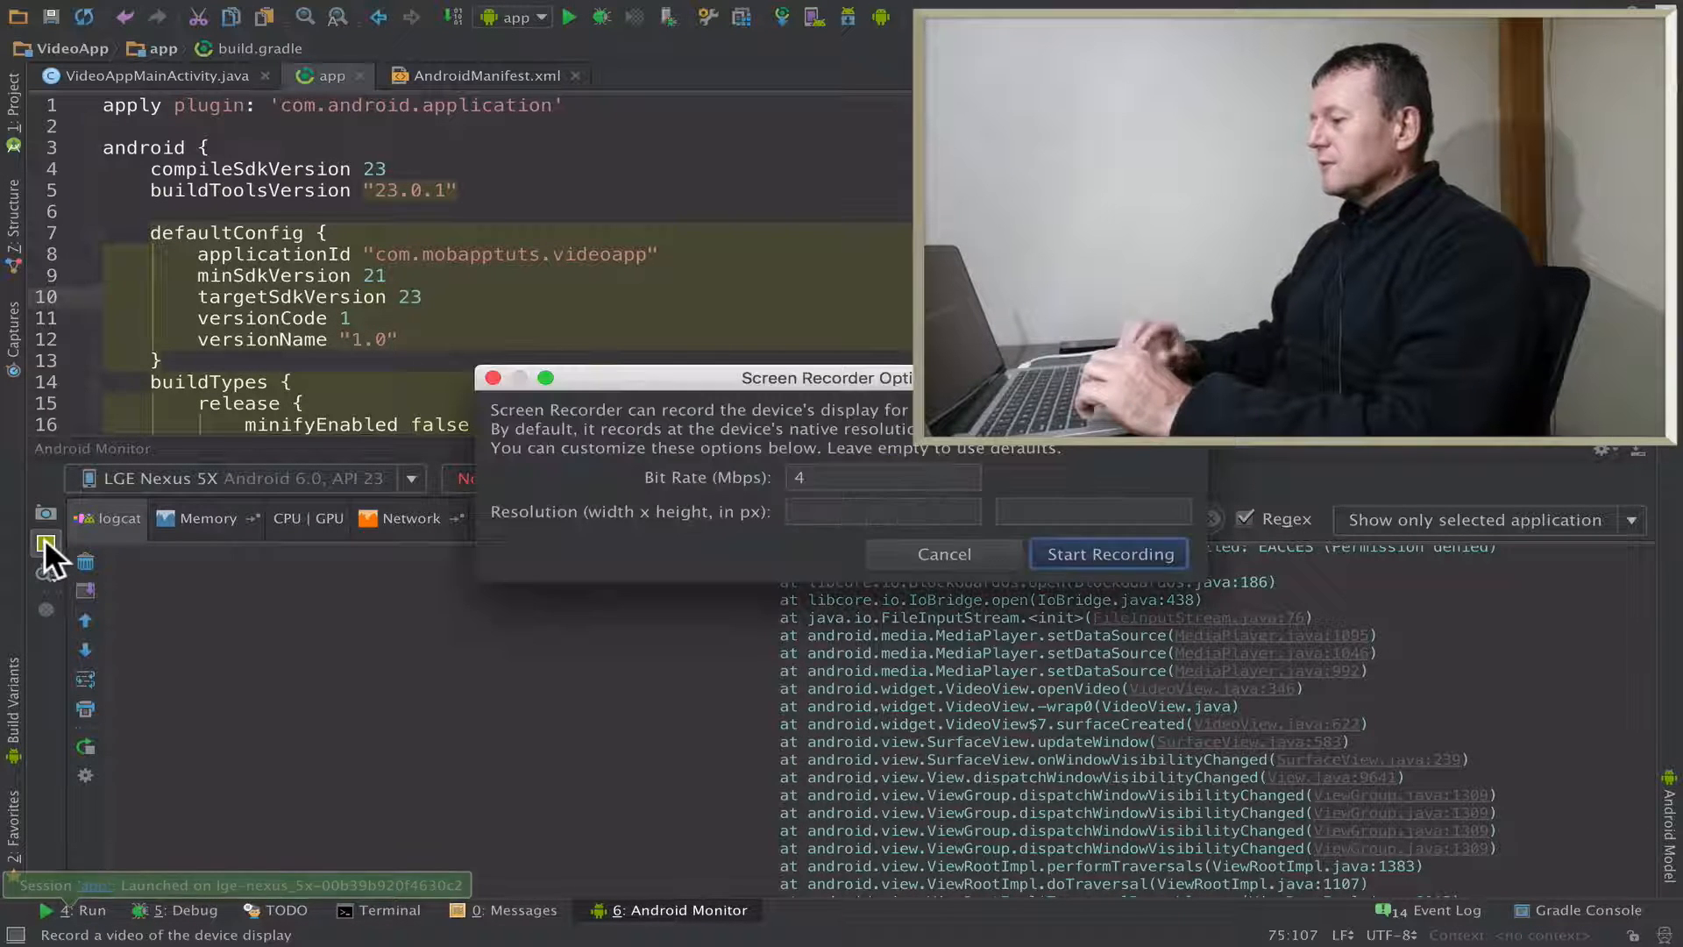
left_click(1110, 554)
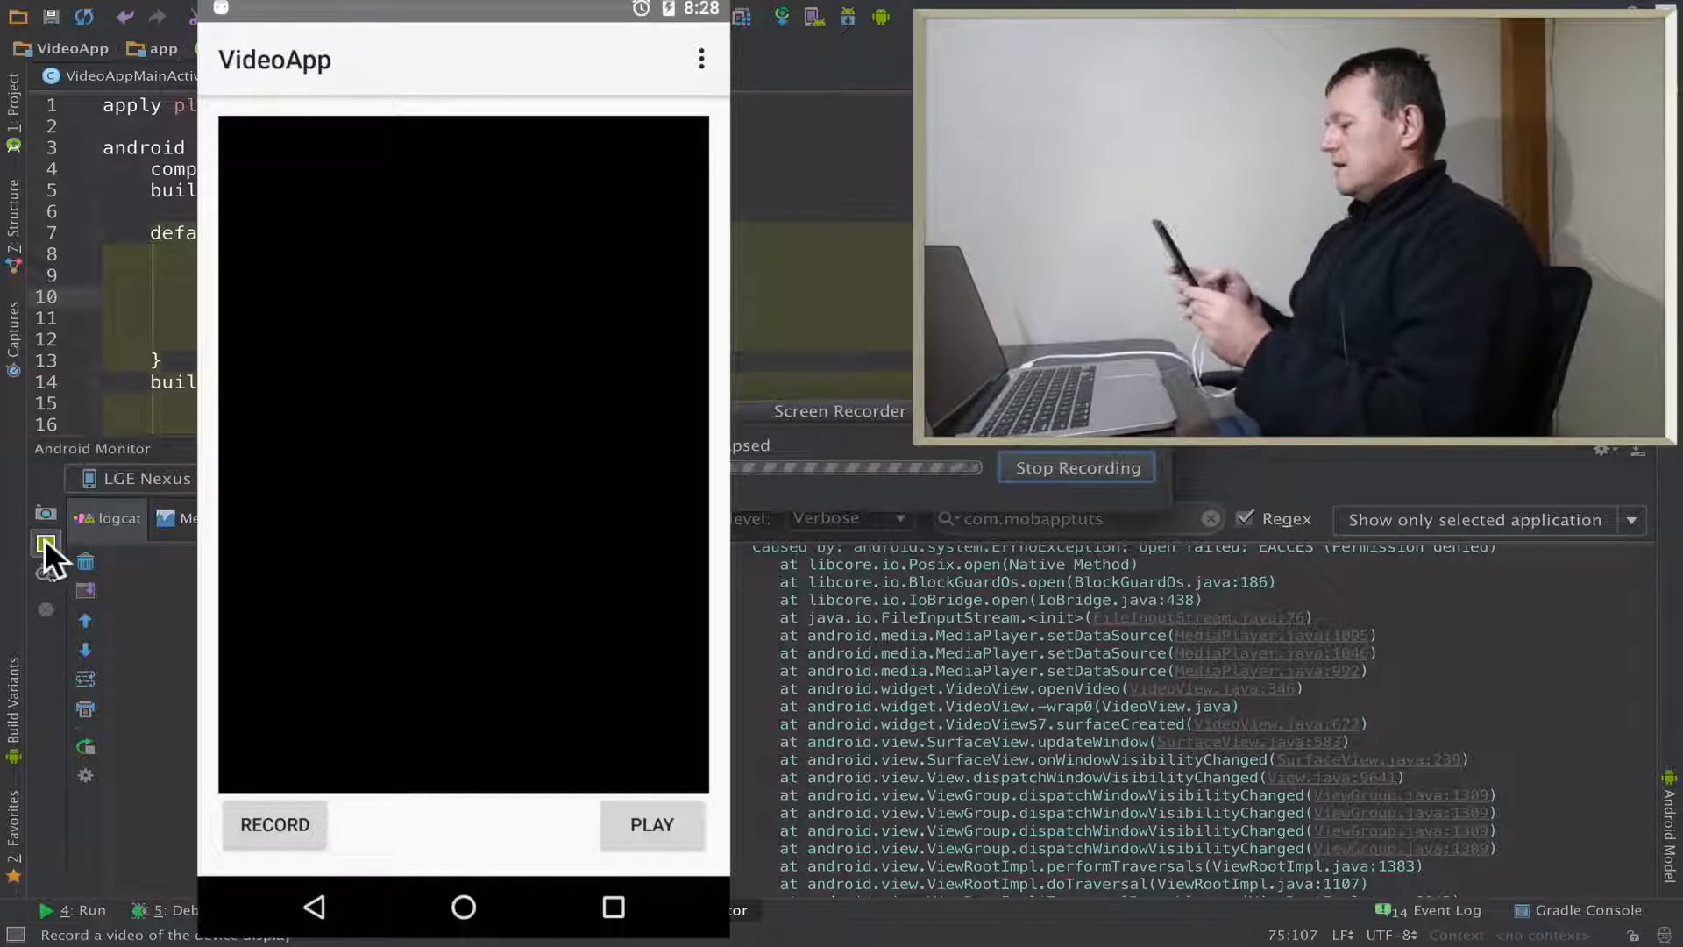
- Record a short video in the app with the phone's camera
left_click(273, 825)
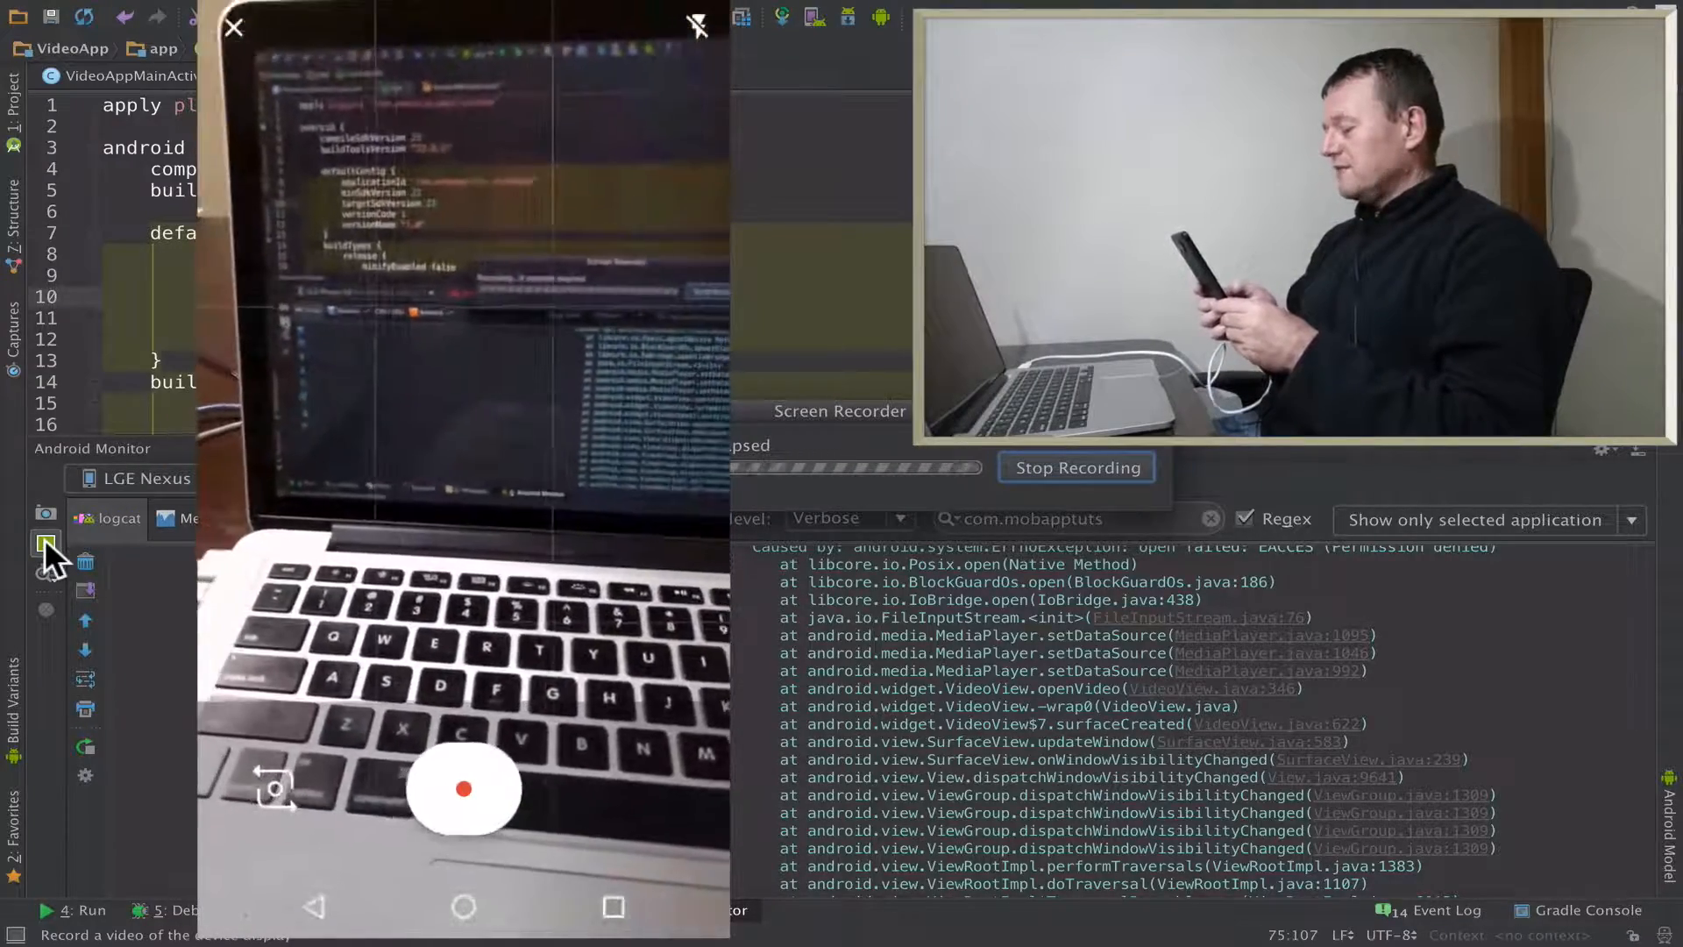
left_click(464, 789)
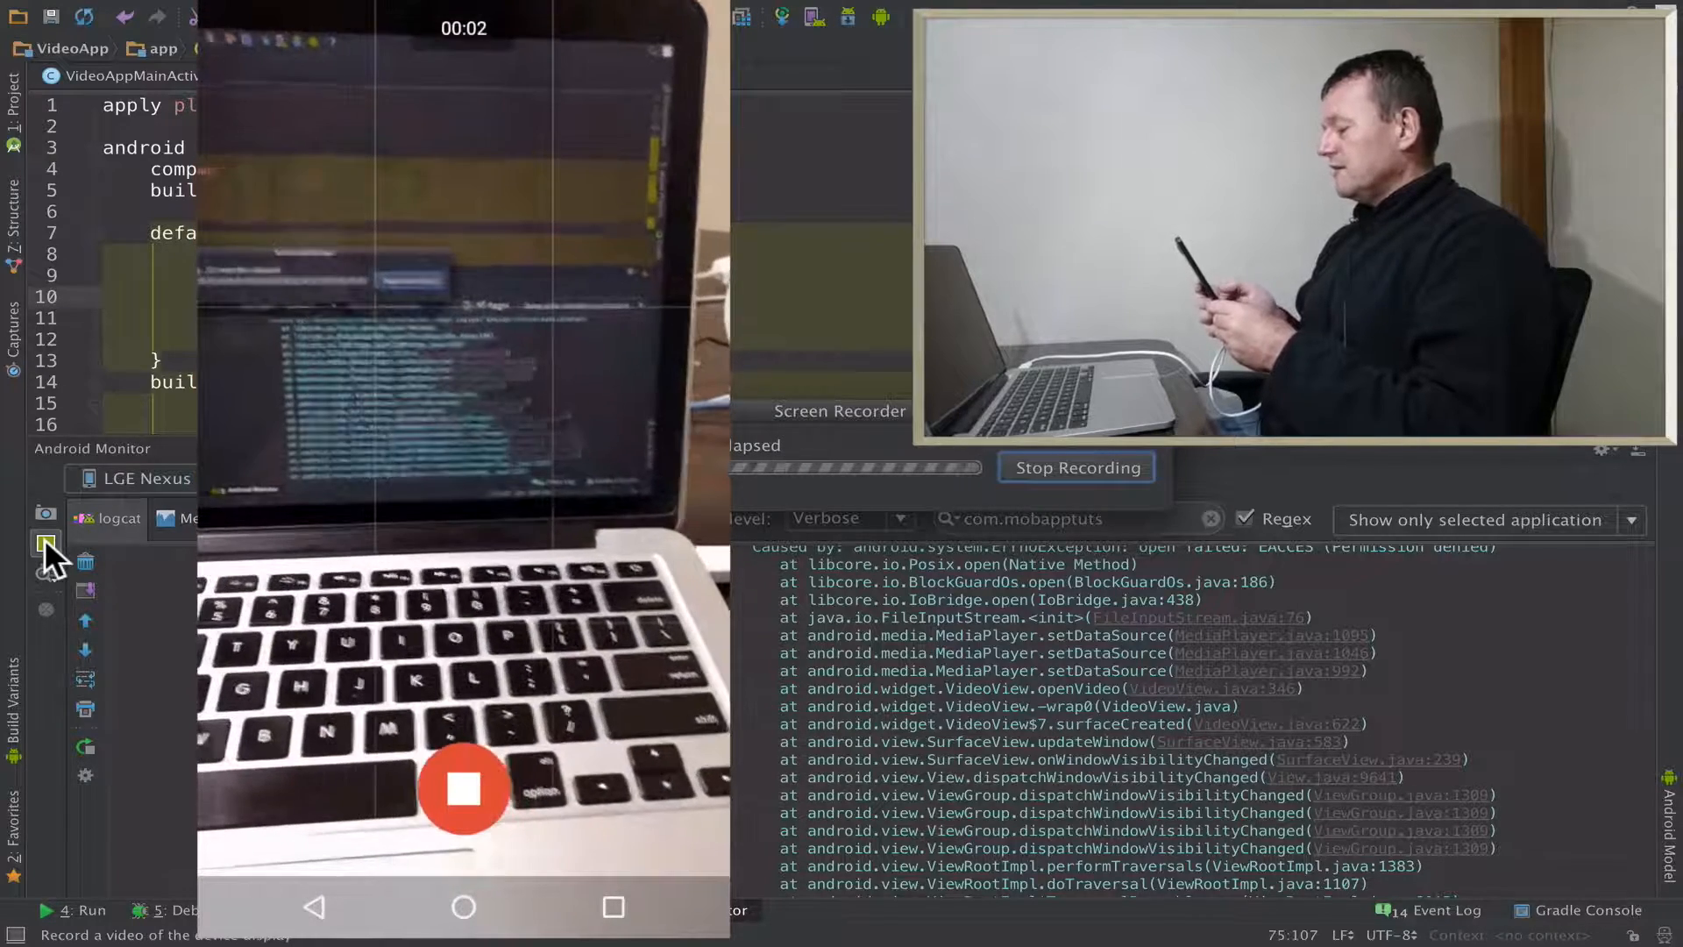
left_click(463, 788)
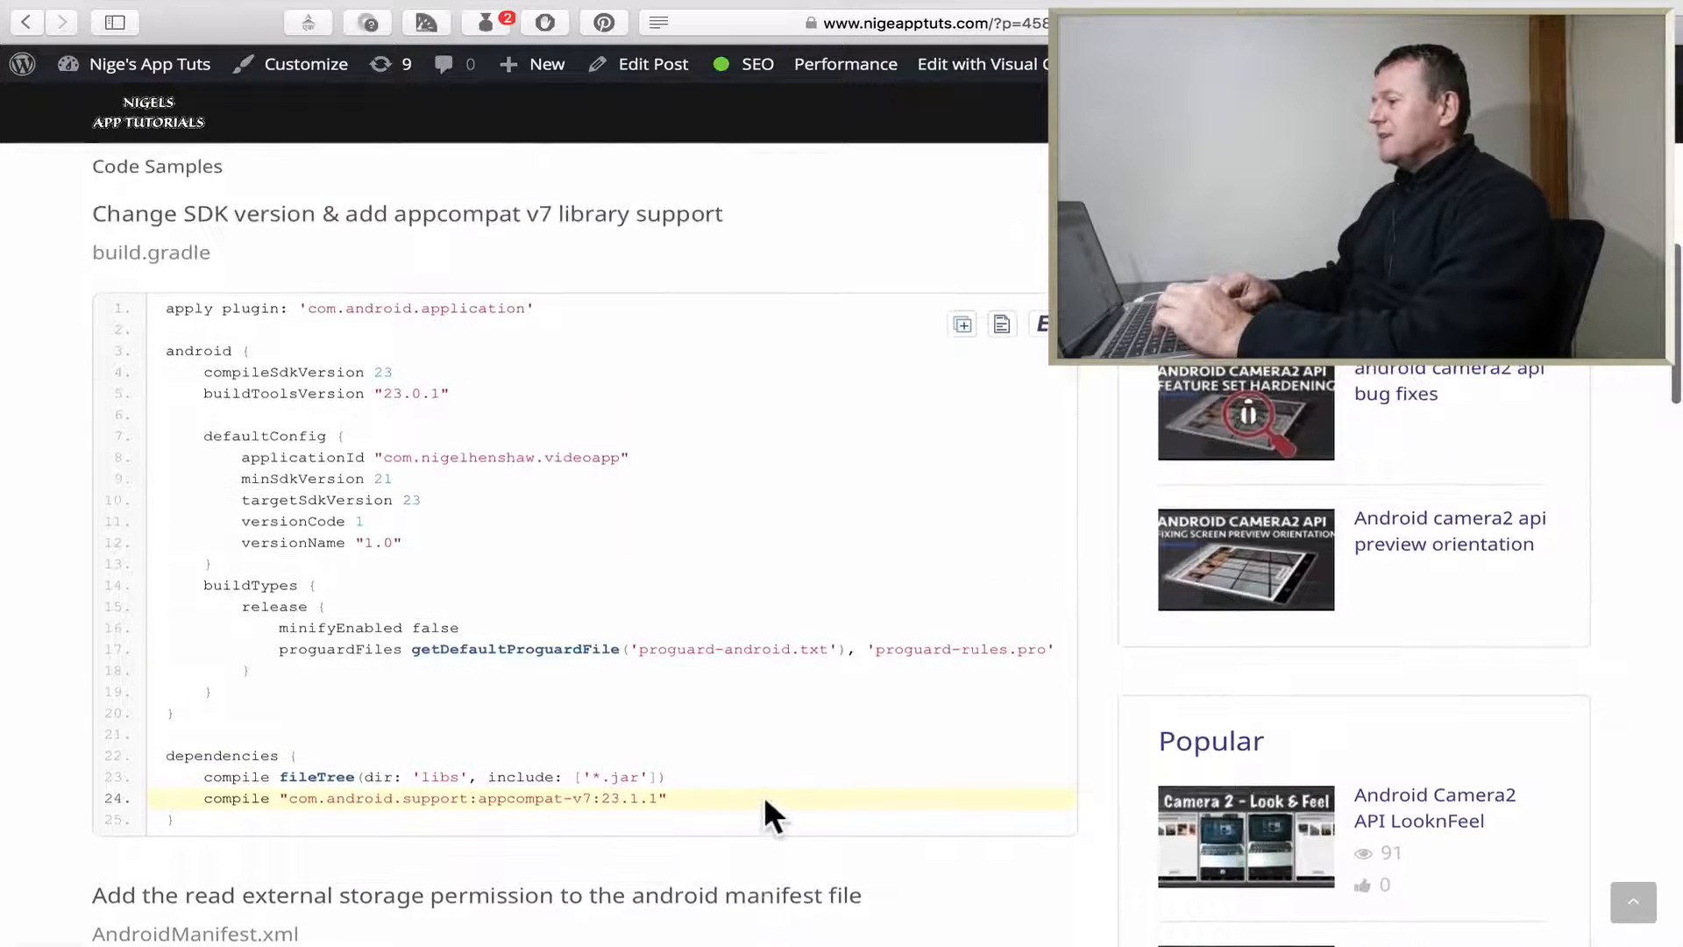
scroll("down", 3)
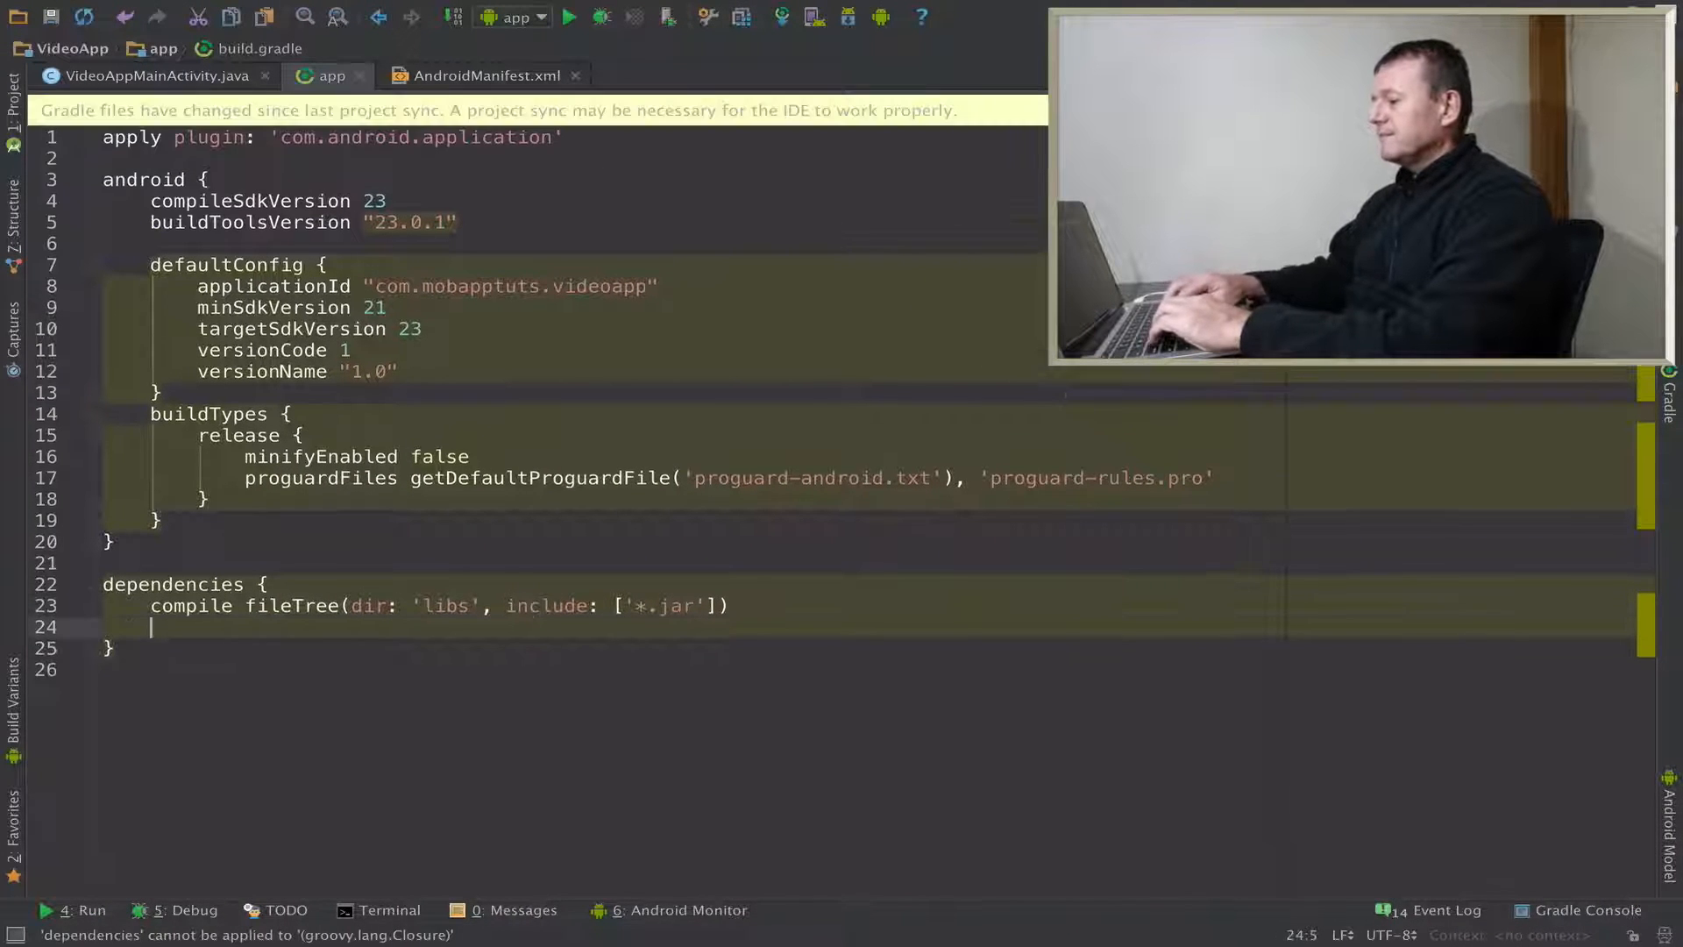
- Add compile "com.android.support:appcompat-v7:23.1.1" under the build.gradle dependencies
type("compile \"com.android.support:appcompat-v7:23.1.1")
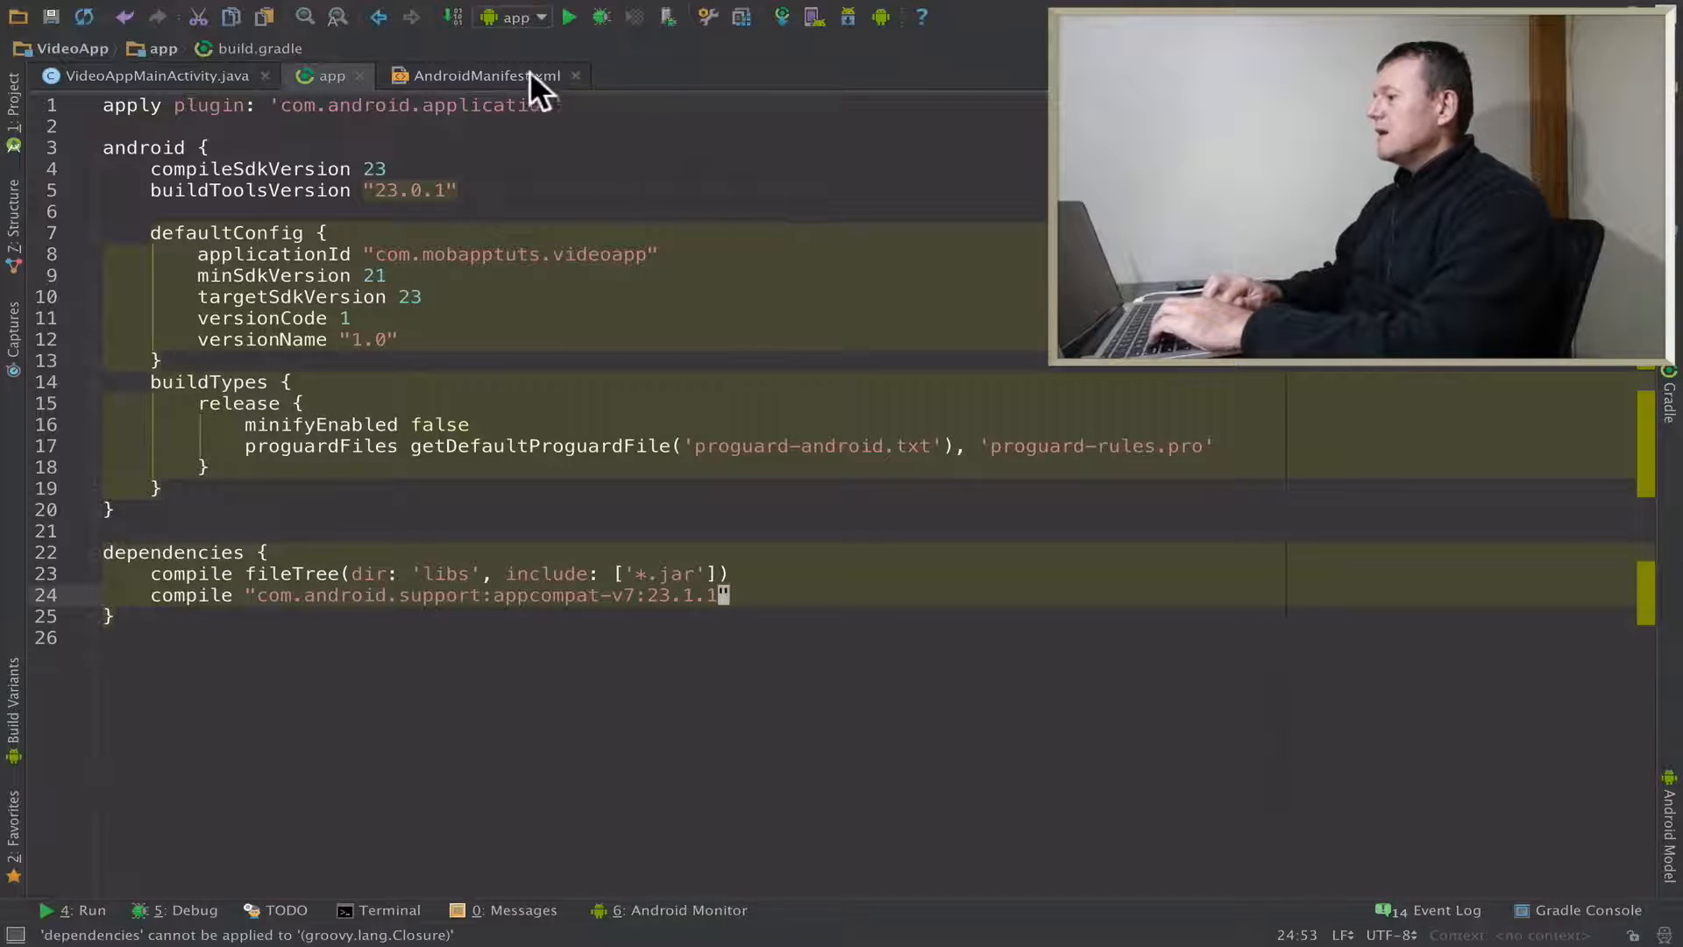
- Add a READ_EXTERNAL_STORAGE uses-permission above <application> in AndroidManifest.xml
left_click(478, 76)
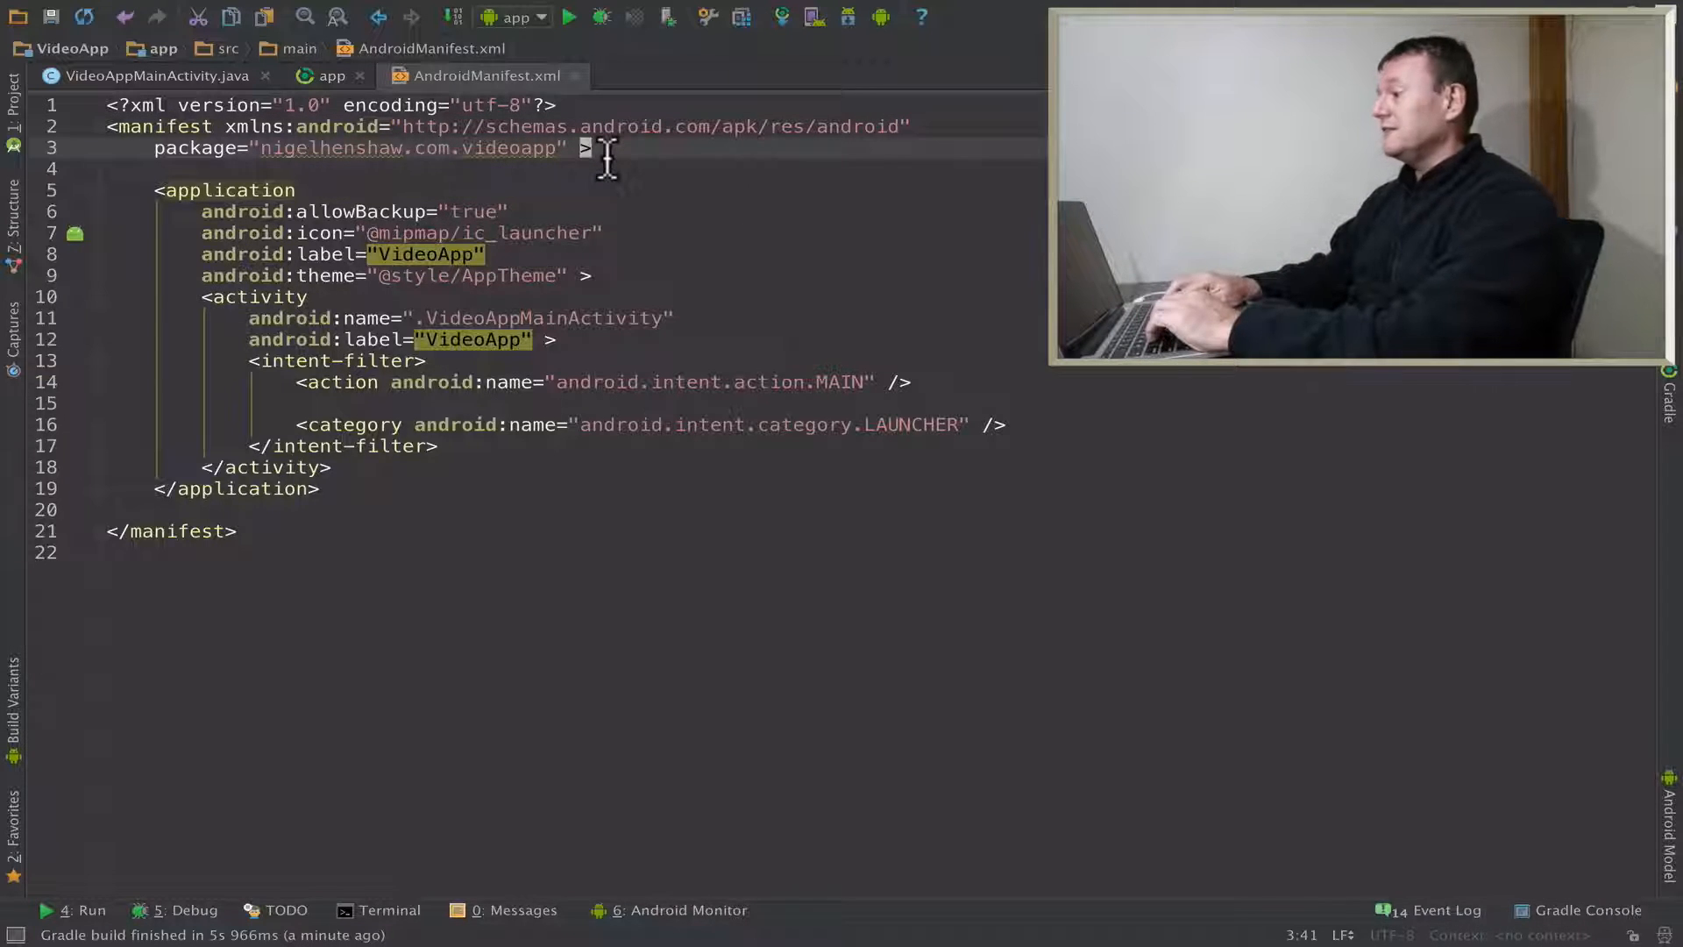
type("<")
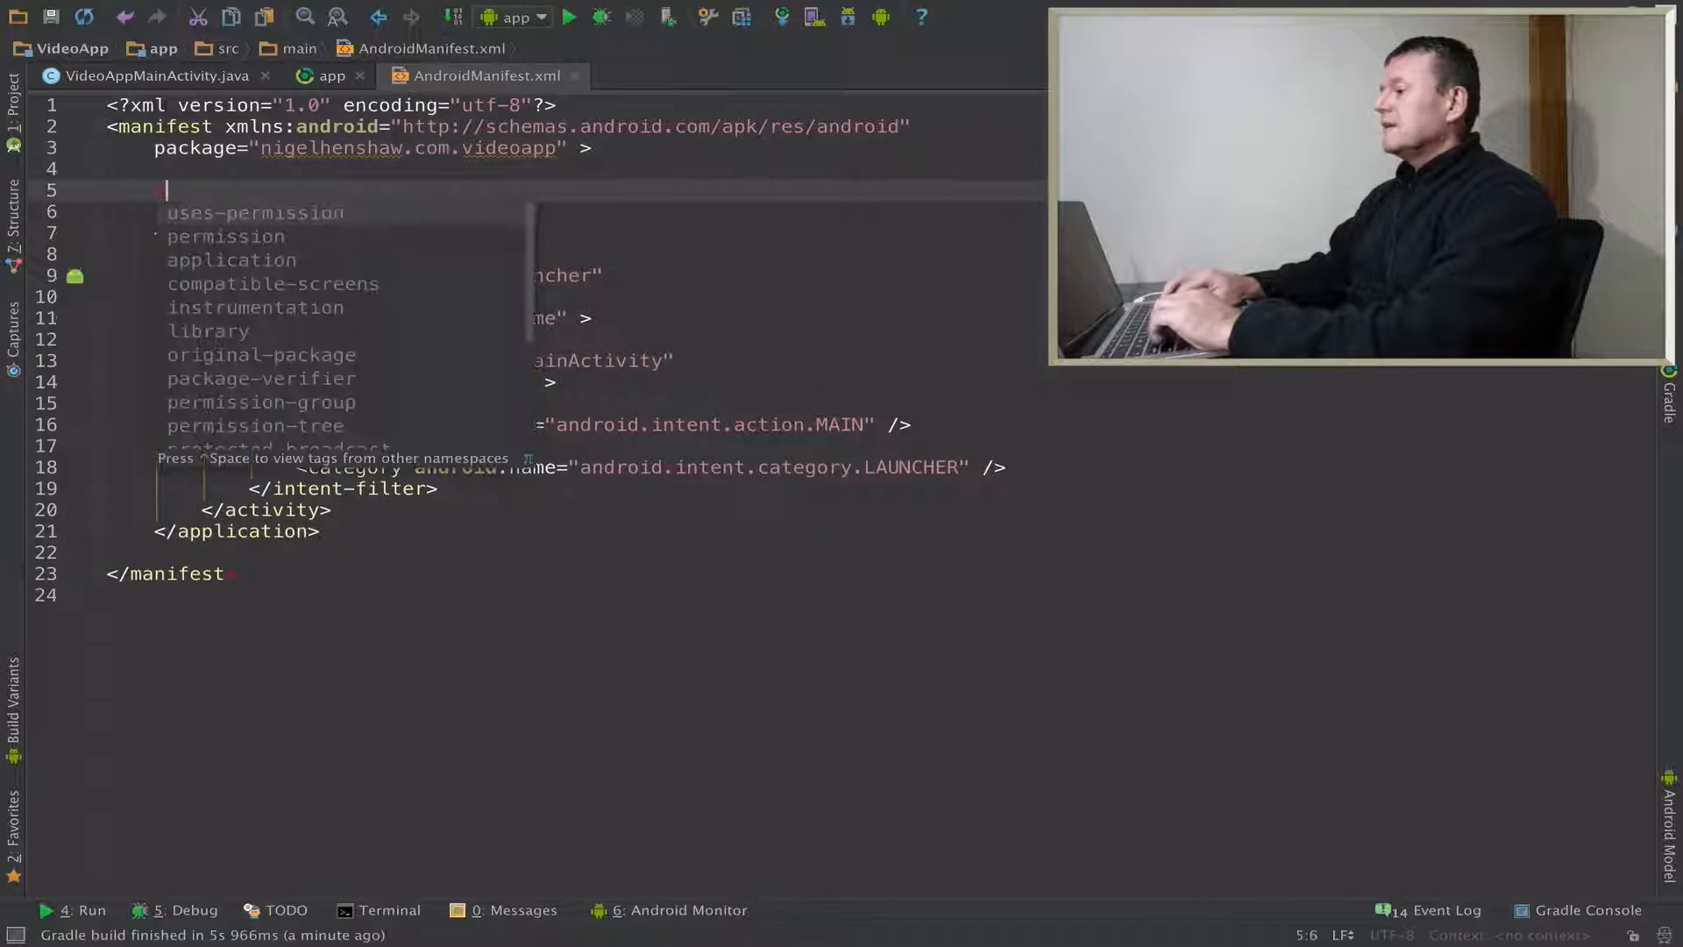
type("uses-permission android:name=\"android.permission.READ_EXTERNAL_STORAGE")
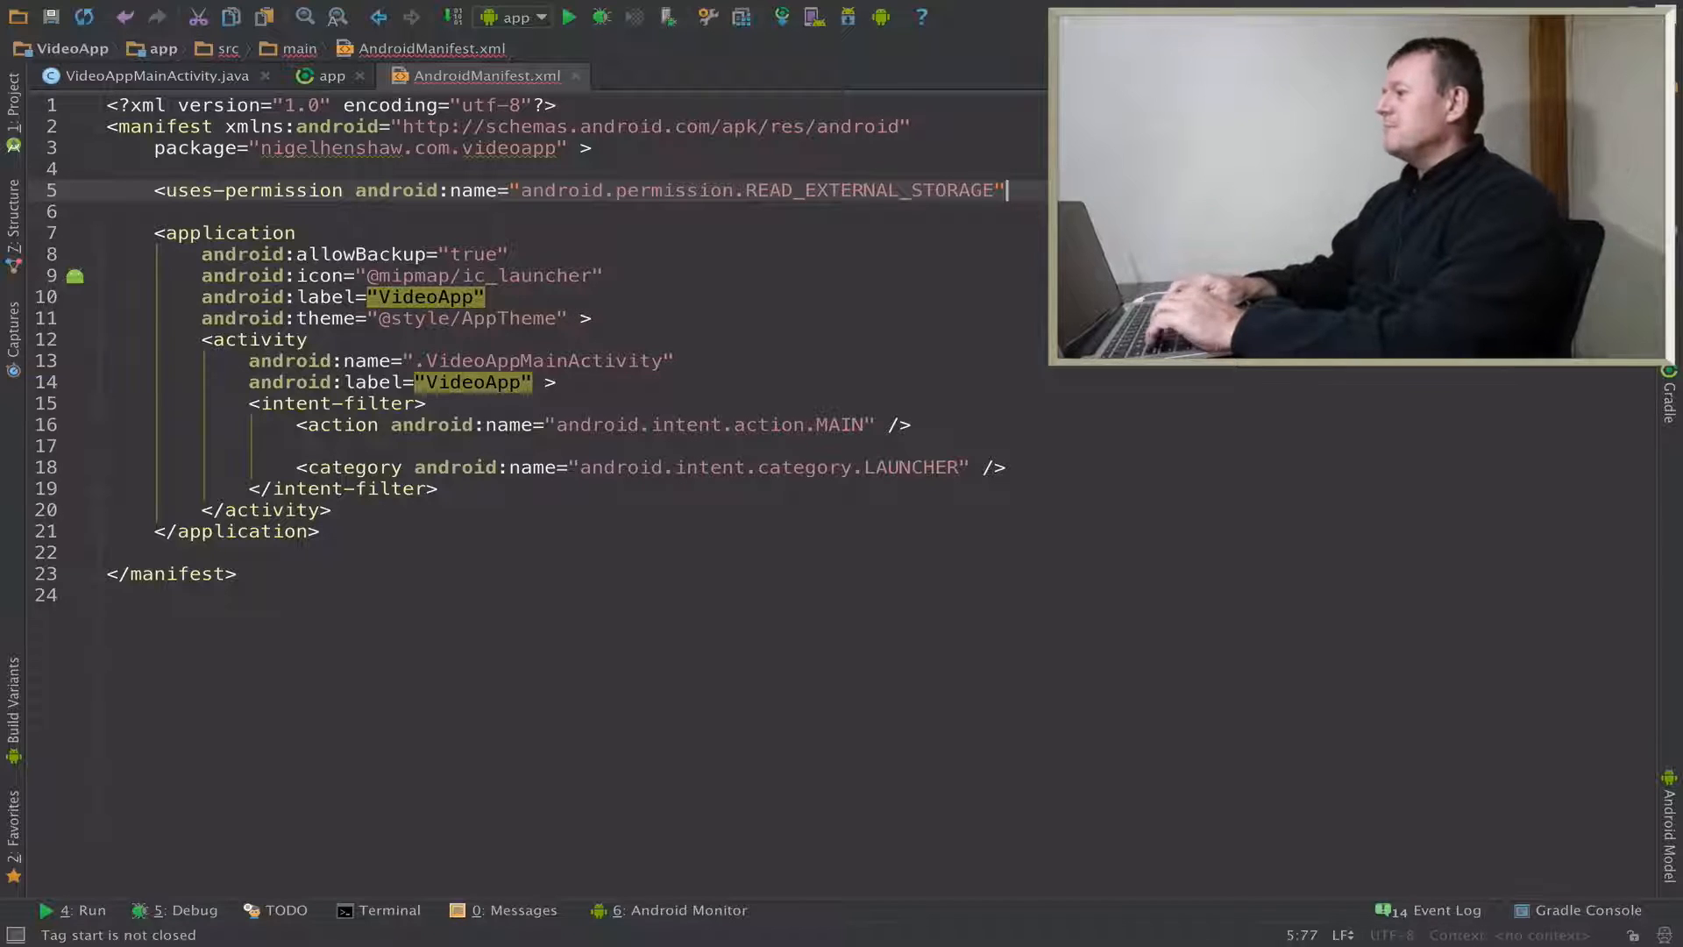
type("/>")
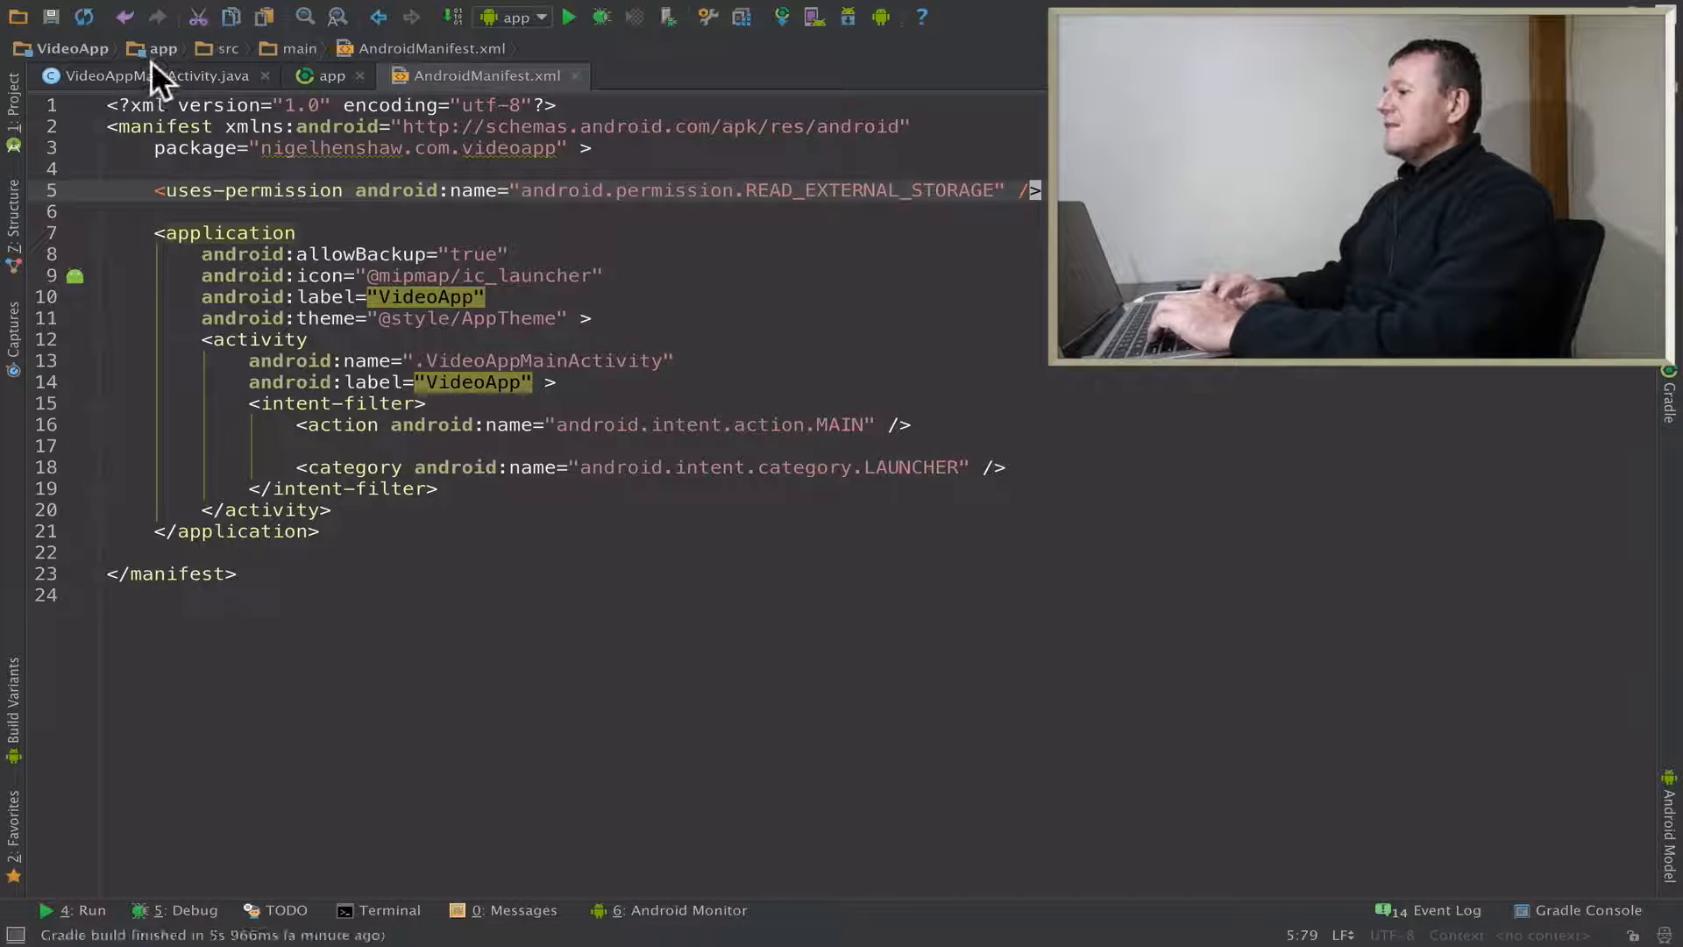
- Declare a private final int REQUEST_READ_STORAGE_RESULT constant set to 1 in VideoAppMainActivity
left_click(132, 76)
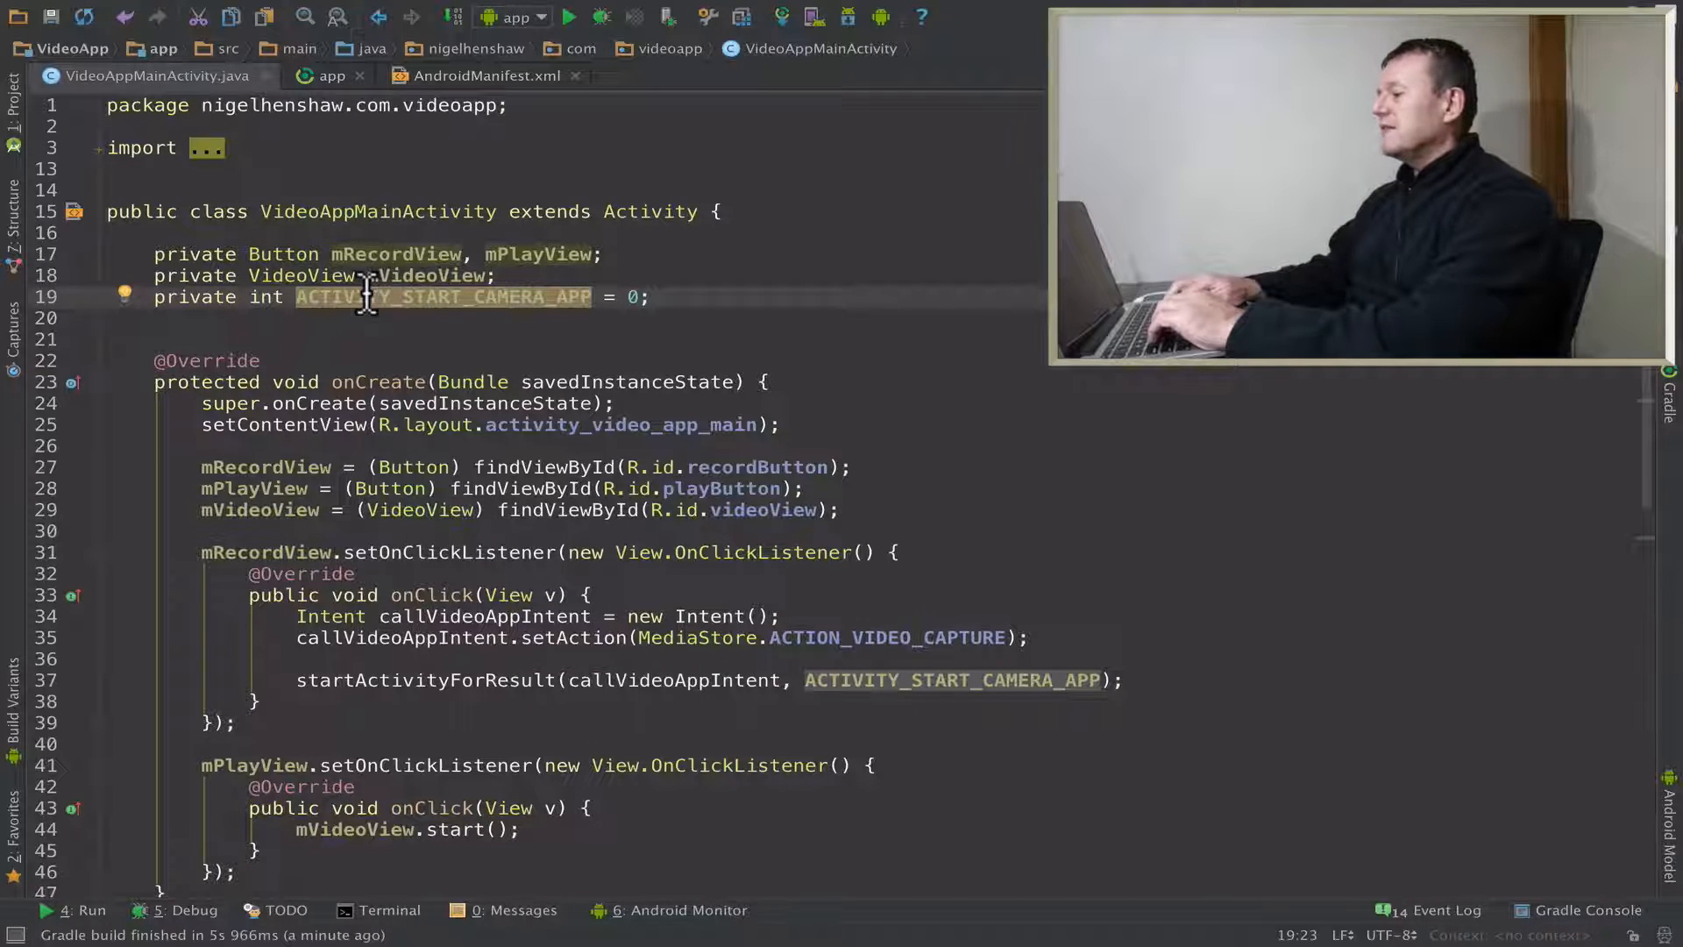
type("p")
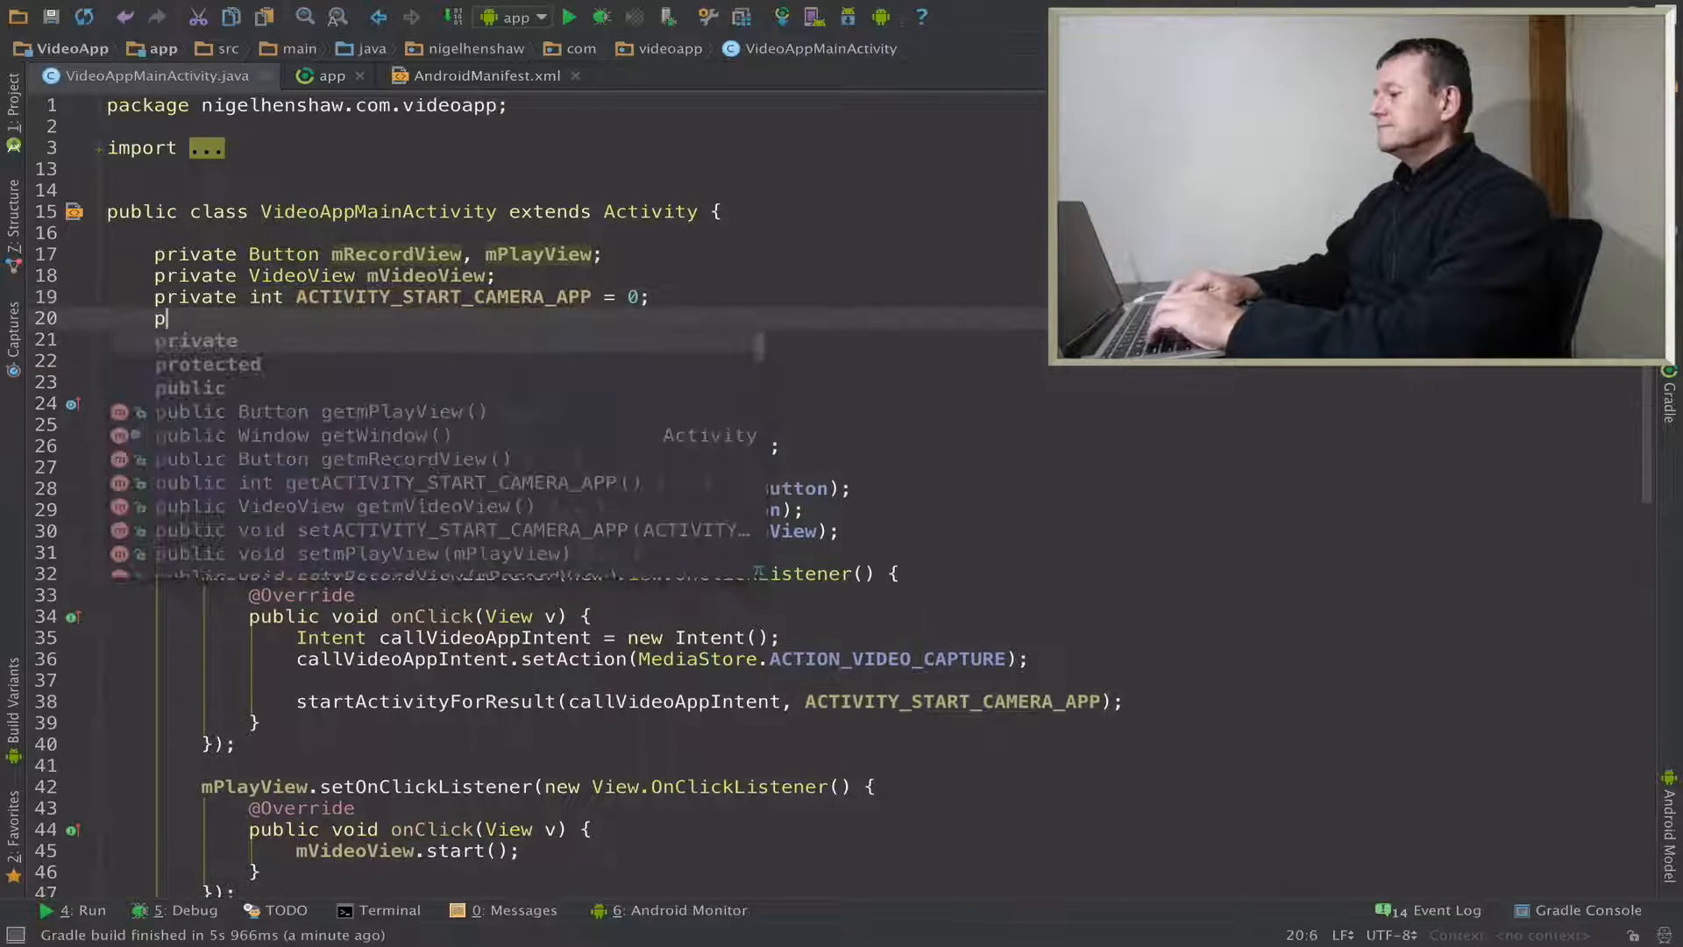
type("rivate in")
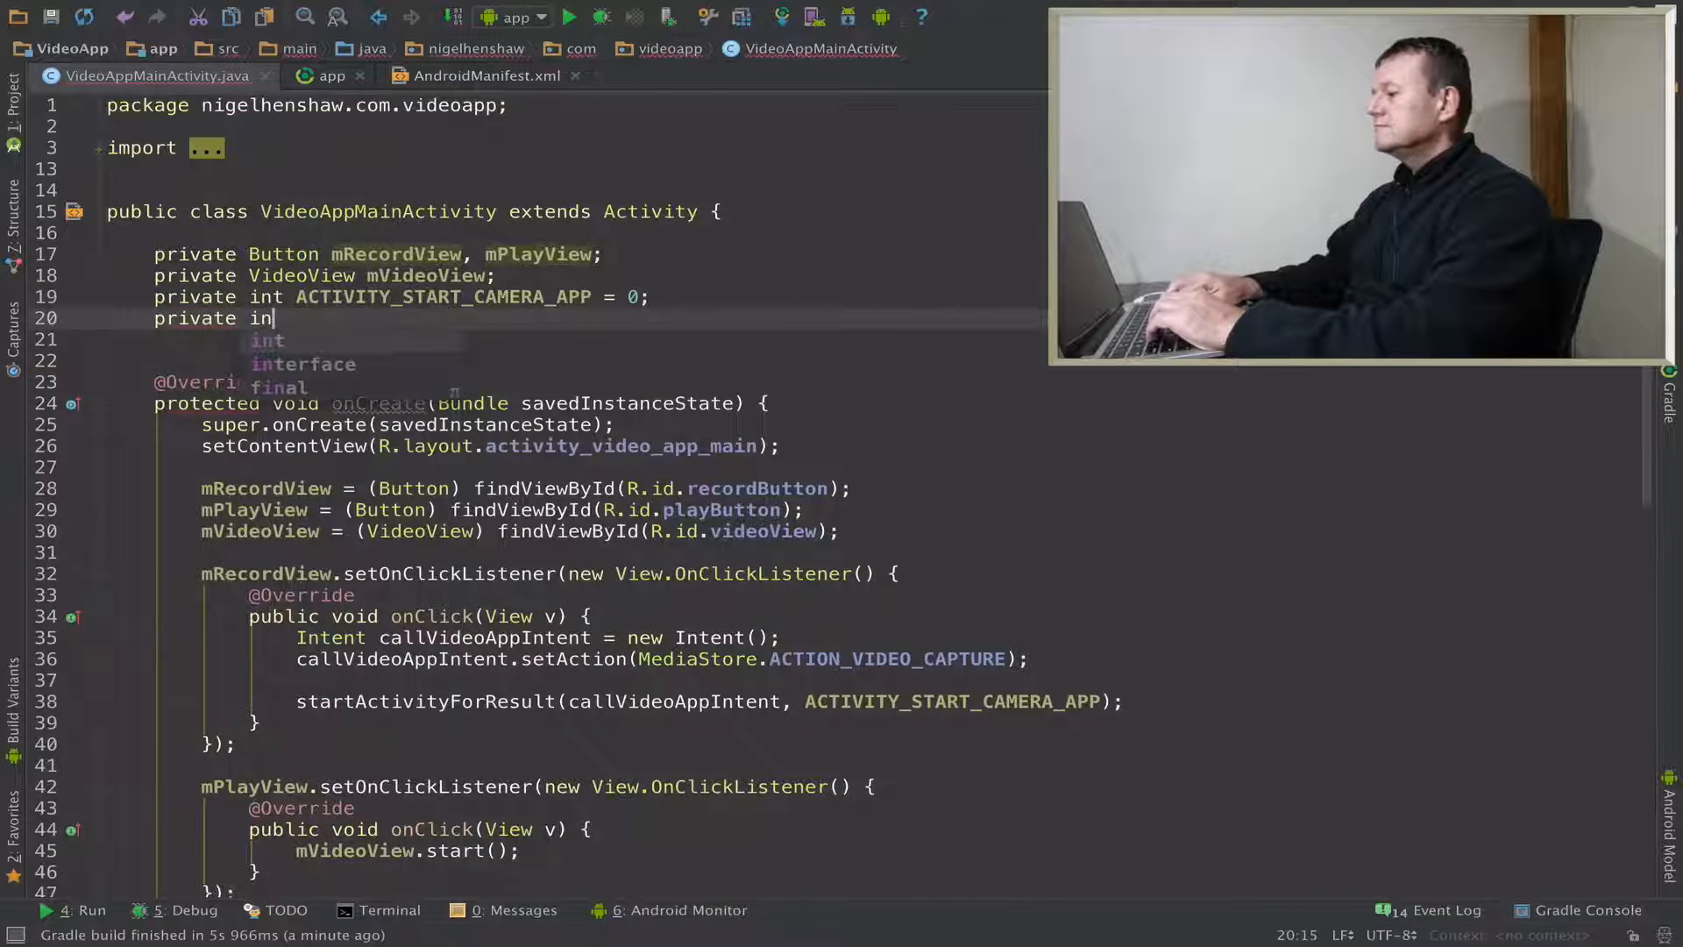
type("final static")
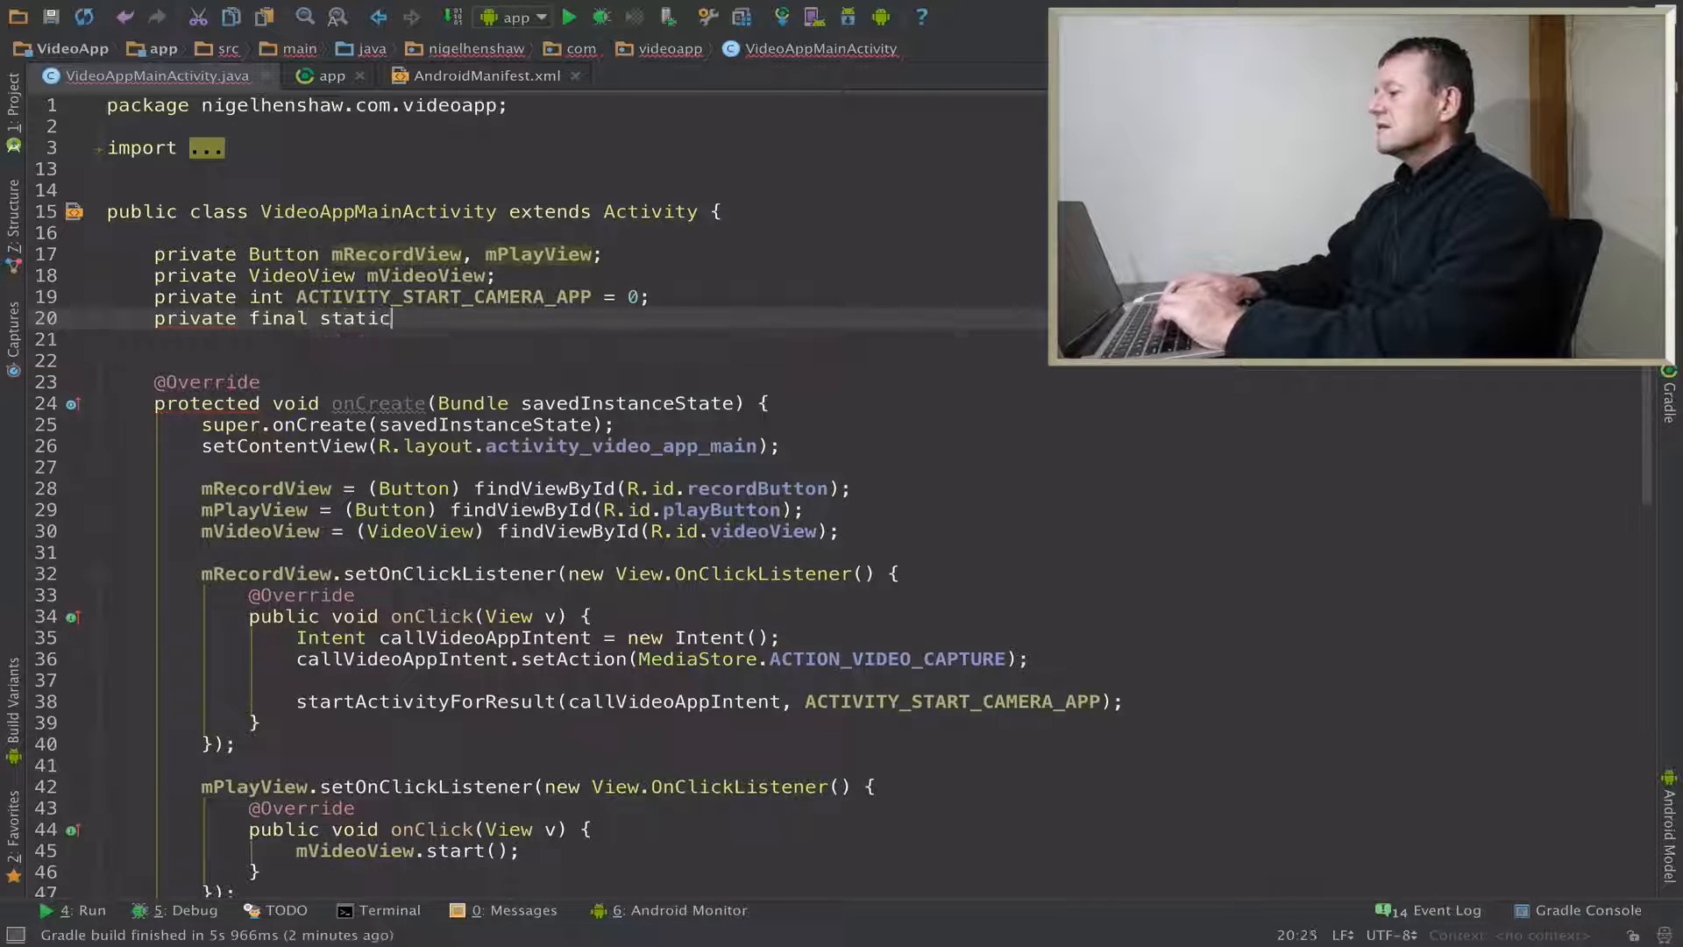
type("int")
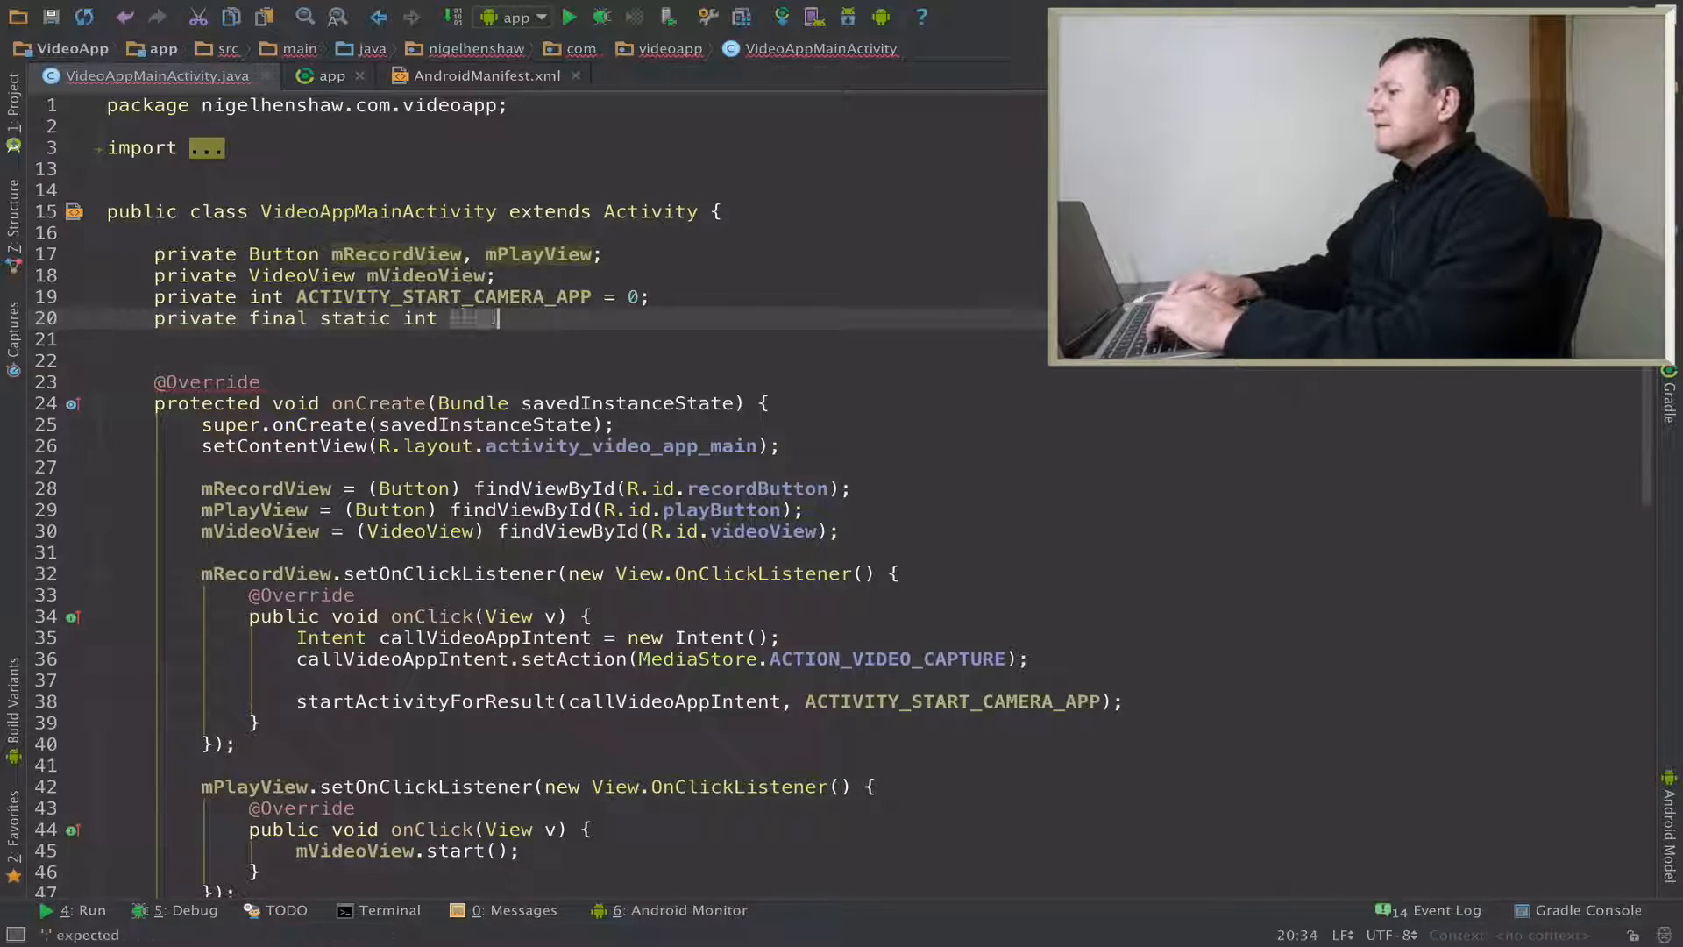
type("REQUEST_E")
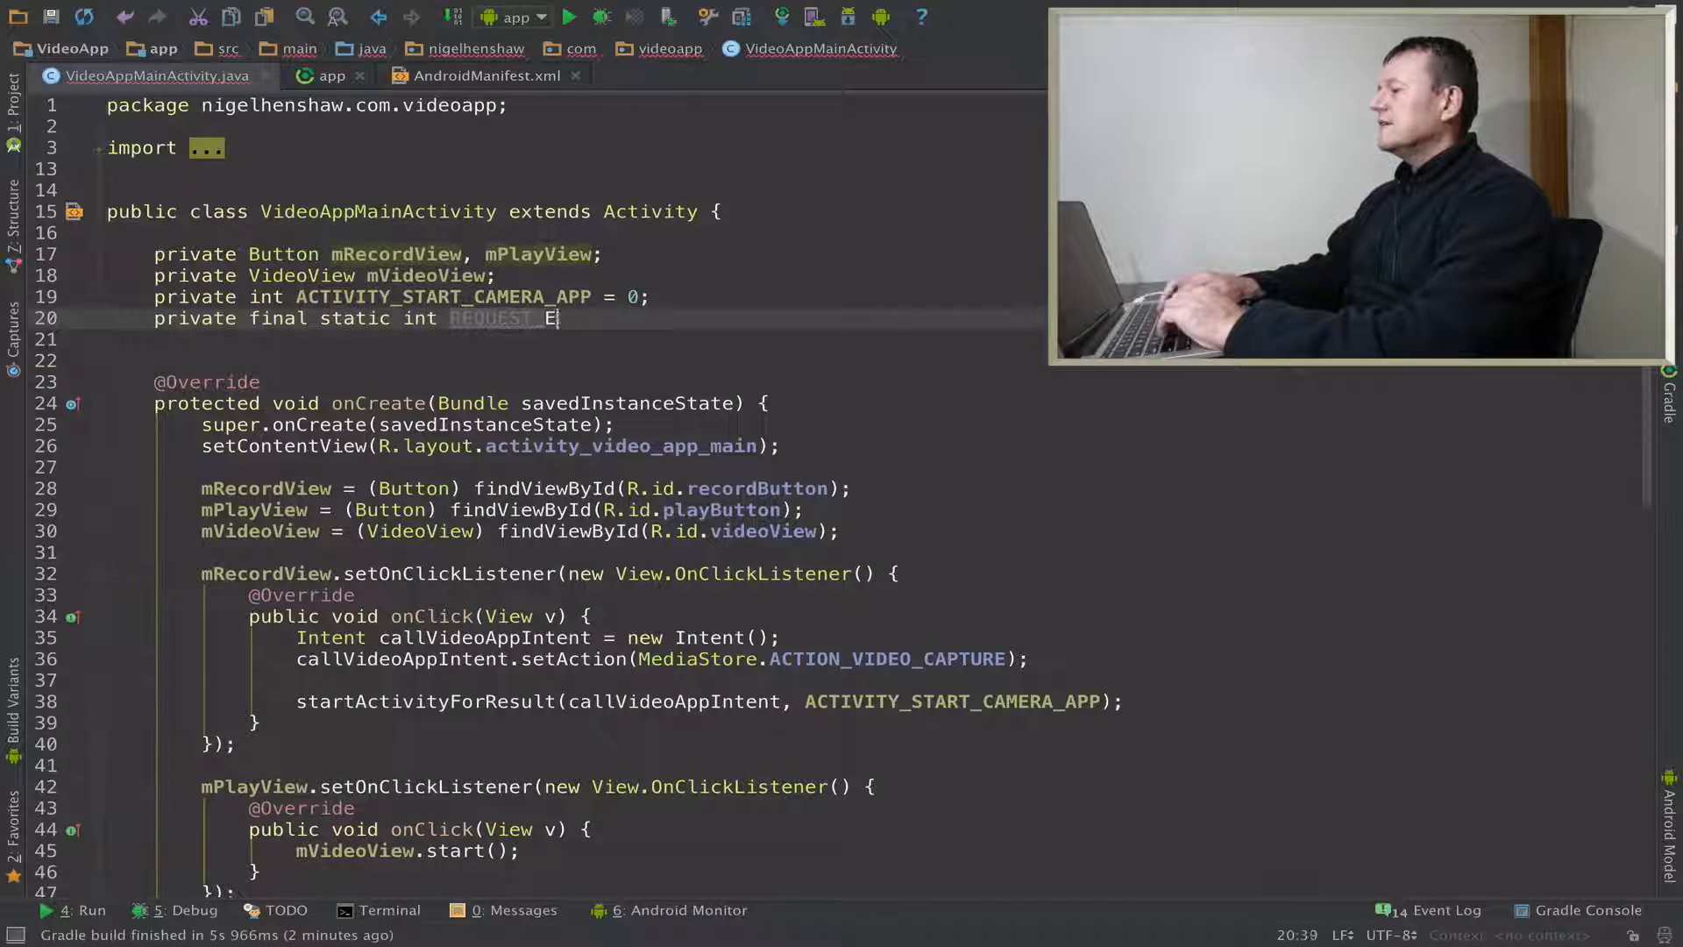
type("REA")
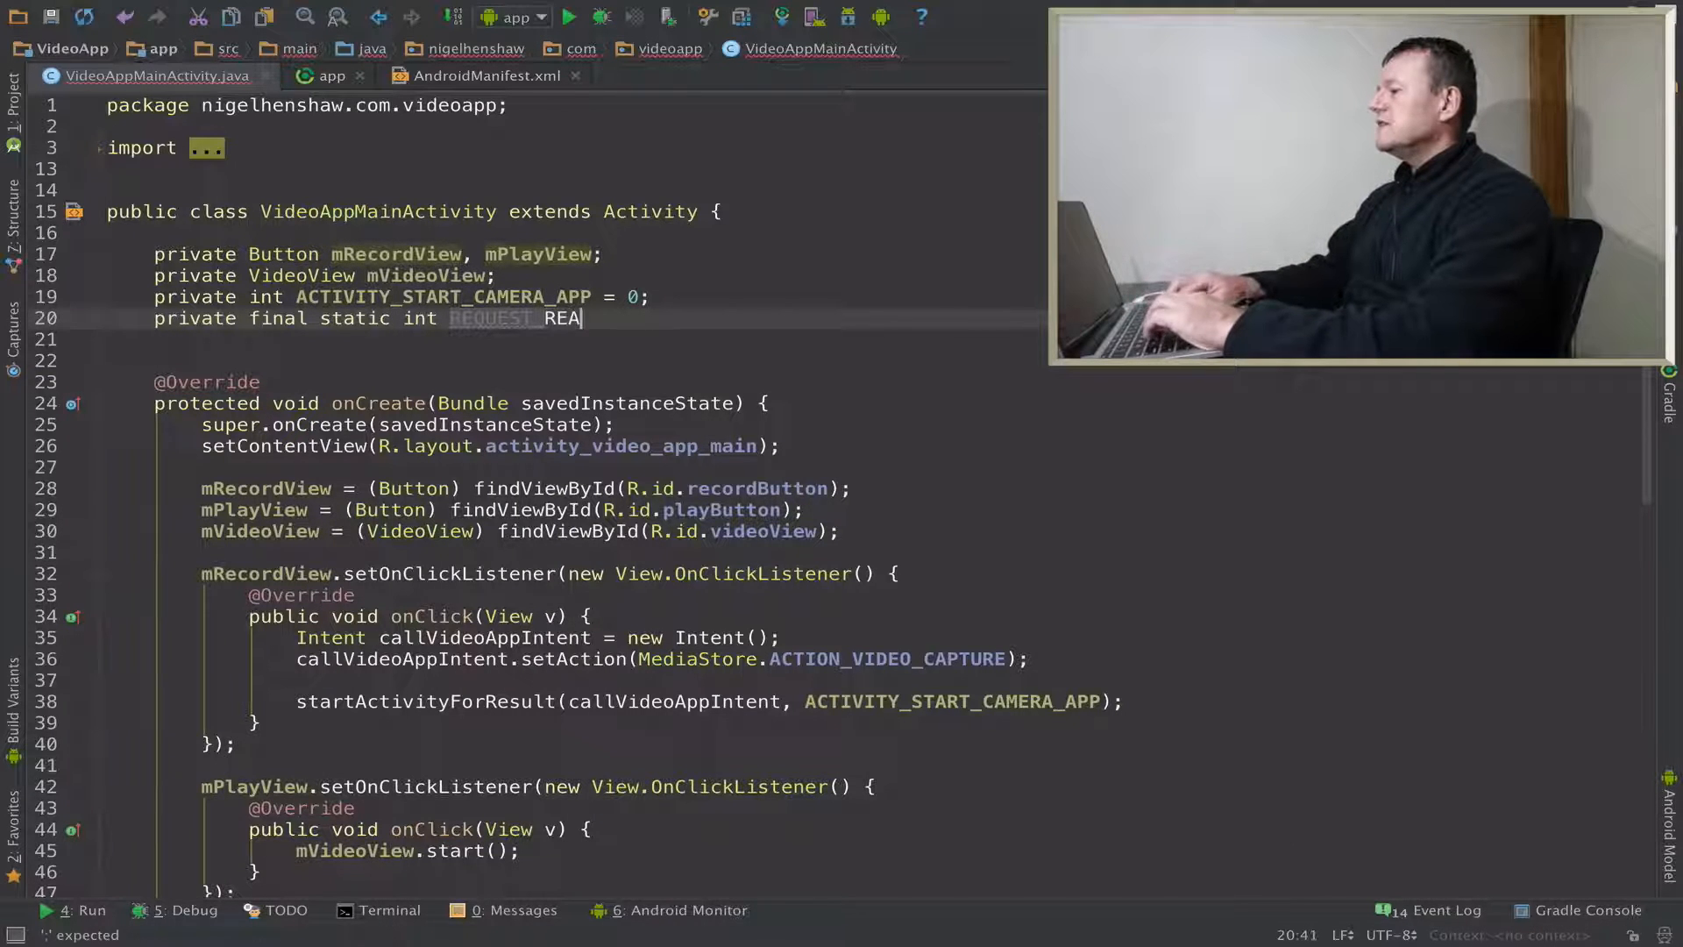
type("D_STORAGE_RESULT")
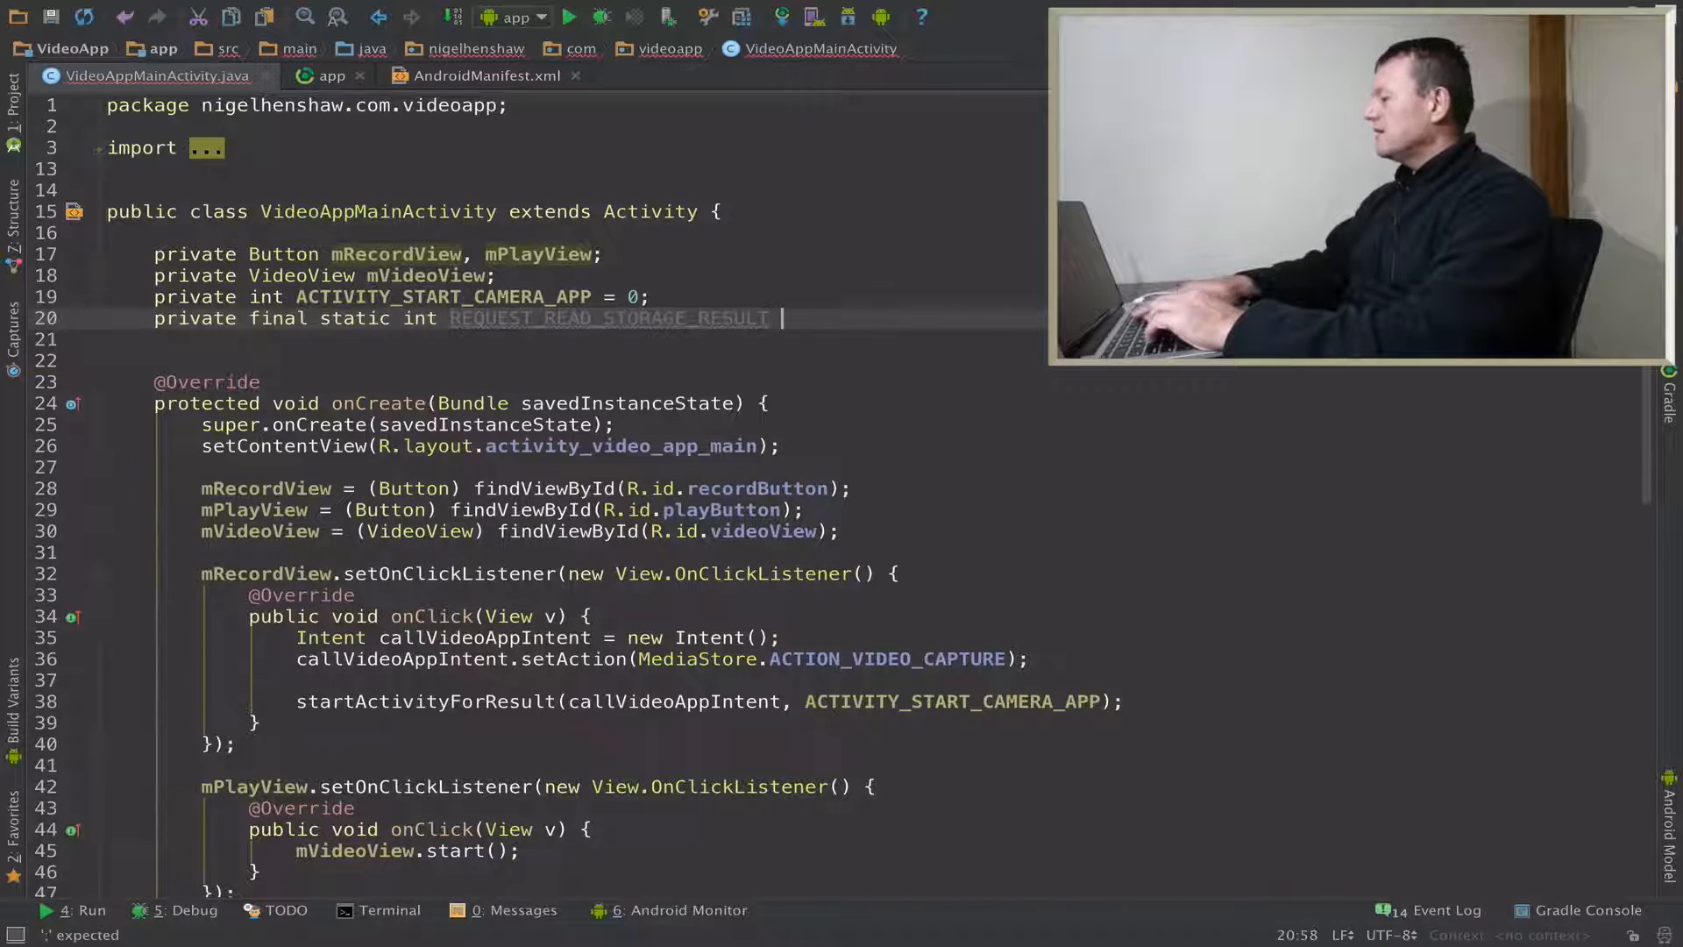
type("=")
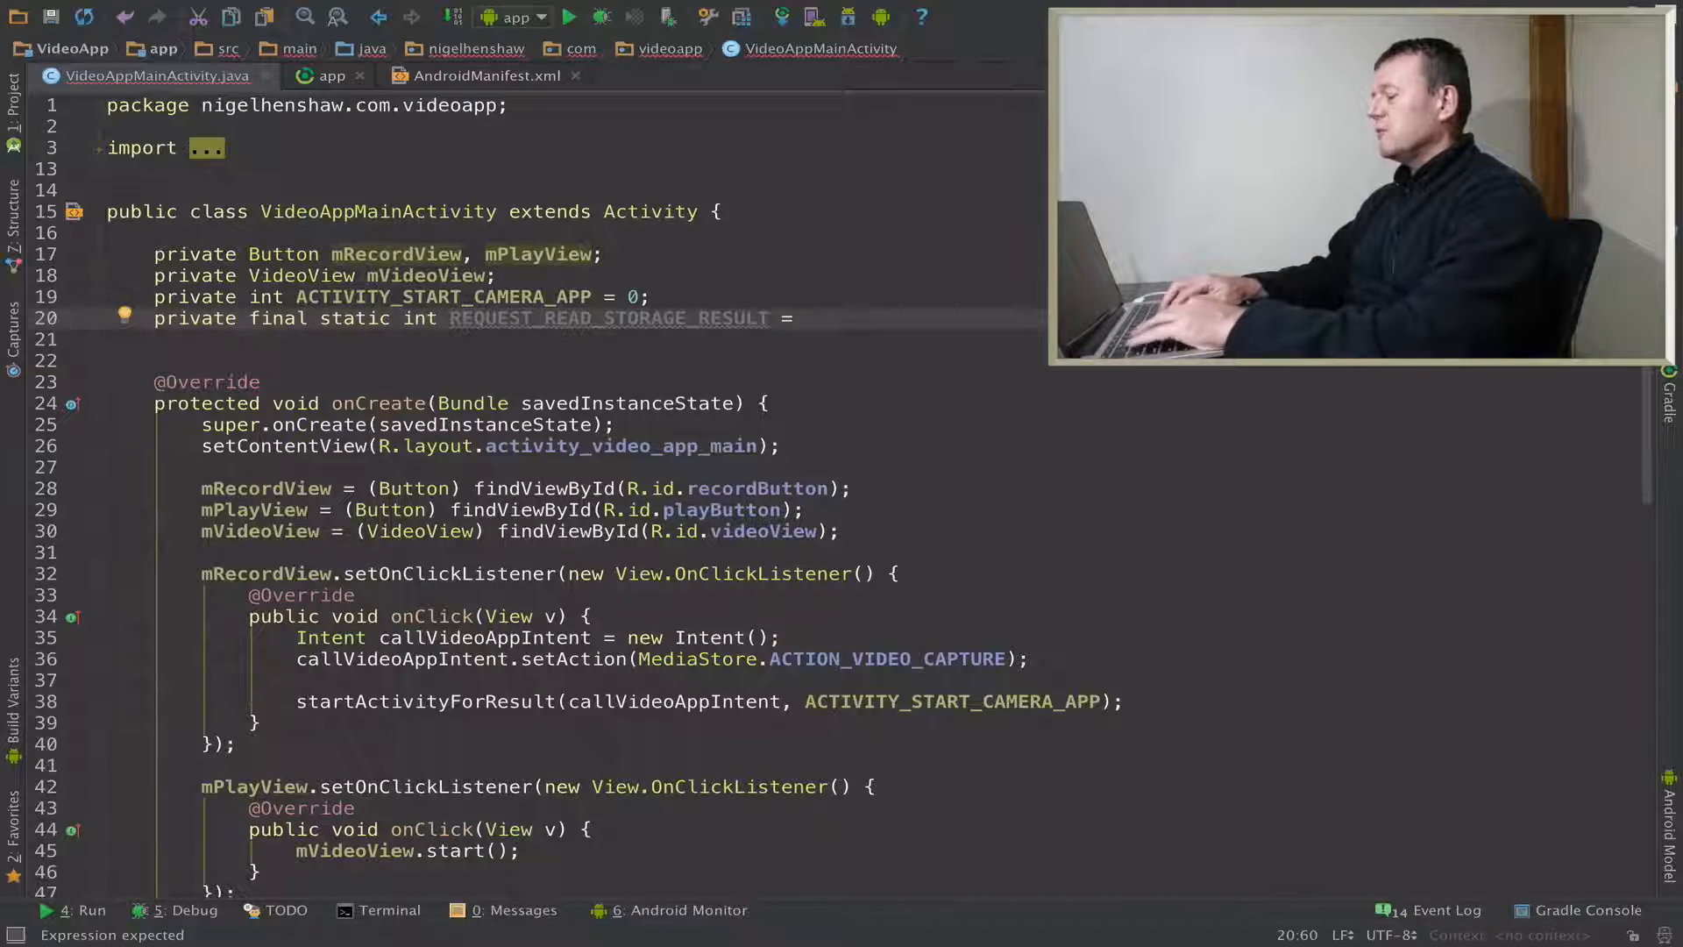
type("1;")
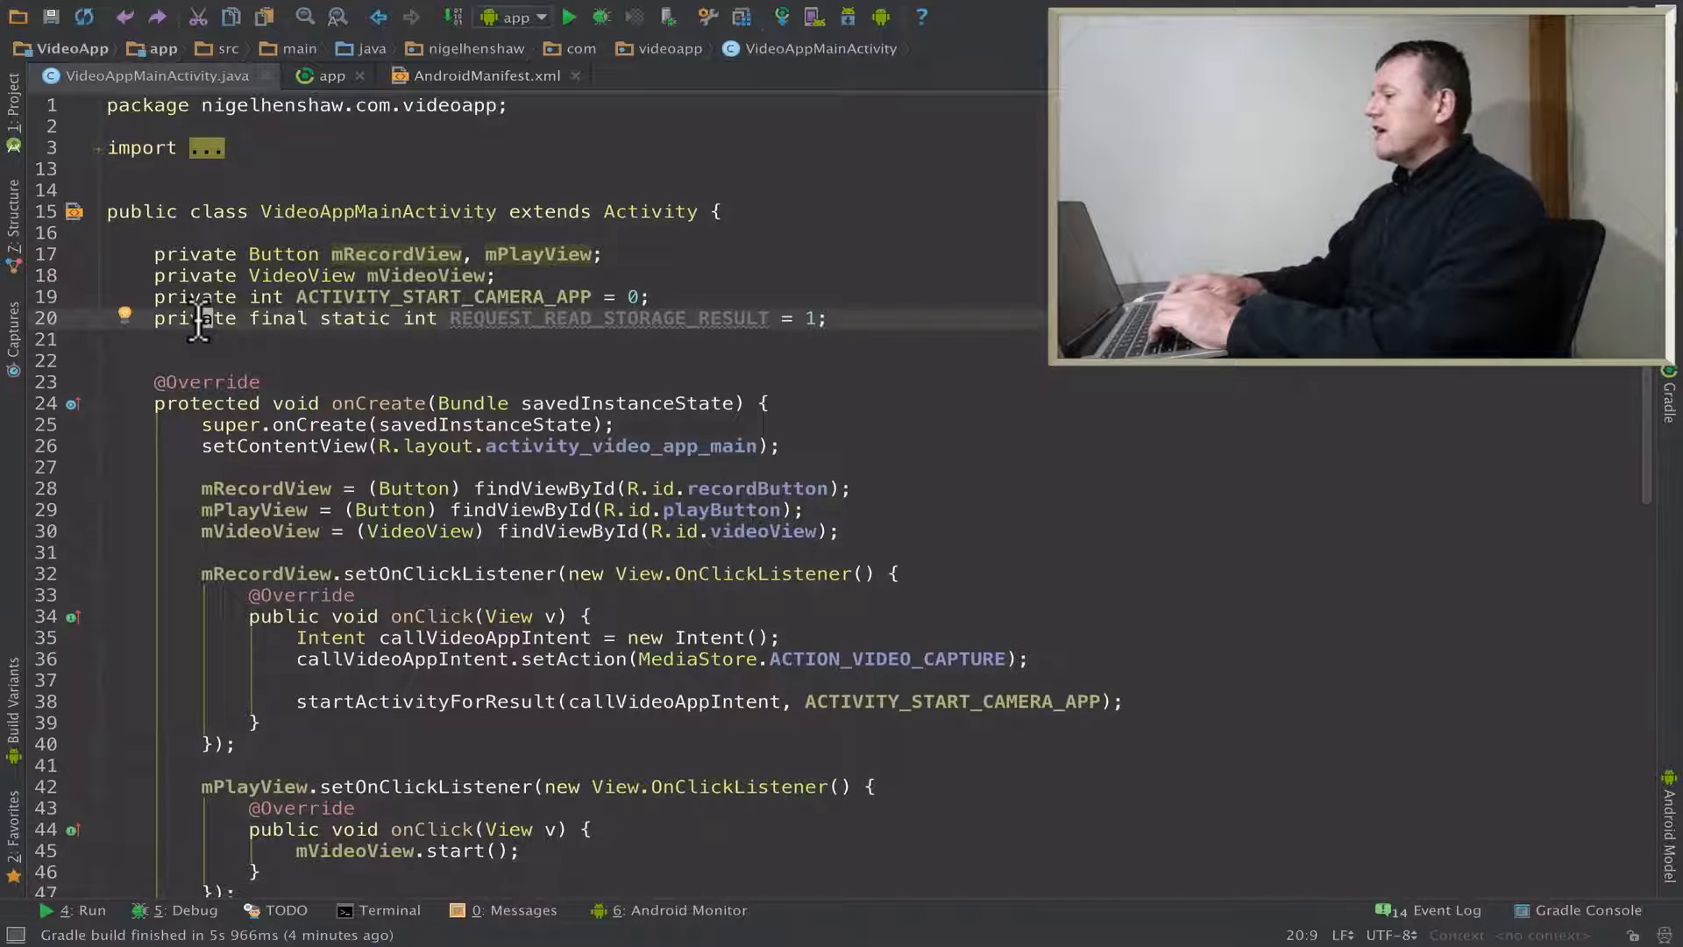
- Declare the private Uri mVideoUri field below it
type("private")
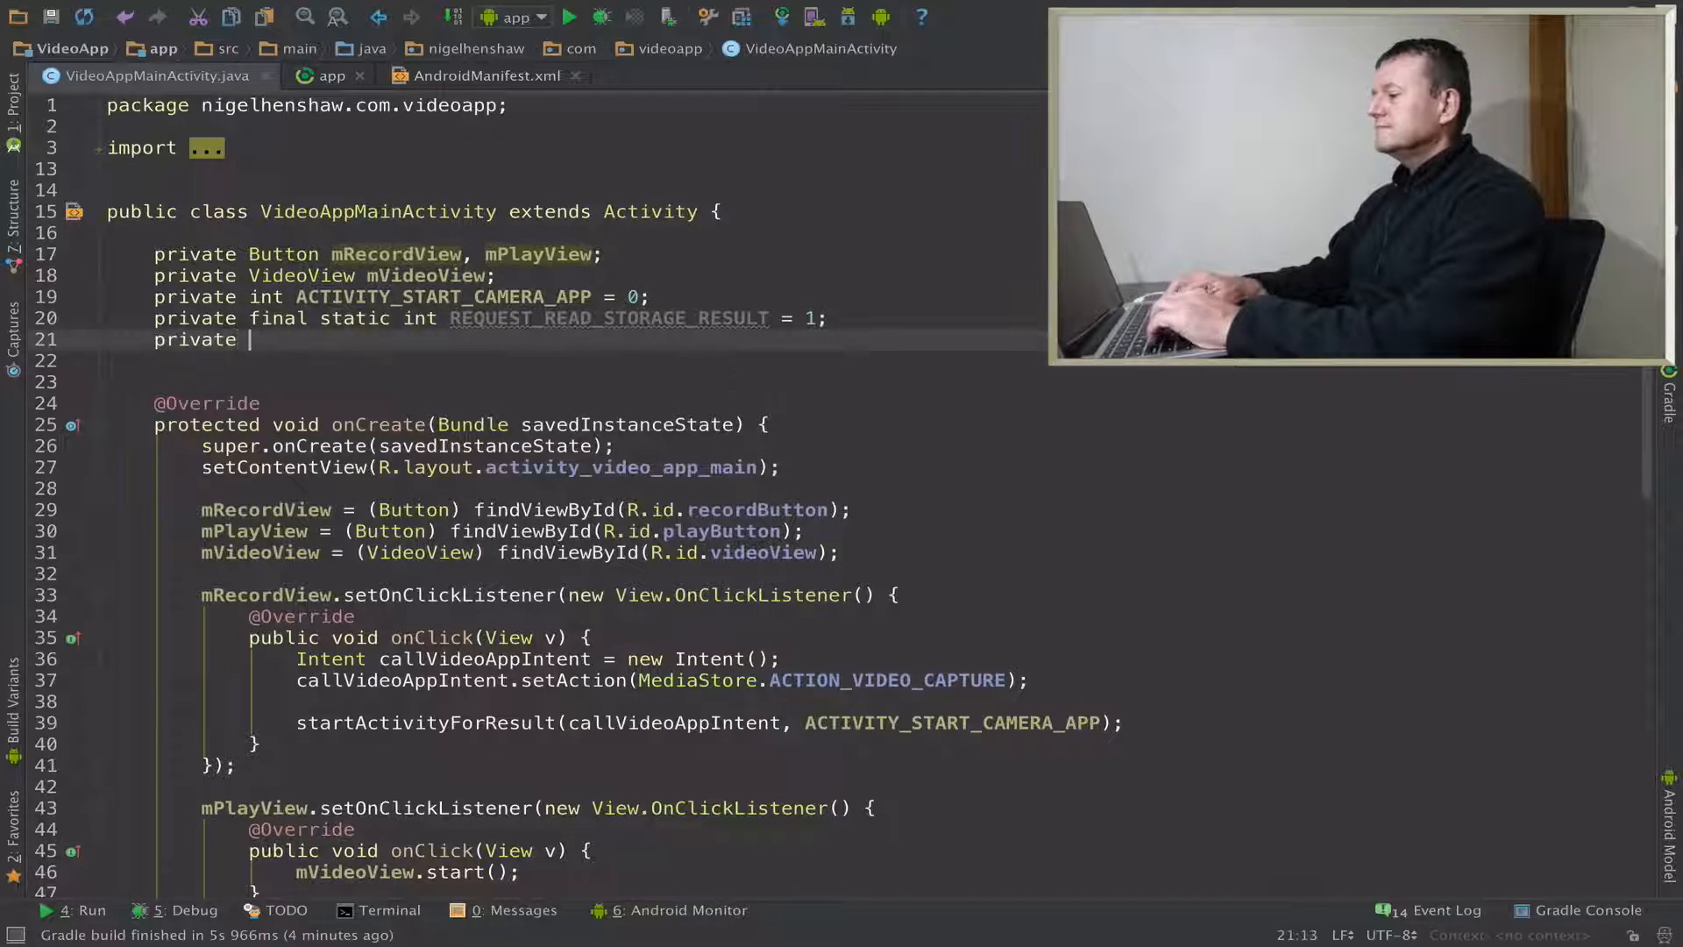
type("Uri m")
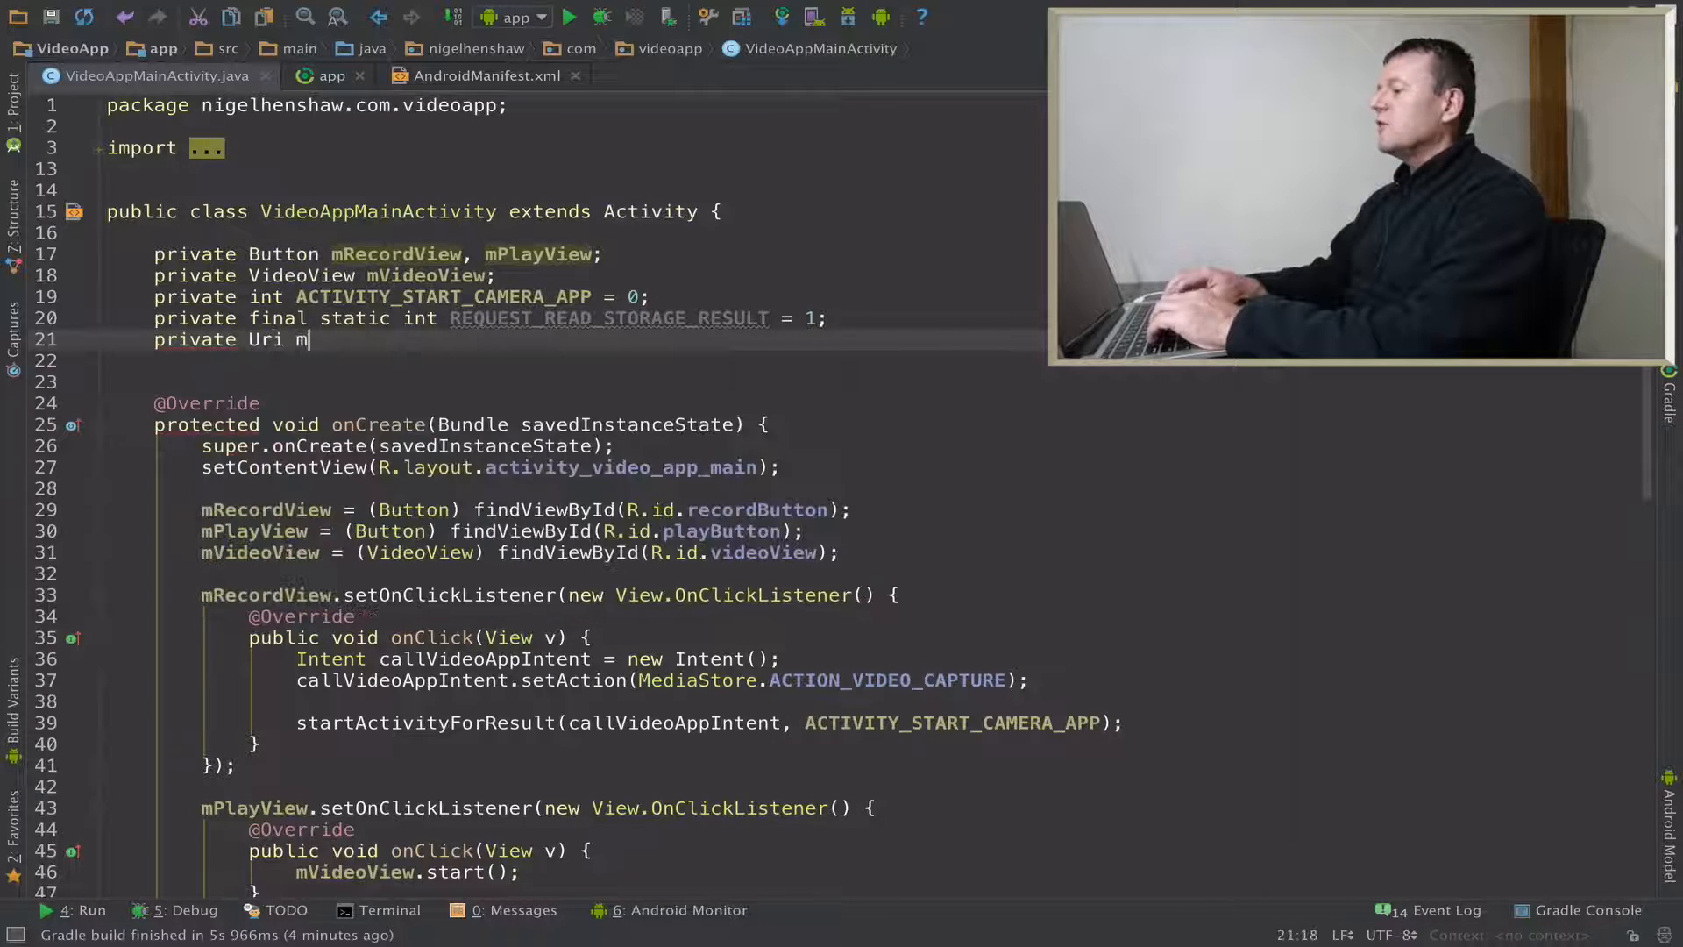
type("e")
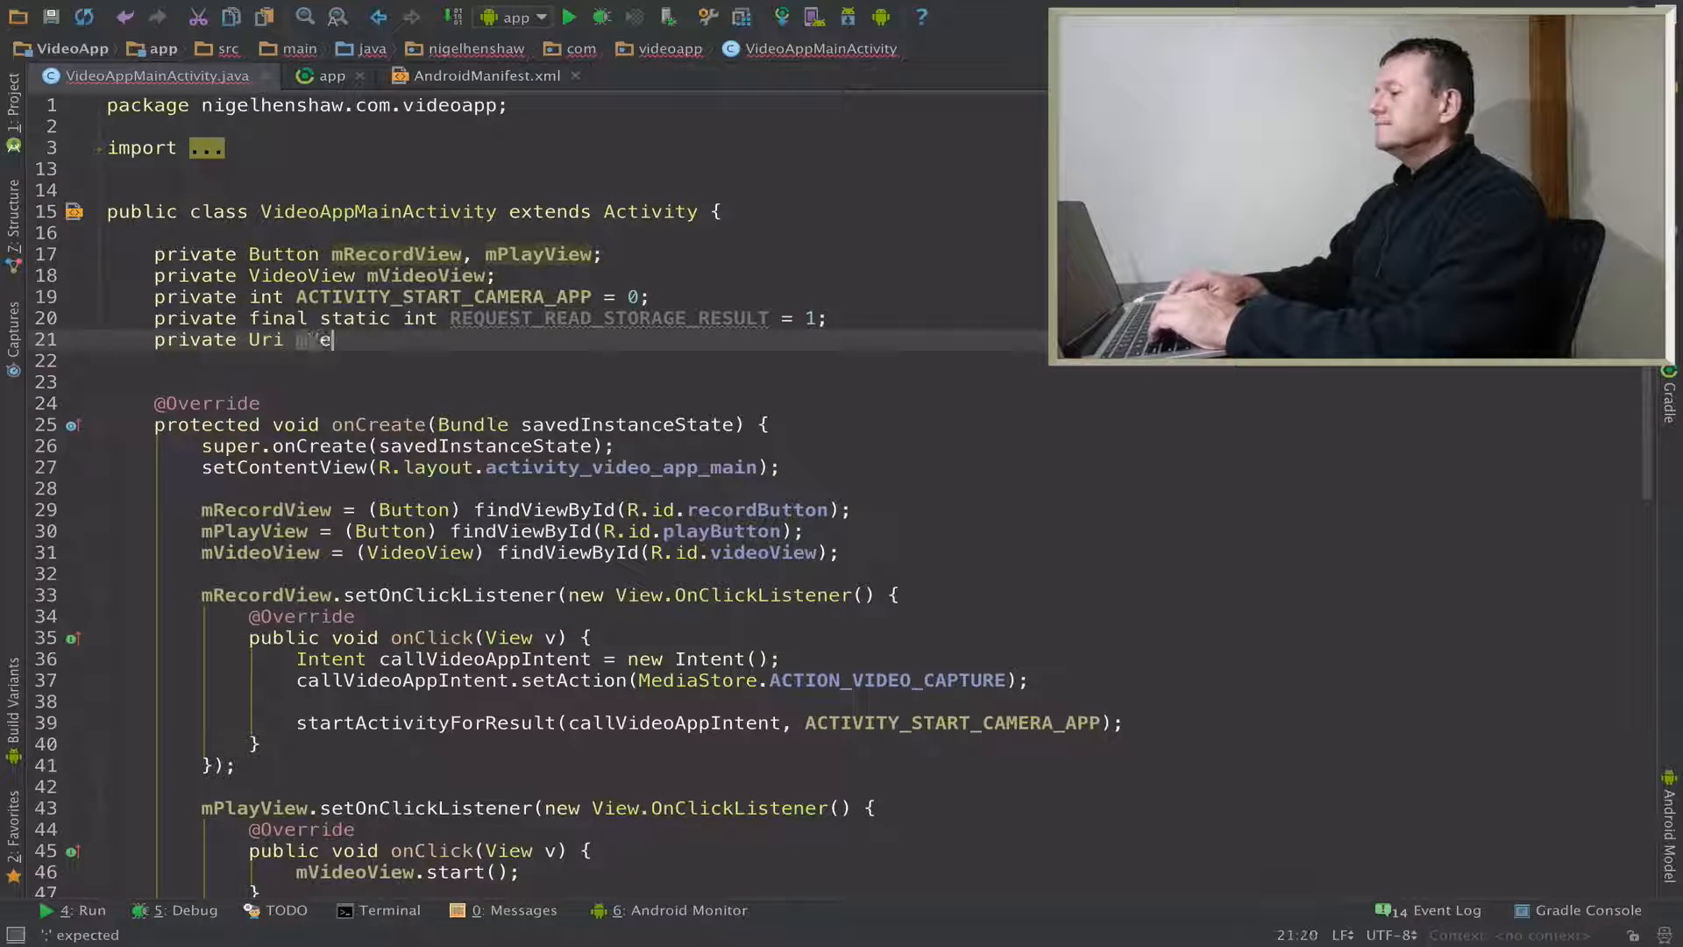
type("VideoU")
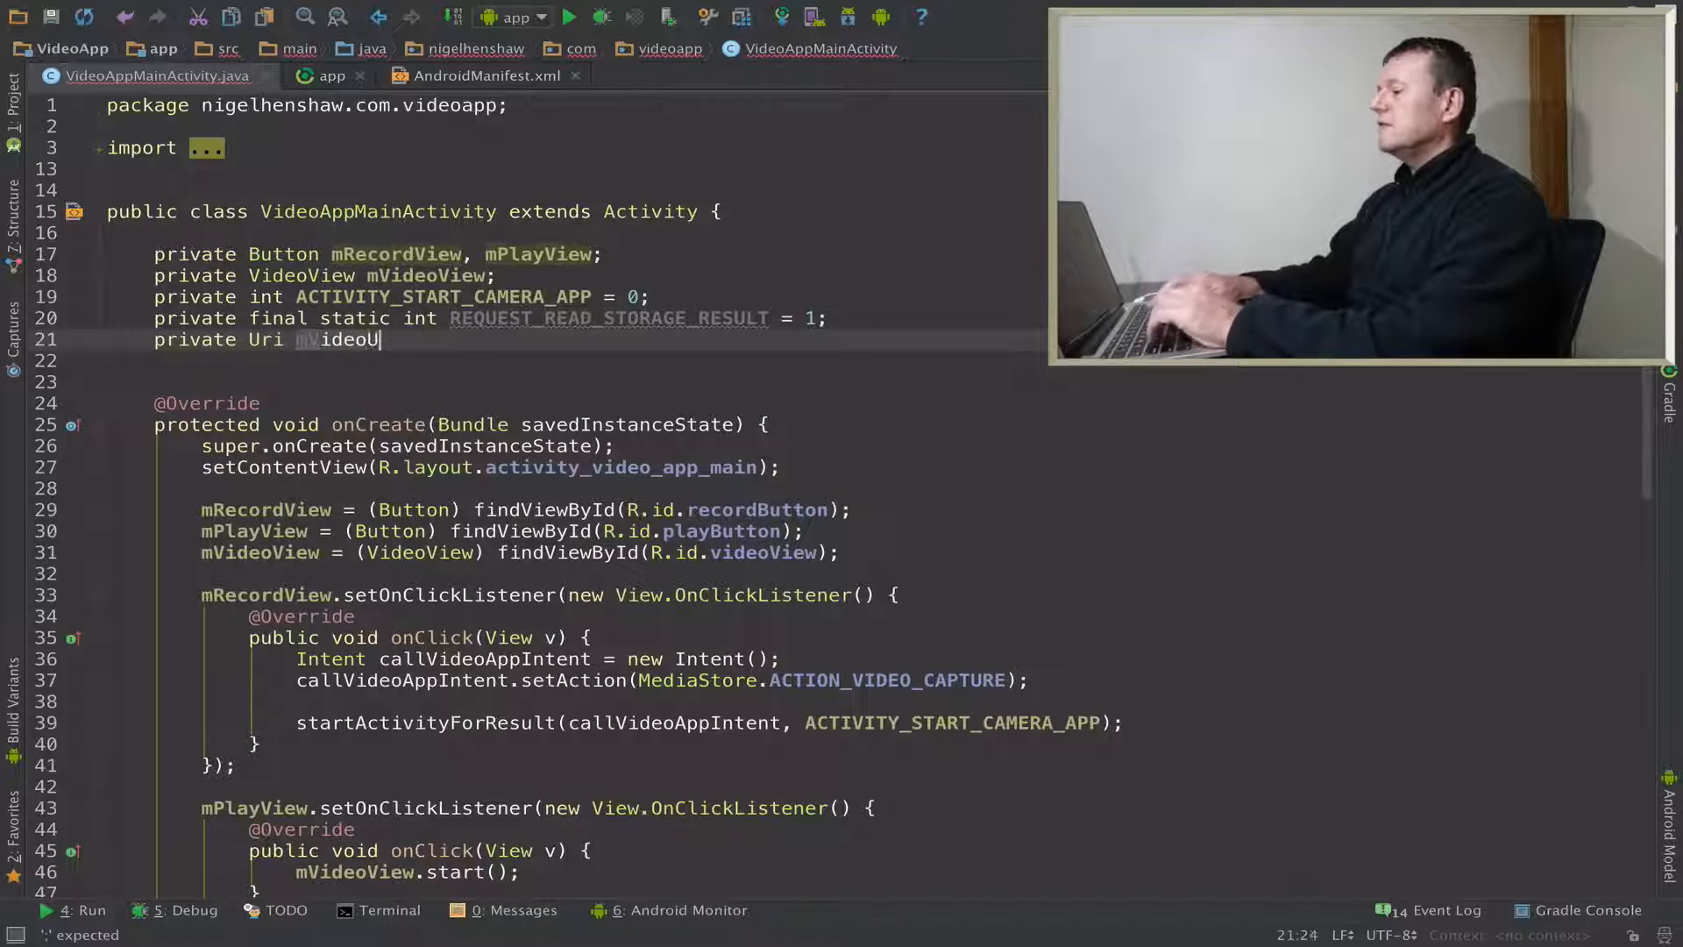
type("ri;")
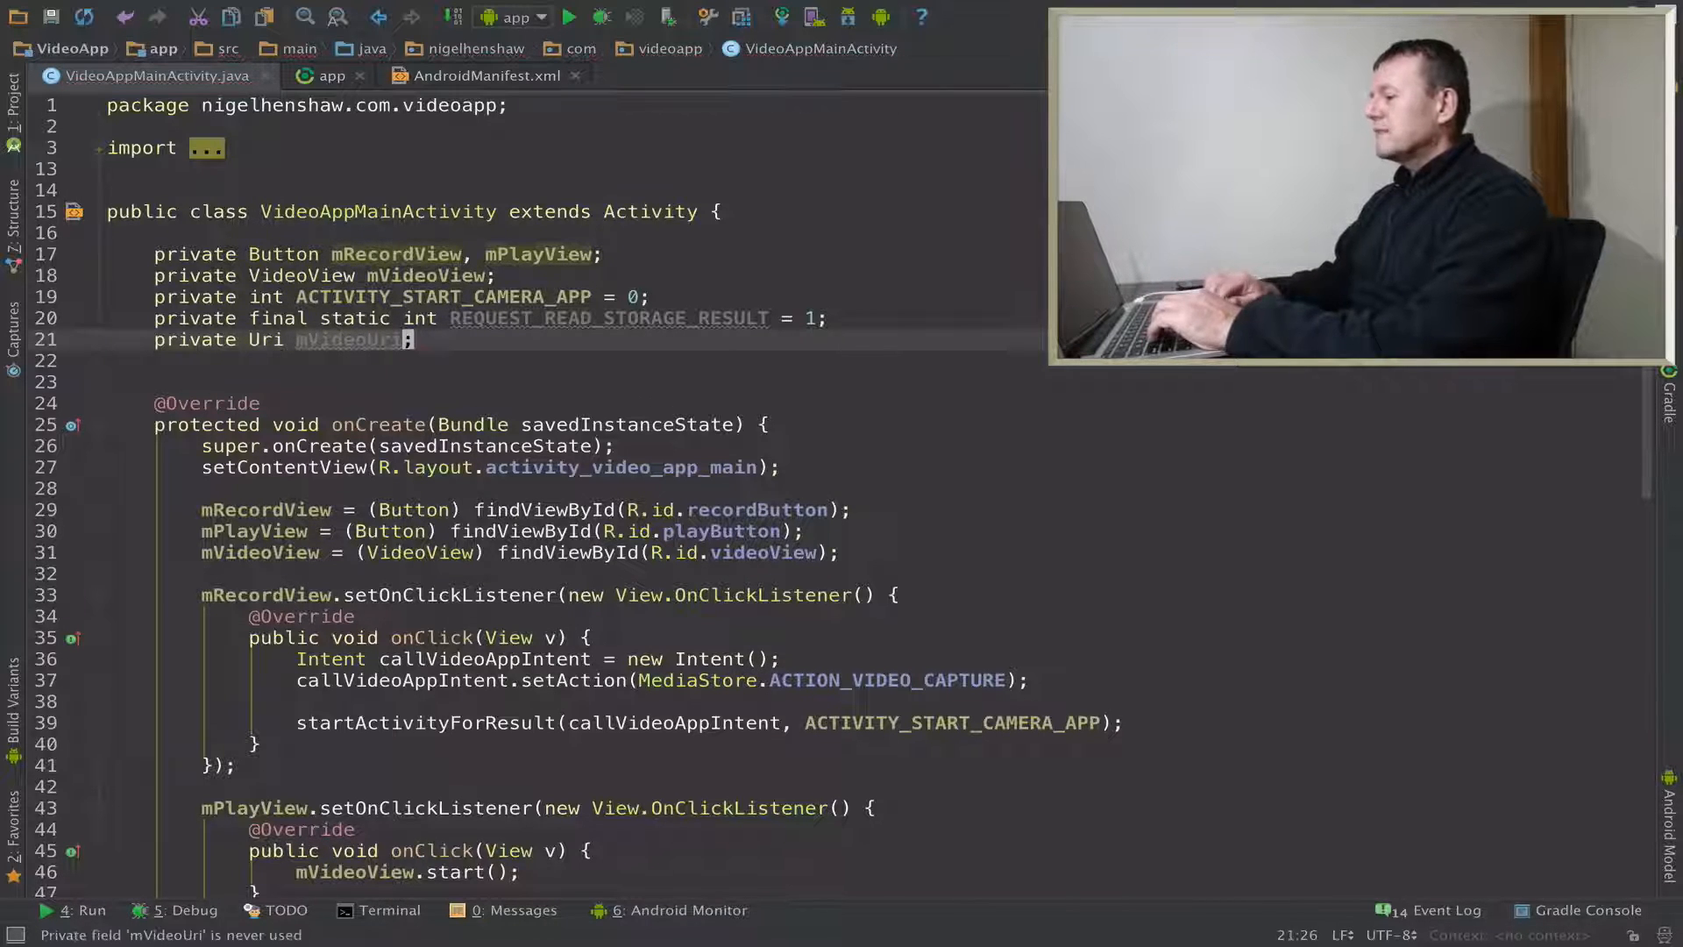
- In onActivityResult, replace the local Uri videoUri with the mVideoUri field
scroll("down", 3)
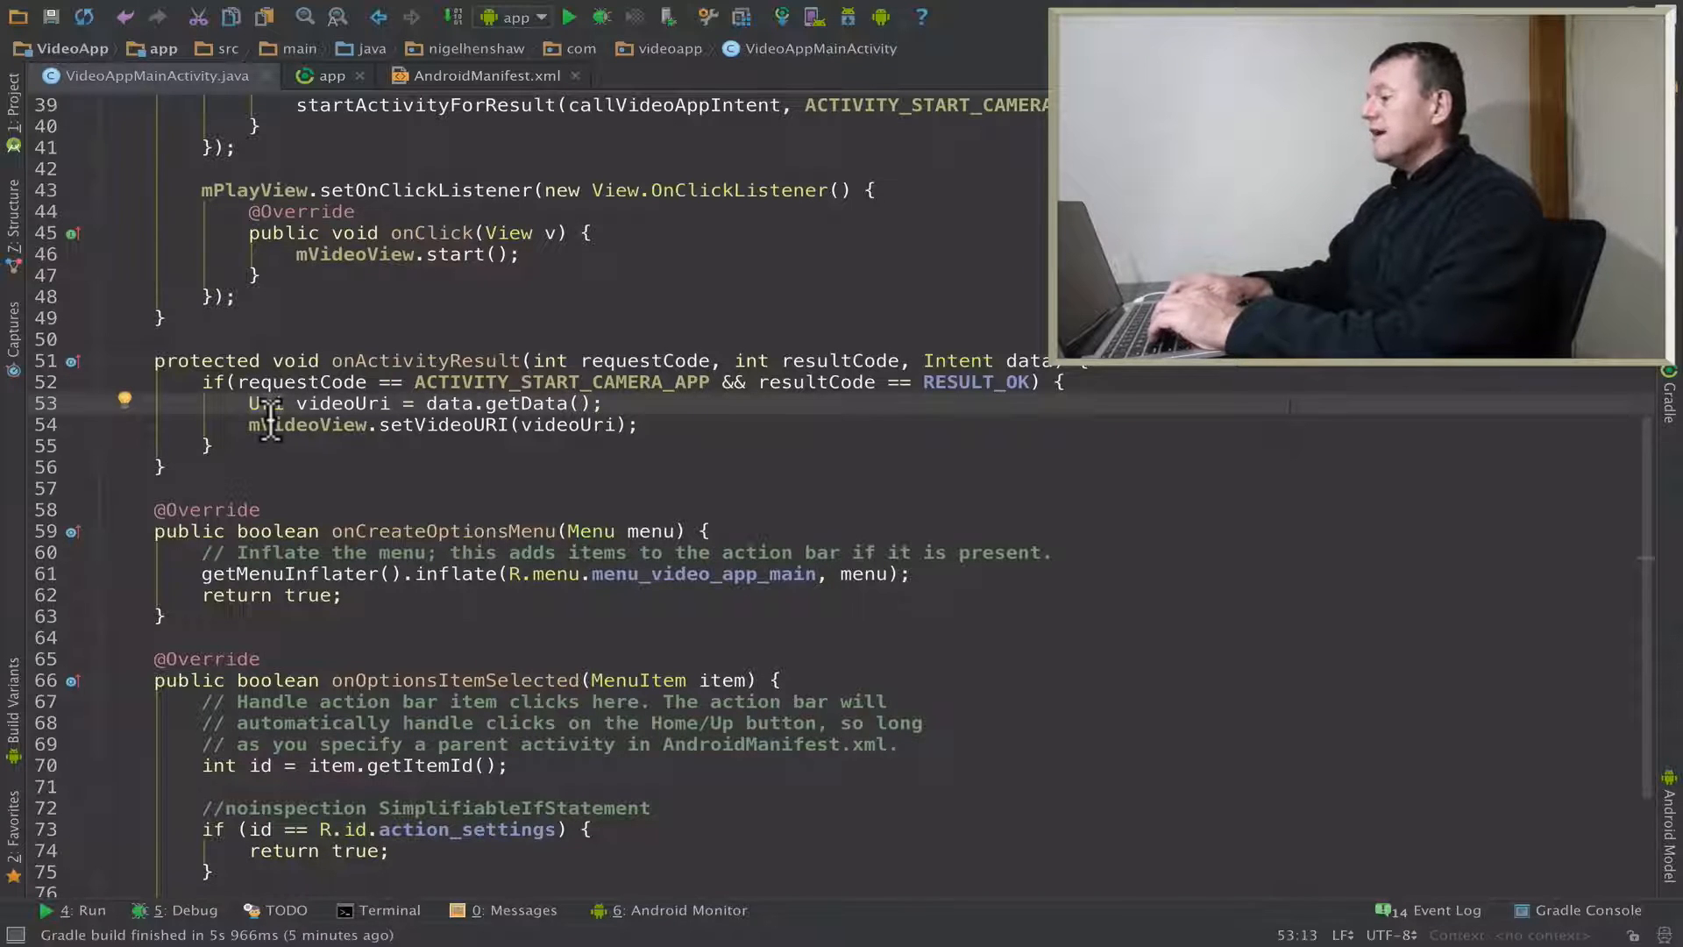
double_click(293, 403)
type("mV")
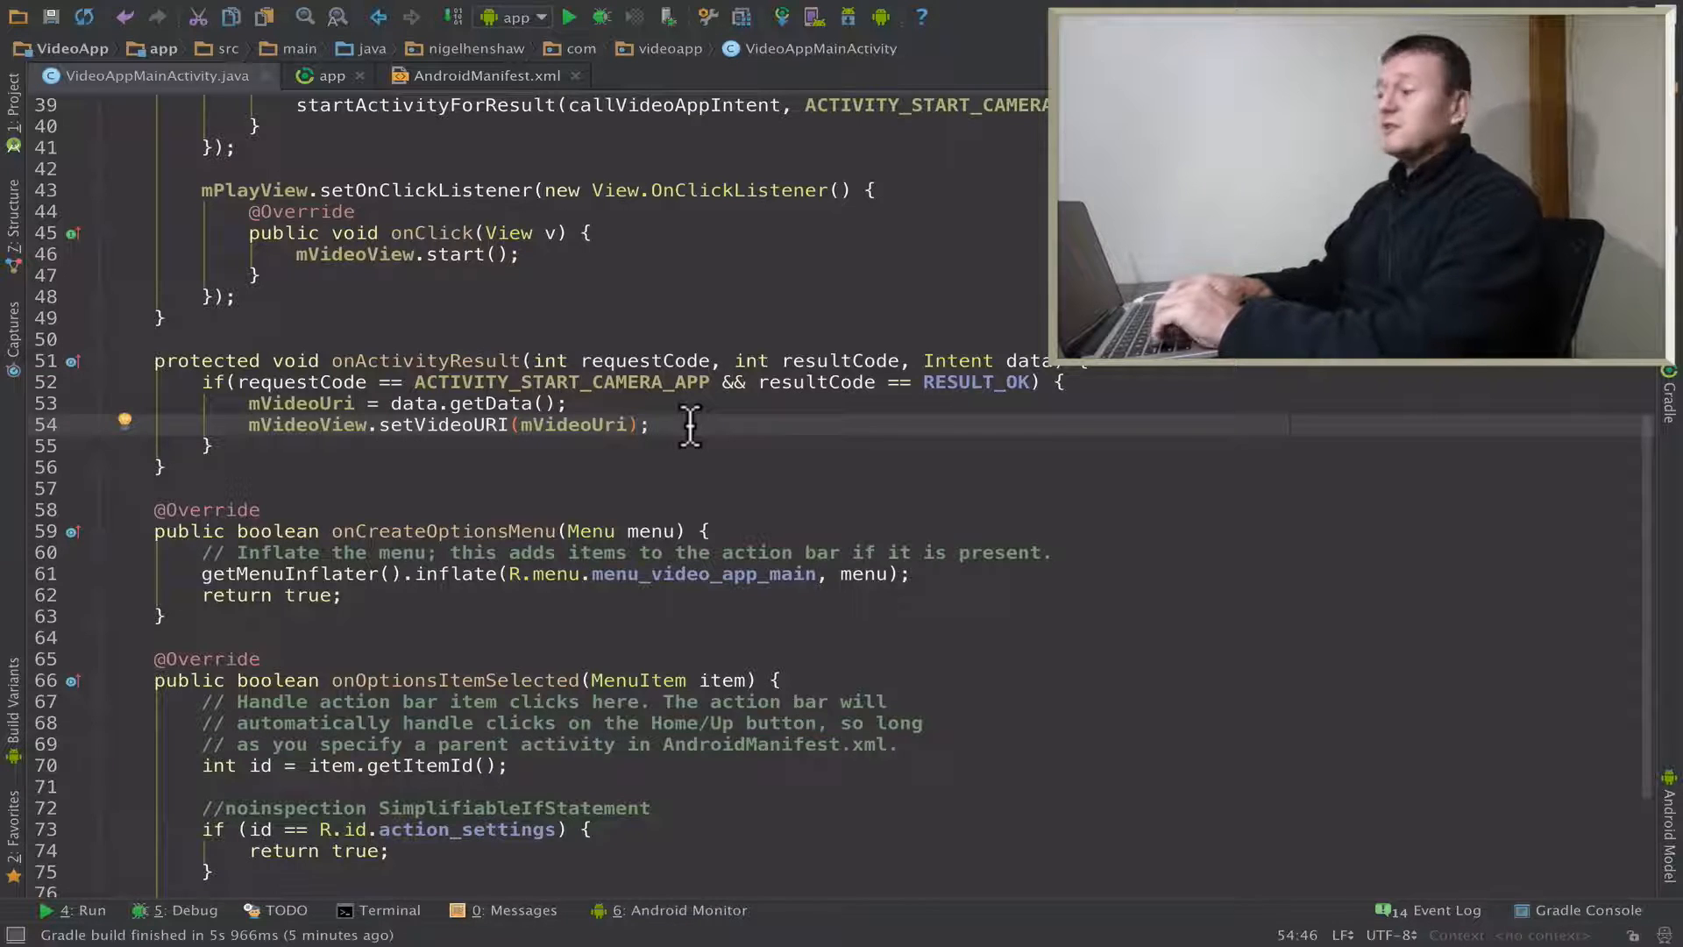
type("if(Build.")
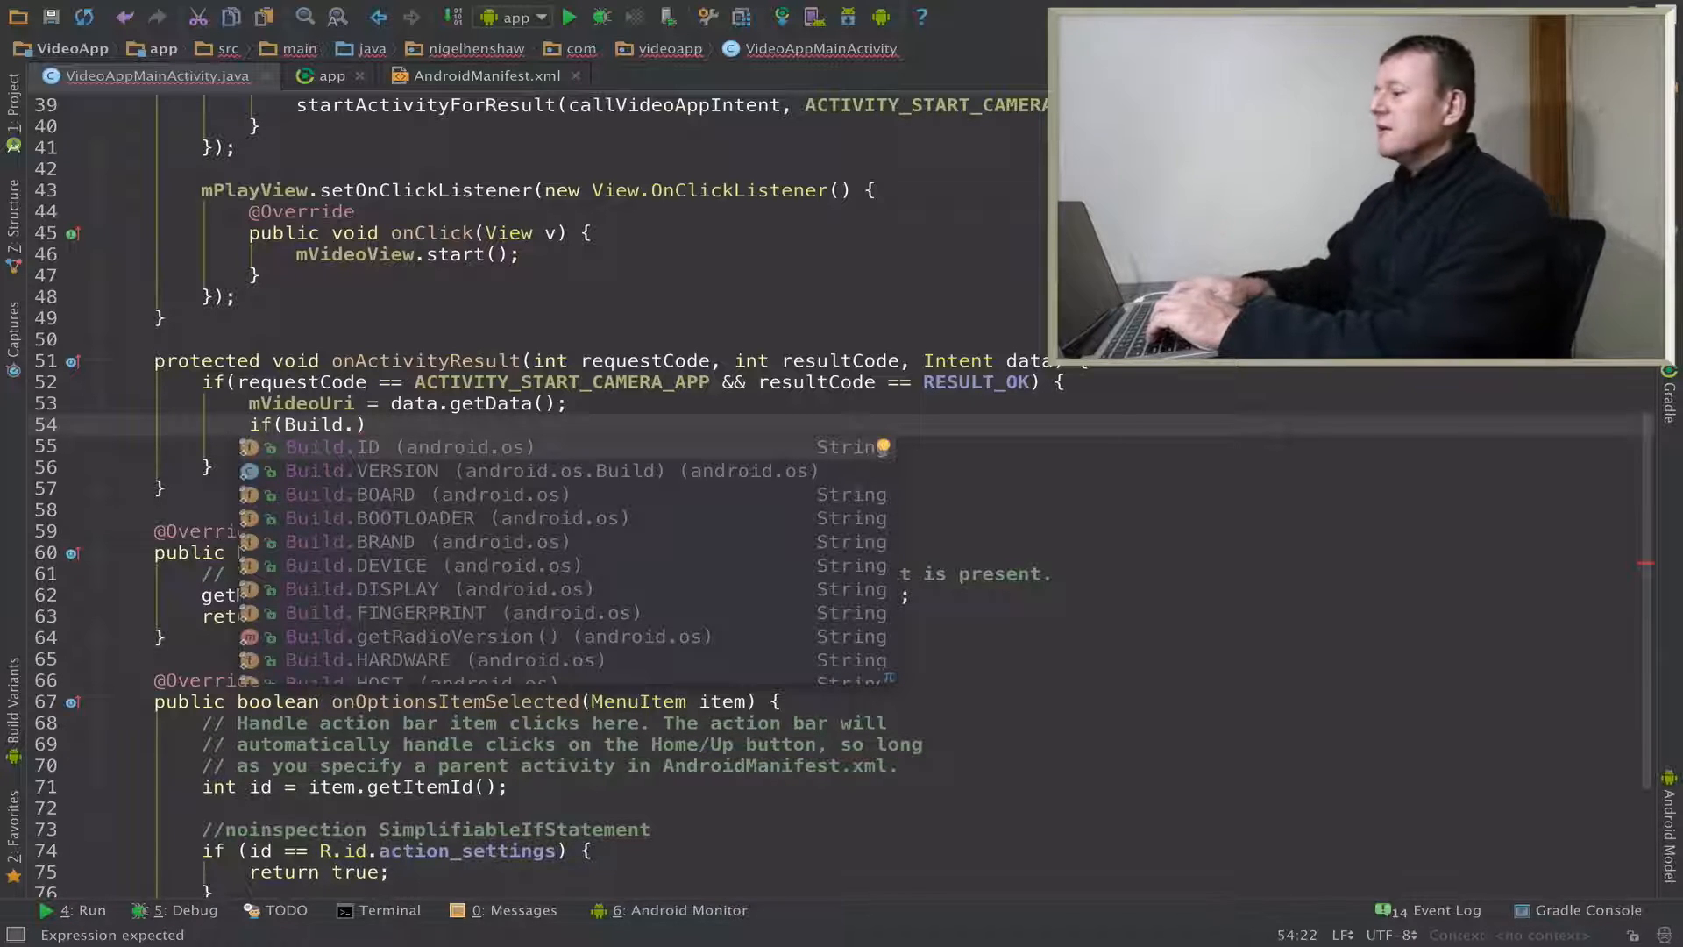
- Write the Build.VERSION.SDK_INT >= Build.VERSION_CODES.M version check
type("VERSION.SDK_INT .")
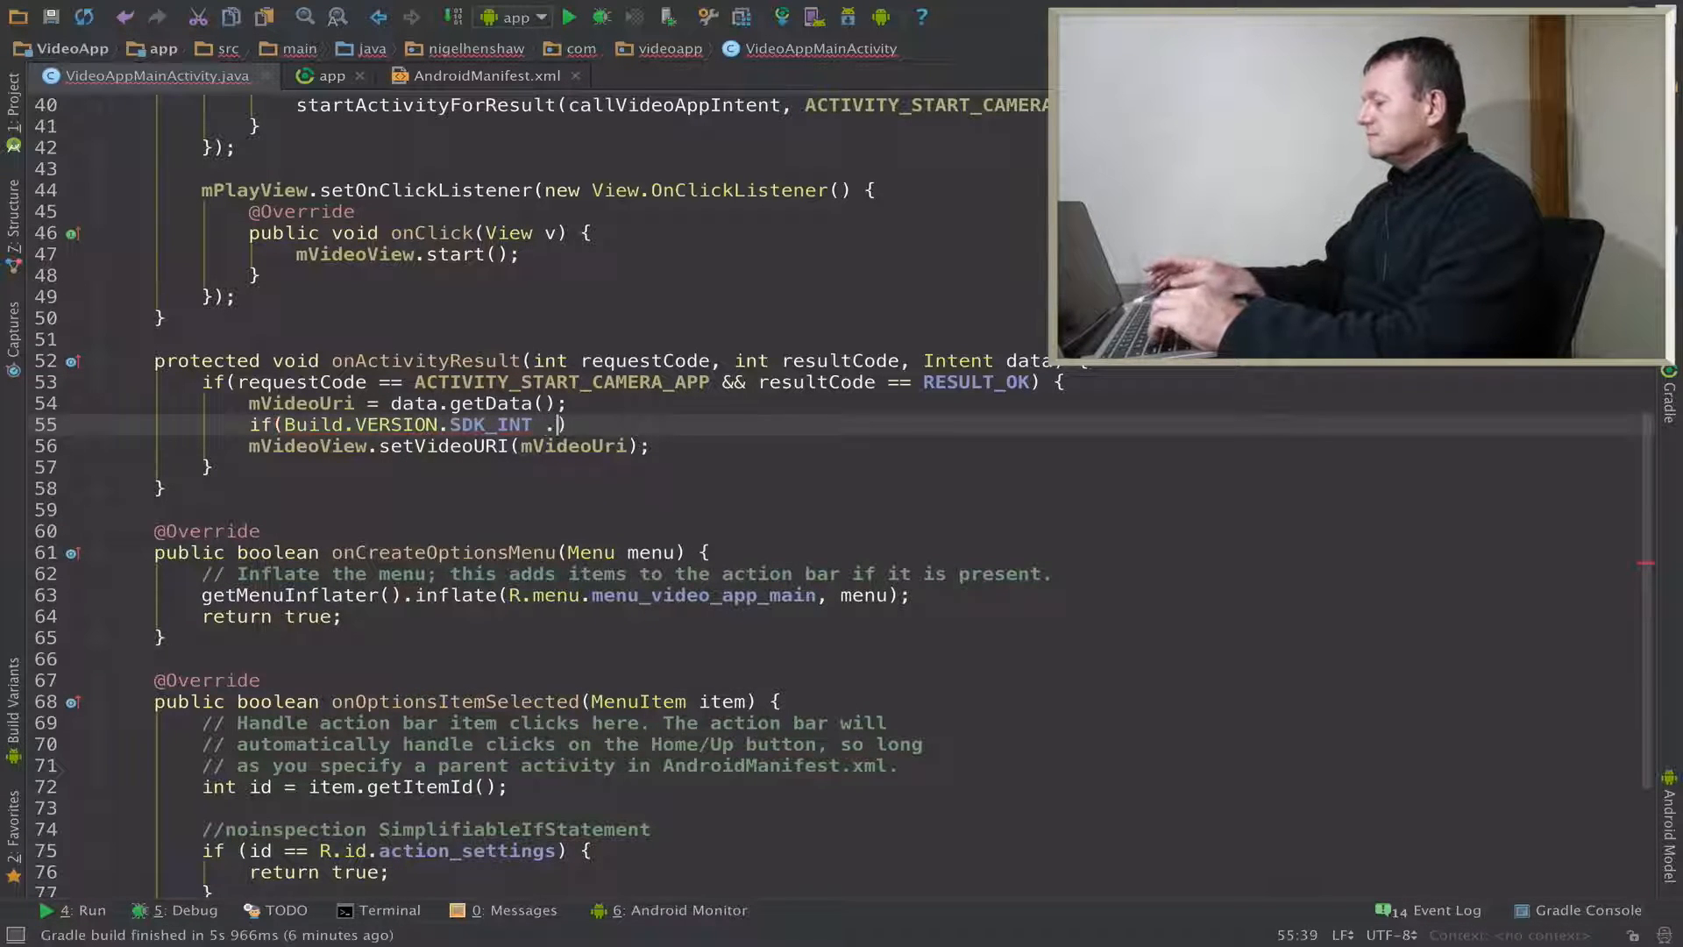
type(">=")
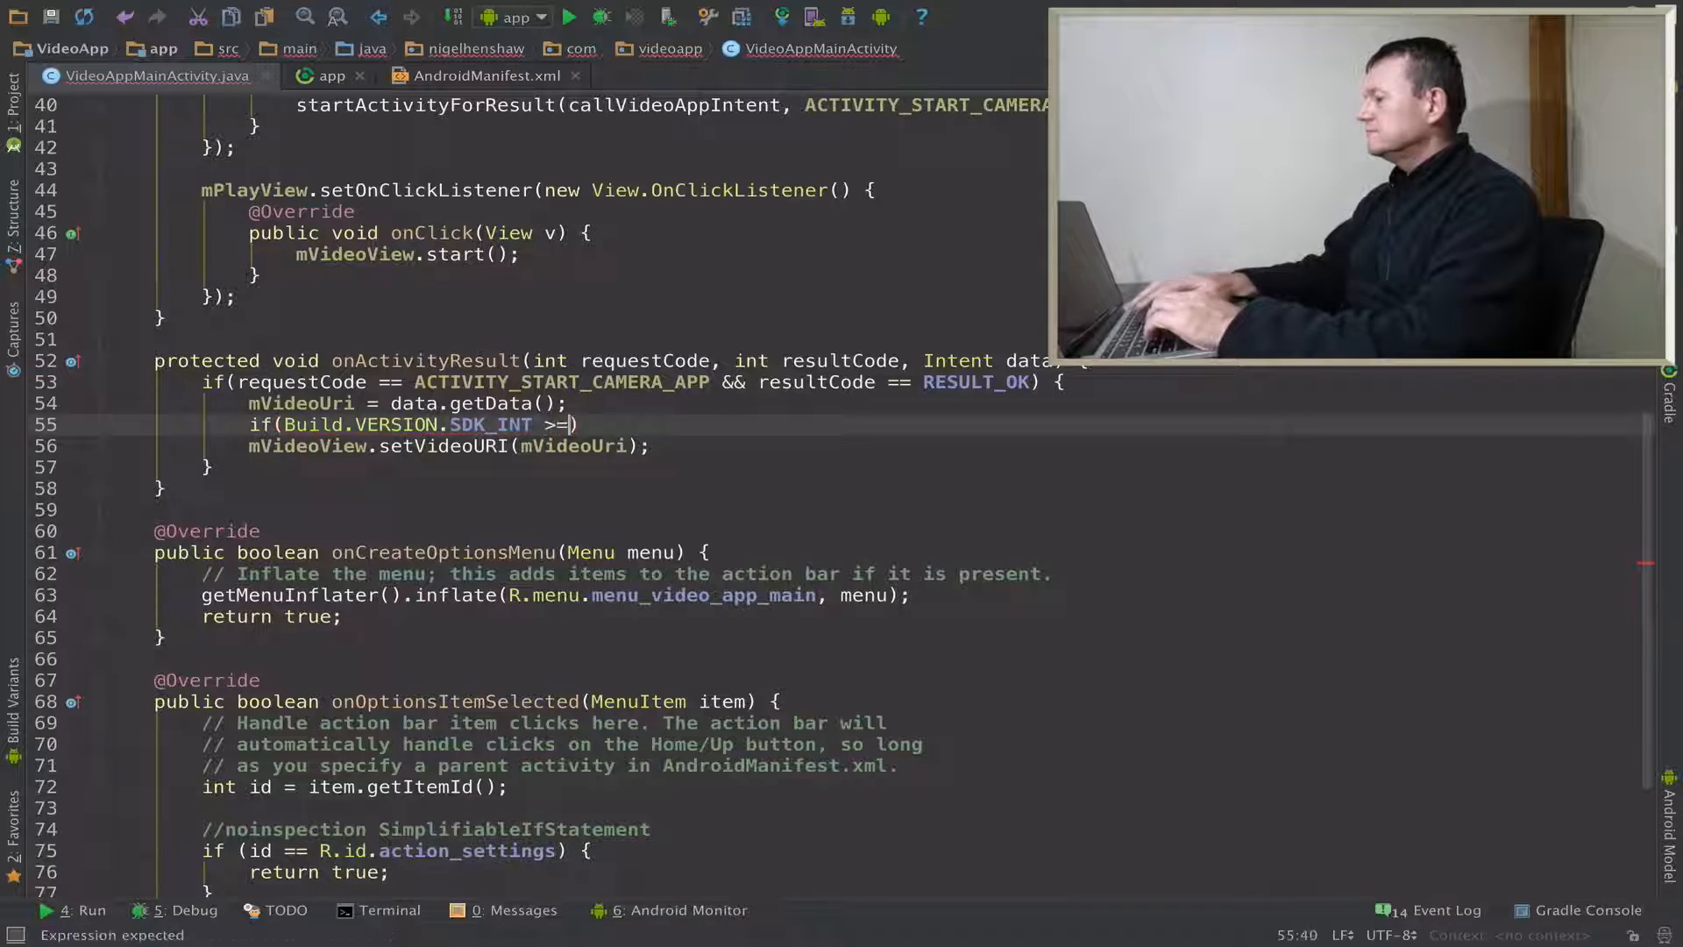
type("Build")
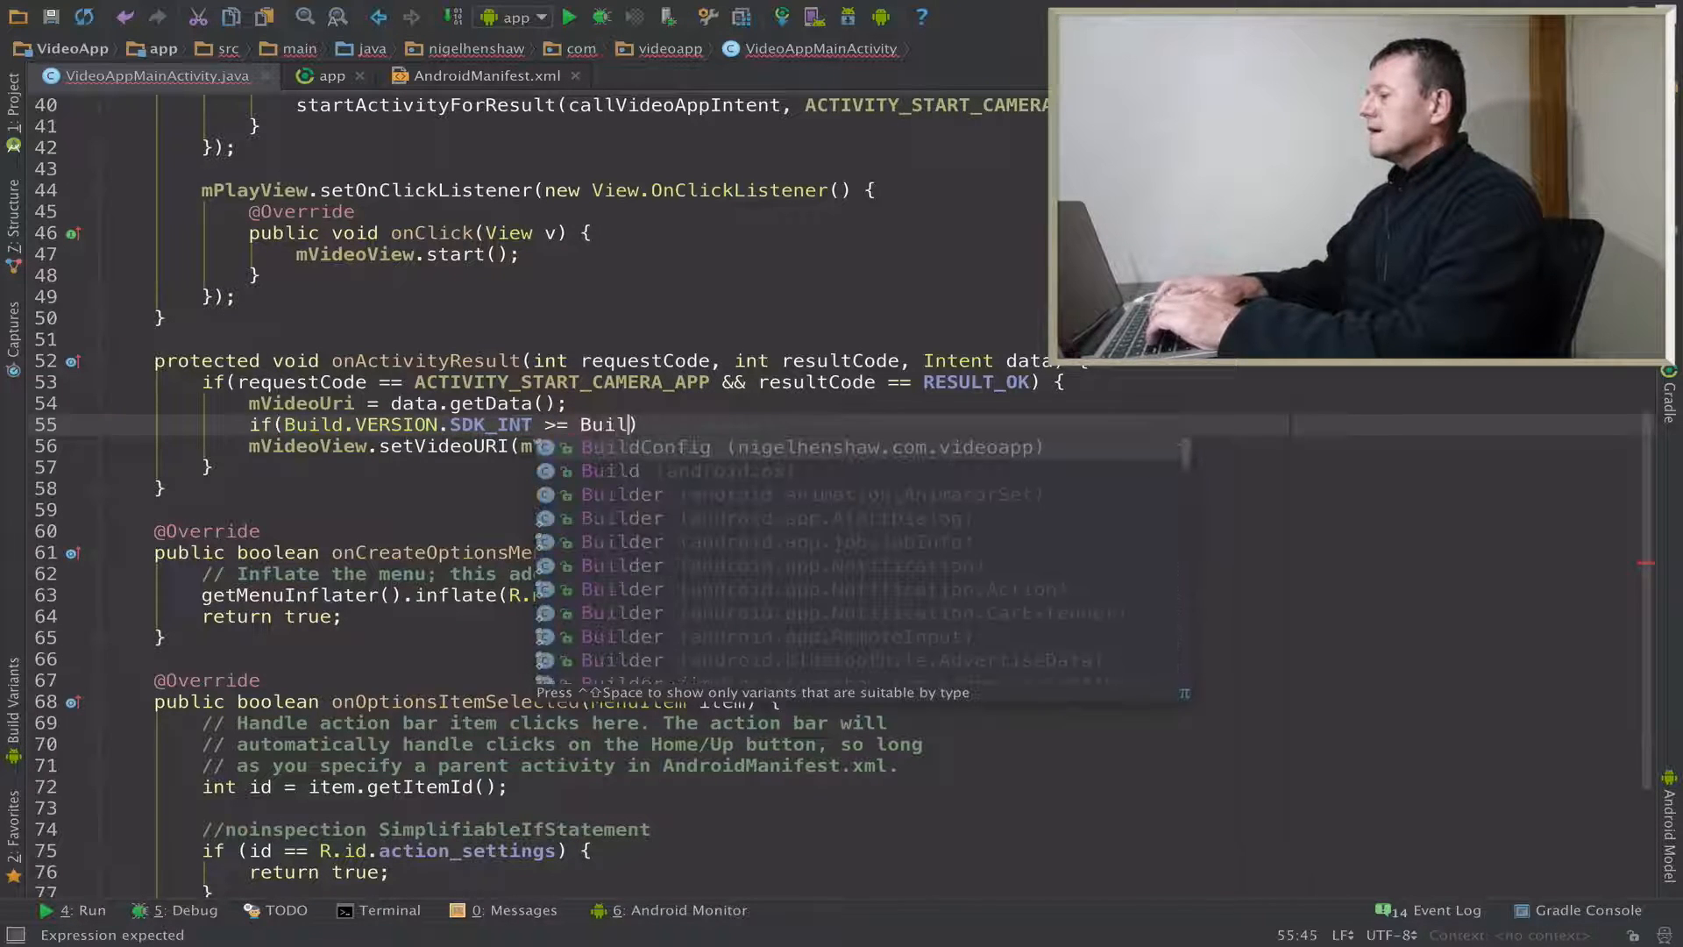
type(".VERSION_CODES.M")
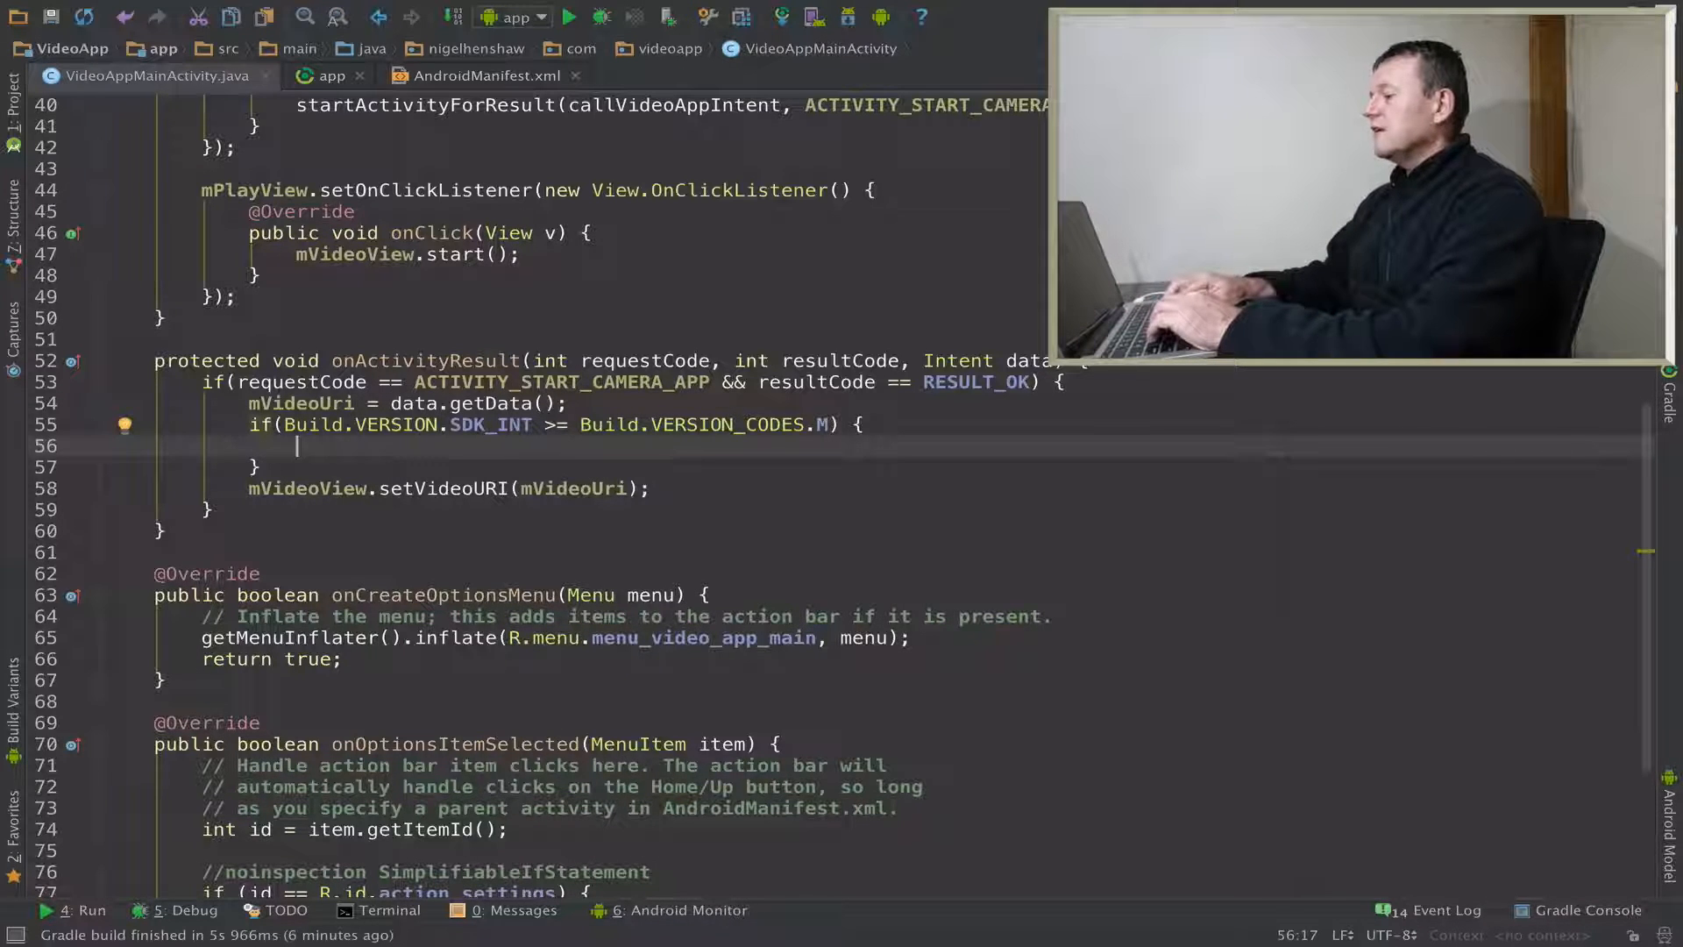
- Add an if testing checkSelfPermission for READ_EXTERNAL_STORAGE equals PackageManager.PERMISSION_GRANTED
type("if(")
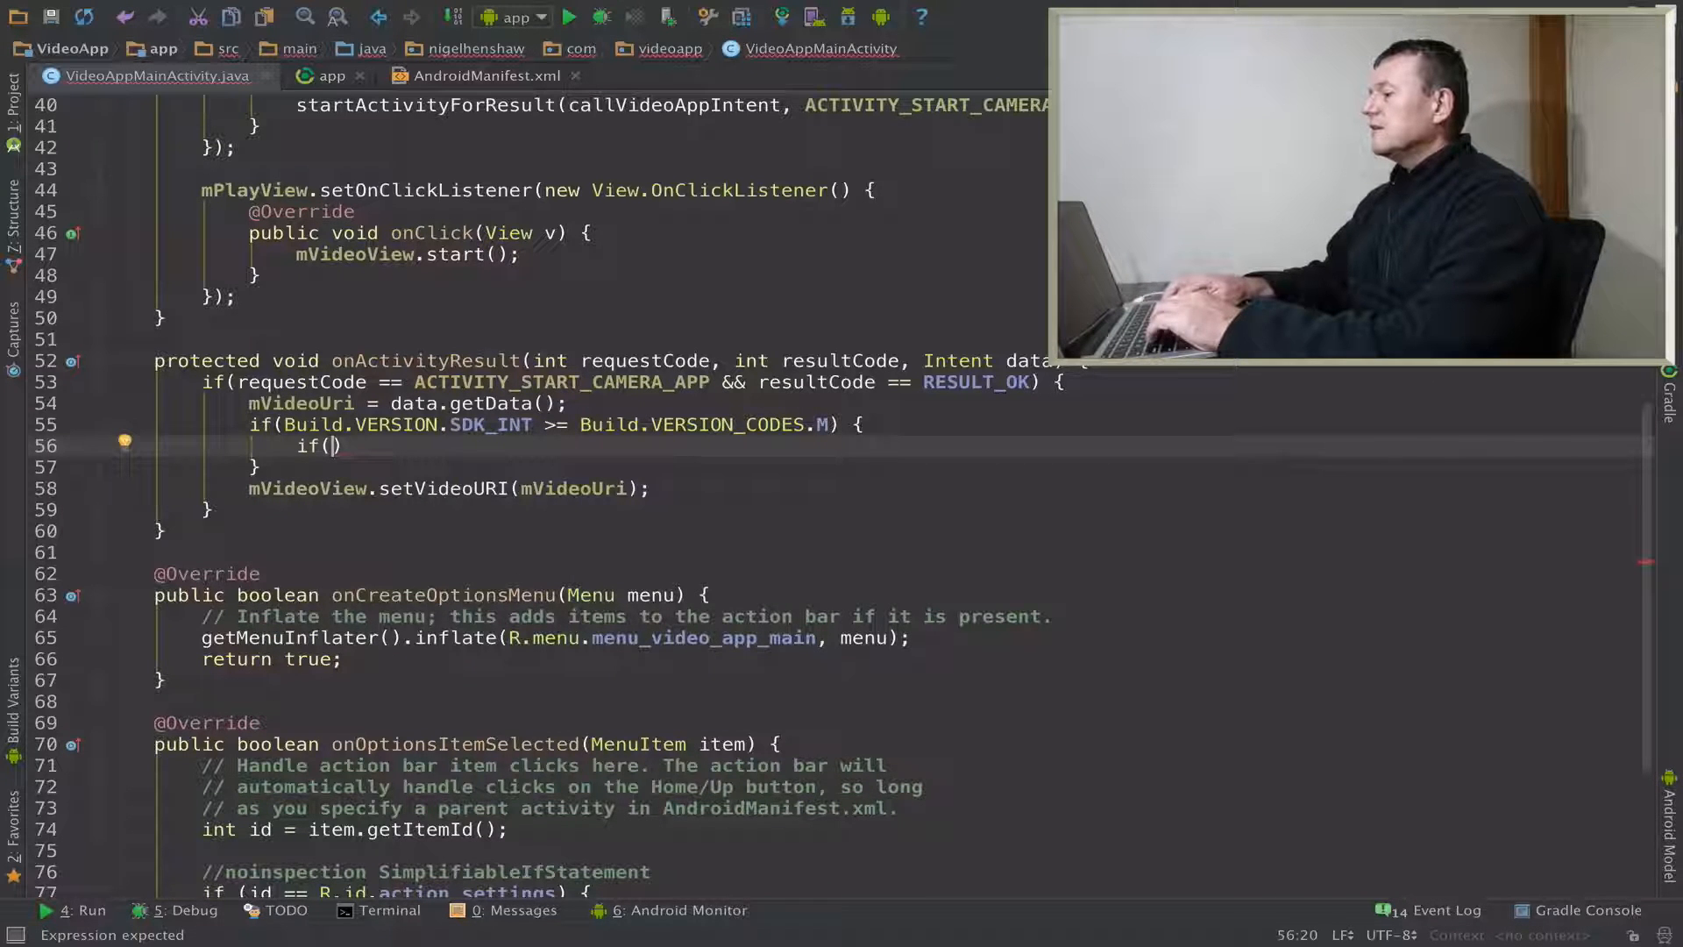
type("C")
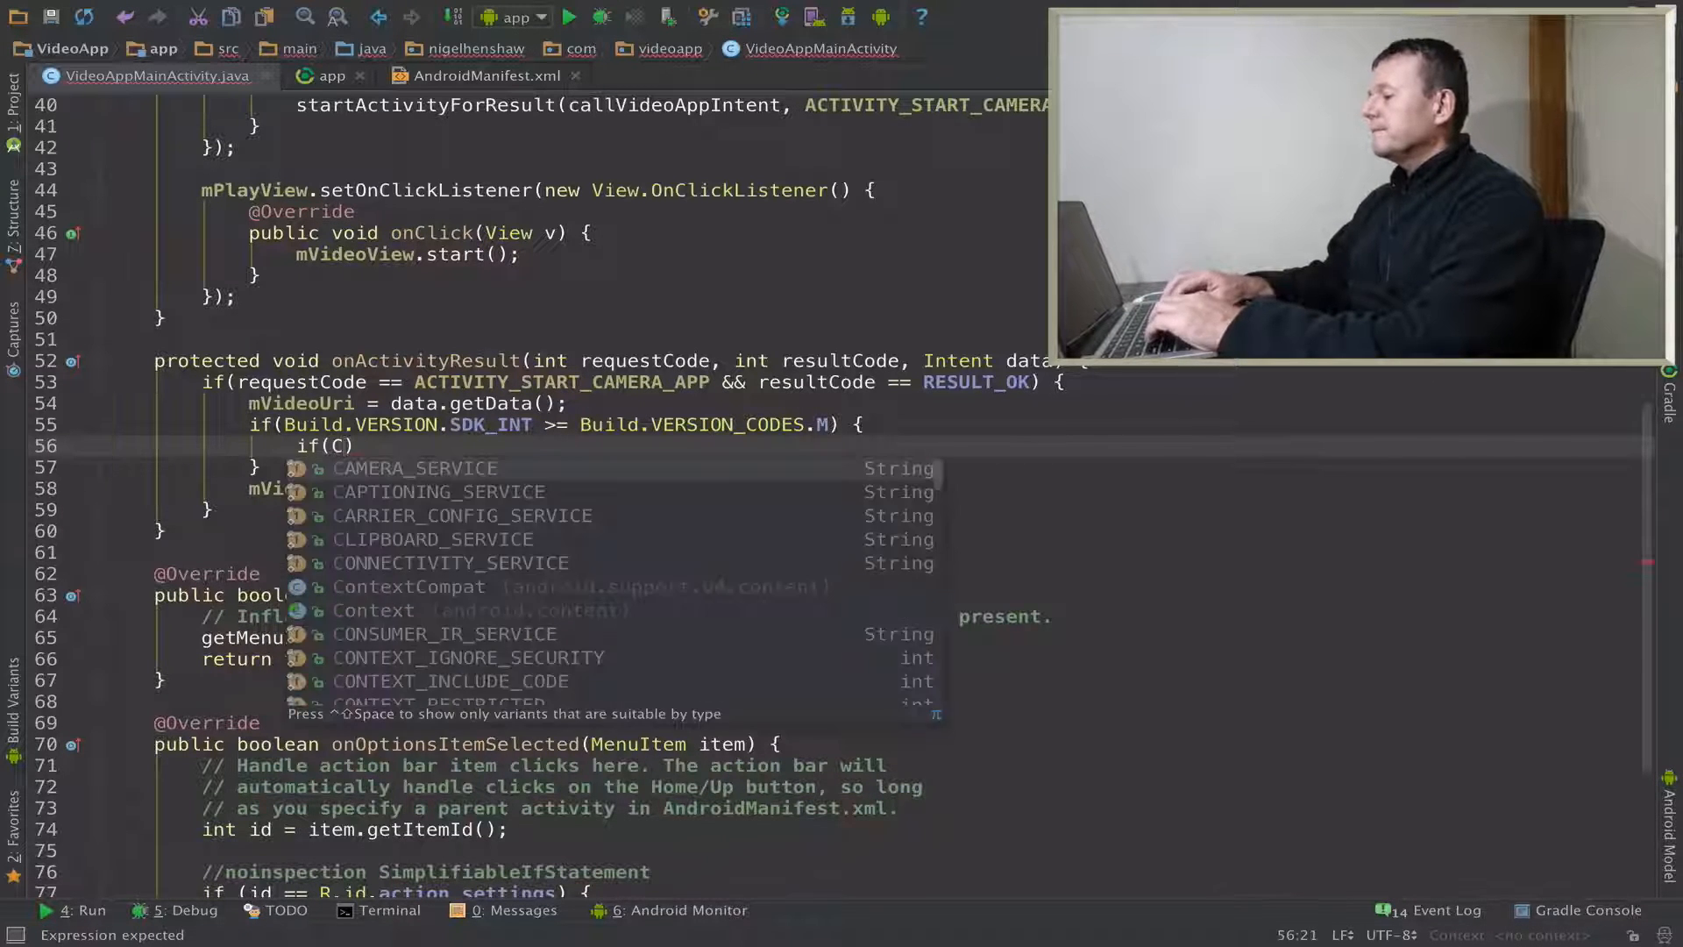
type("o")
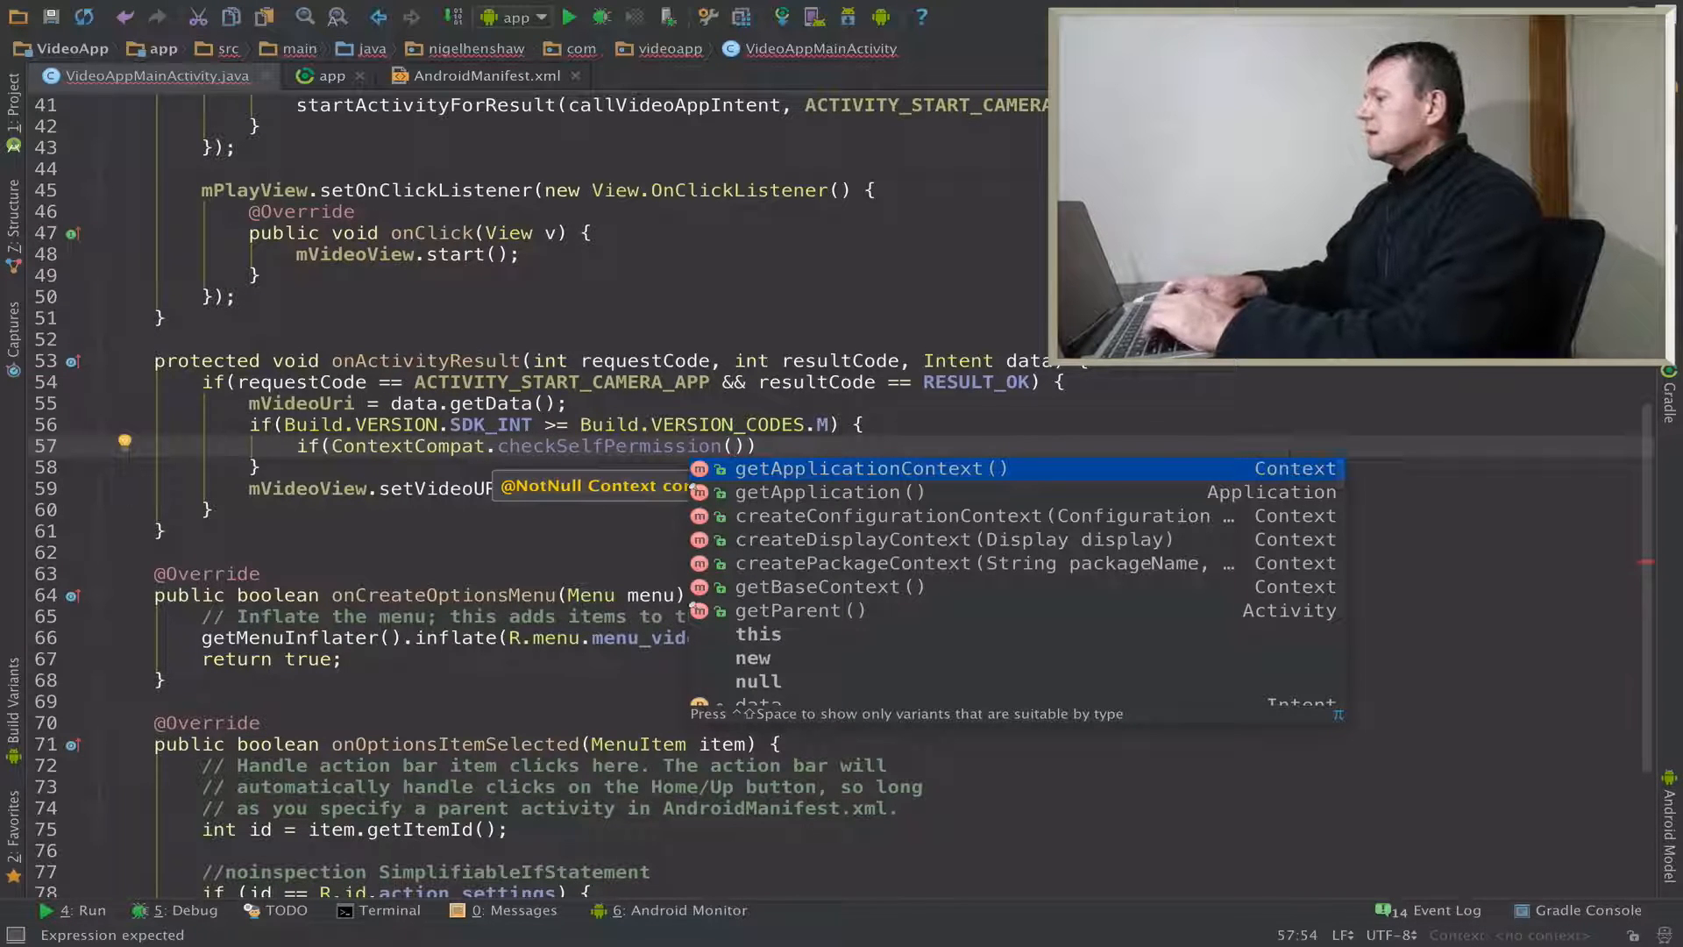
type("this,")
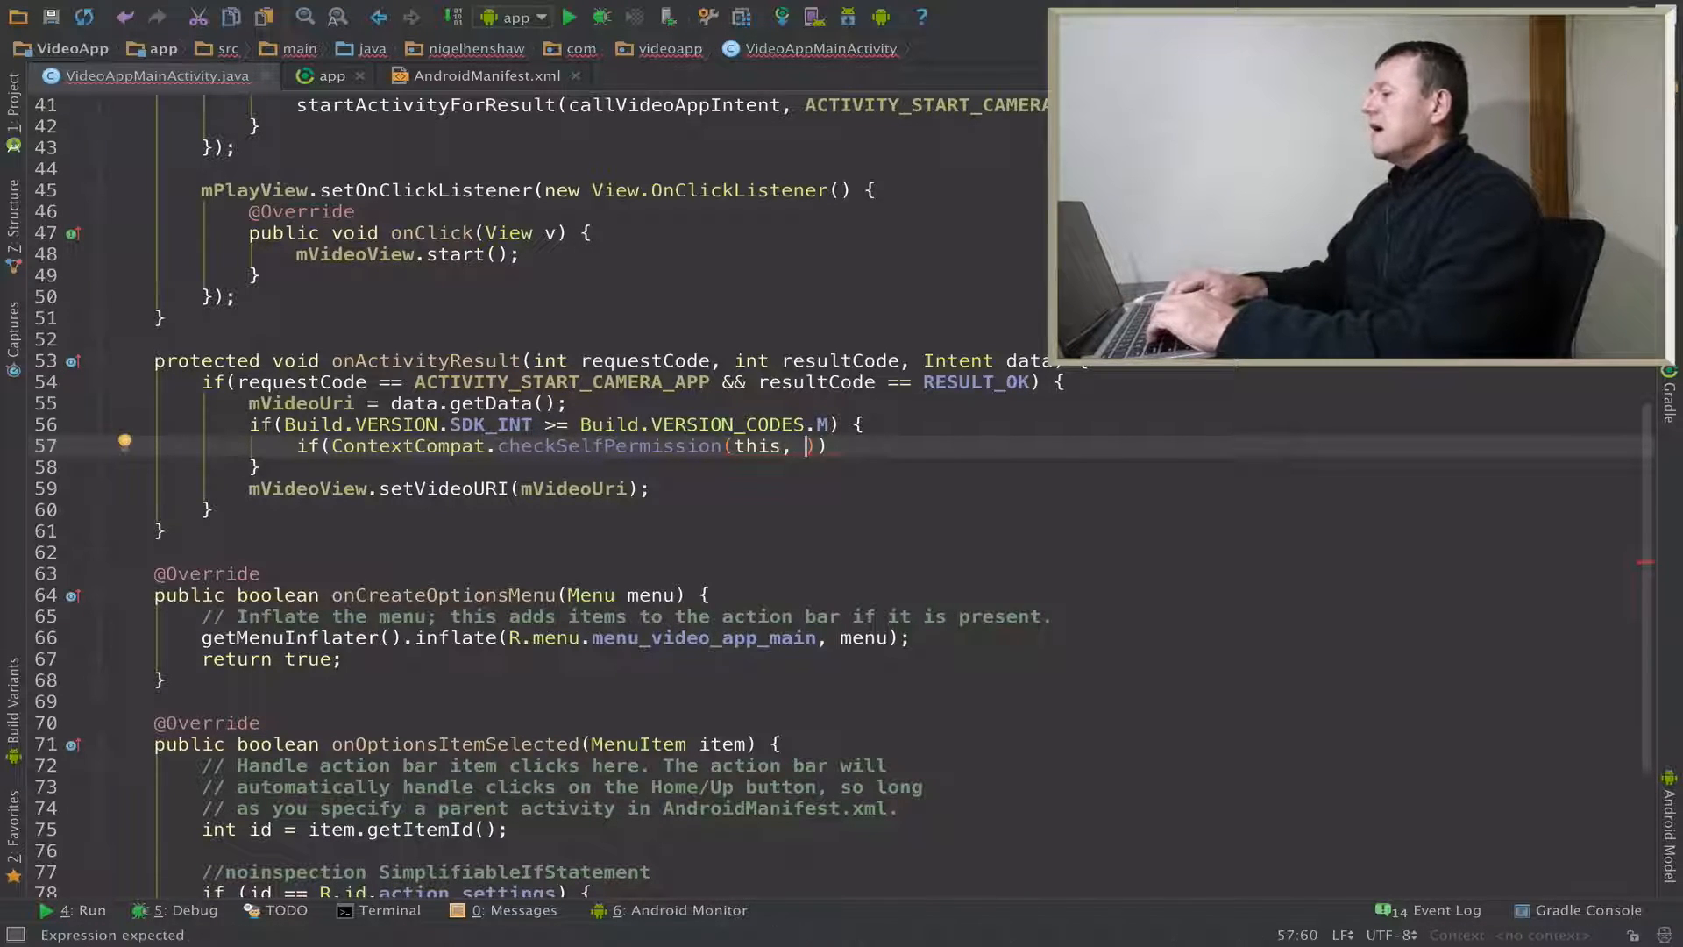
type("Manifest.")
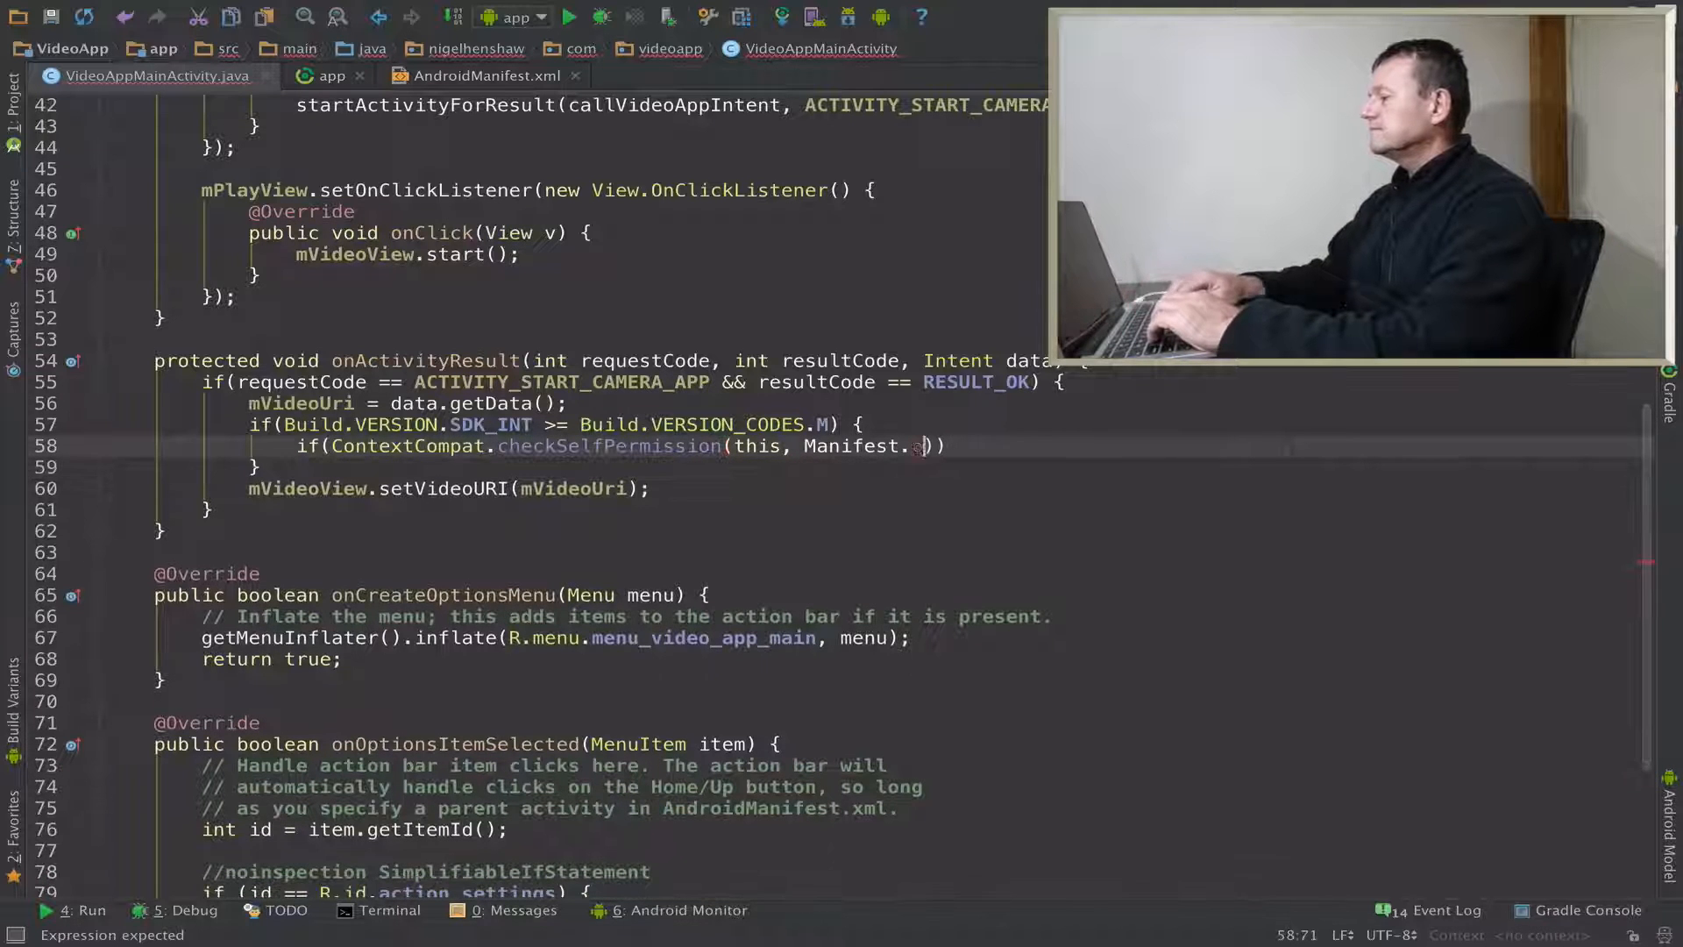
type("permission.")
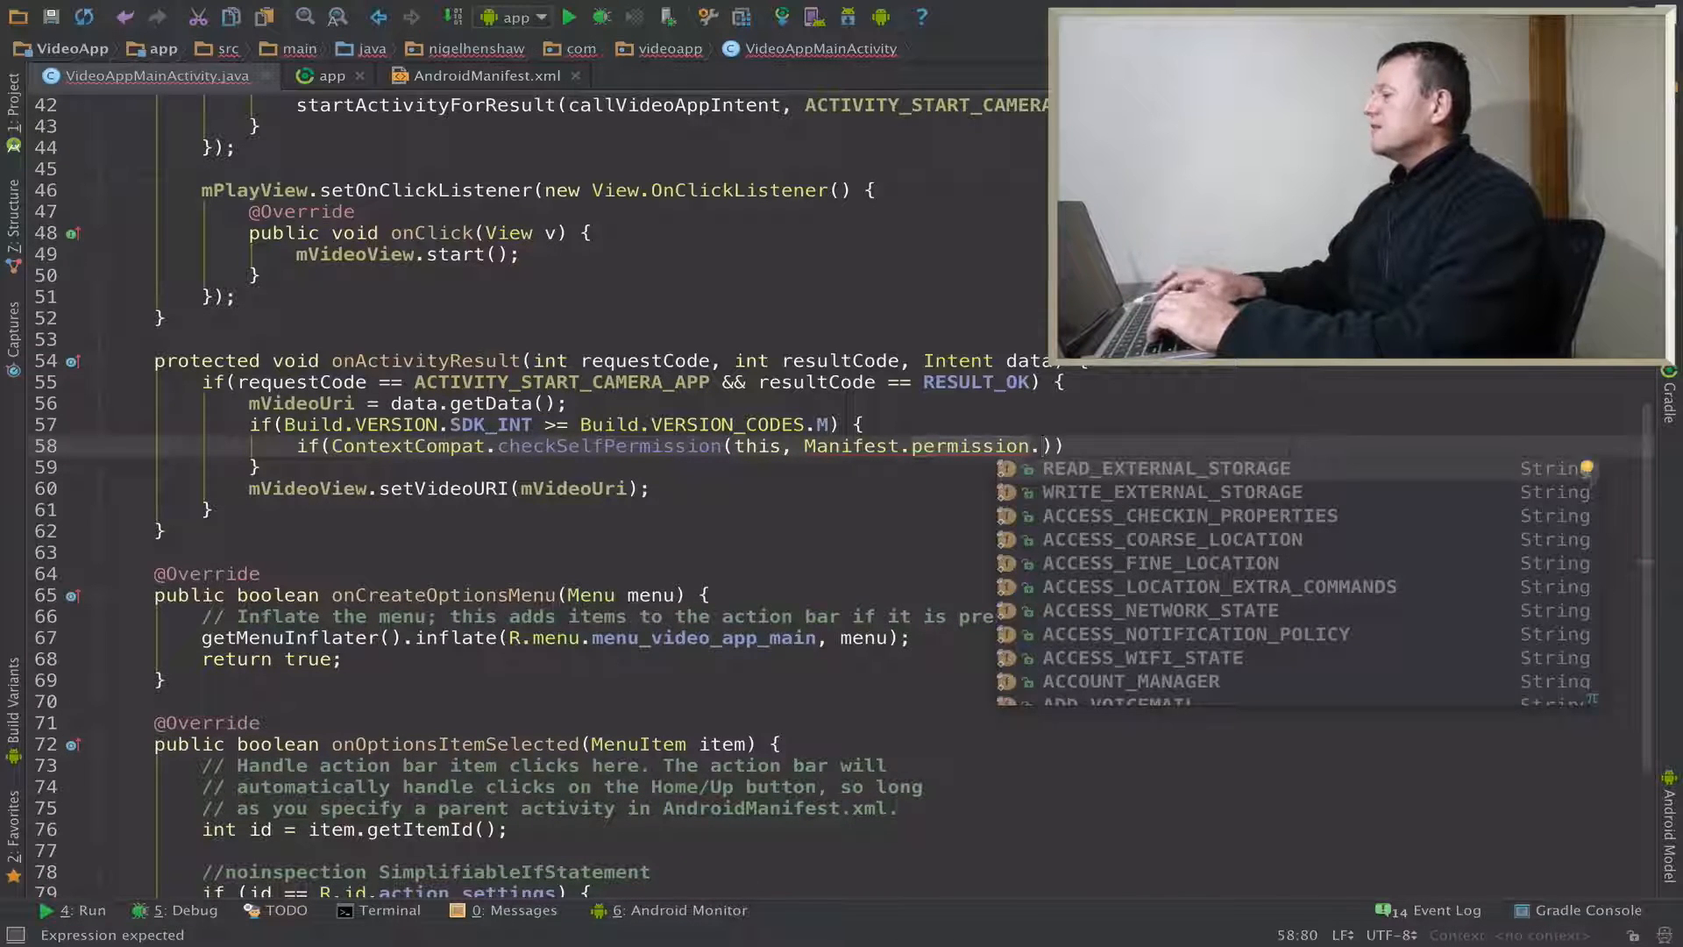
left_click(1163, 468)
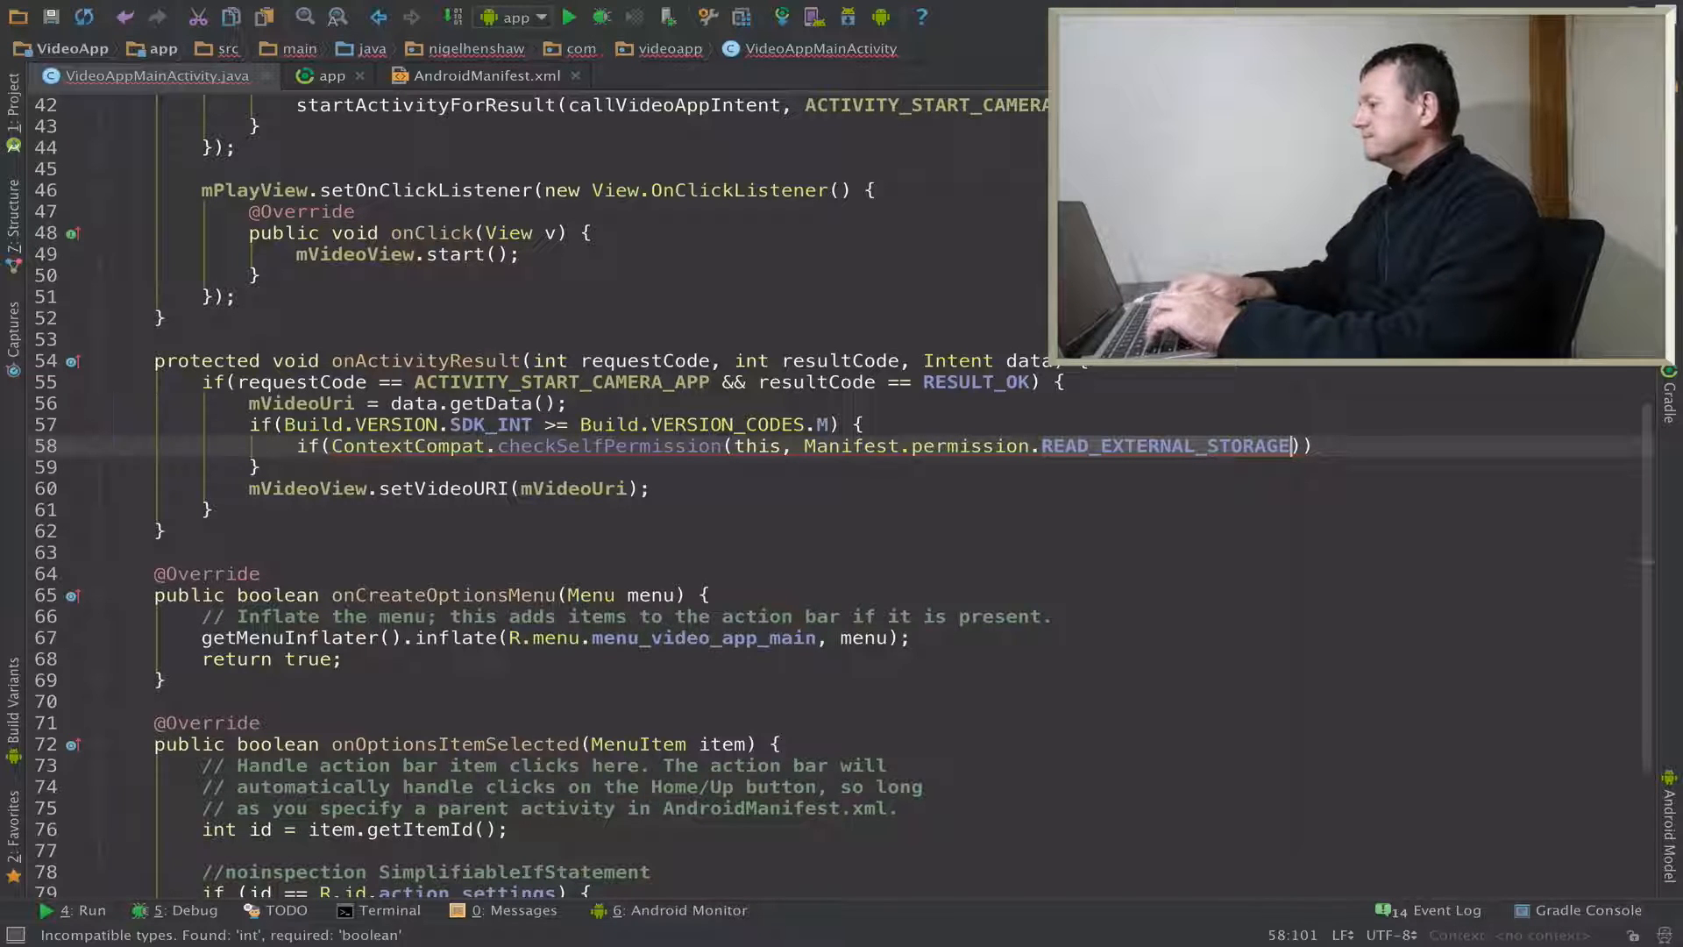
type("\" \"")
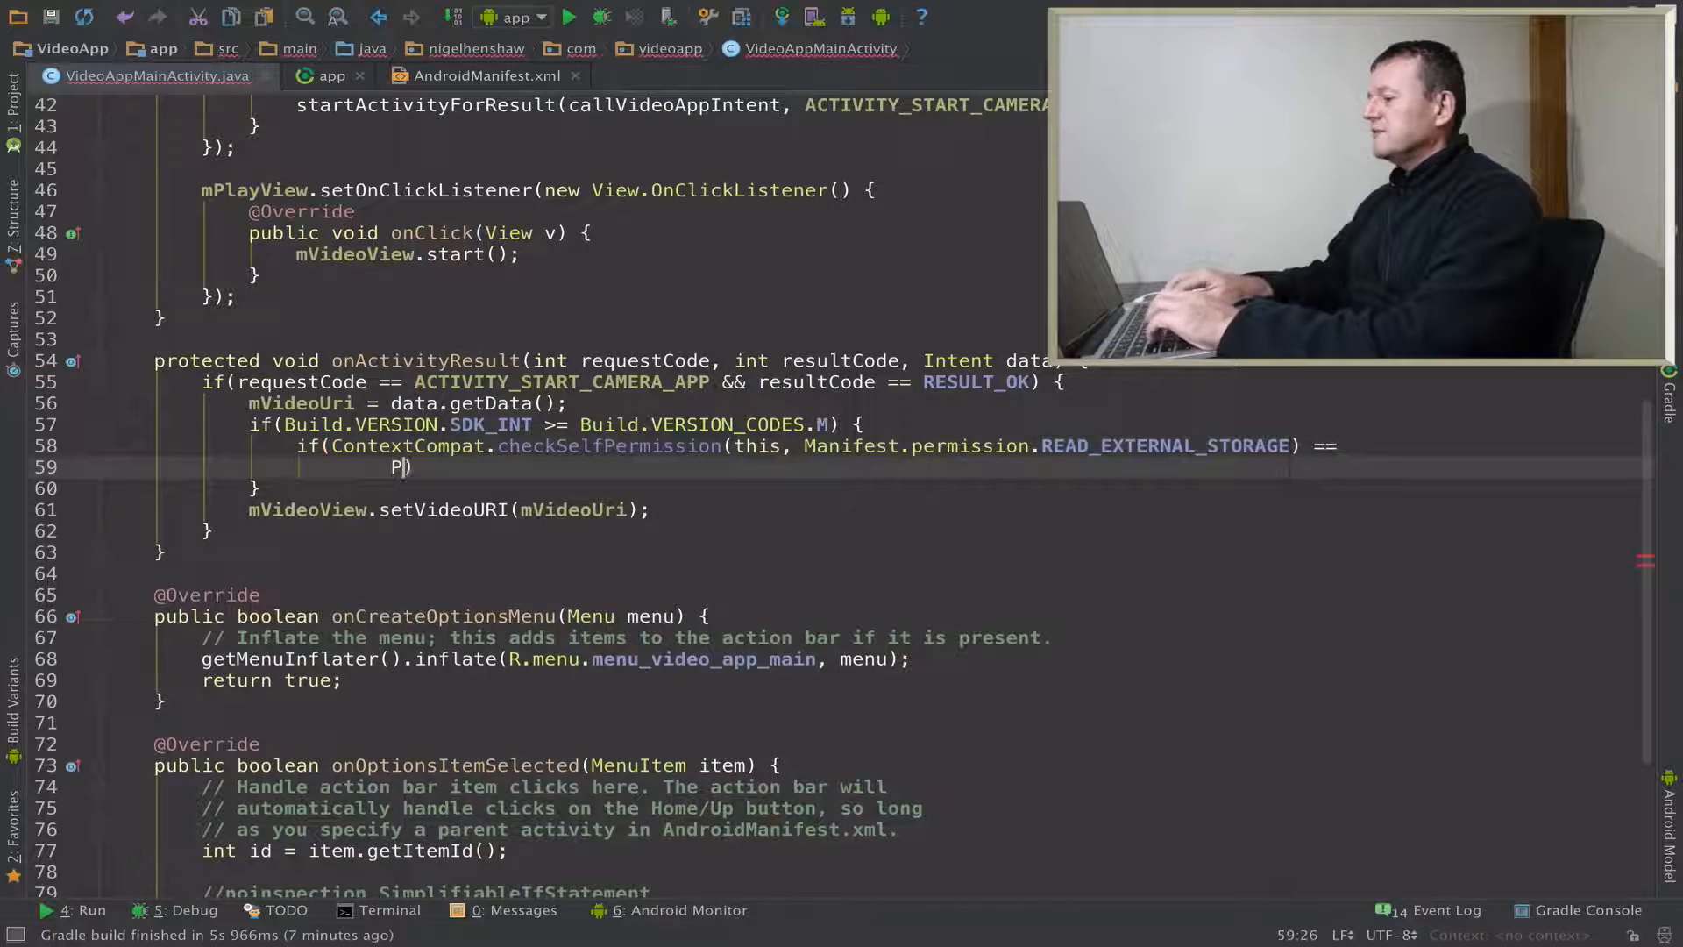
type("ackageManager")
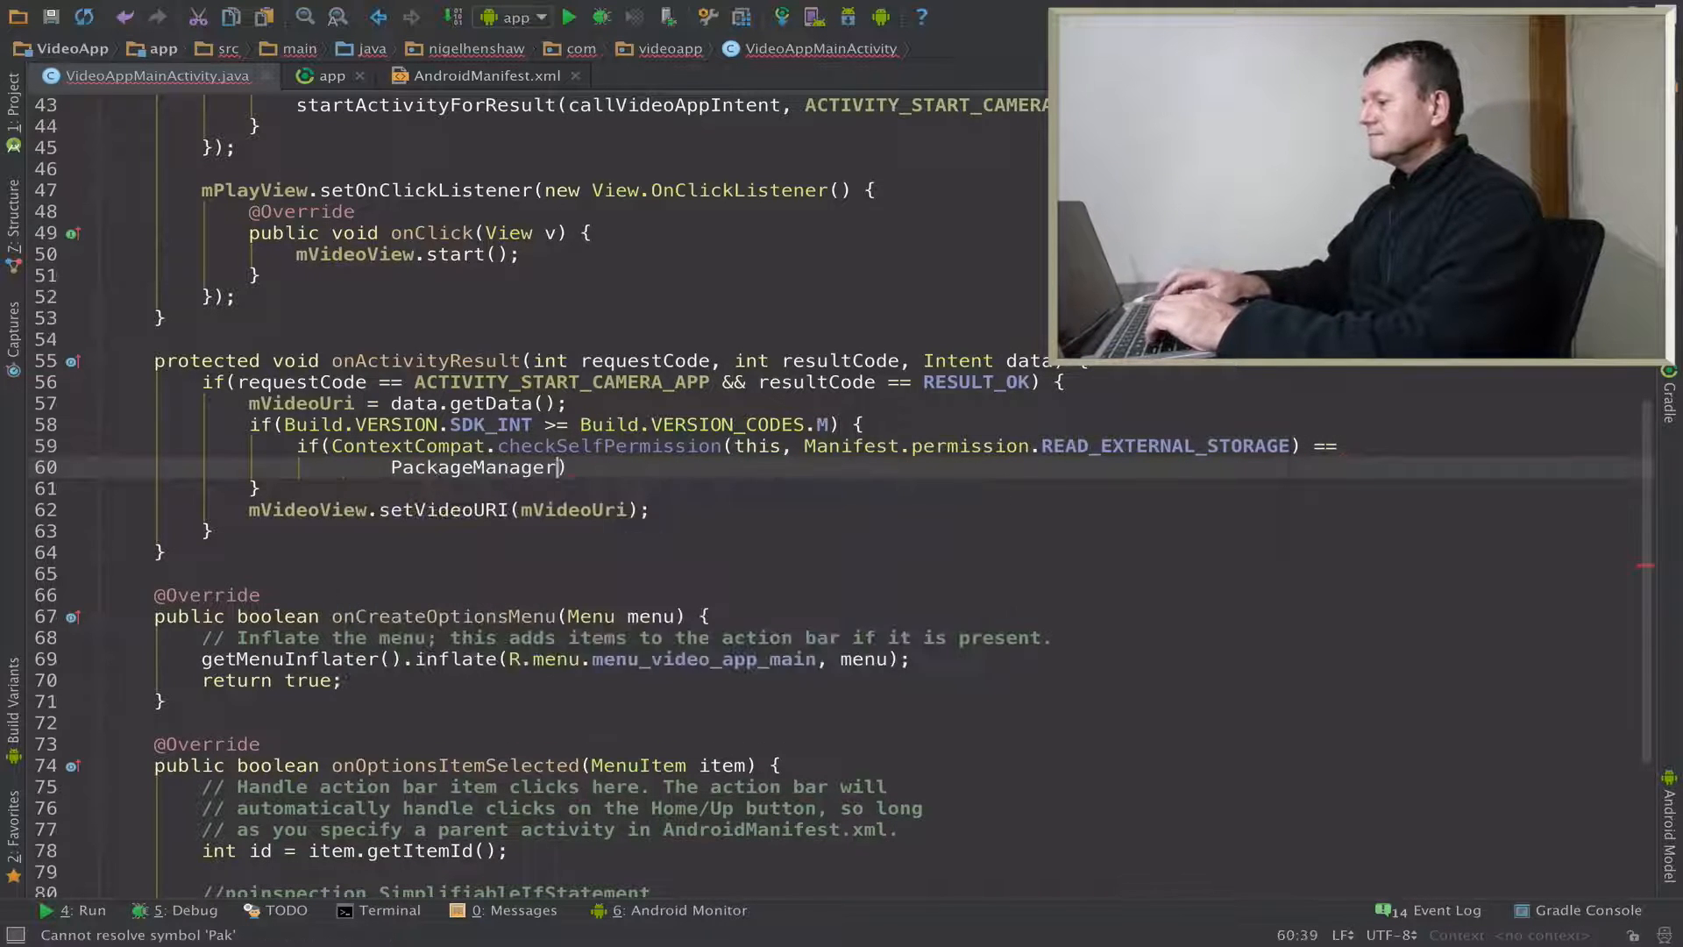
type("PERMISSION_GRANTED")
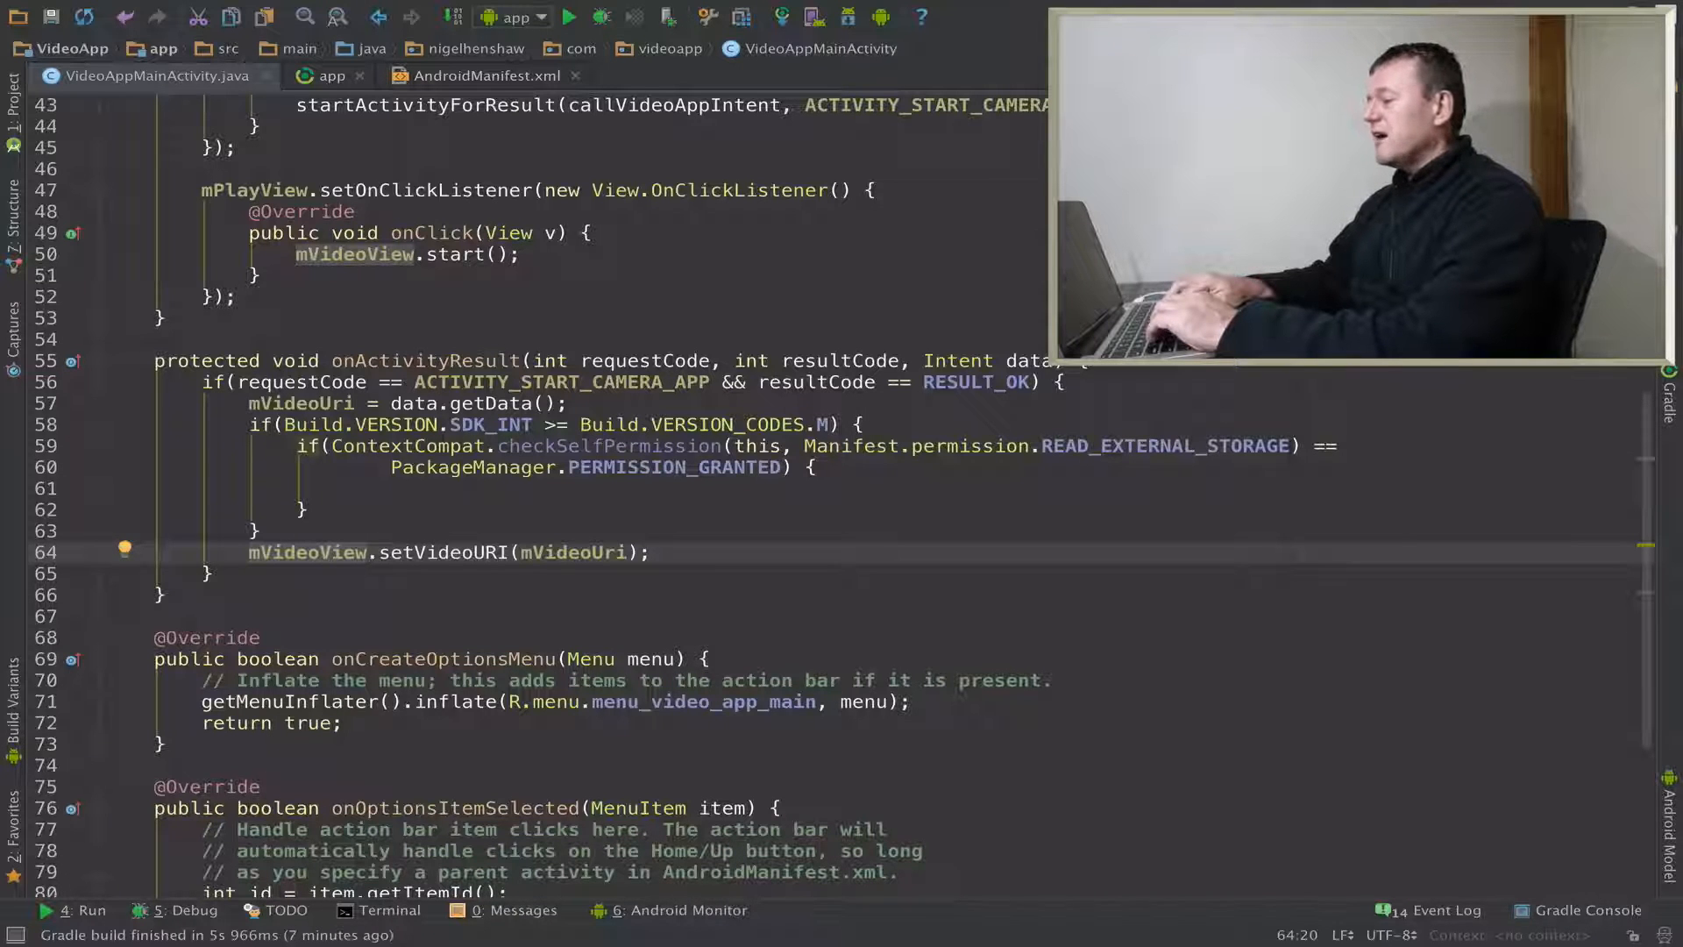
- Call mVideoView.setVideoURI(mVideoUri) in the granted block and start an else branch
left_click(338, 488)
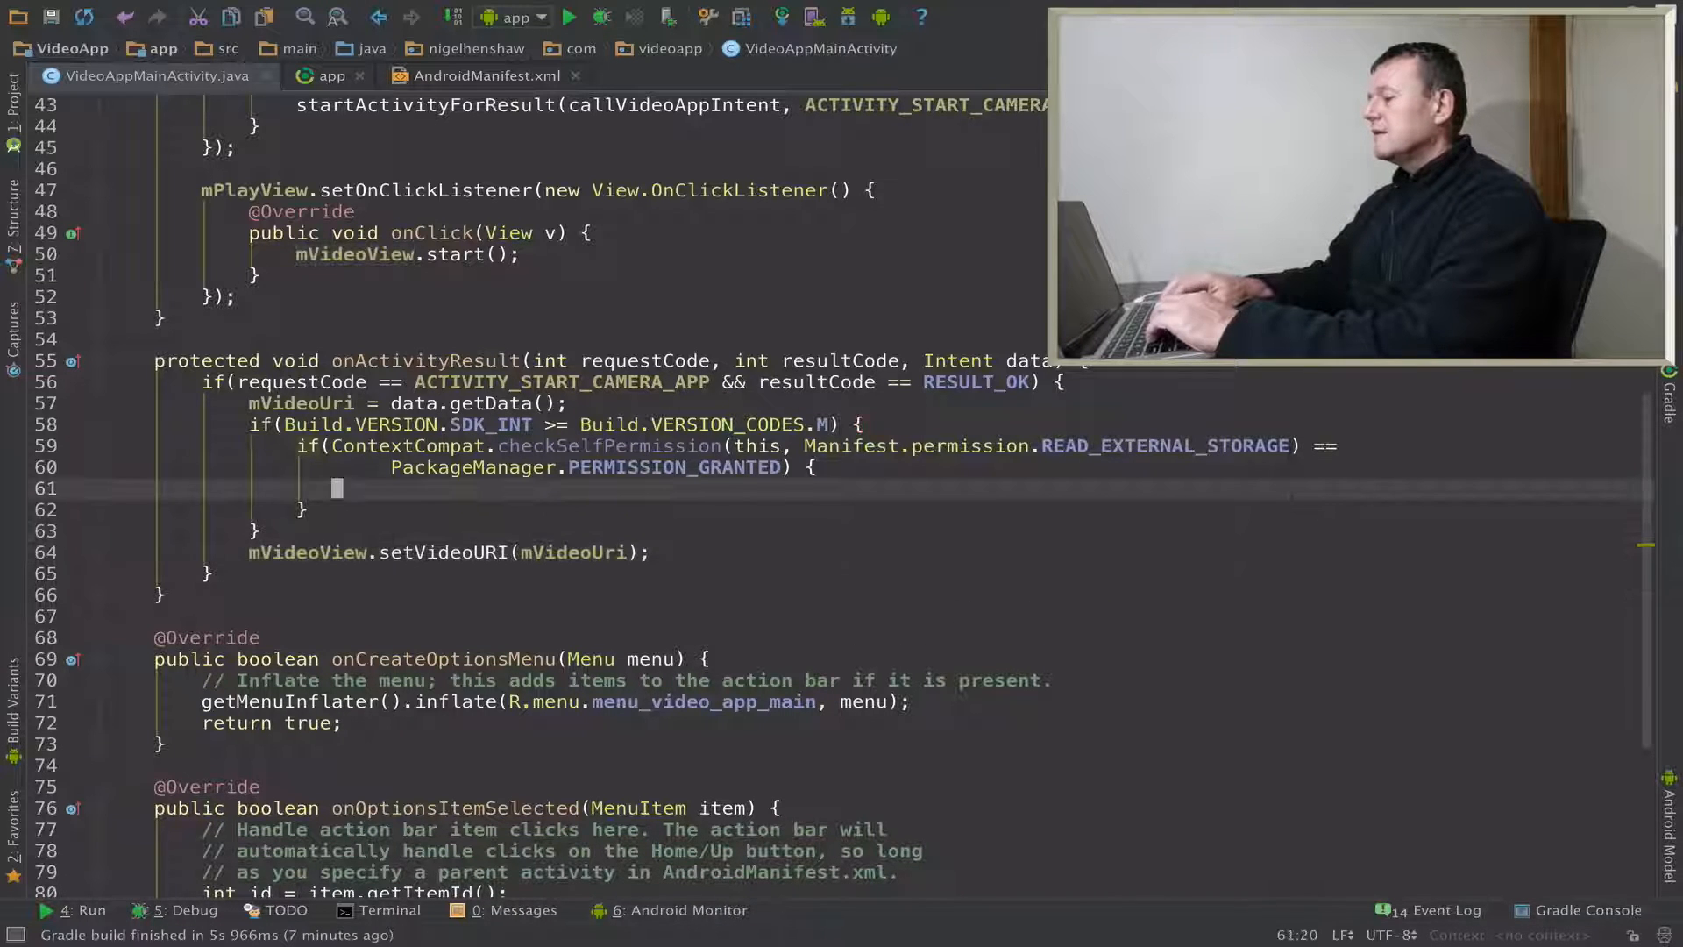
type("mVideoView.setVideoURI(mVideoUri);")
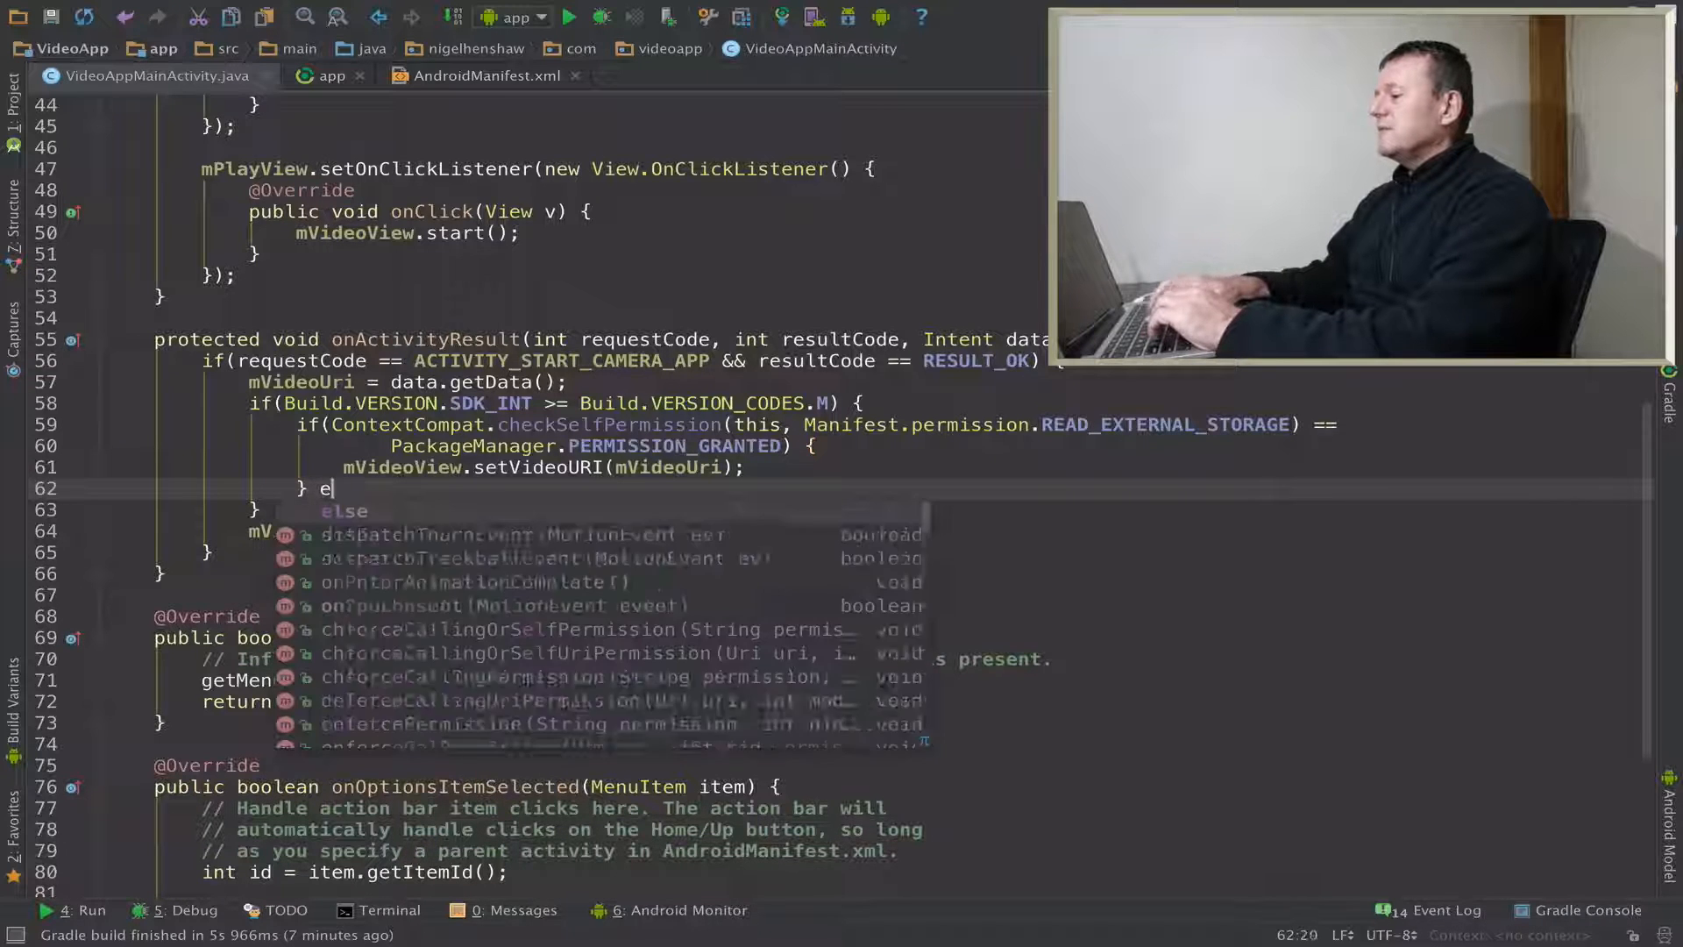
type("lse {")
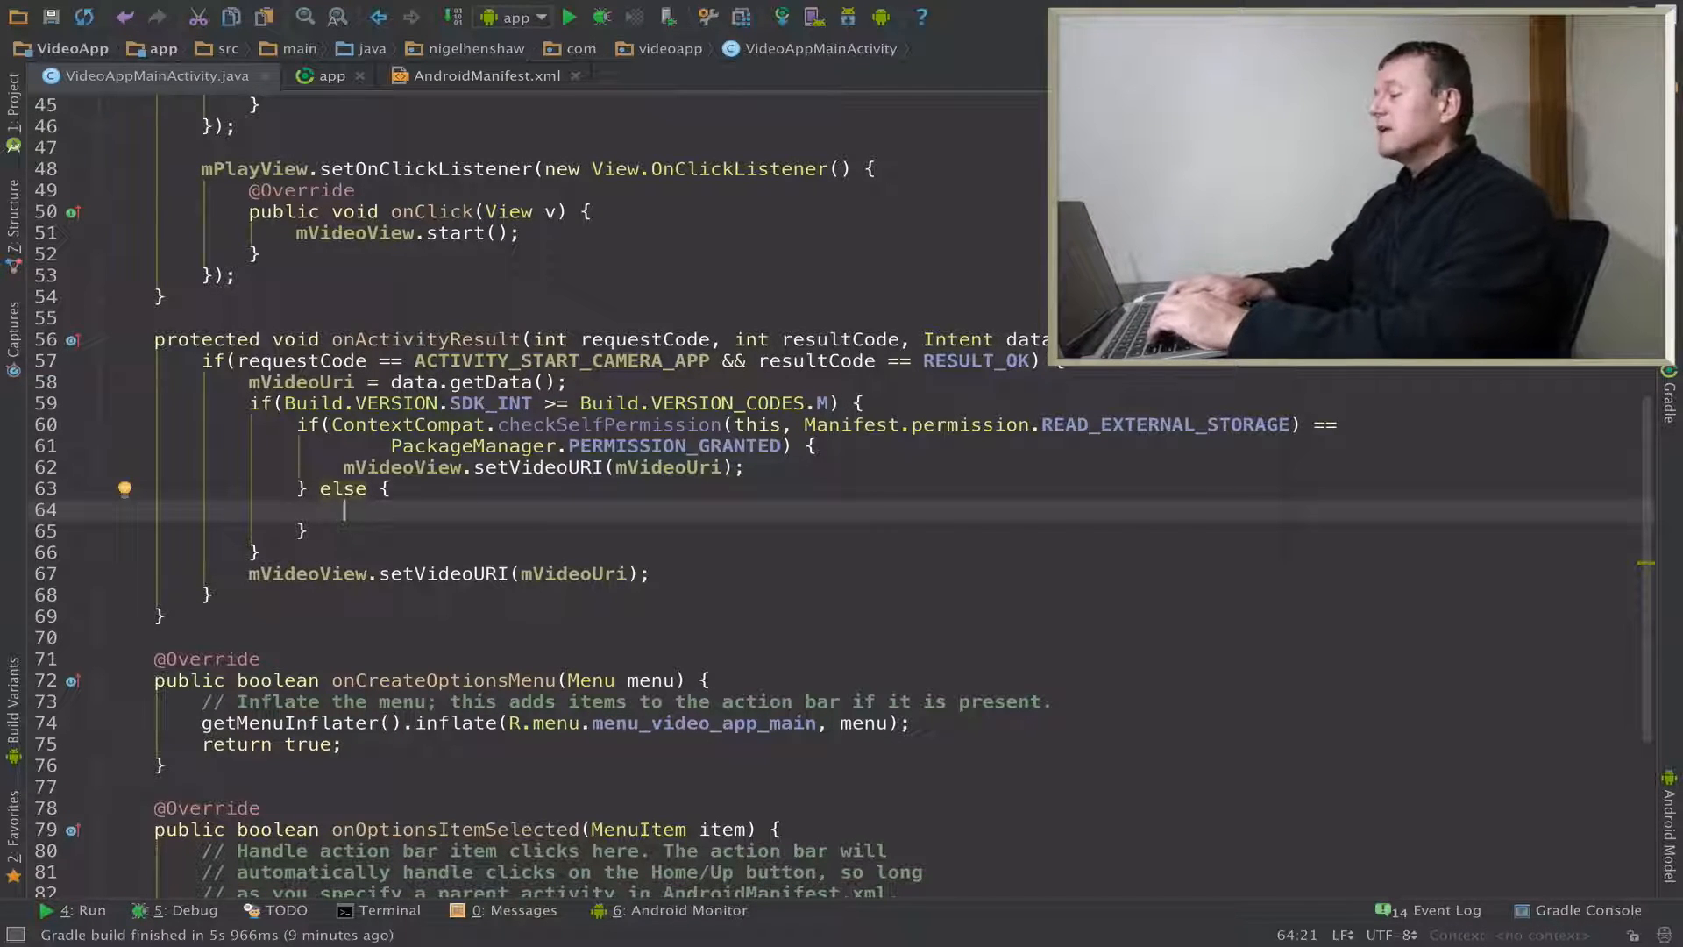
- Add an if block checking shouldShowRequestPermissionRationale for the READ_EXTERNAL_STORAGE permission
type("if(")
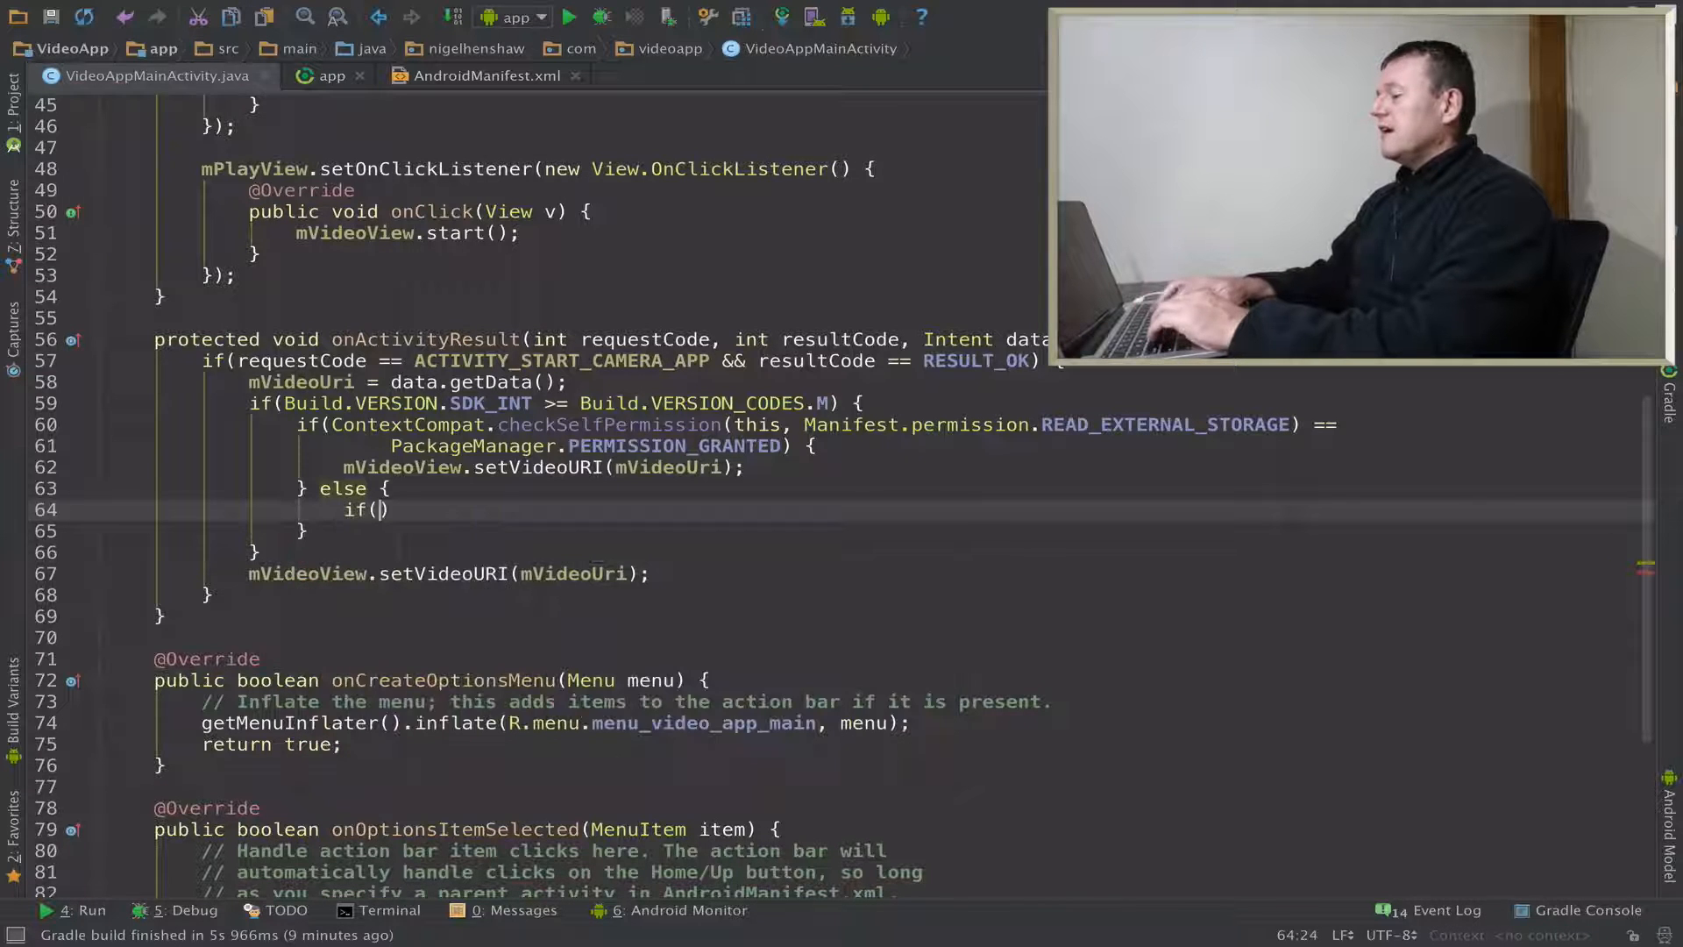
type("shouldShowRequestPermissionRationale(")
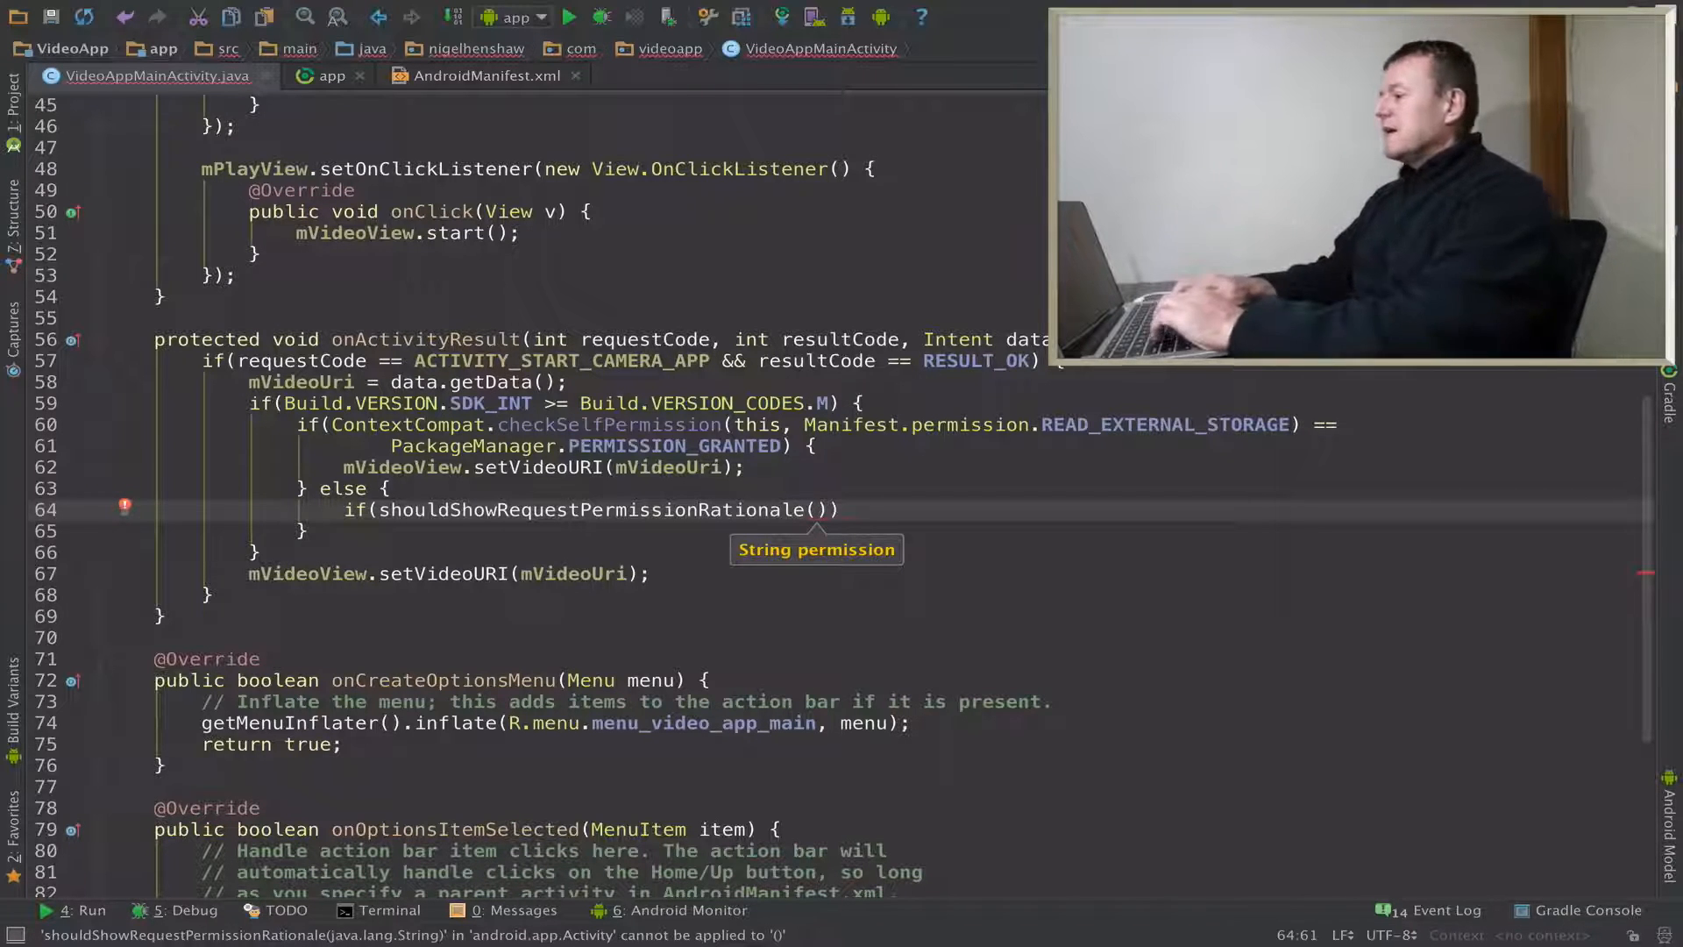
type("M")
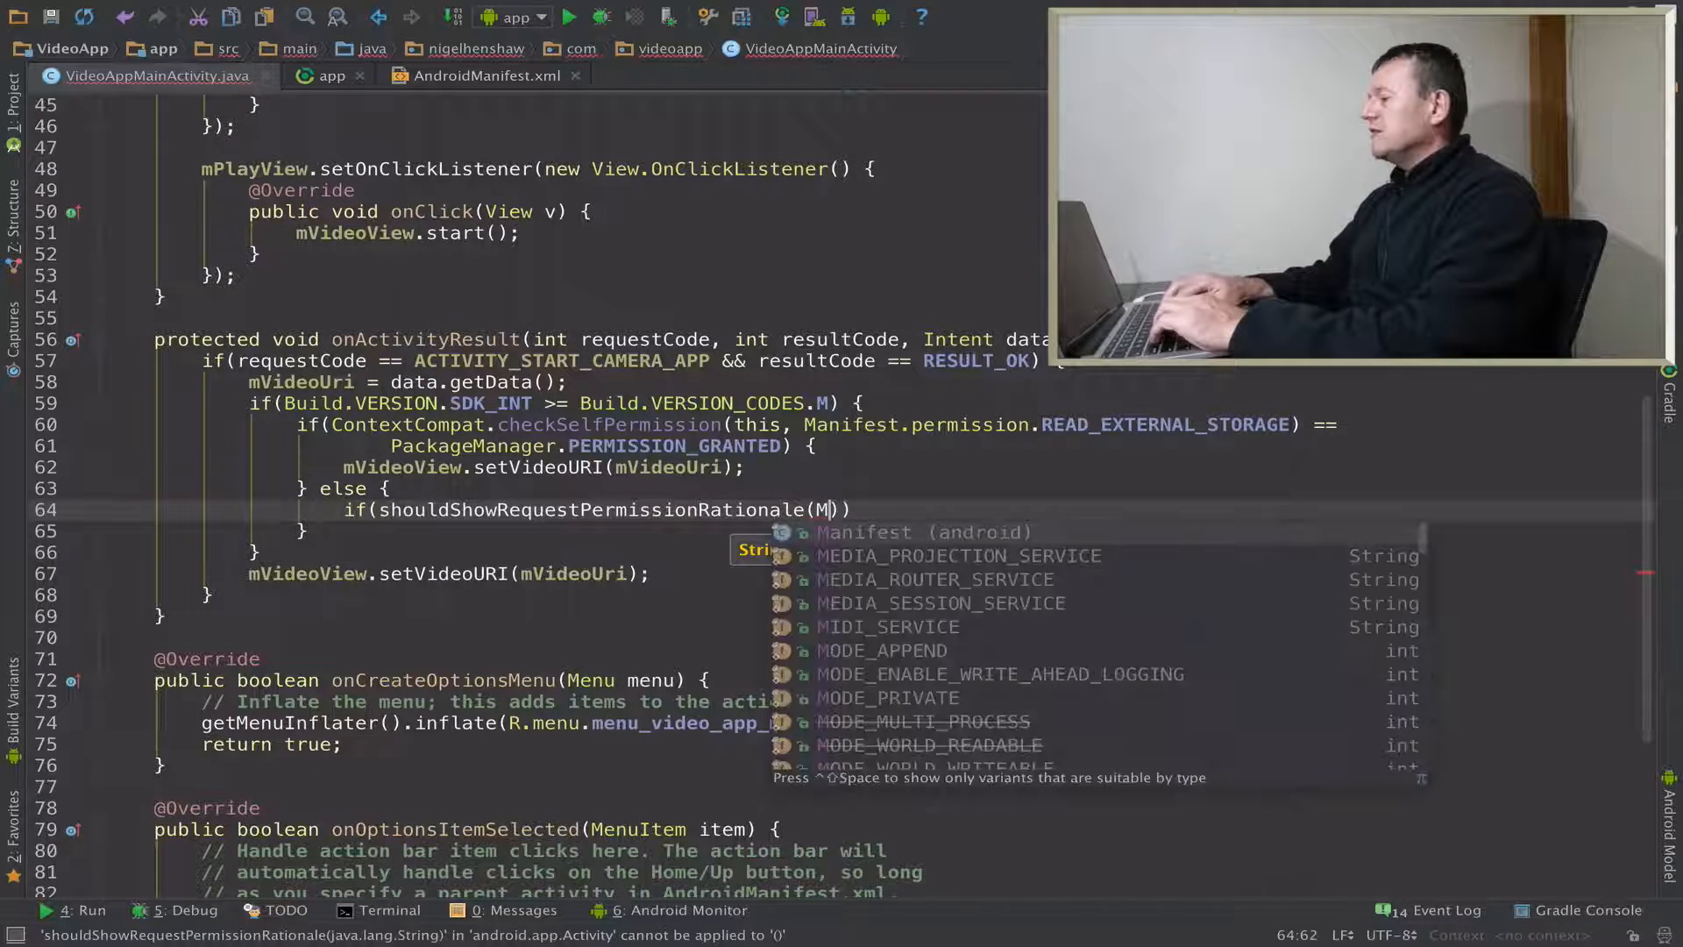
type("anifest.permission.READ_EXTERNAL_STORAGE")
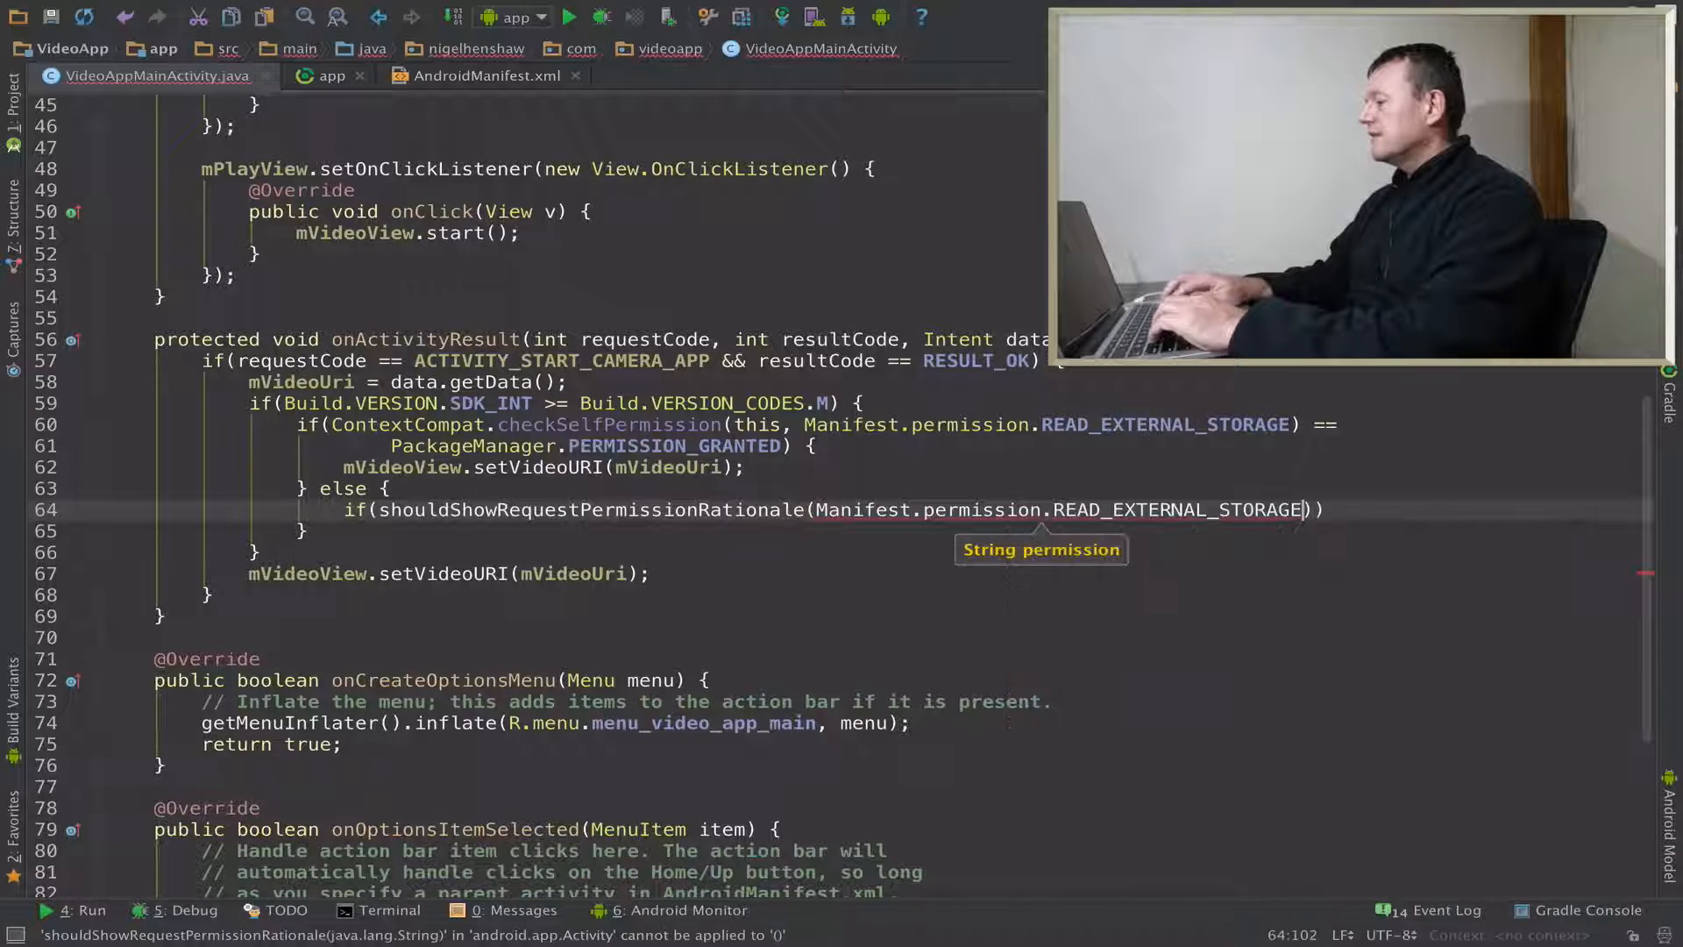
type(")")
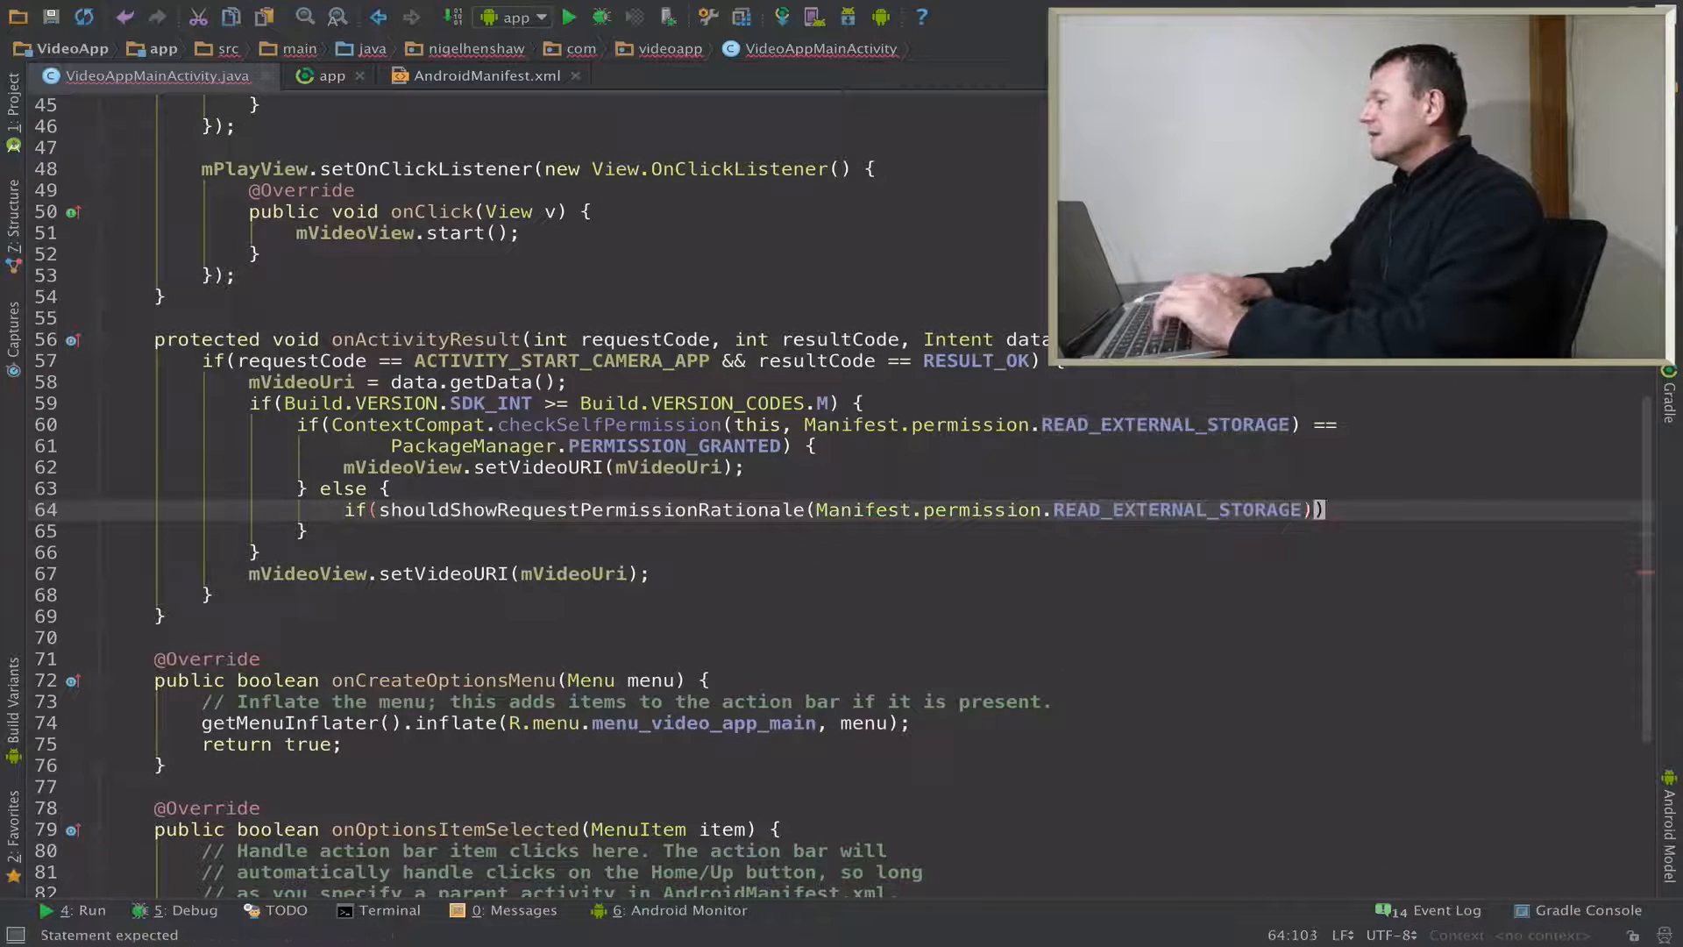
type("{")
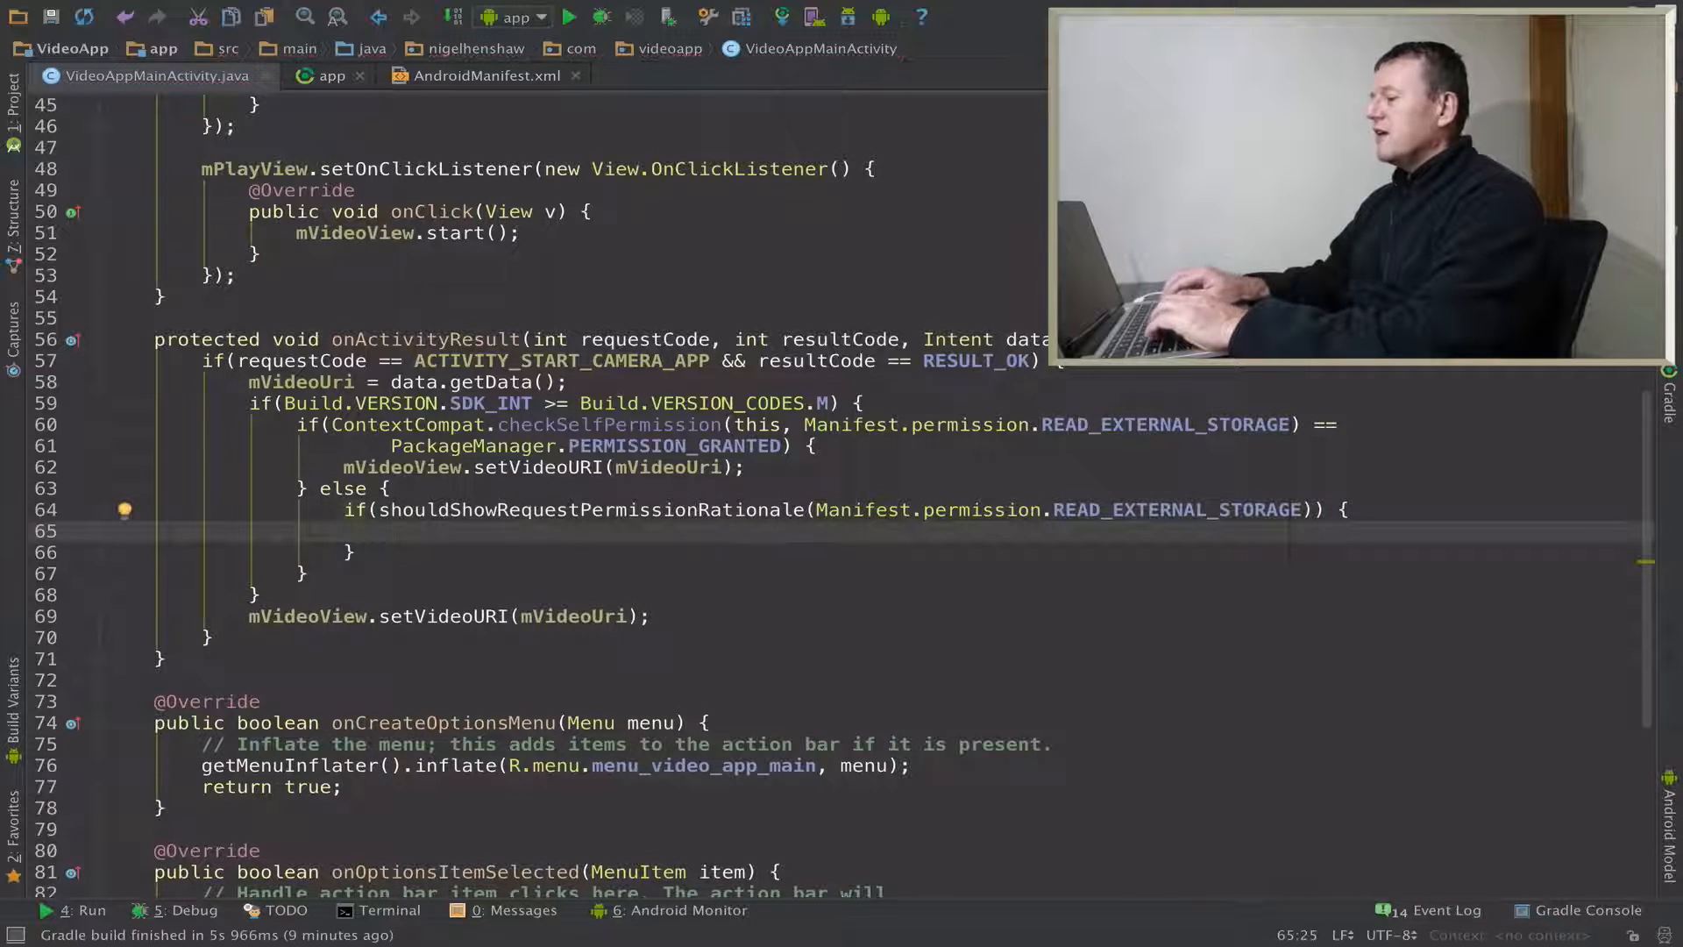
- Show a Toast.LENGTH_SHORT toast saying "Need access to file to play the video"
type("Toast")
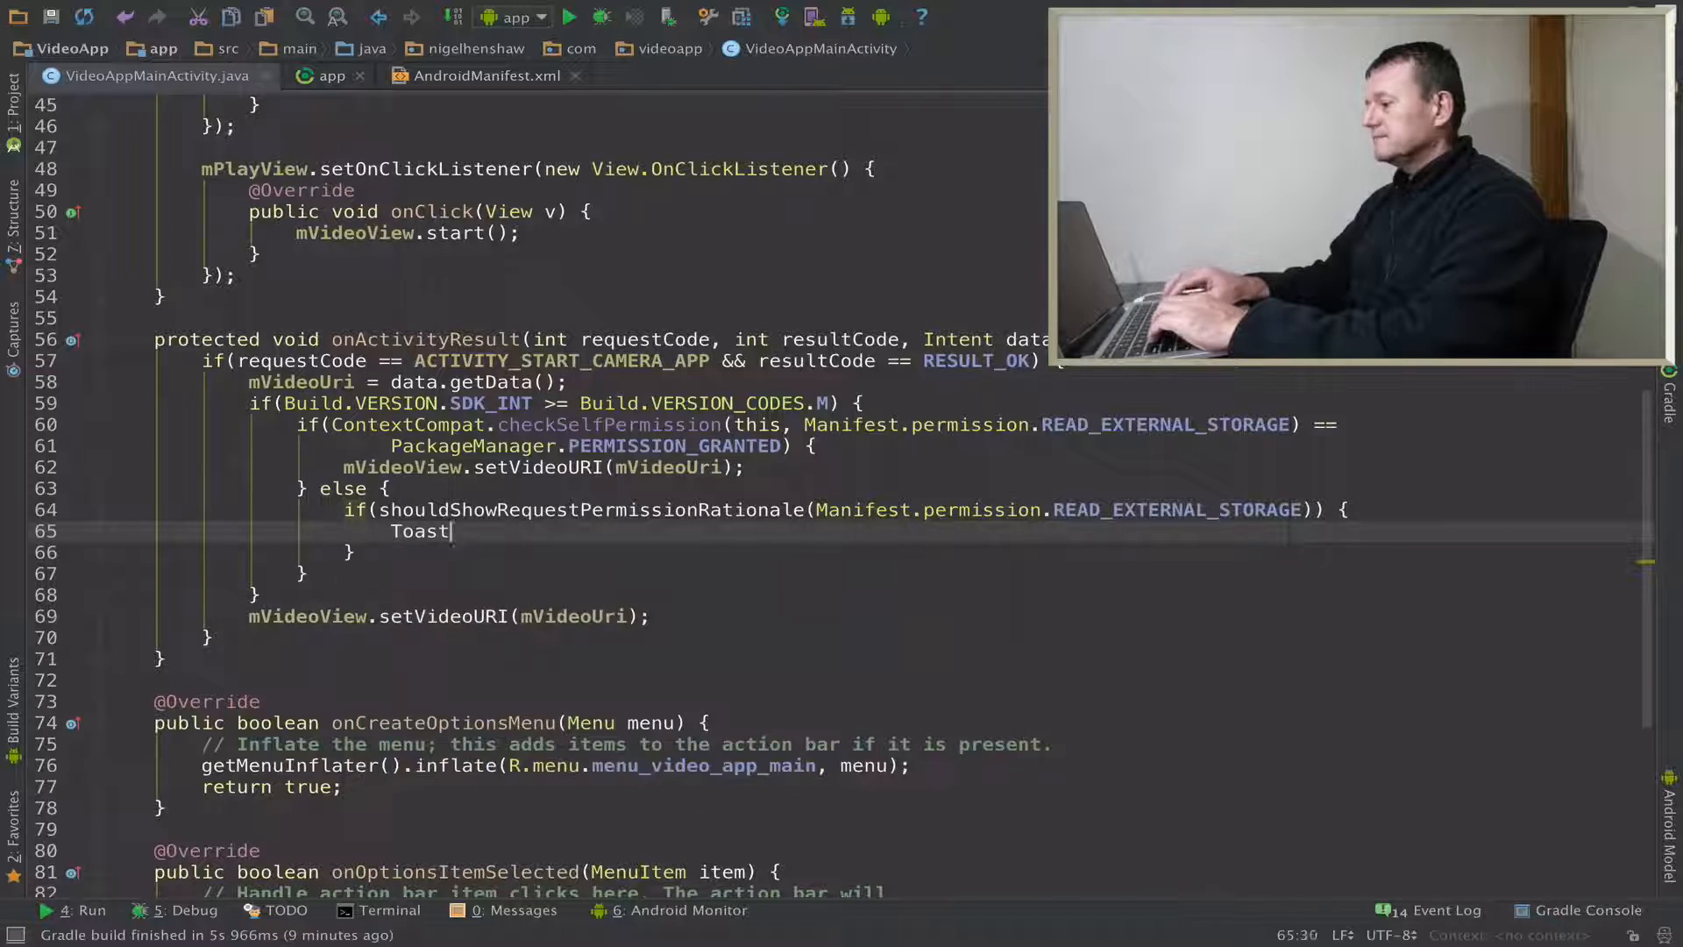
type(".makeText(this,")
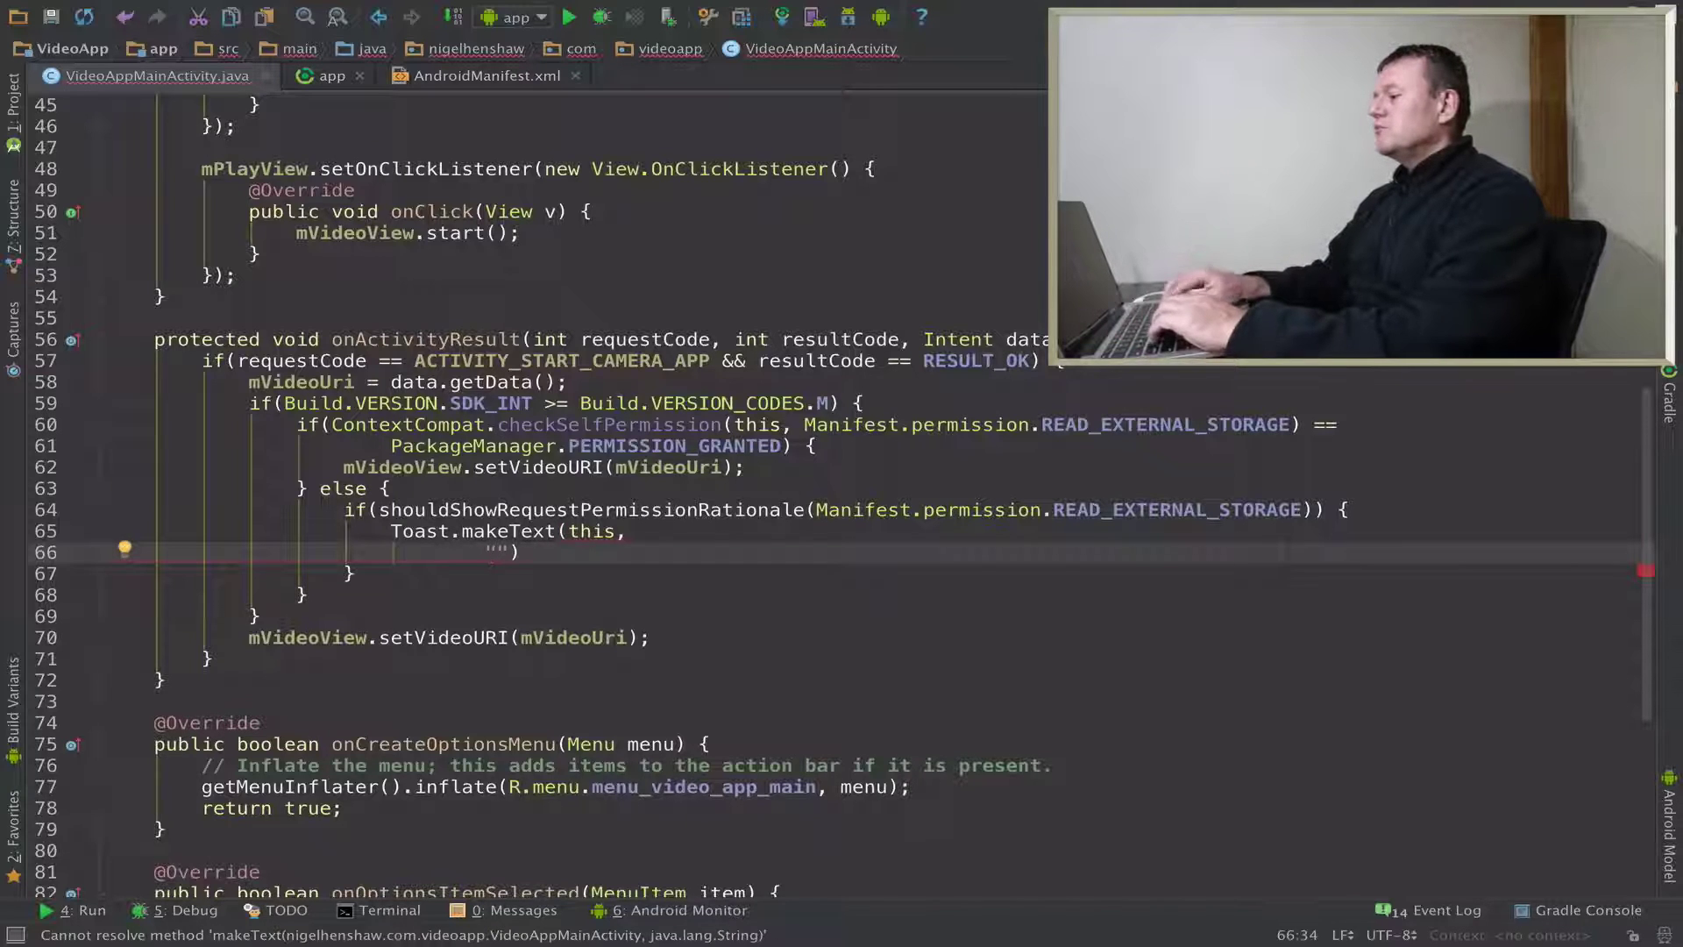
type("We")
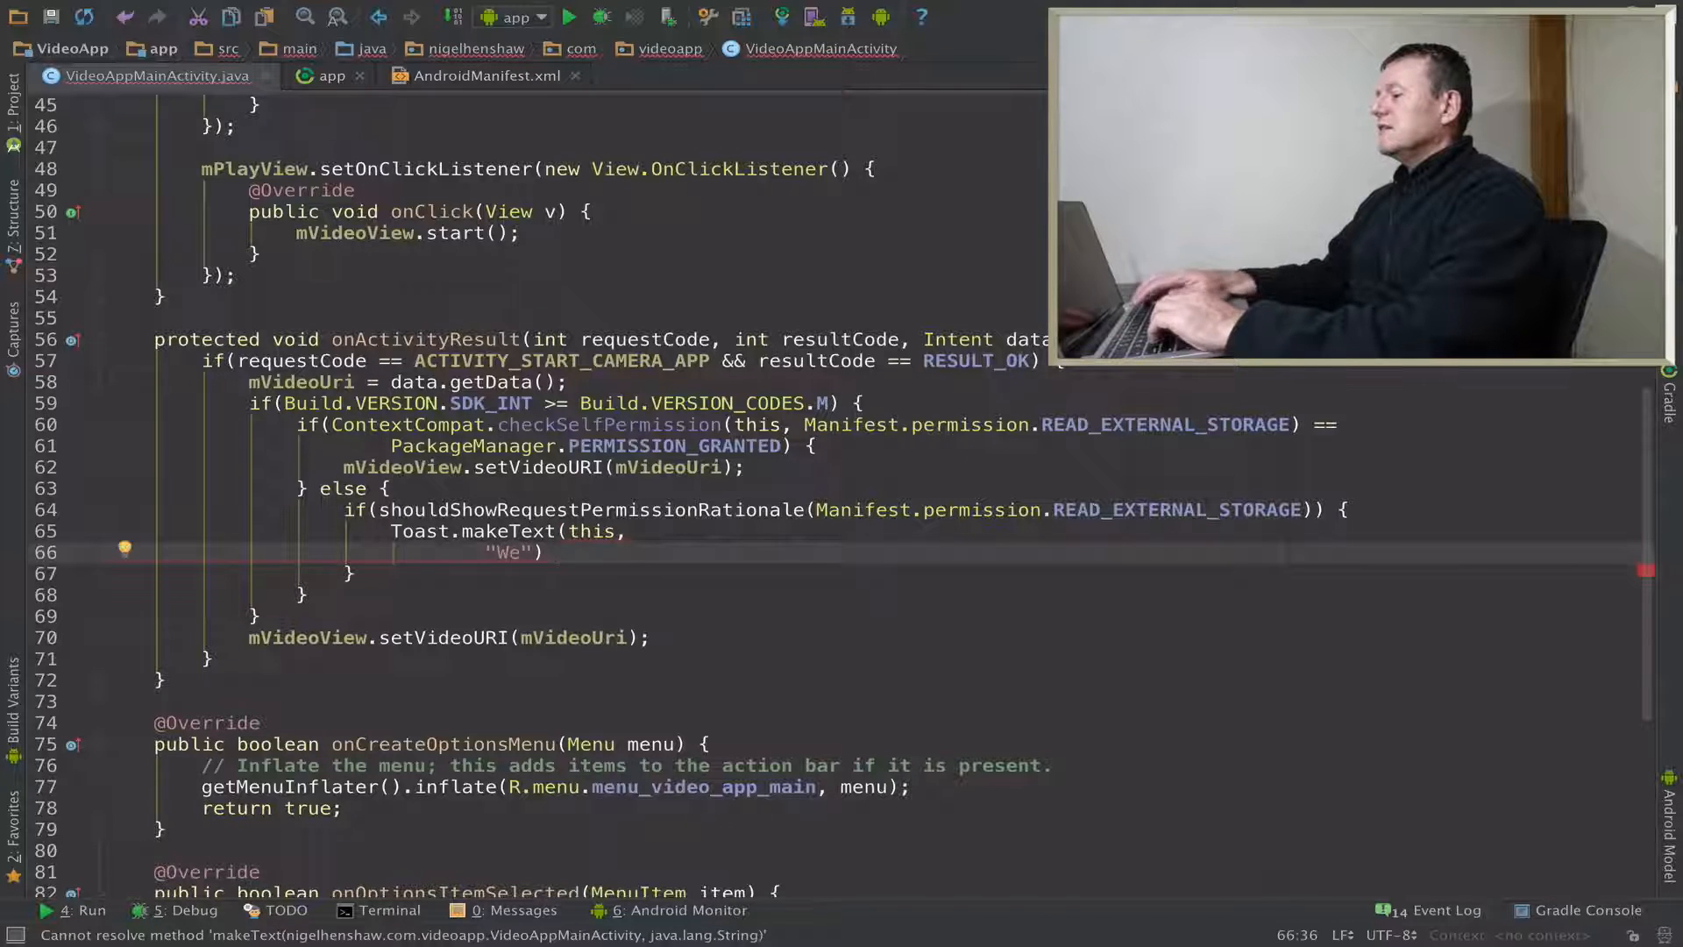
key("BackSpace")
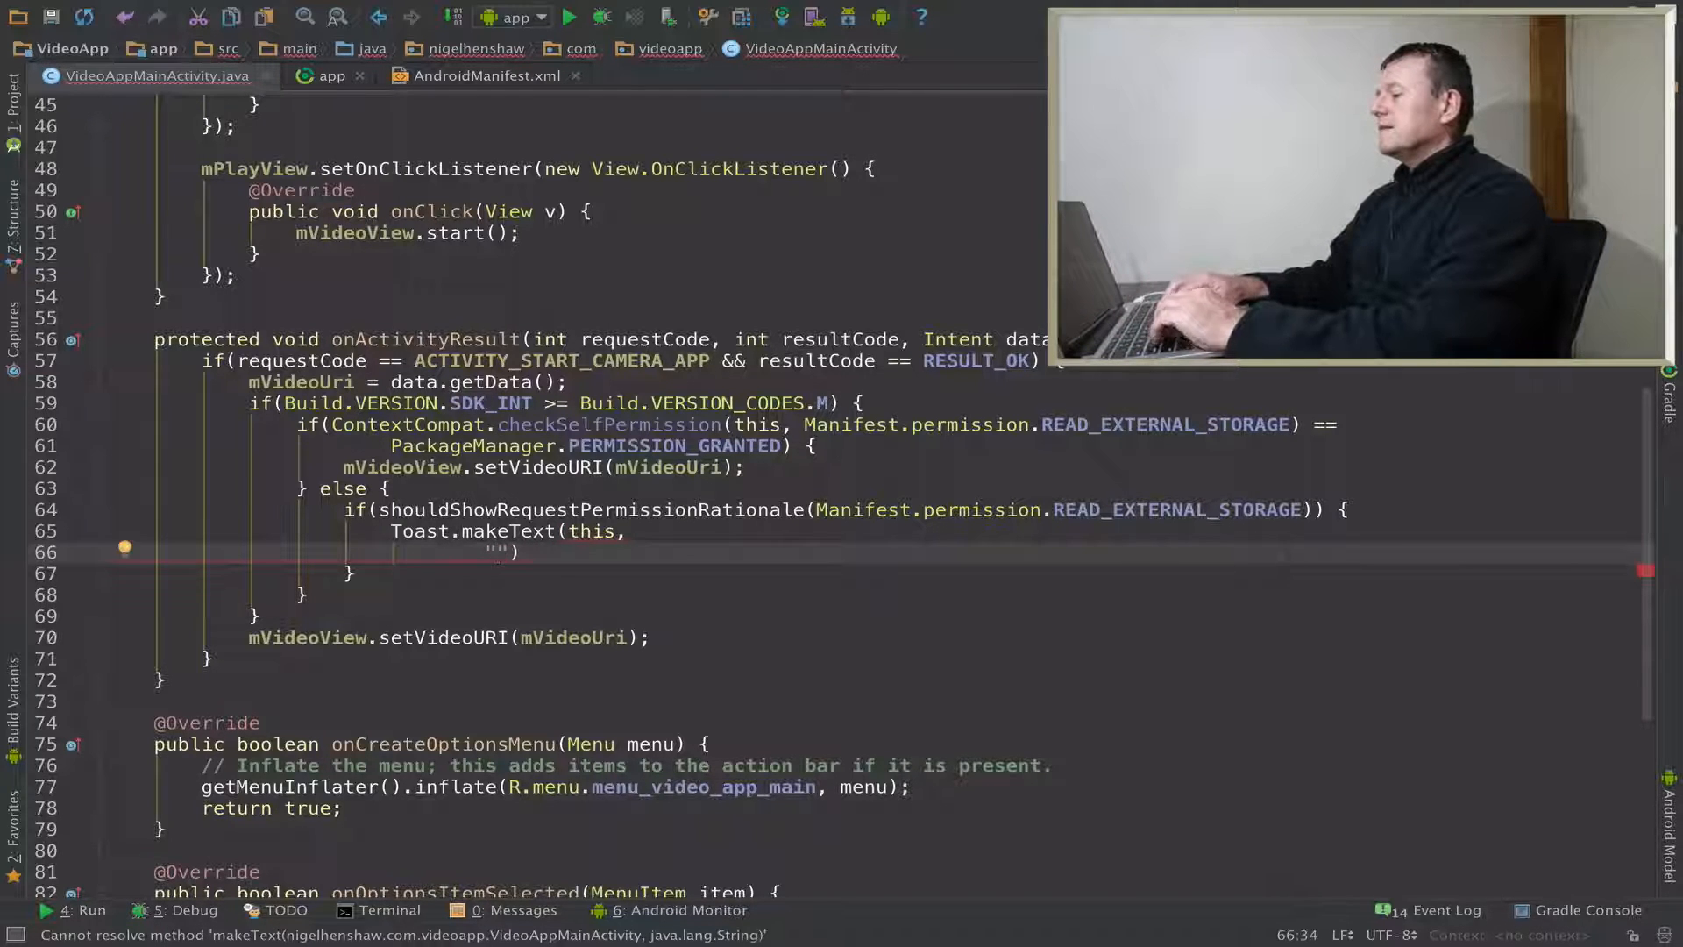
type("Need")
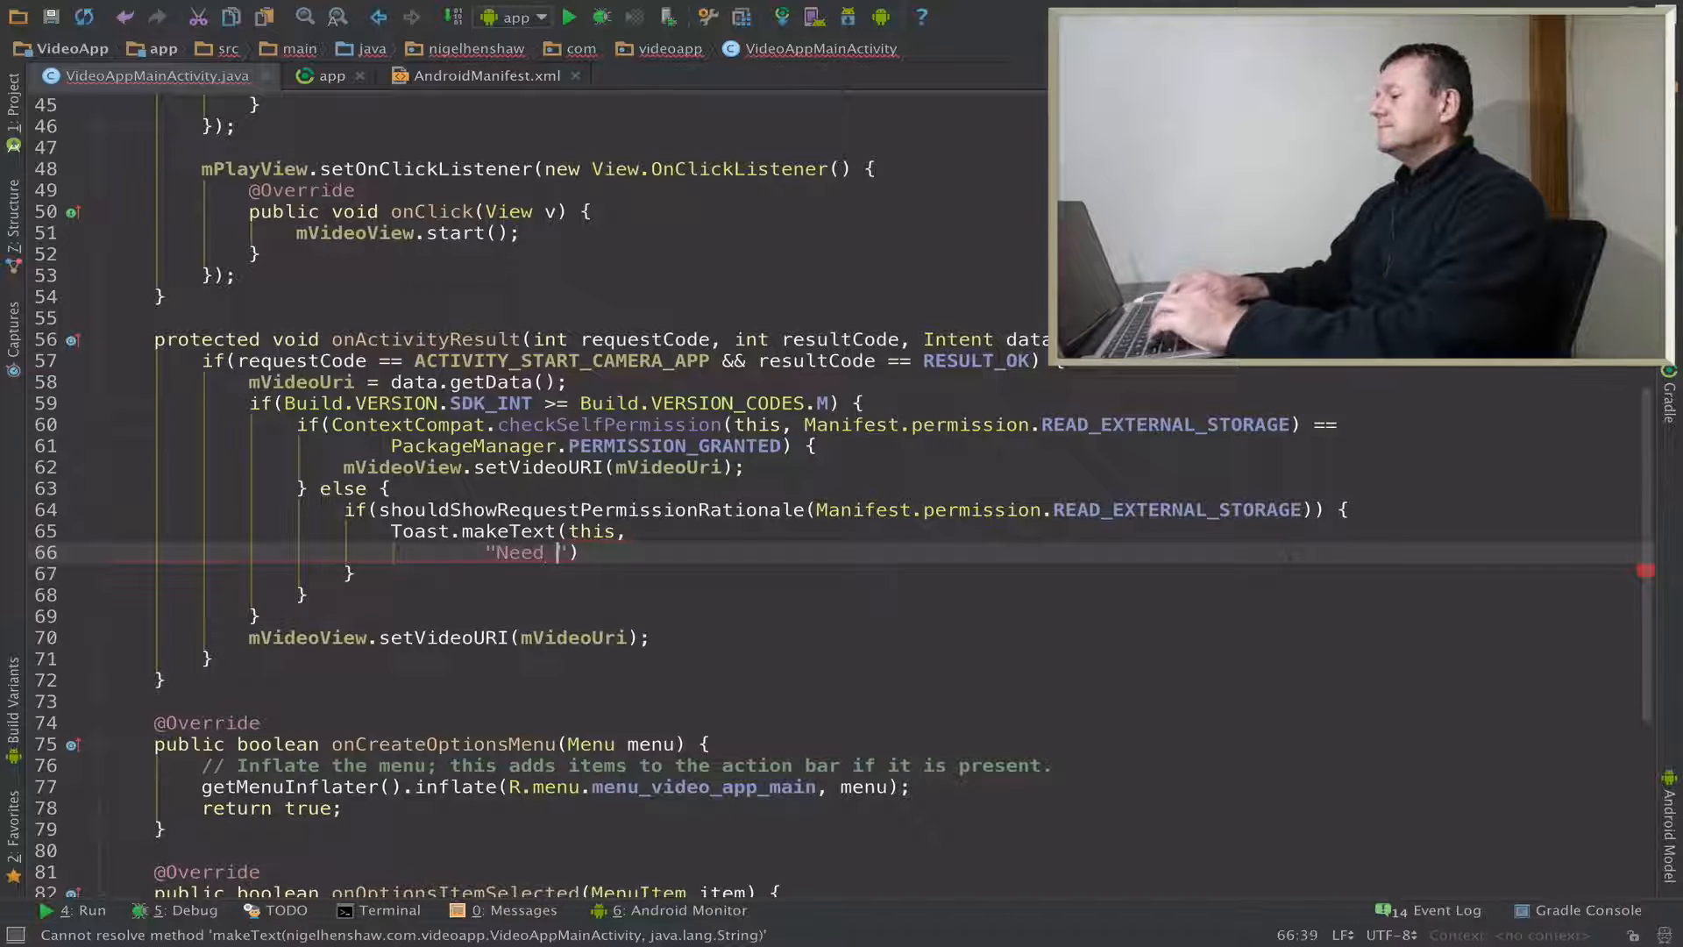
type("access to")
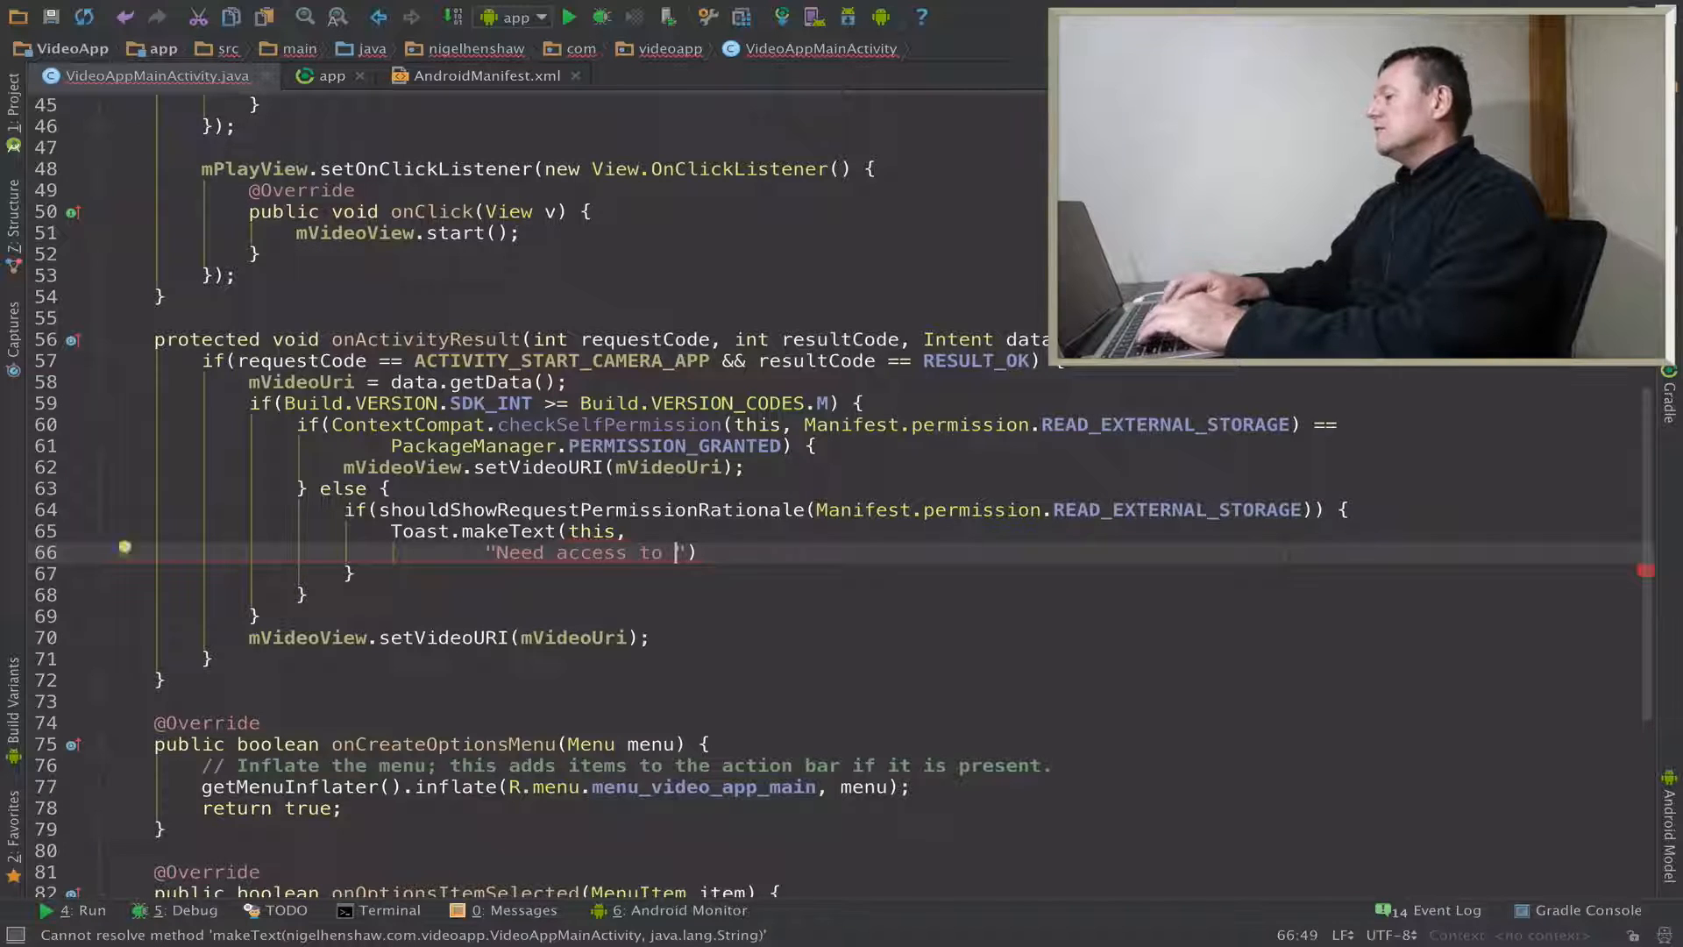
type("file to play the vi")
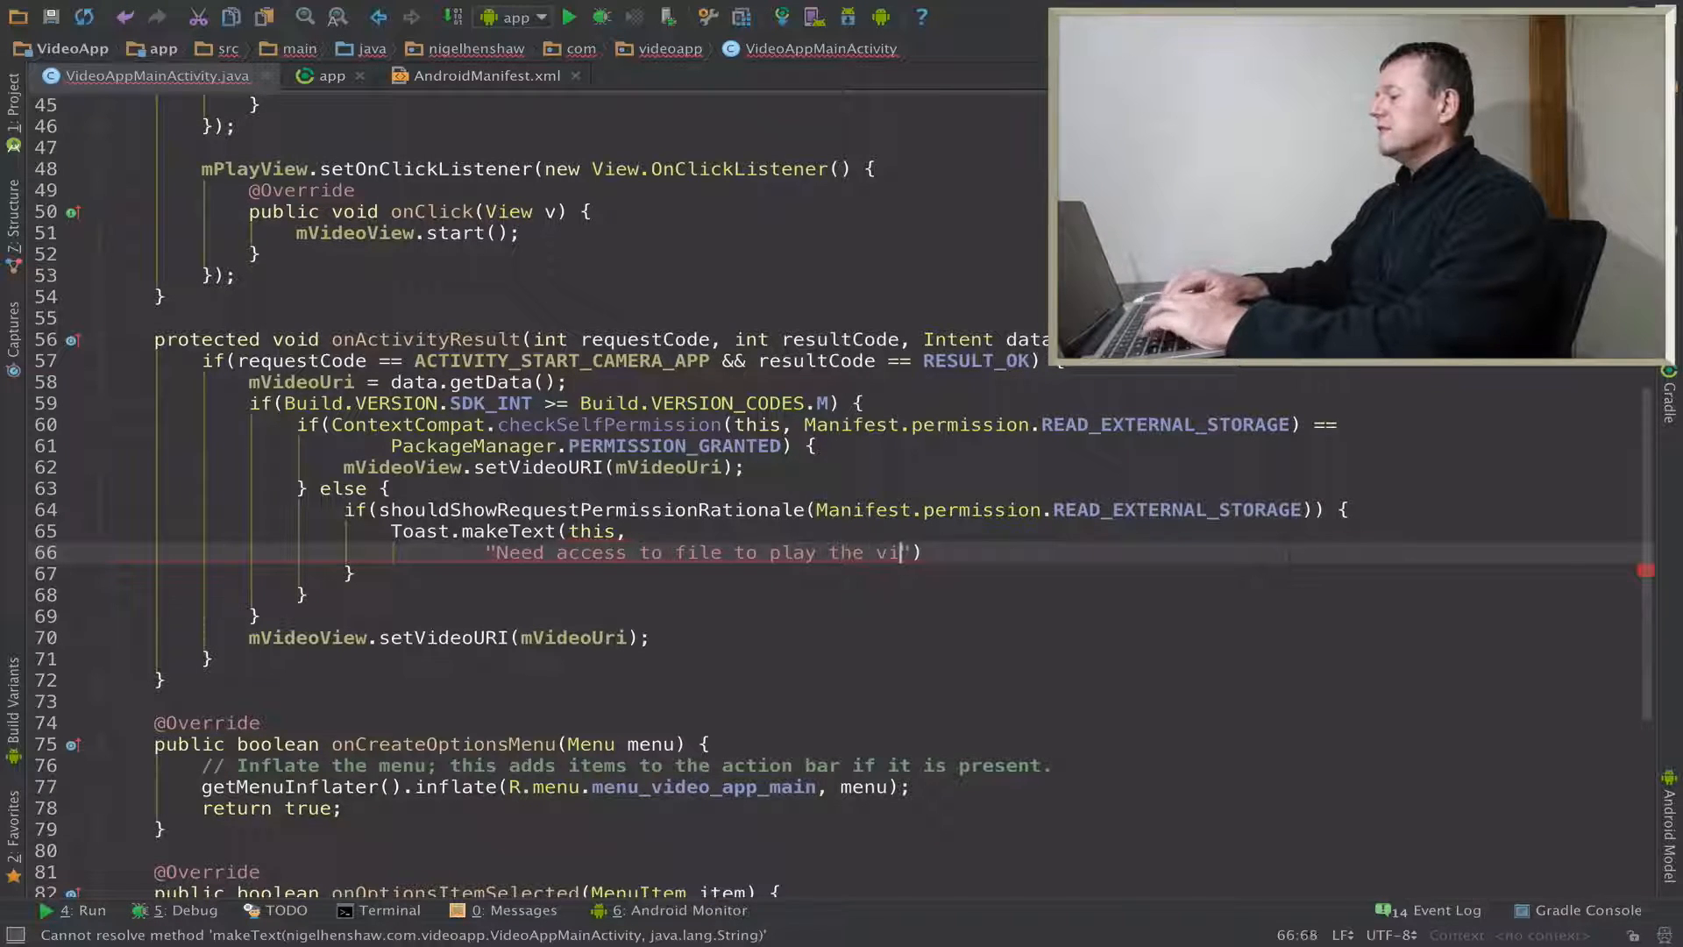
type("deo")
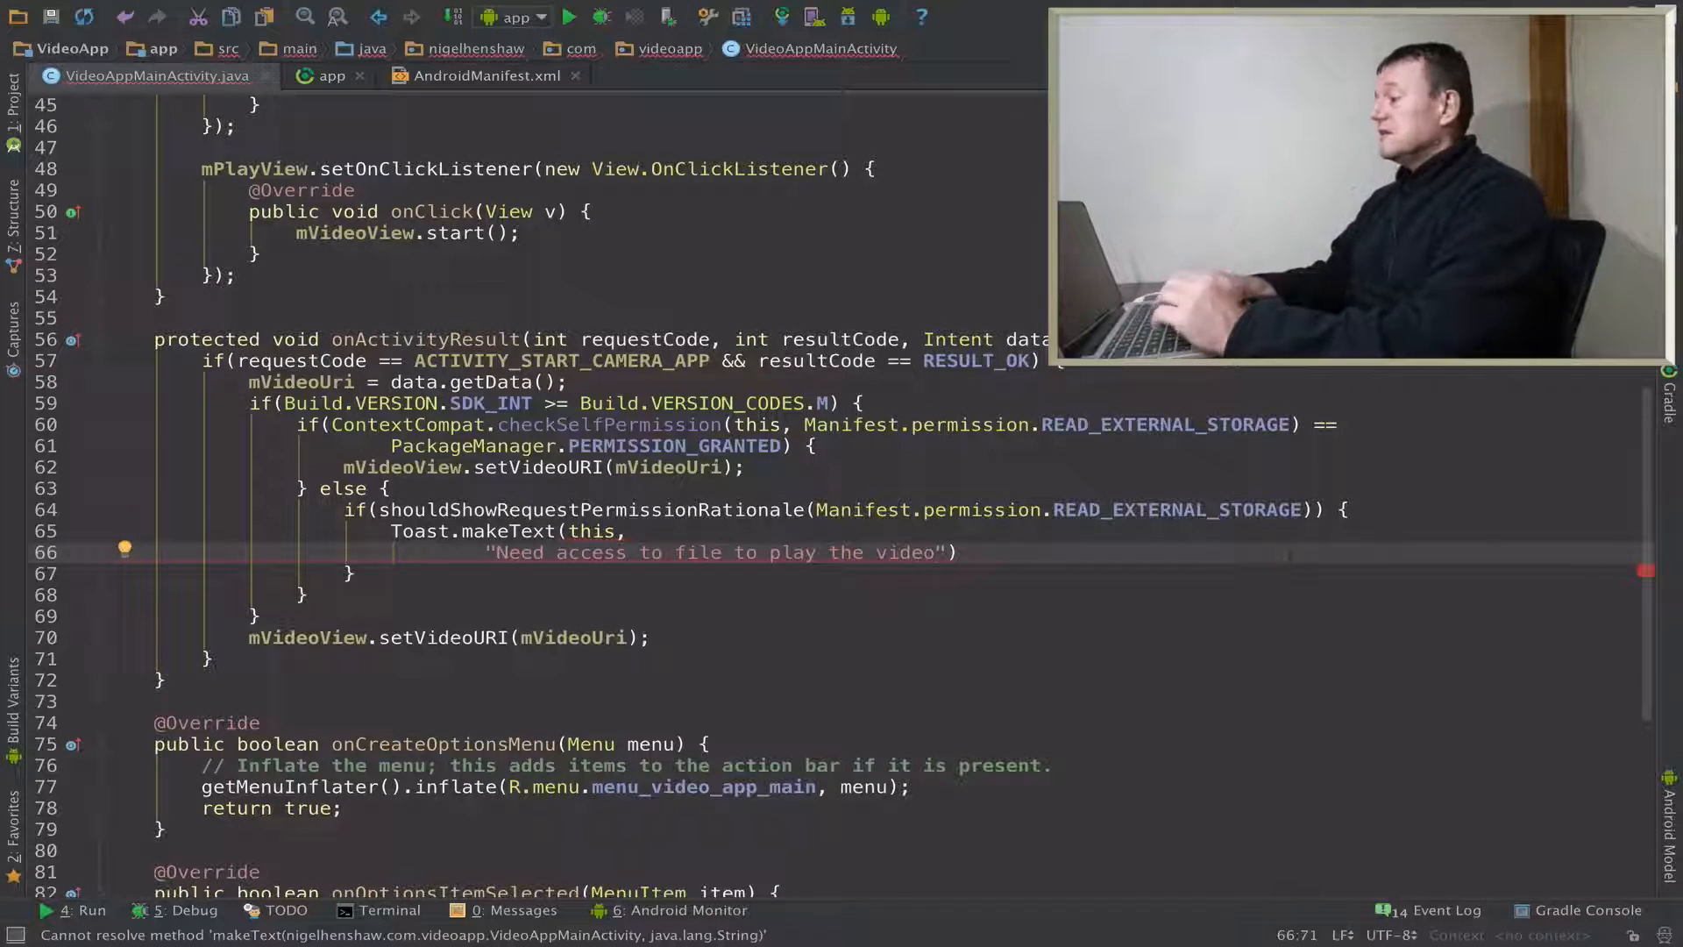
type(",")
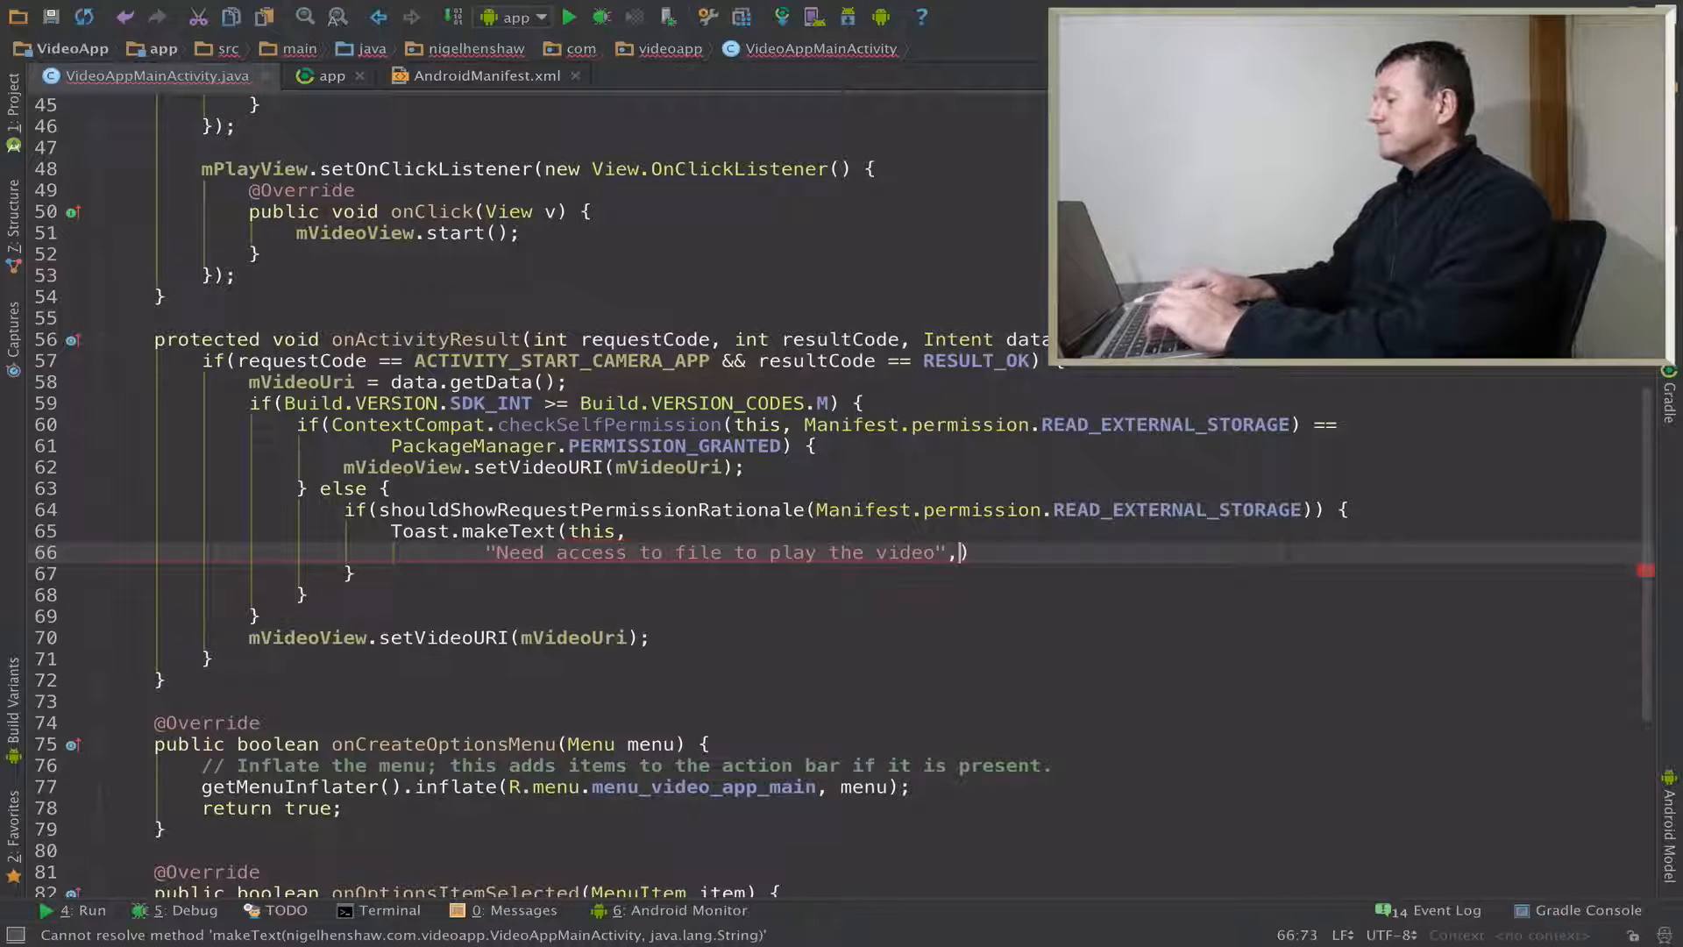
type("\" \"")
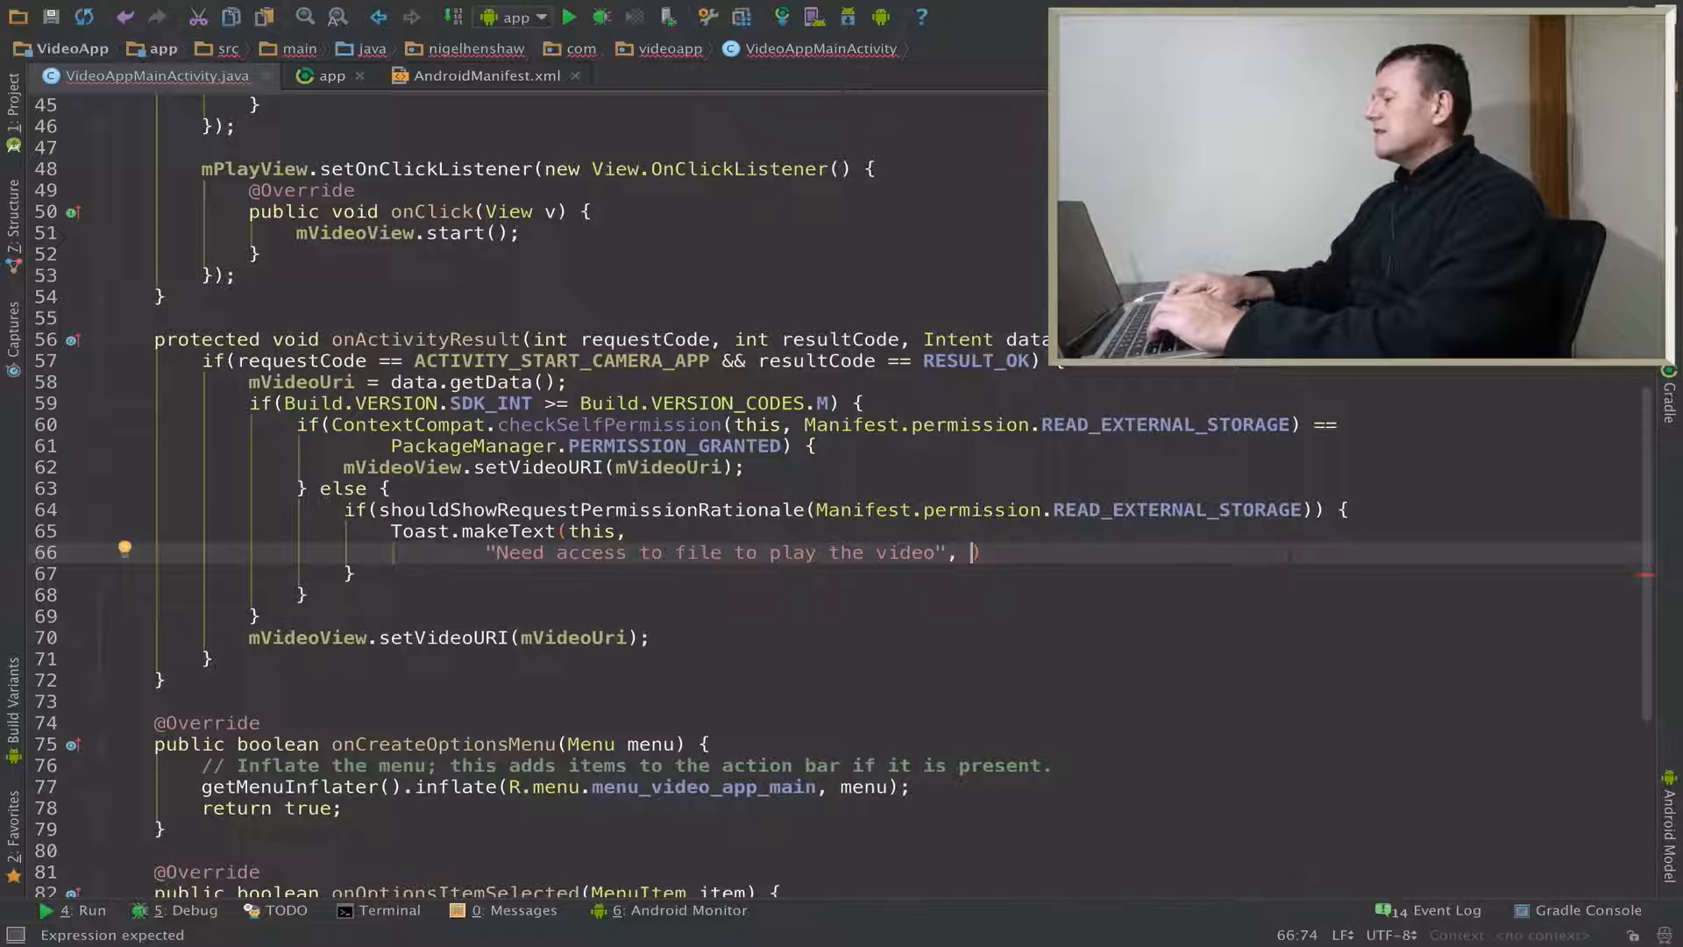
type("Toast.LENGTH_SHORT")
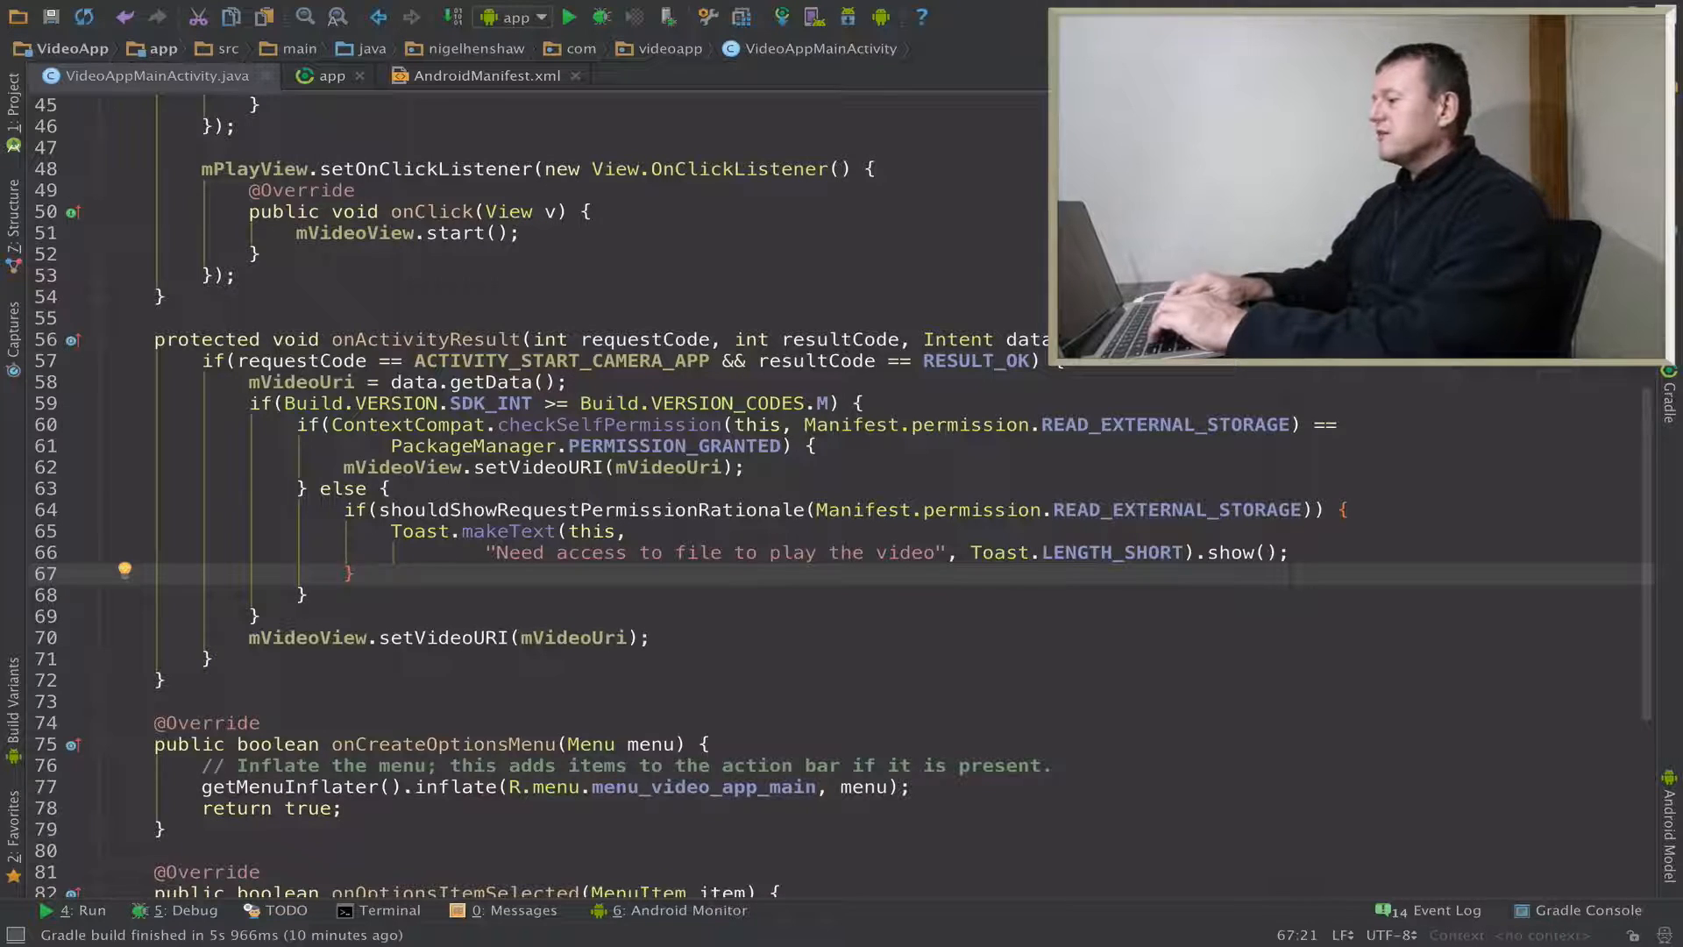
- Call requestPermissions for READ_EXTERNAL_STORAGE with REQUEST_READ_STORAGE_RESULT, then add an else branch
type("re")
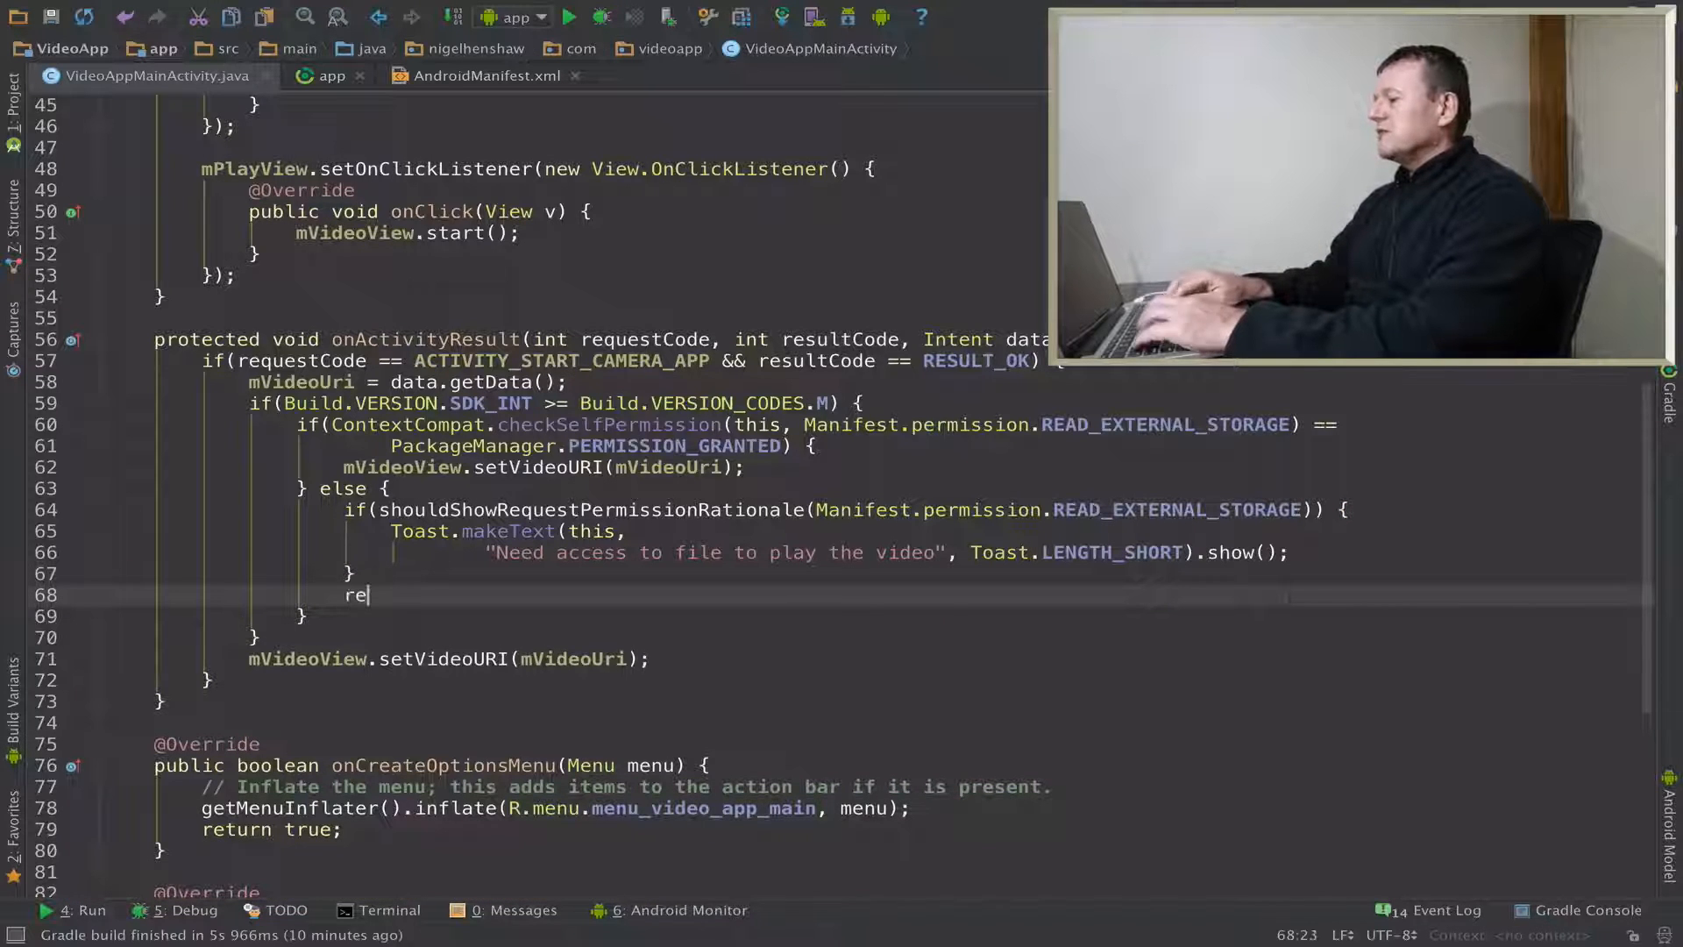
type("questPermissions(n);")
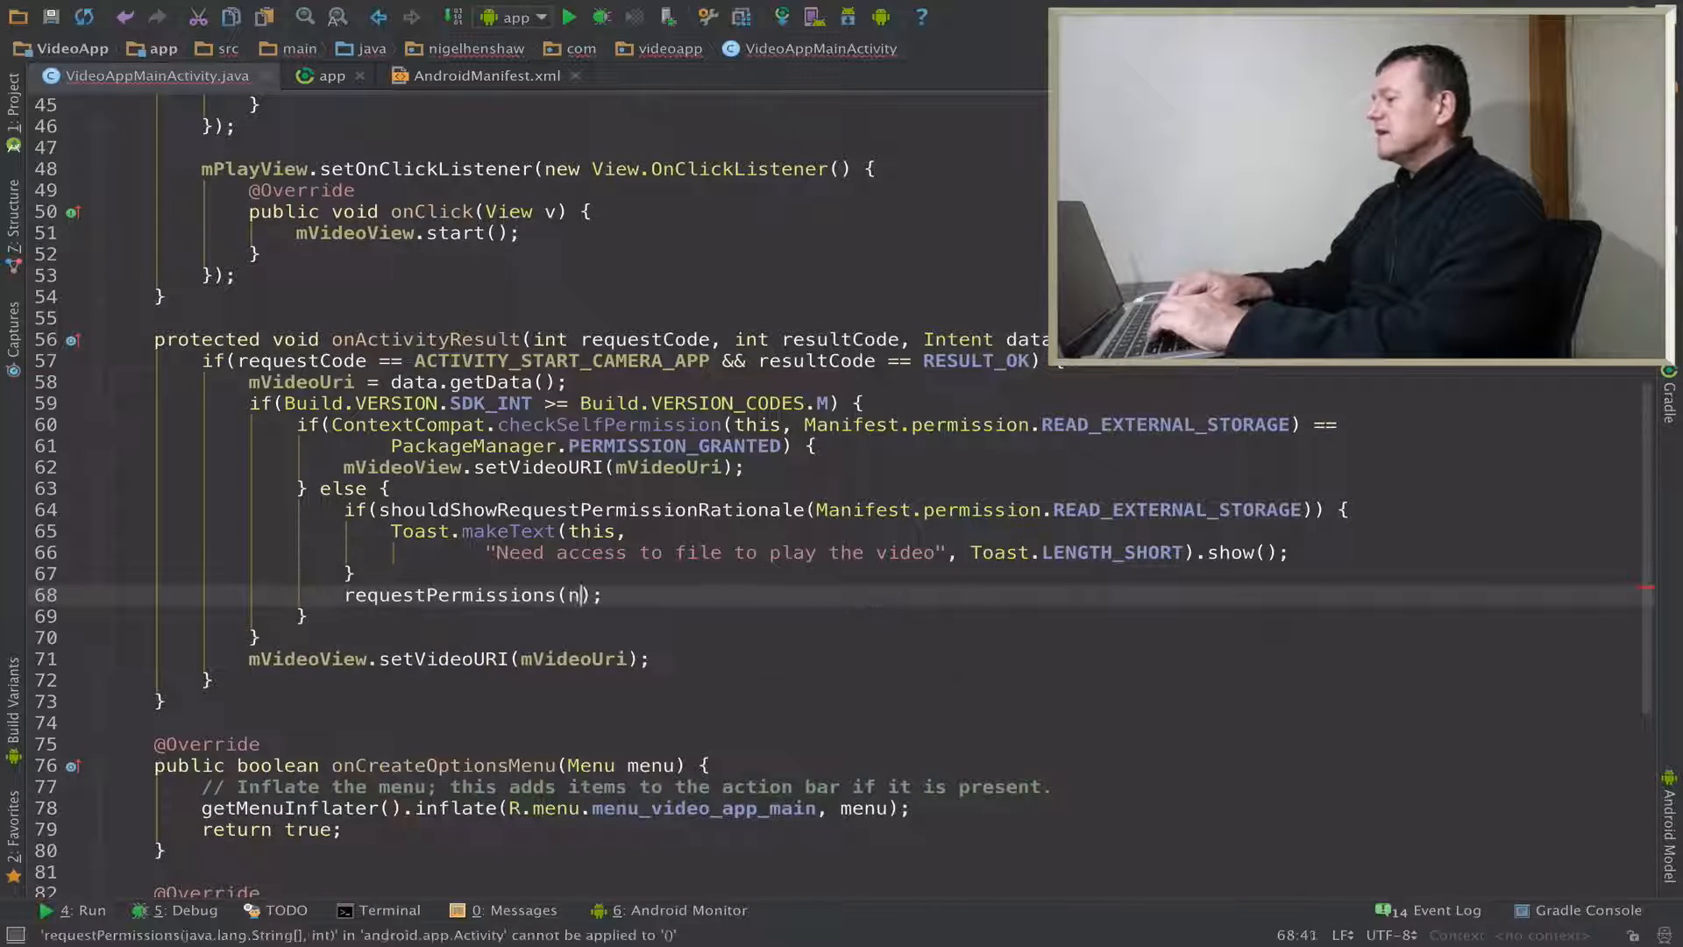
type("new String[] {")
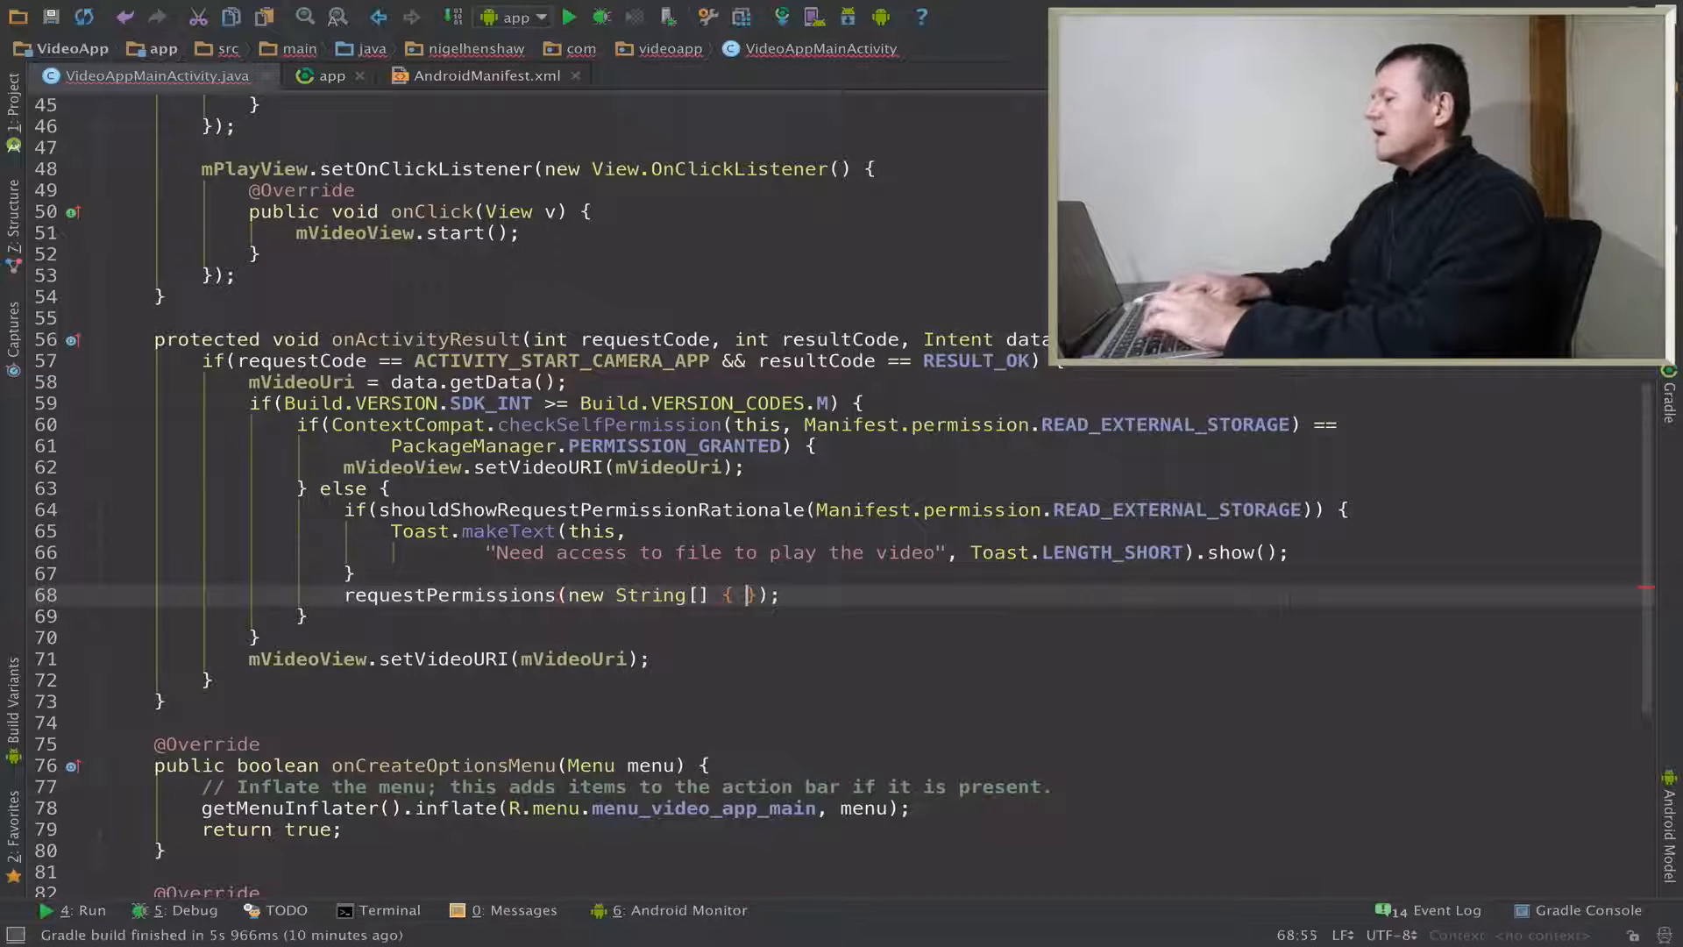
type("Manifest.")
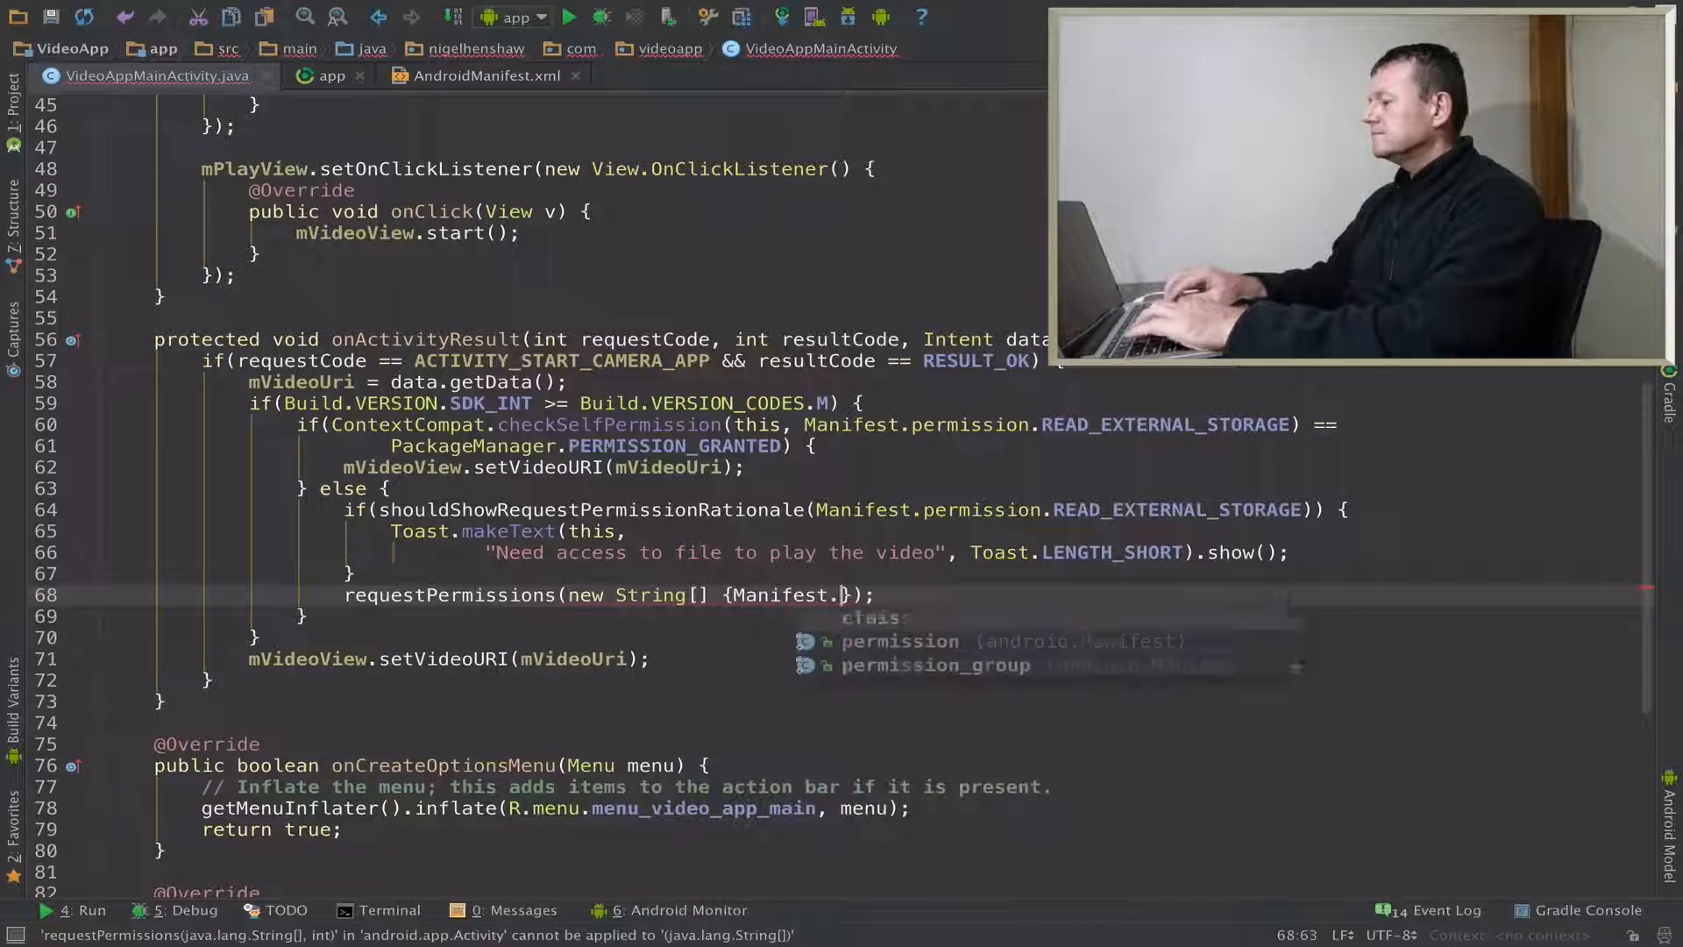
type("permission.READ_EXTERNAL_STORAGE")
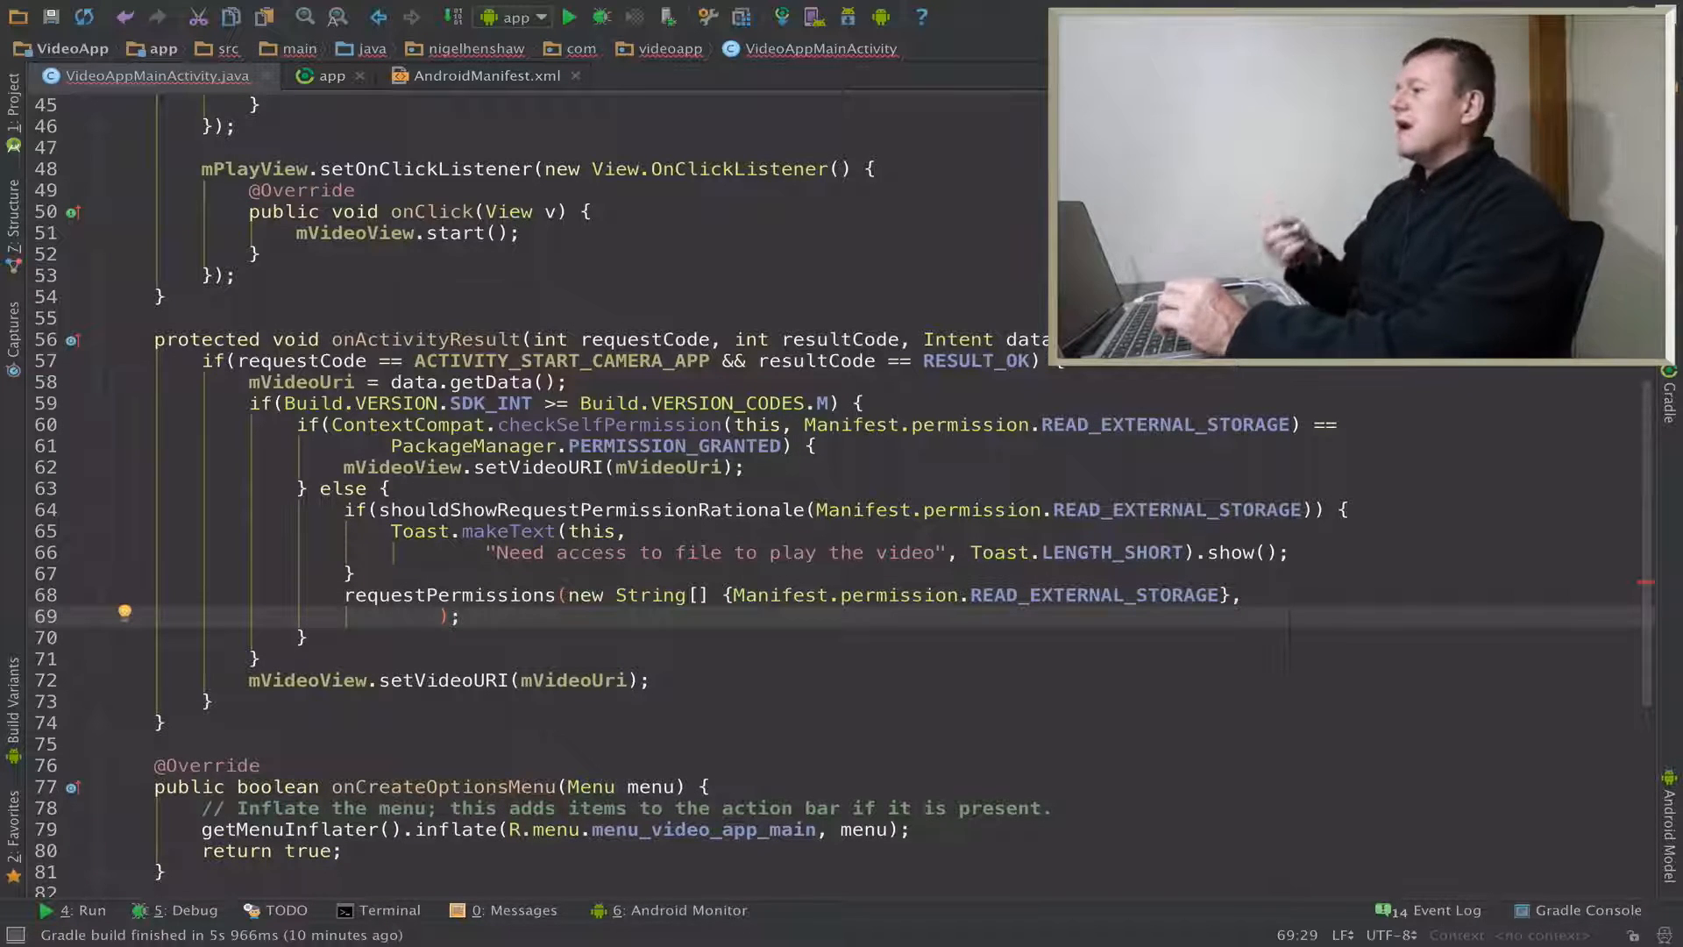
type("R")
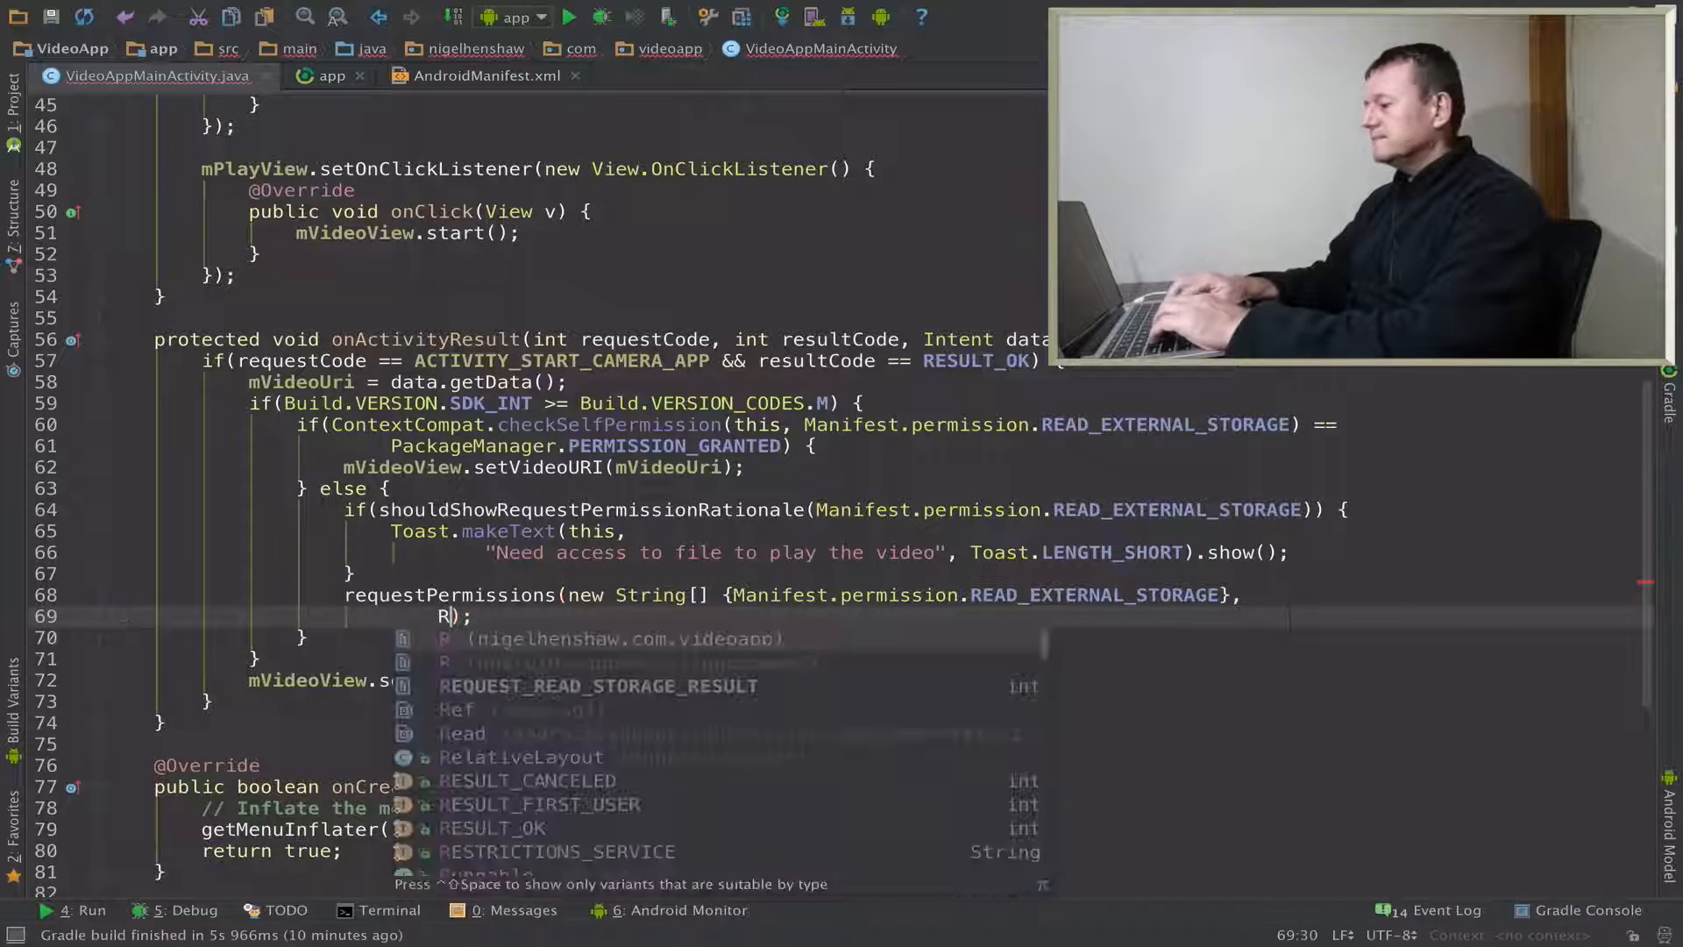
type("EQUEST_READ_STORAGE_RESULT")
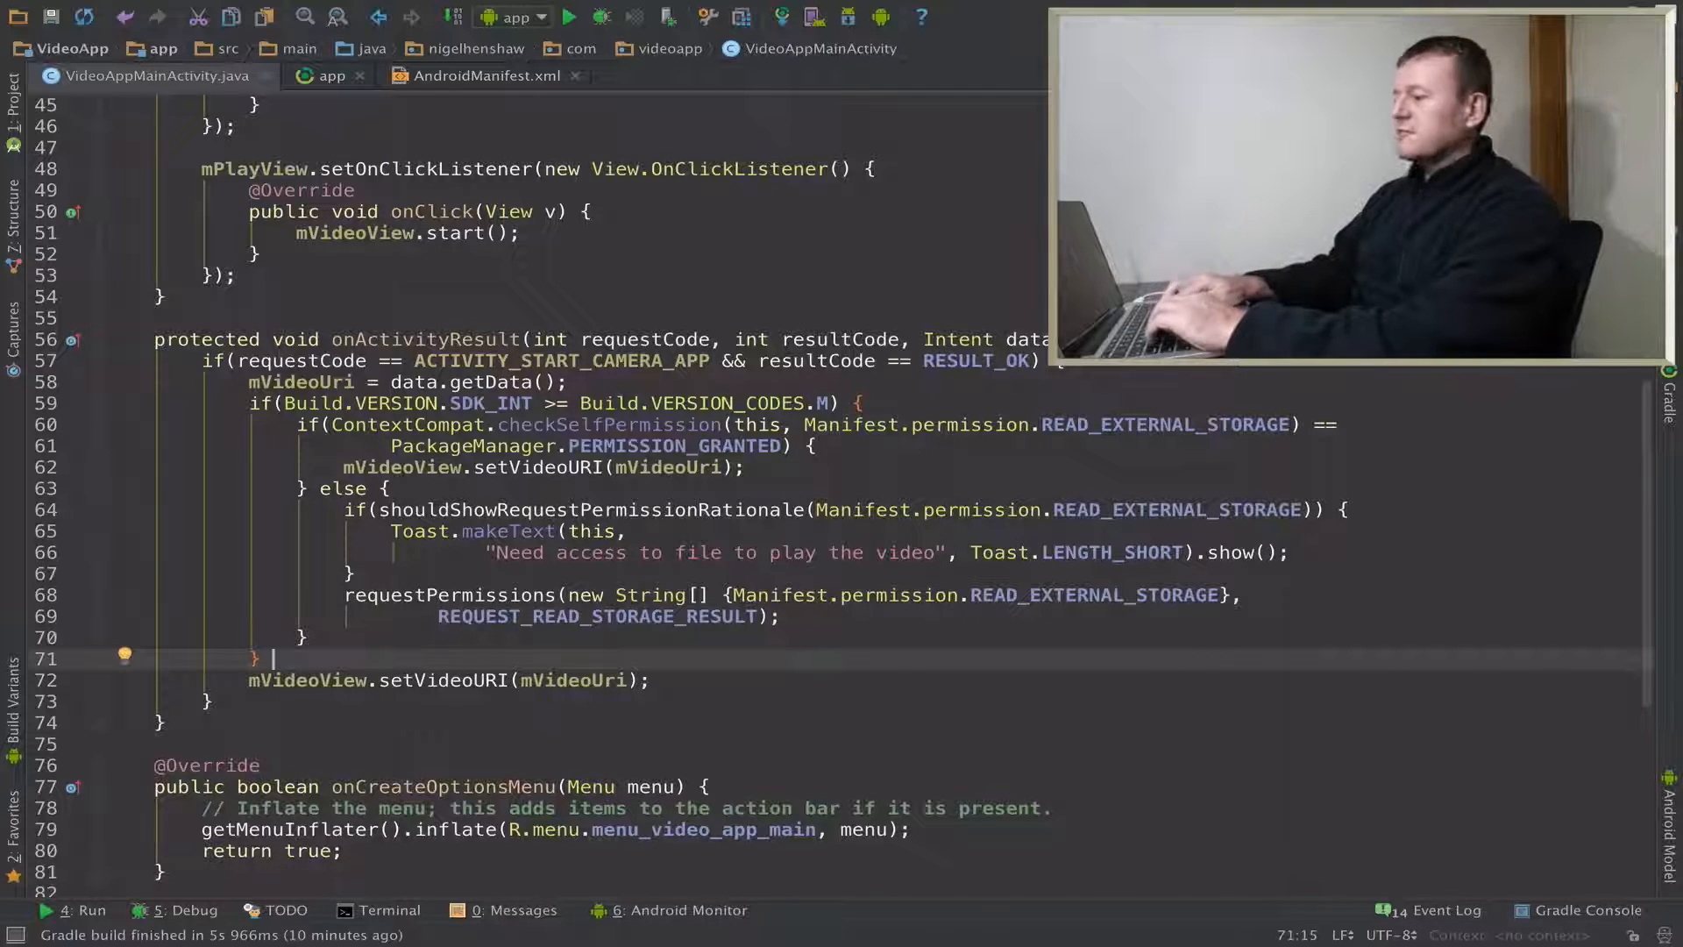
type("else {")
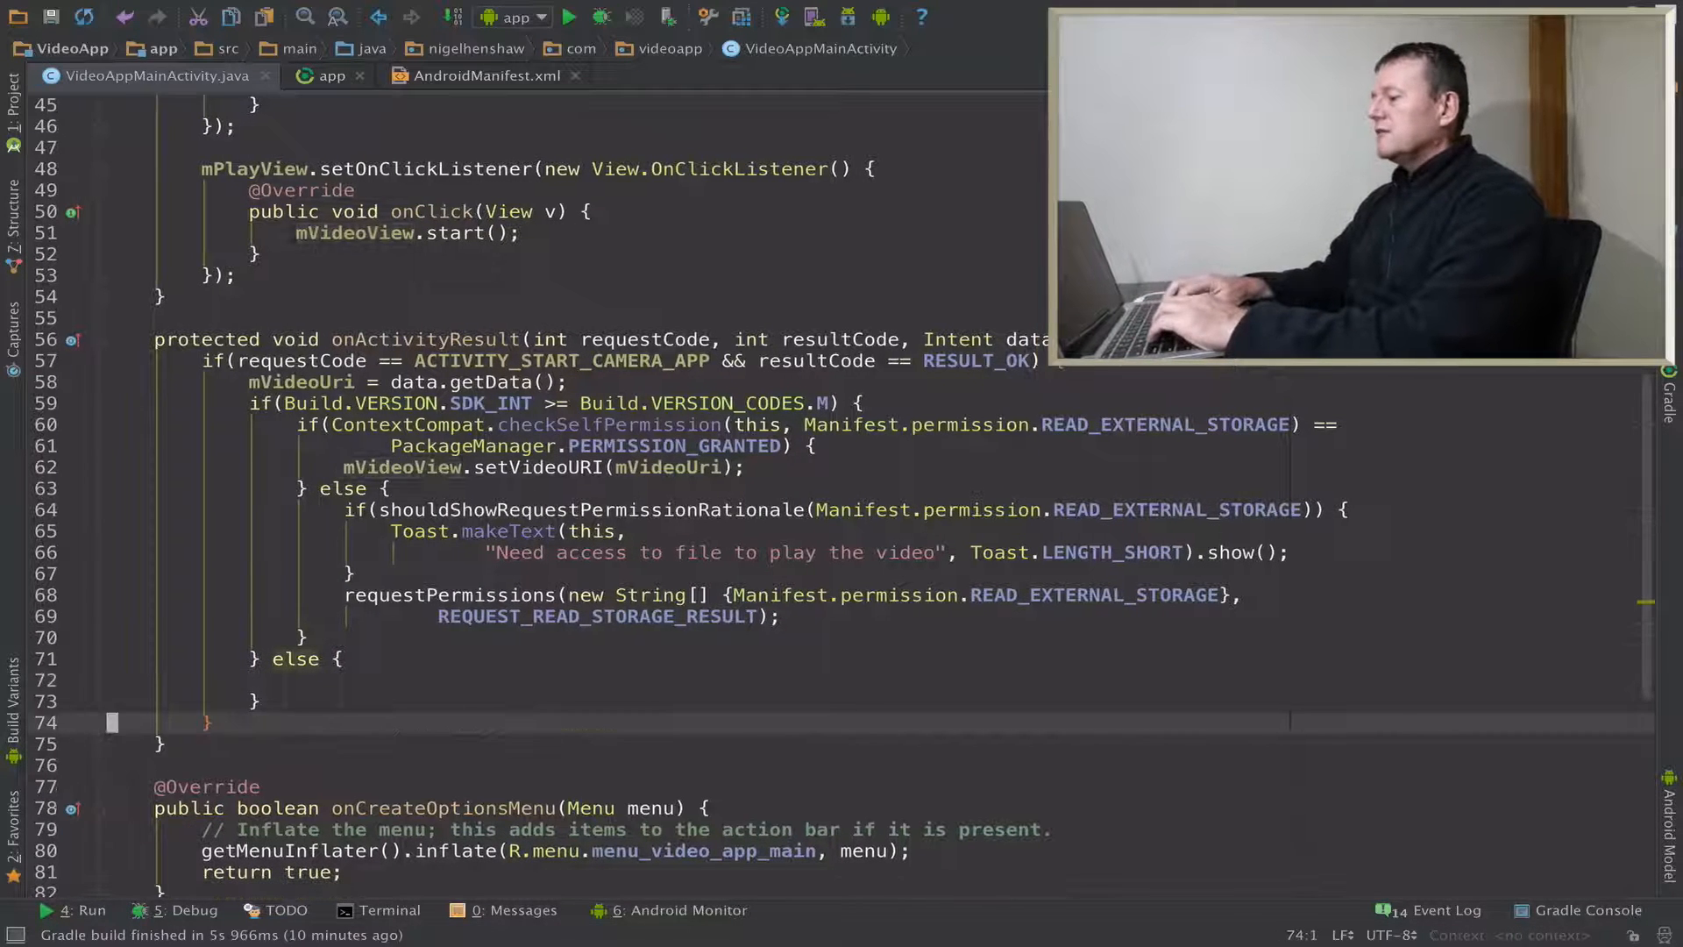
- Put mVideoView.setVideoURI(mVideoUri); inside the pre-Marshmallow else branch
type("mVideoView.setVideoURI(mVideoUri);")
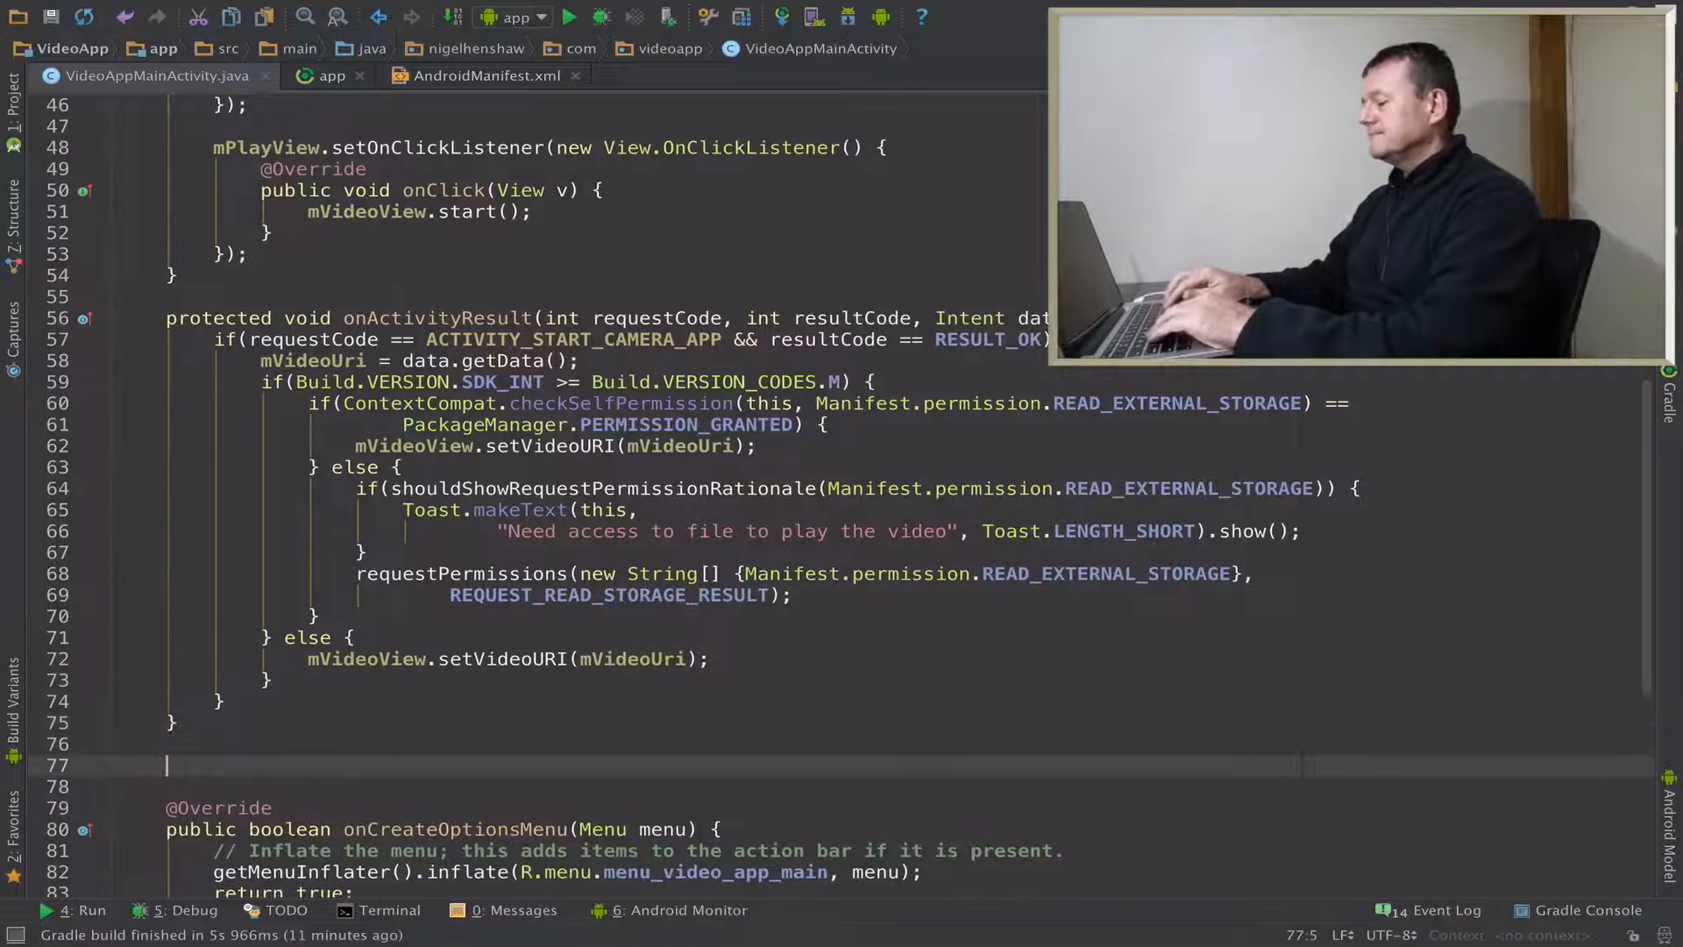
type("@Override")
left_click(730, 786)
type("public voi")
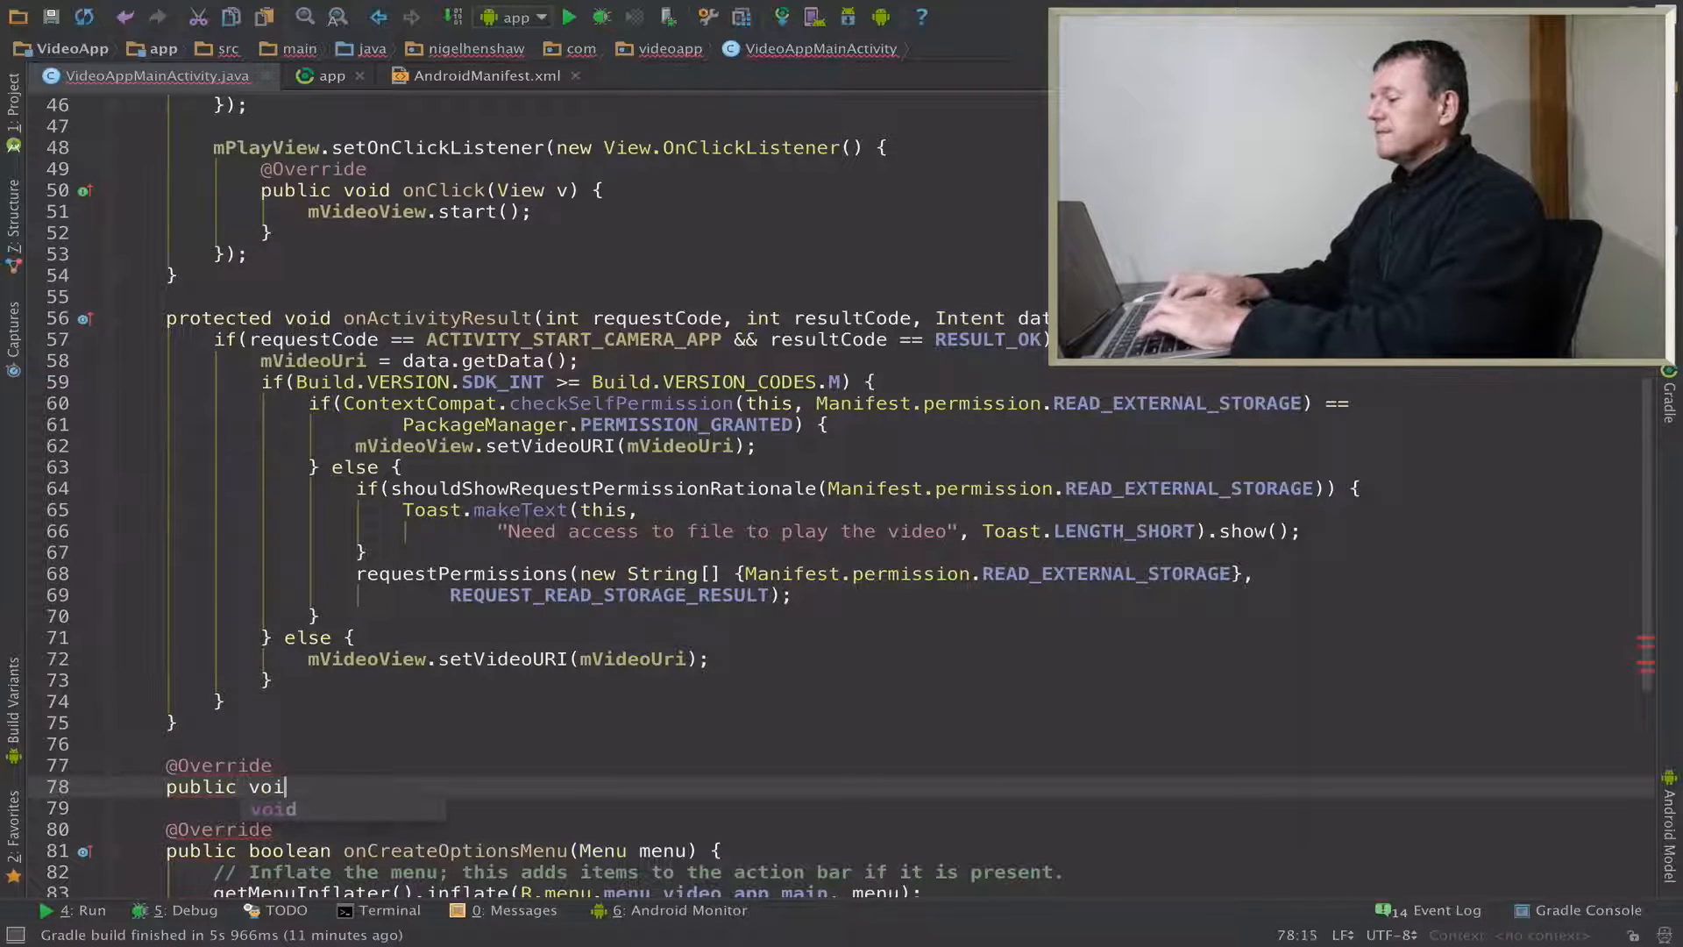
type("d on")
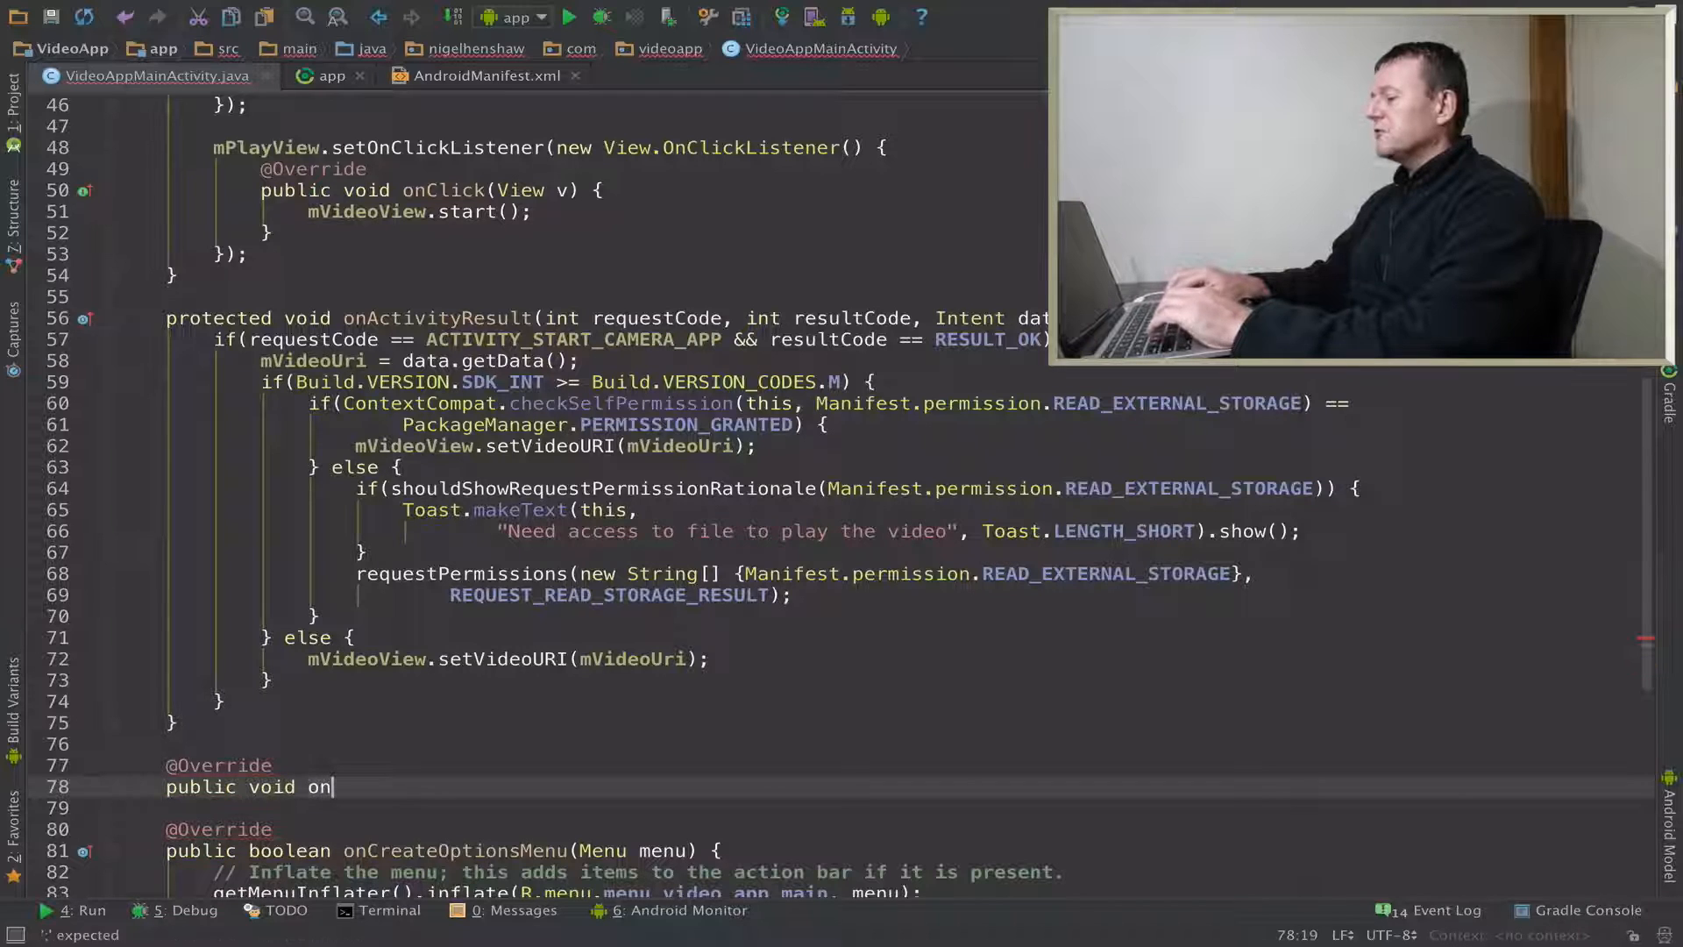
type("Request")
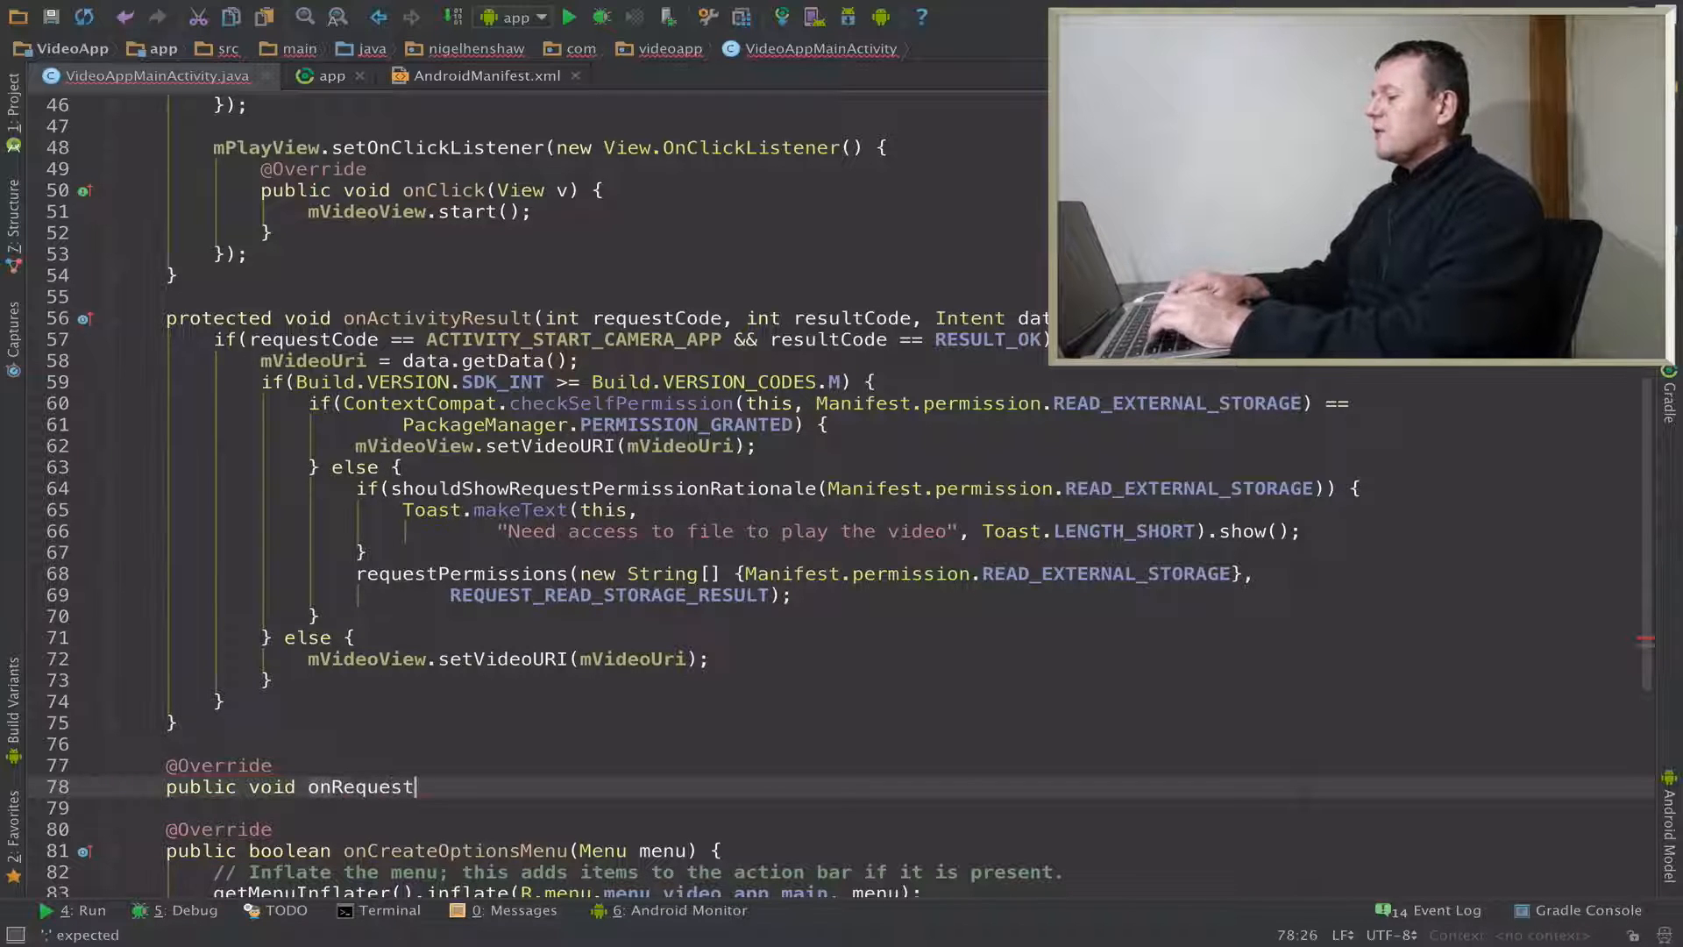
type("PermissionsRe")
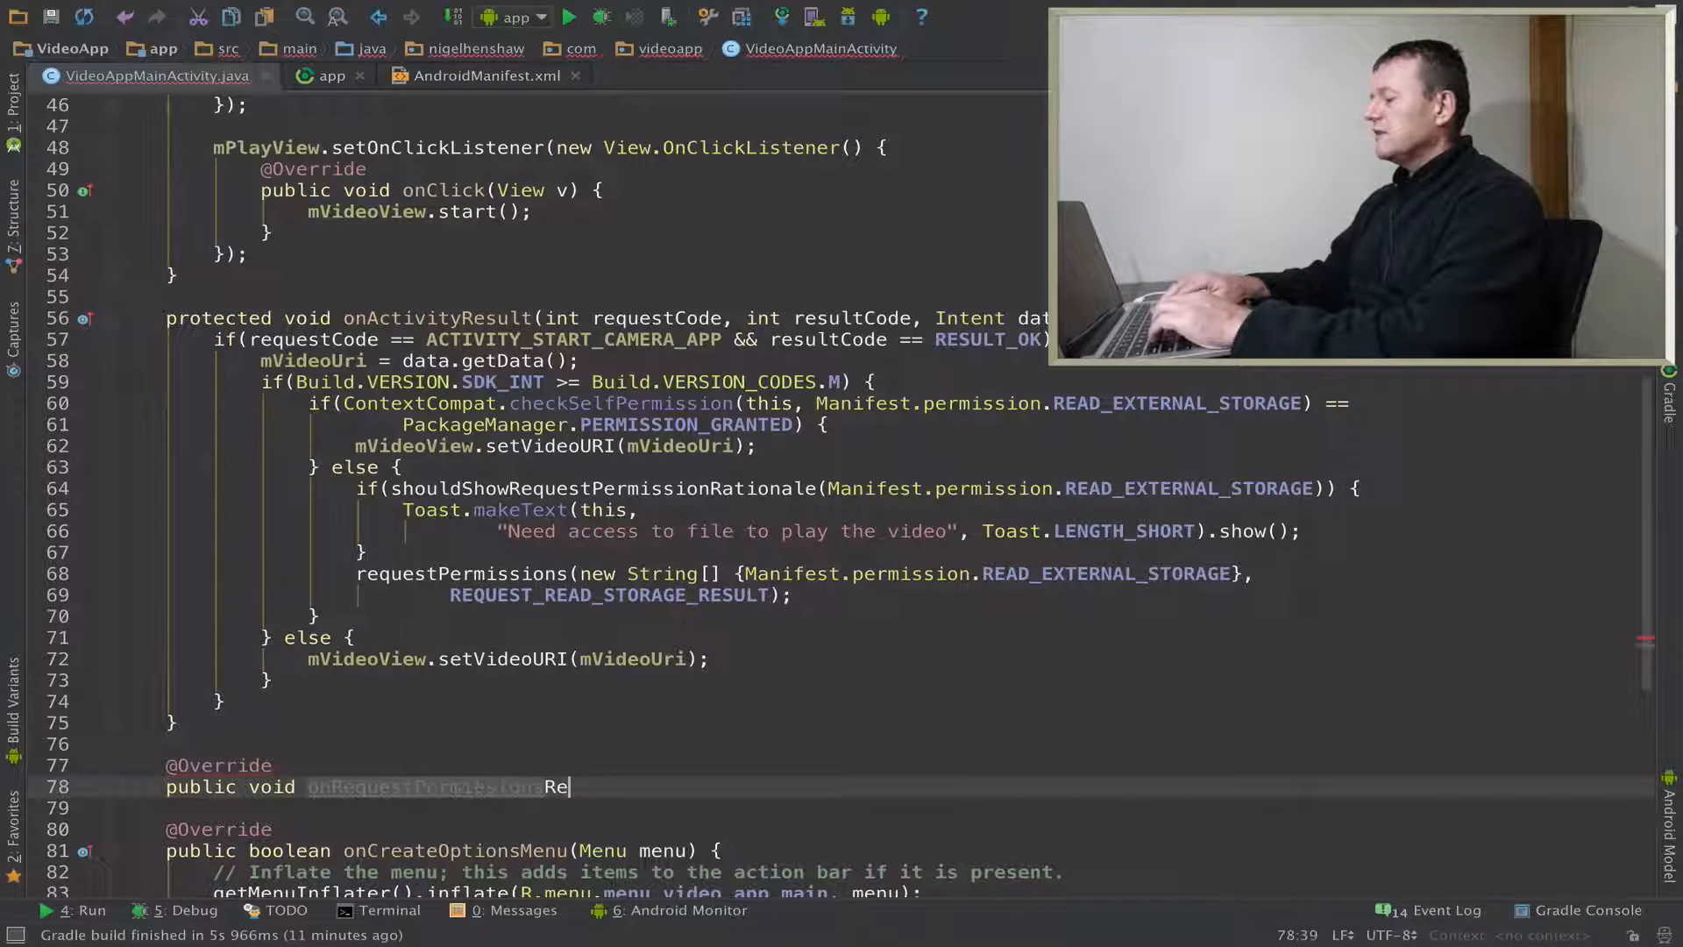
type("sult")
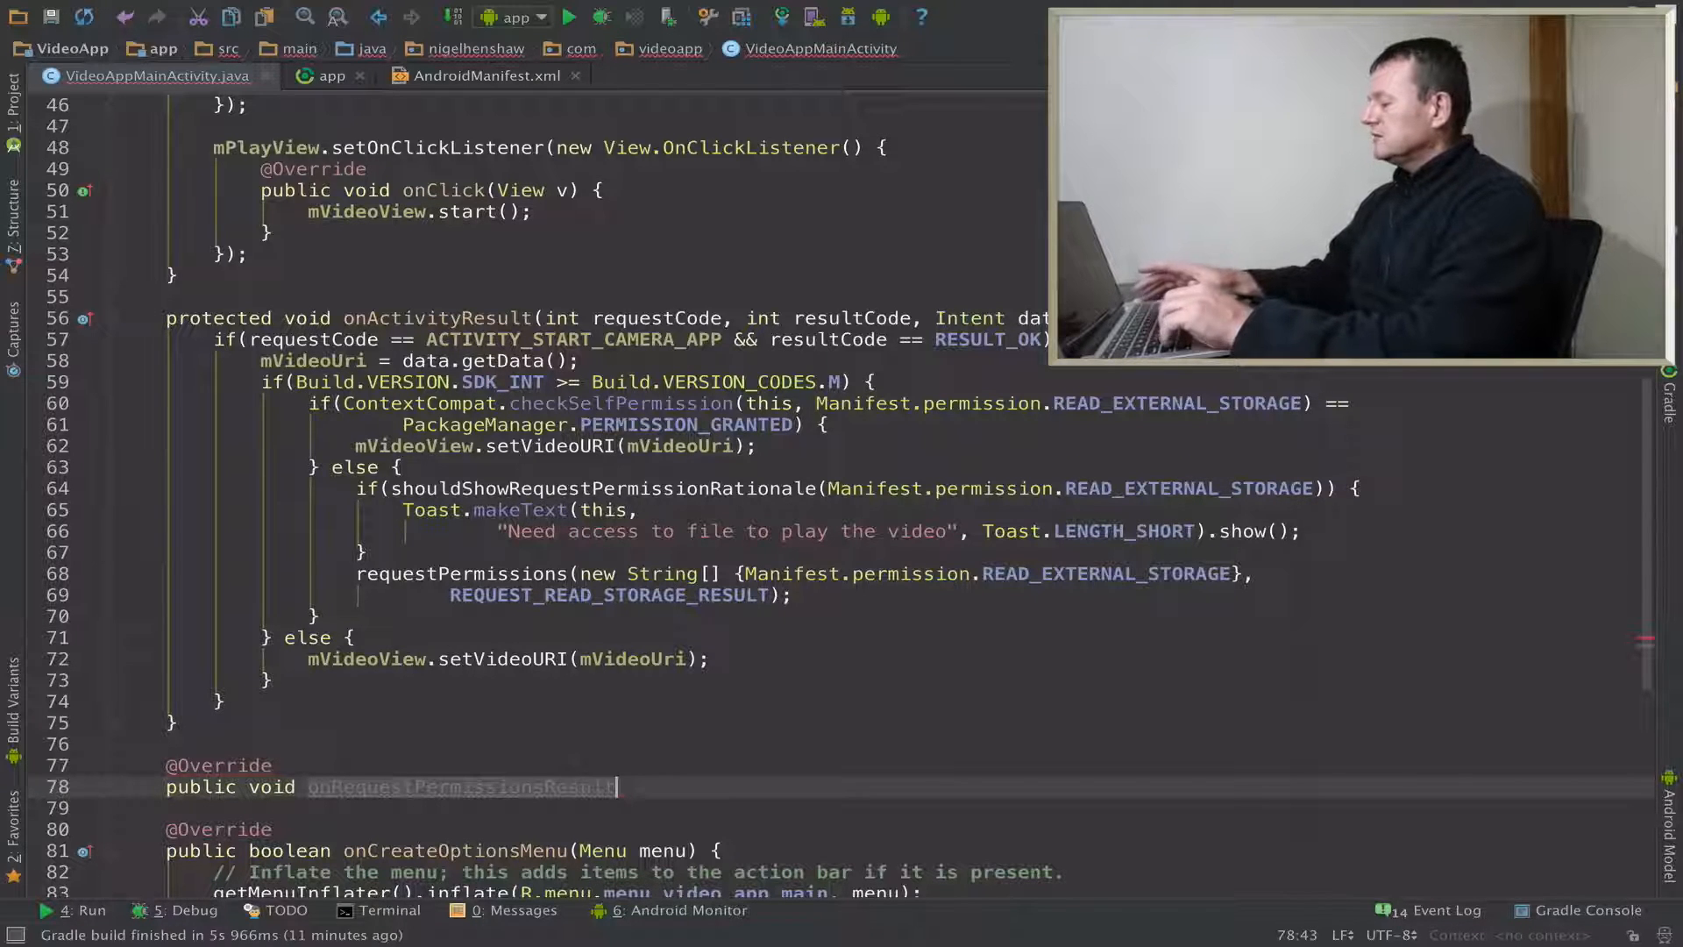
type("()")
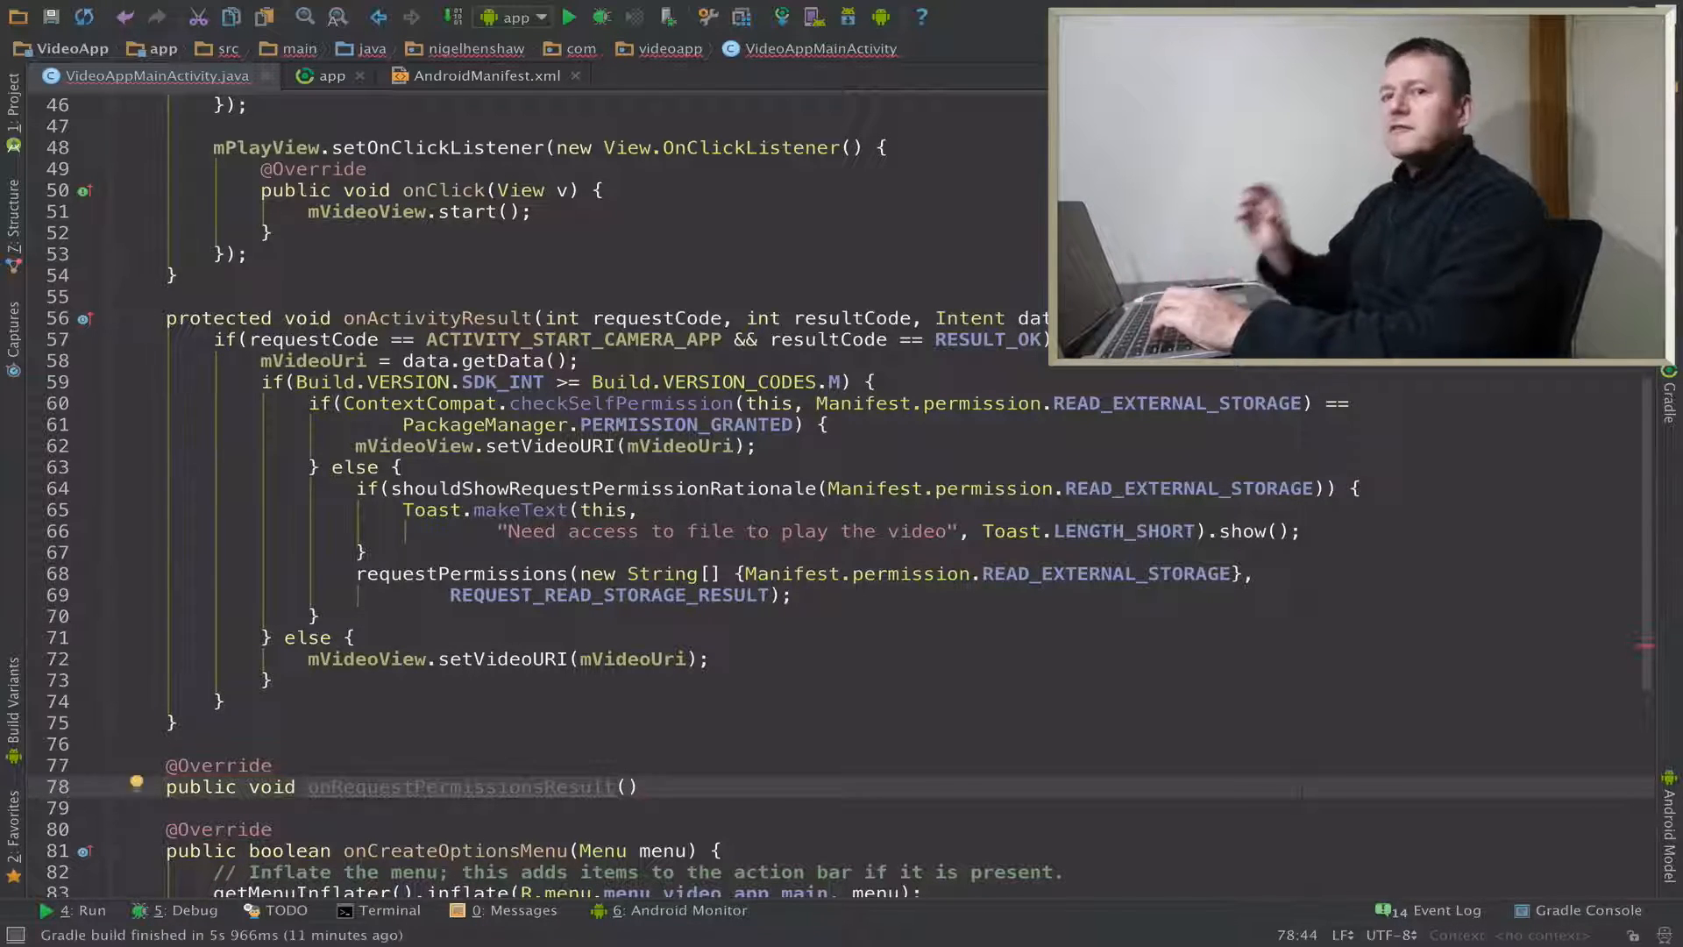
- Give it the parameters int requestCode, String[] permissions and int[] grantResults
type("i")
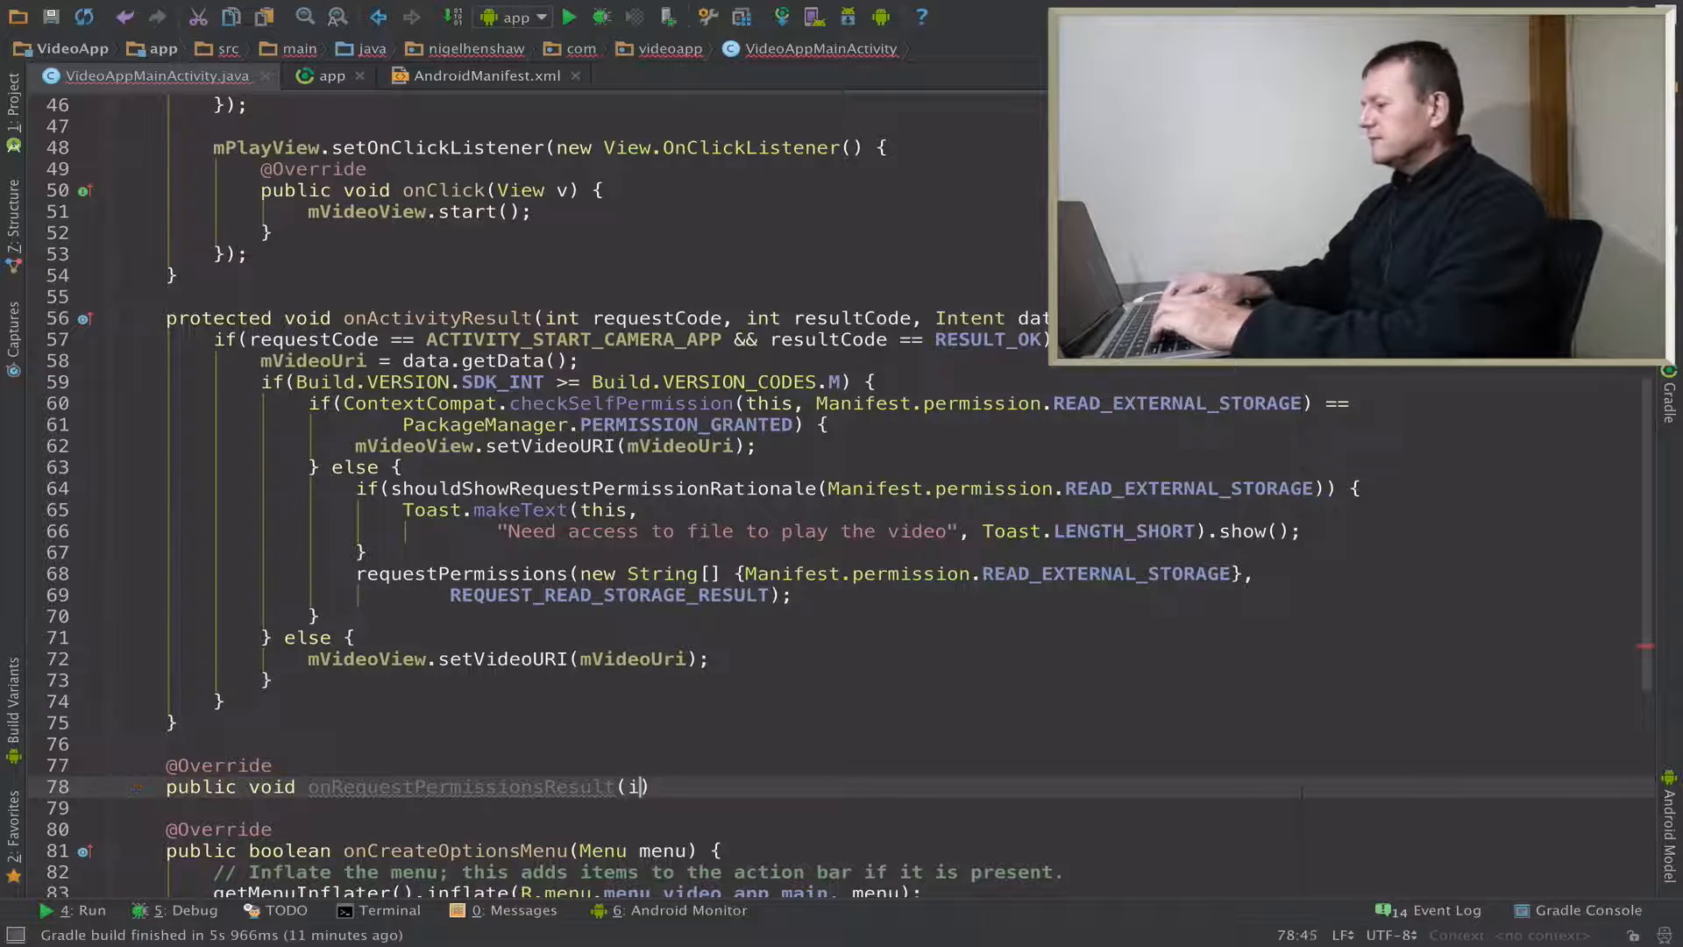
type("nt re")
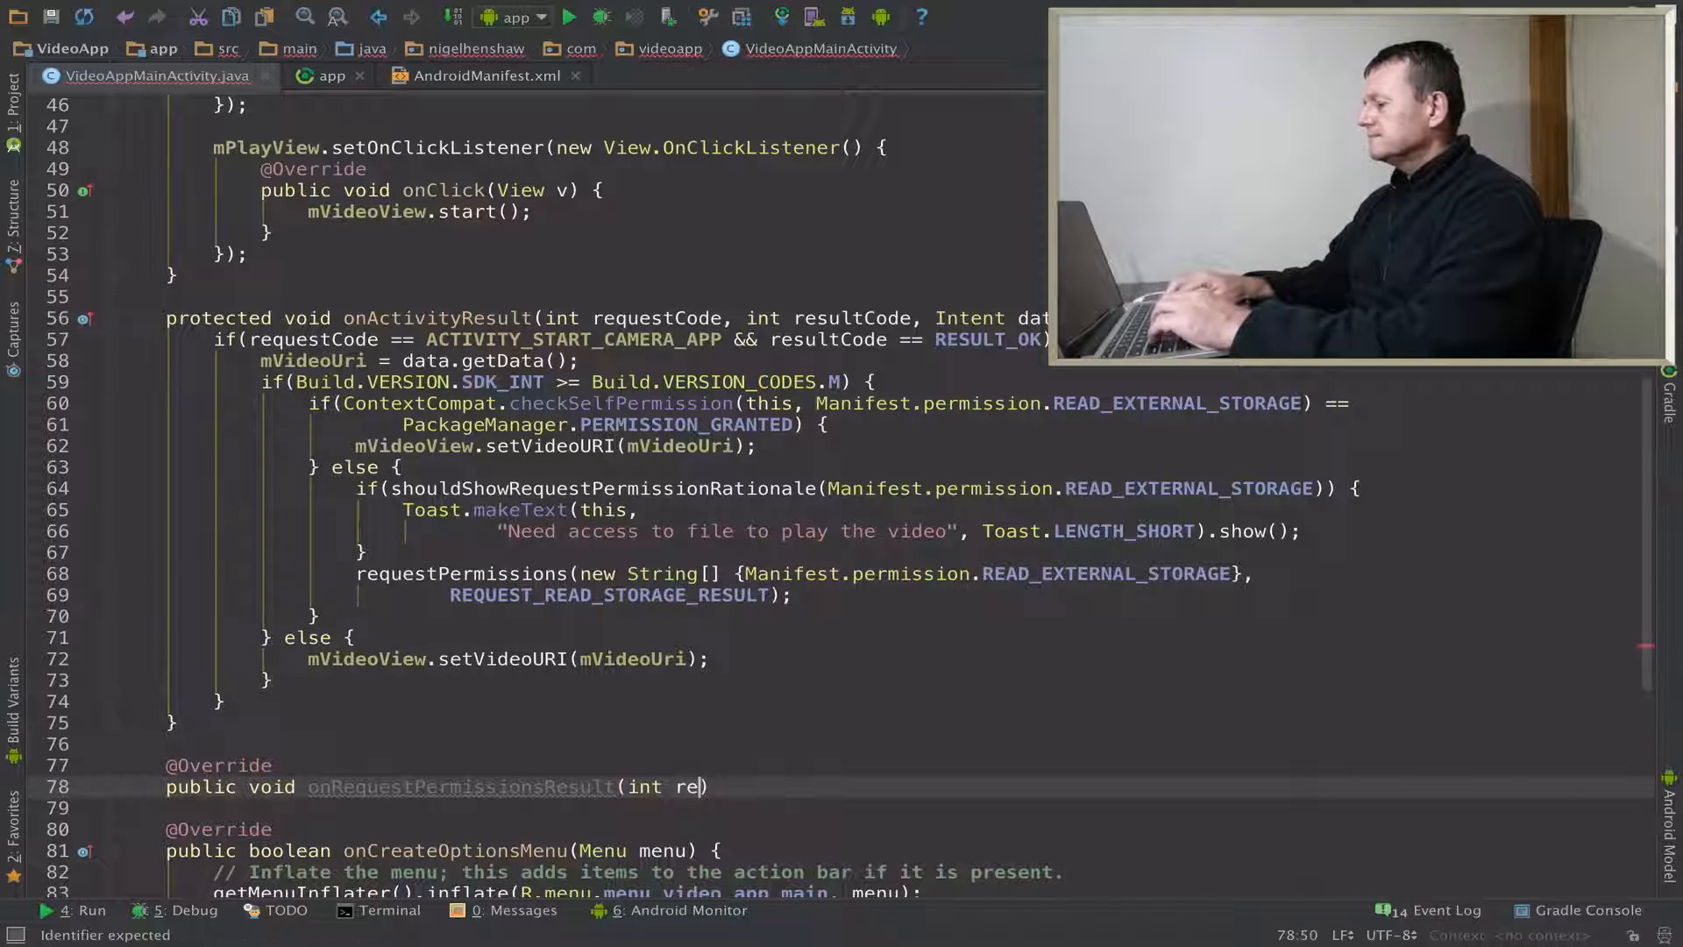
type("c")
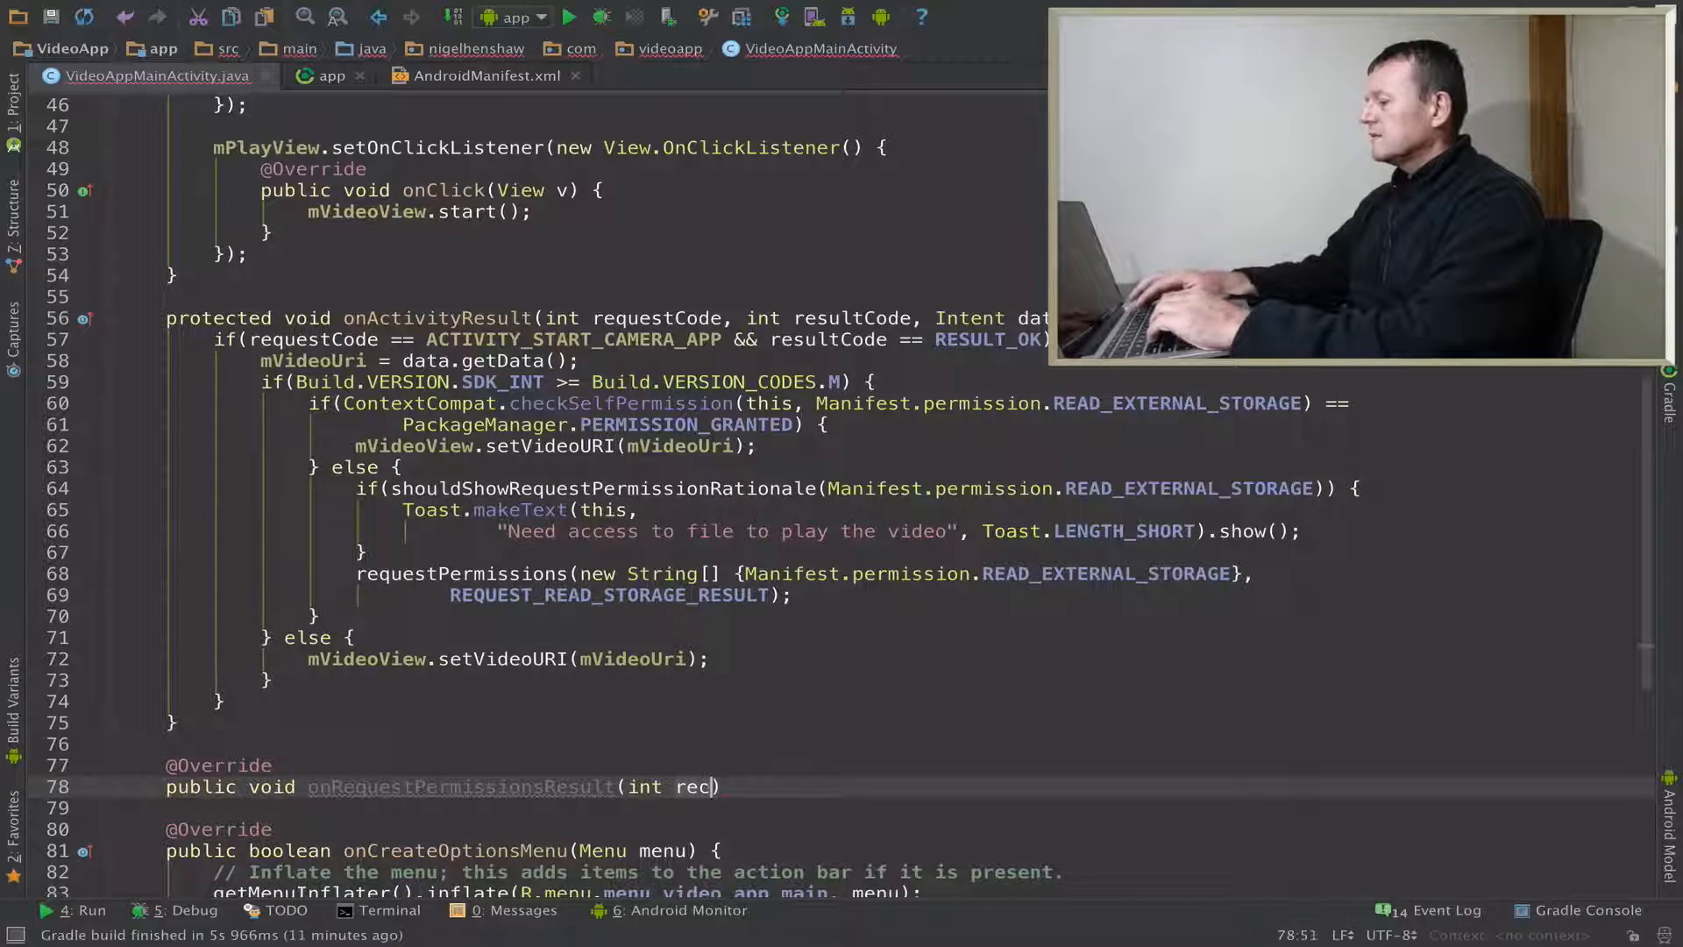
type("uestC")
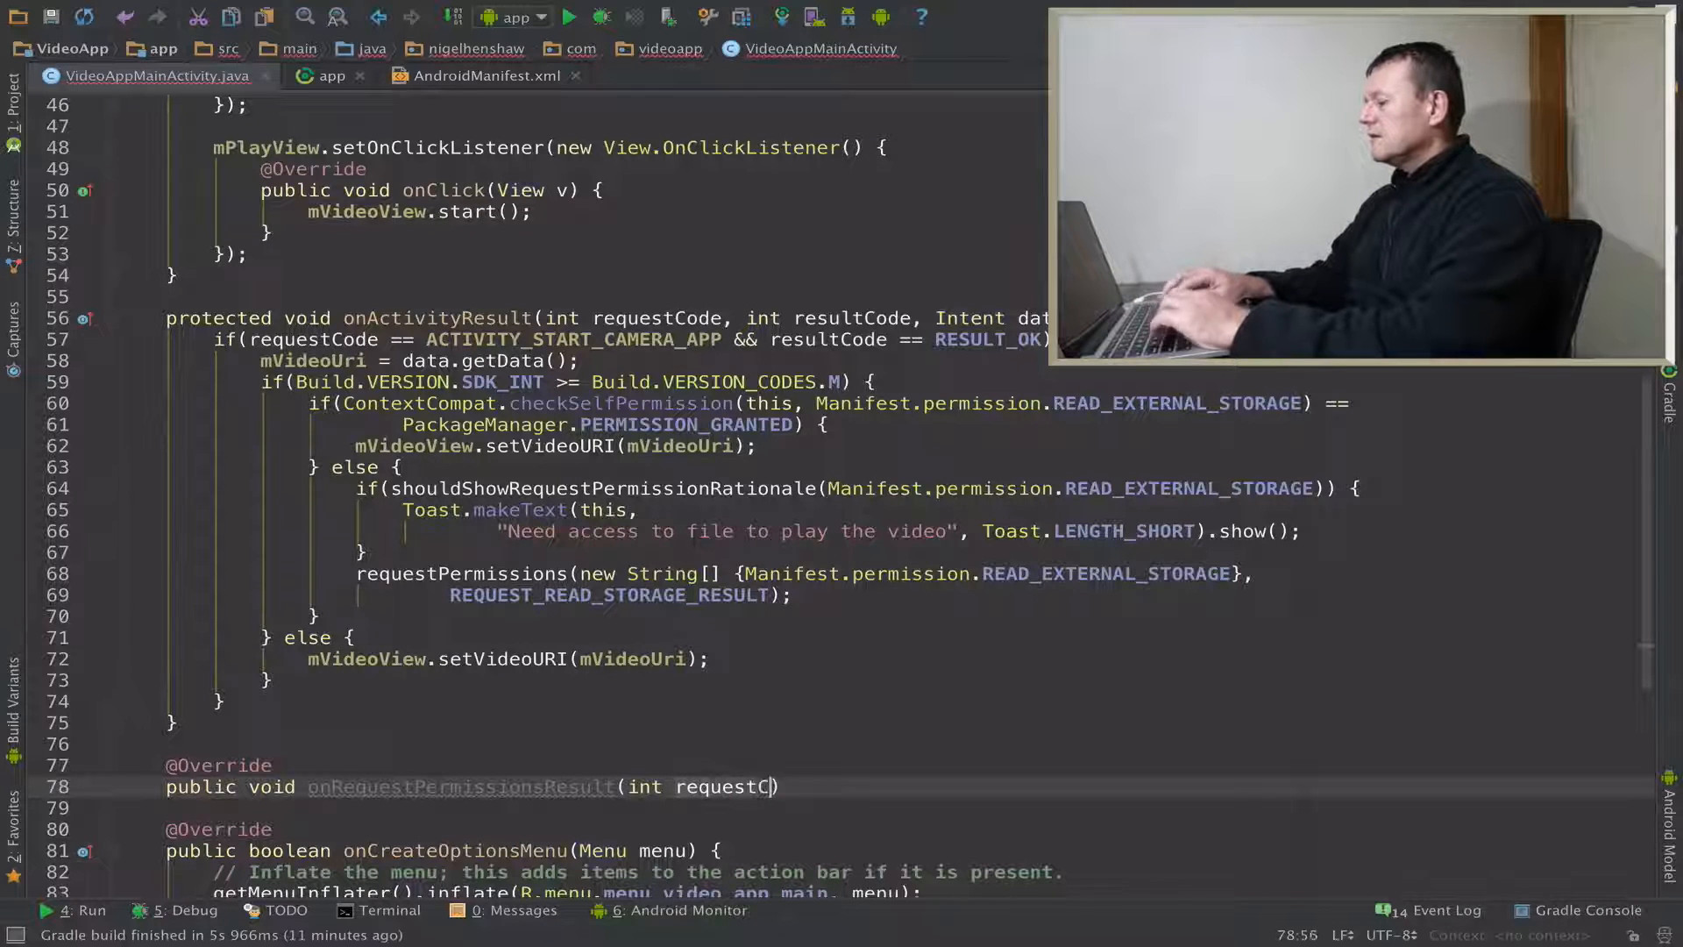
type("ode,")
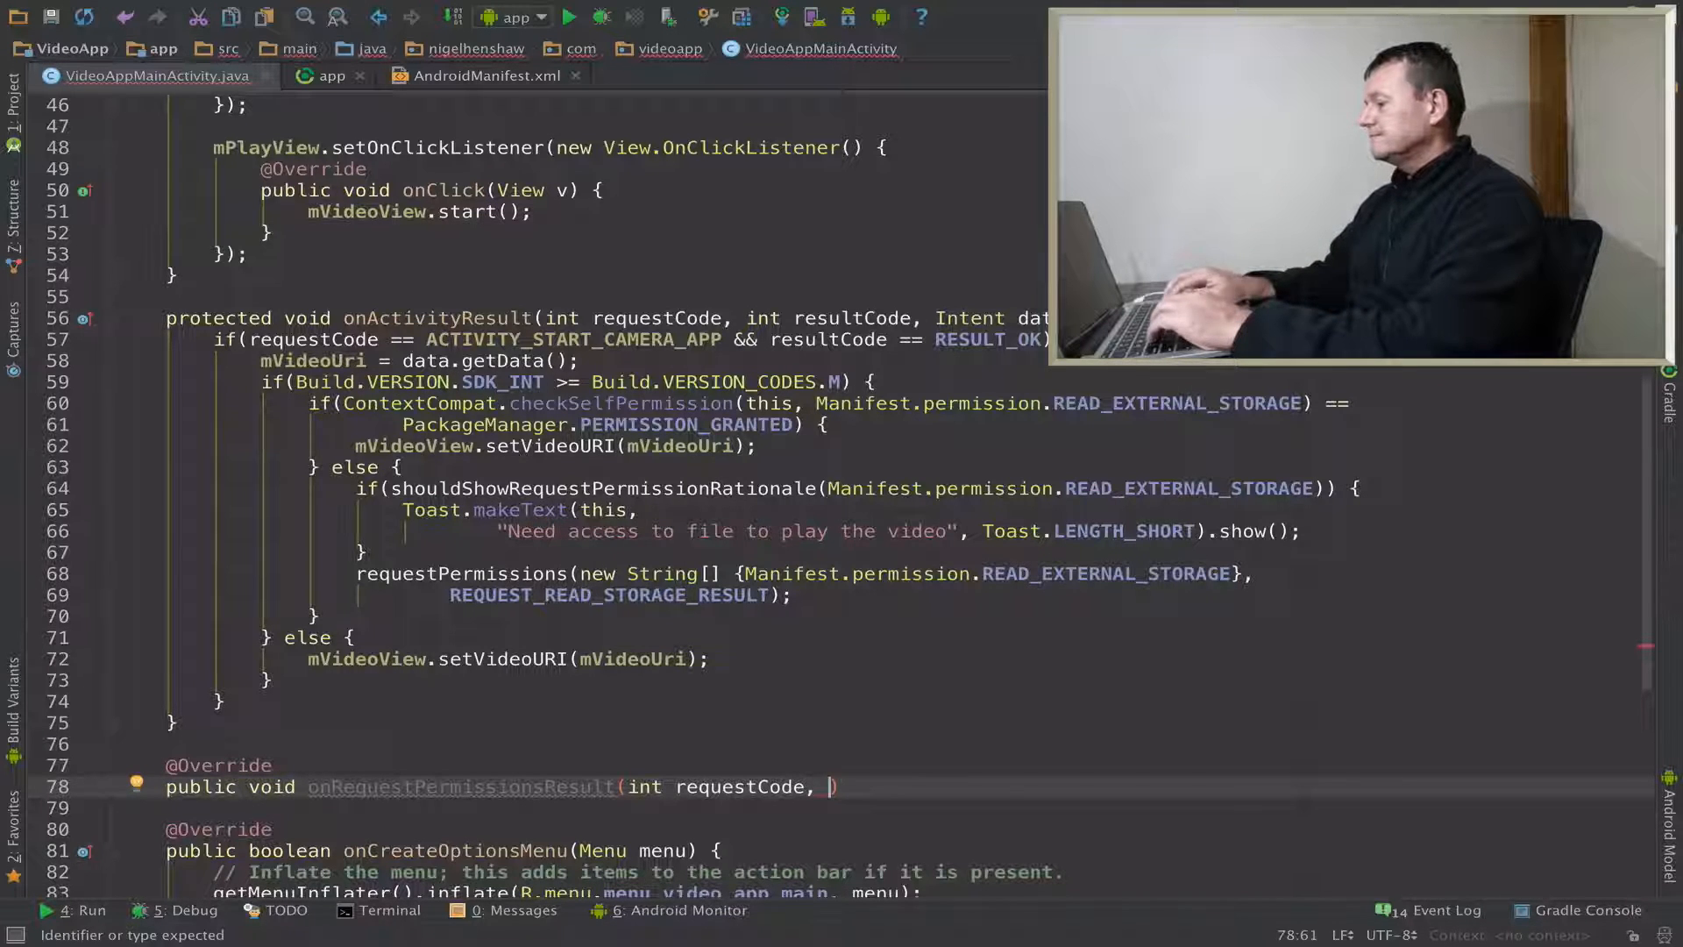
type("String[]")
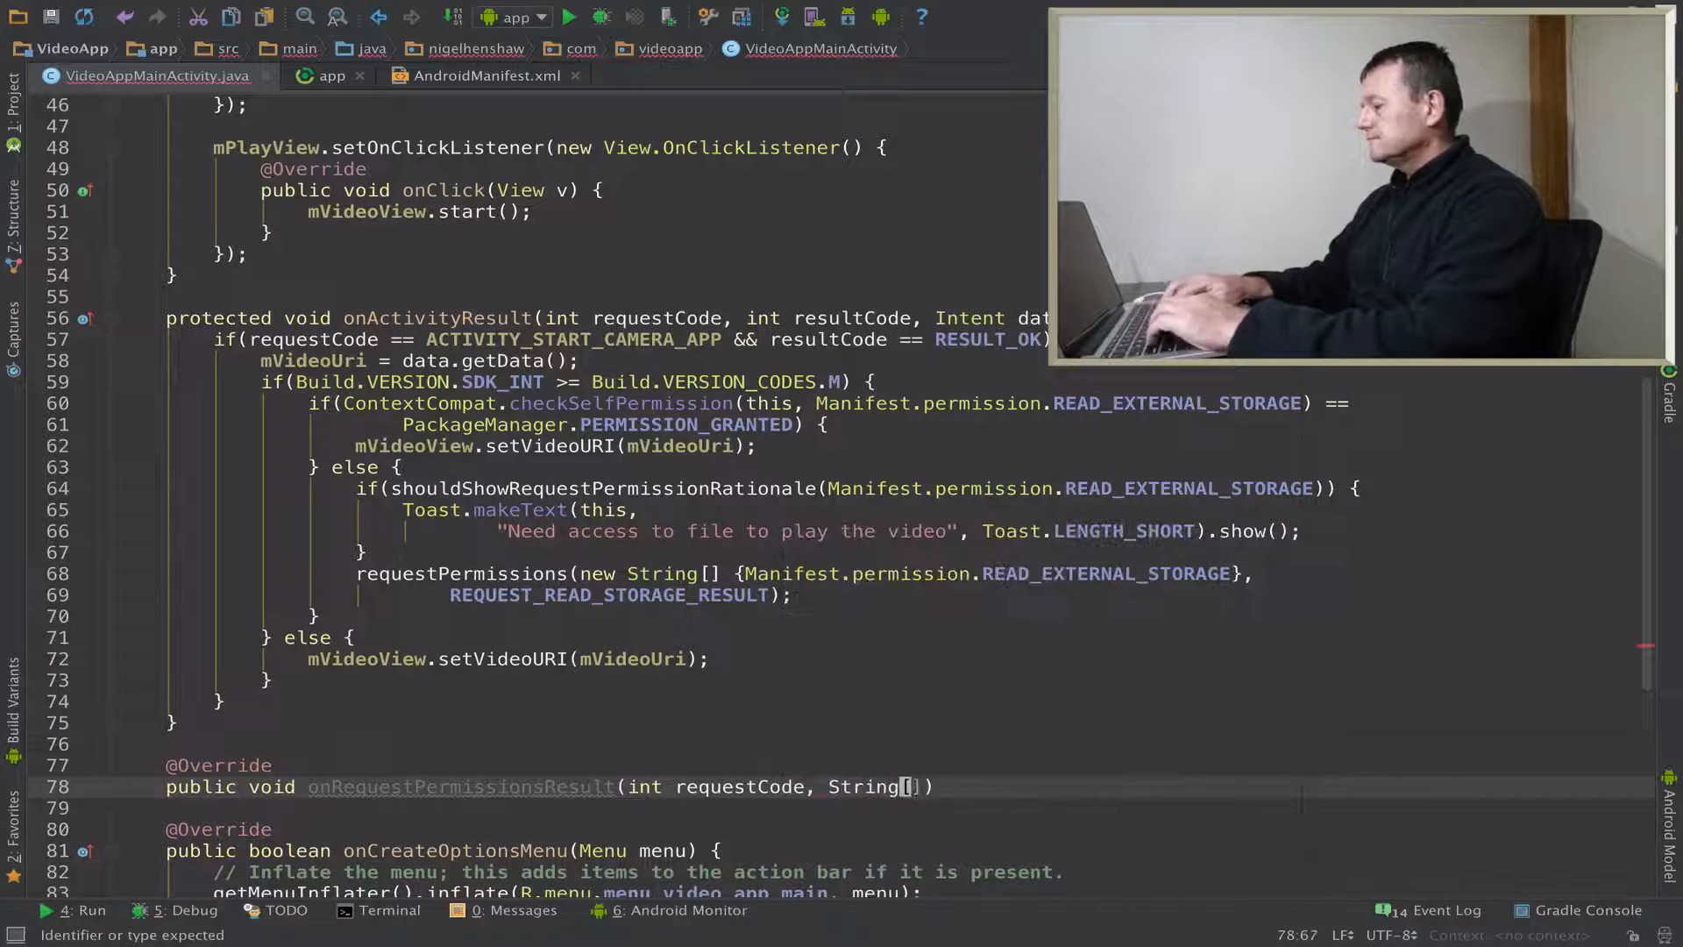
type("permissions, int[")
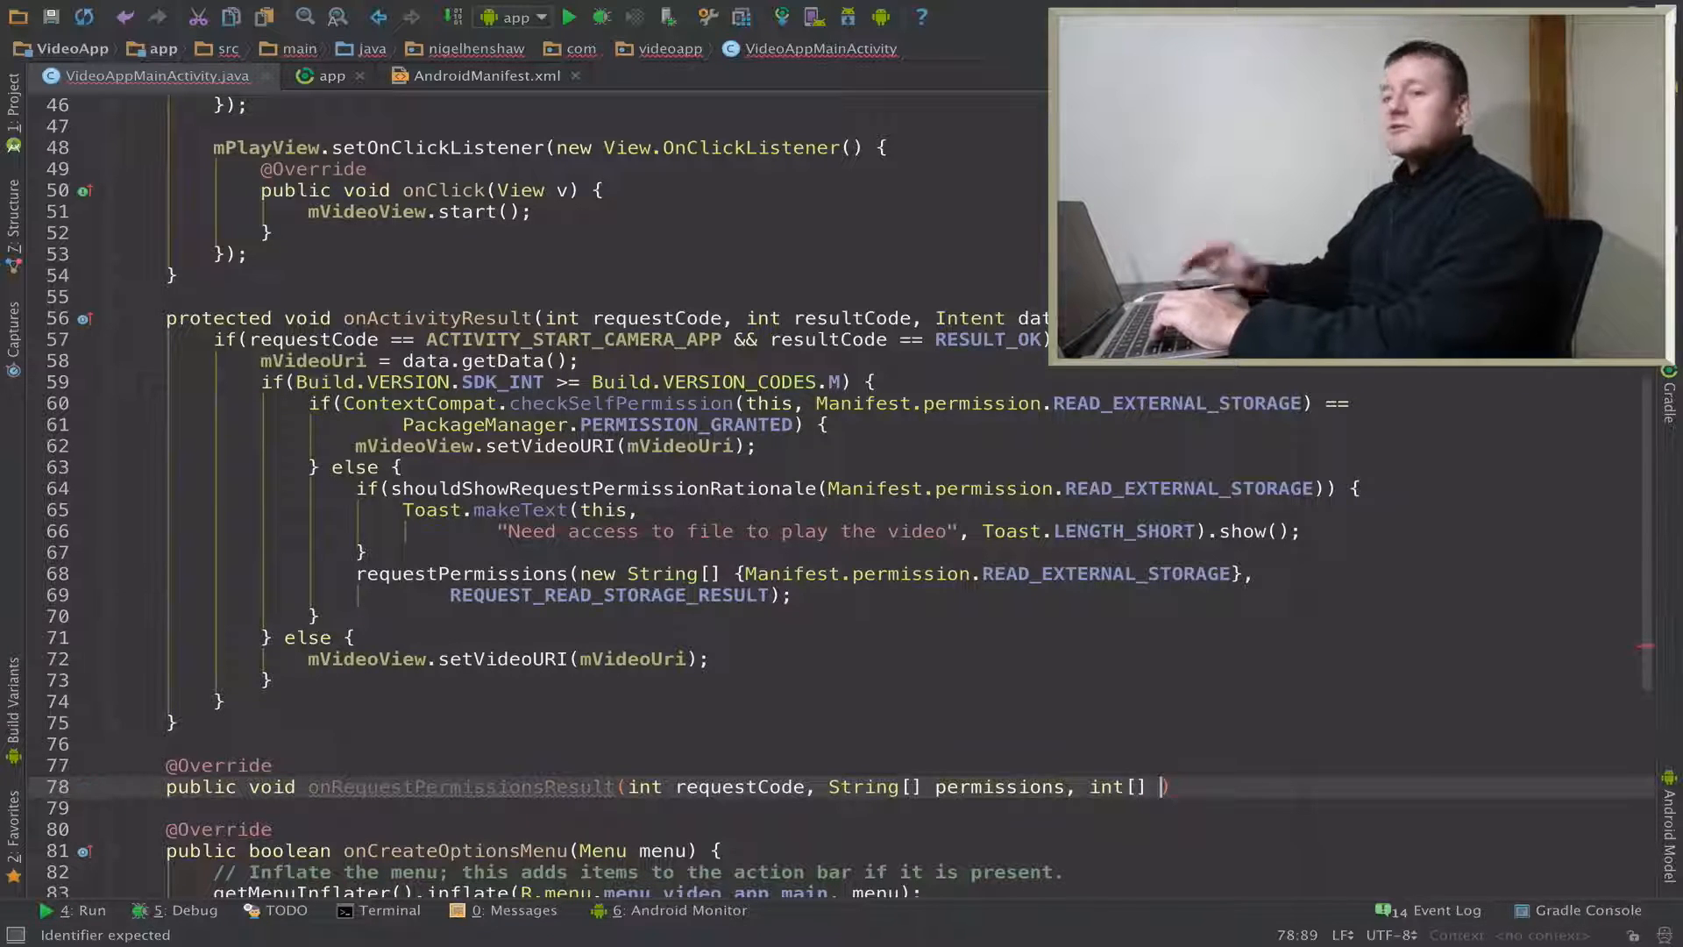
type("gr")
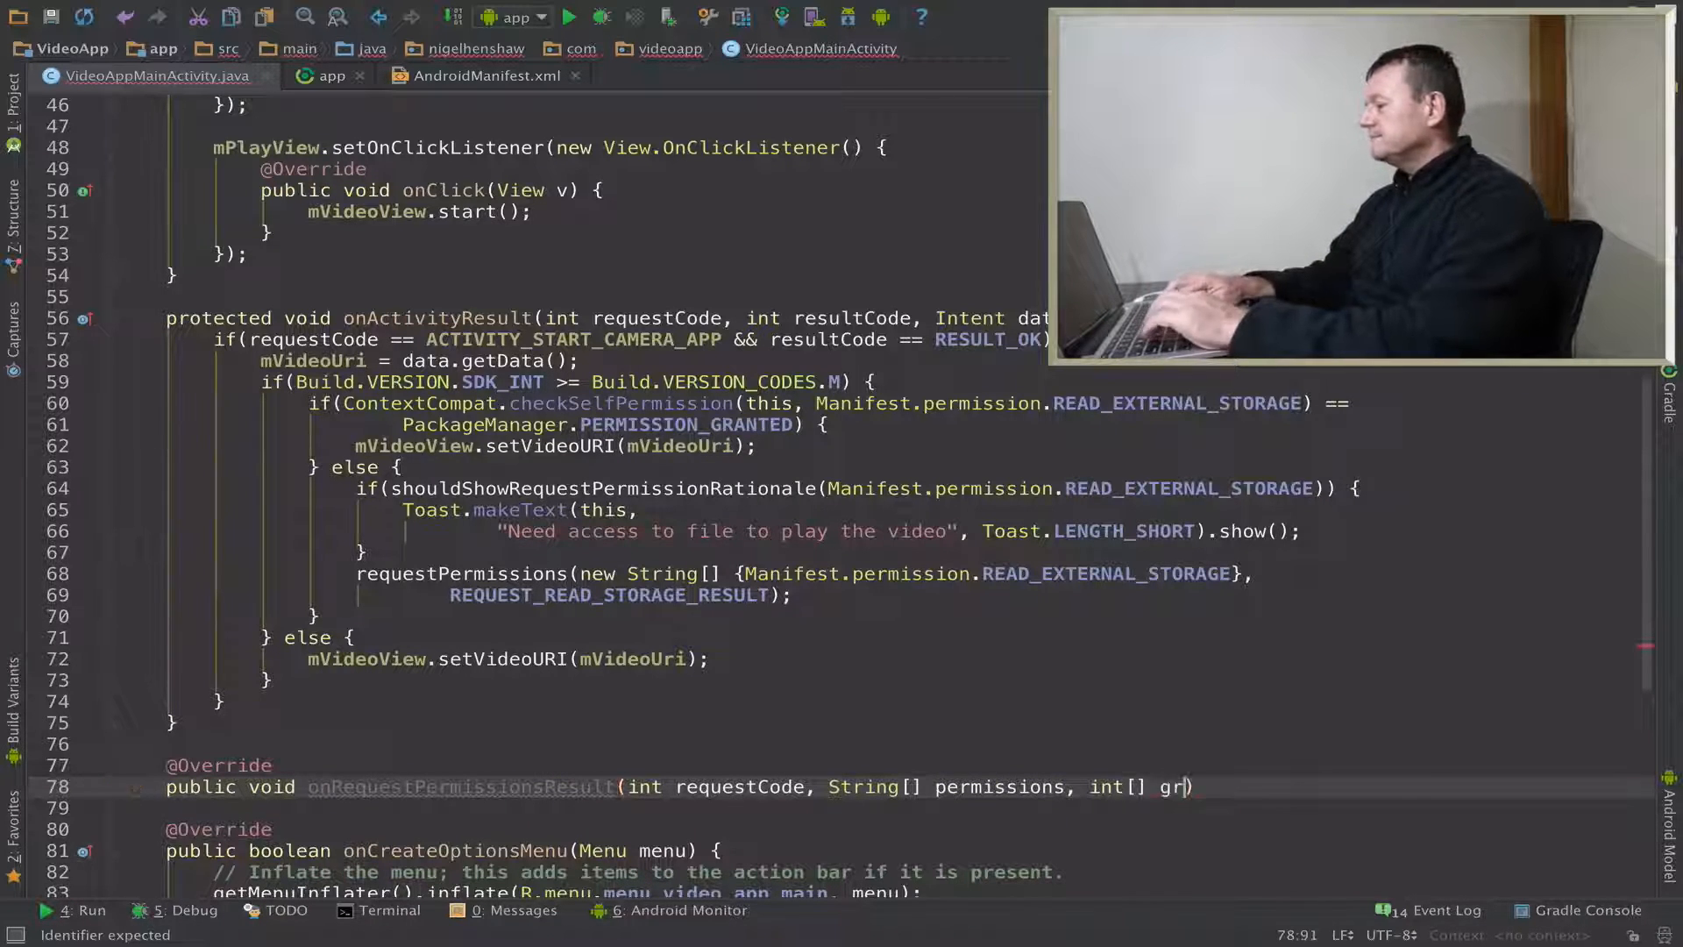
type("ant")
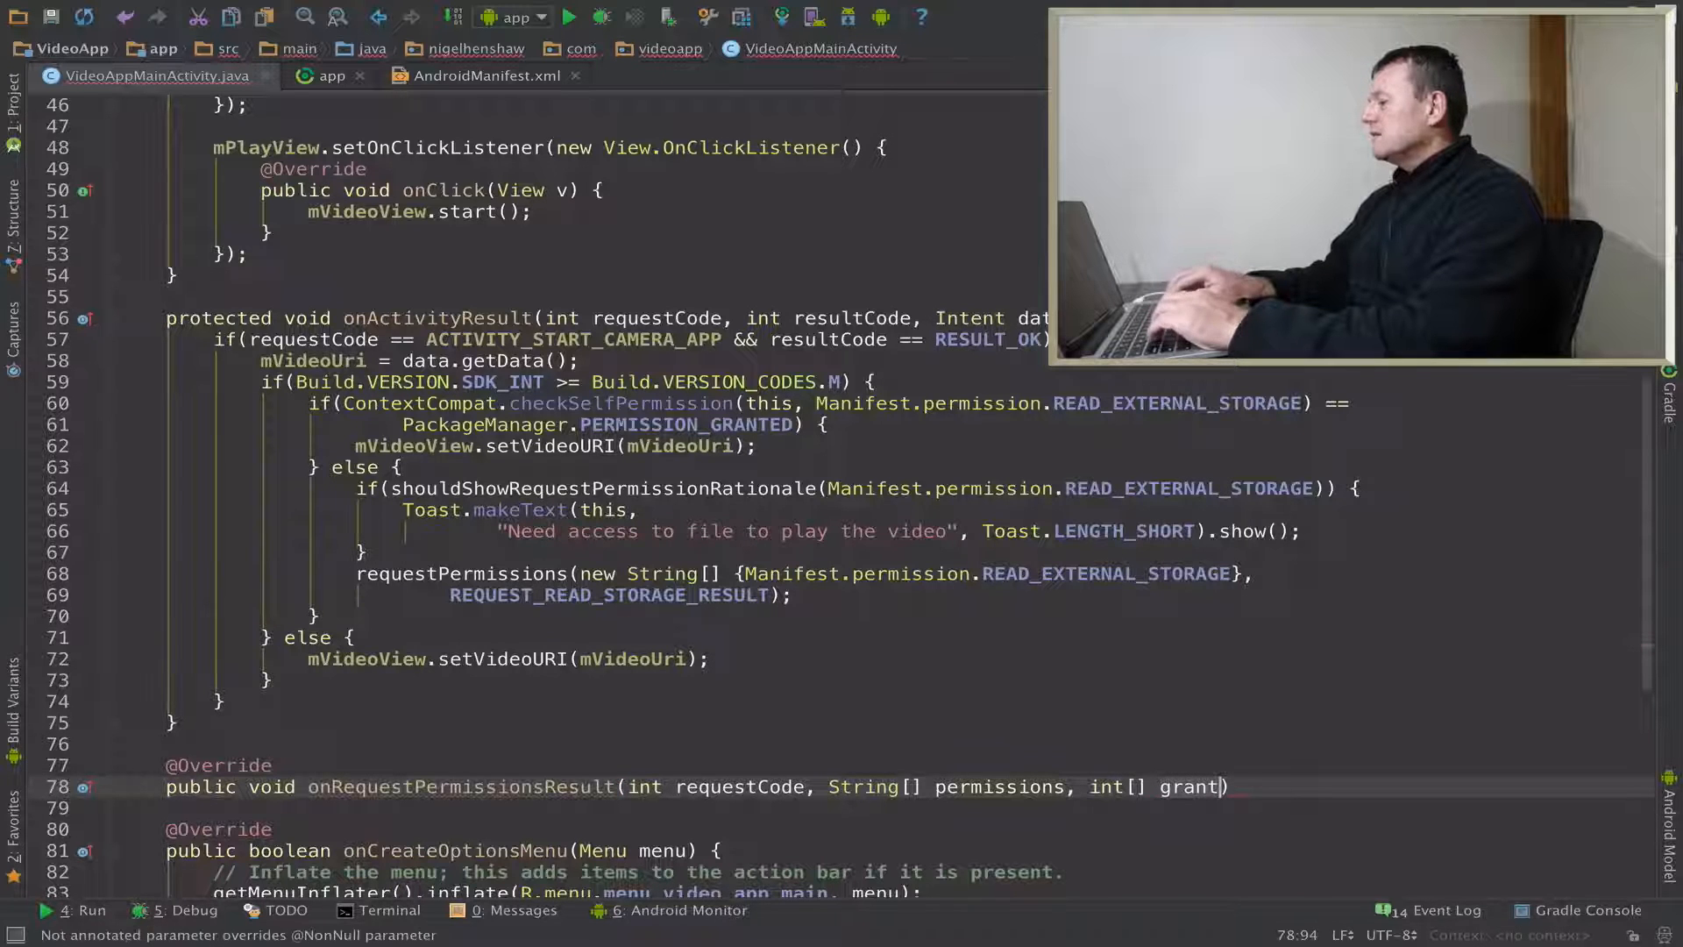
type("Rse")
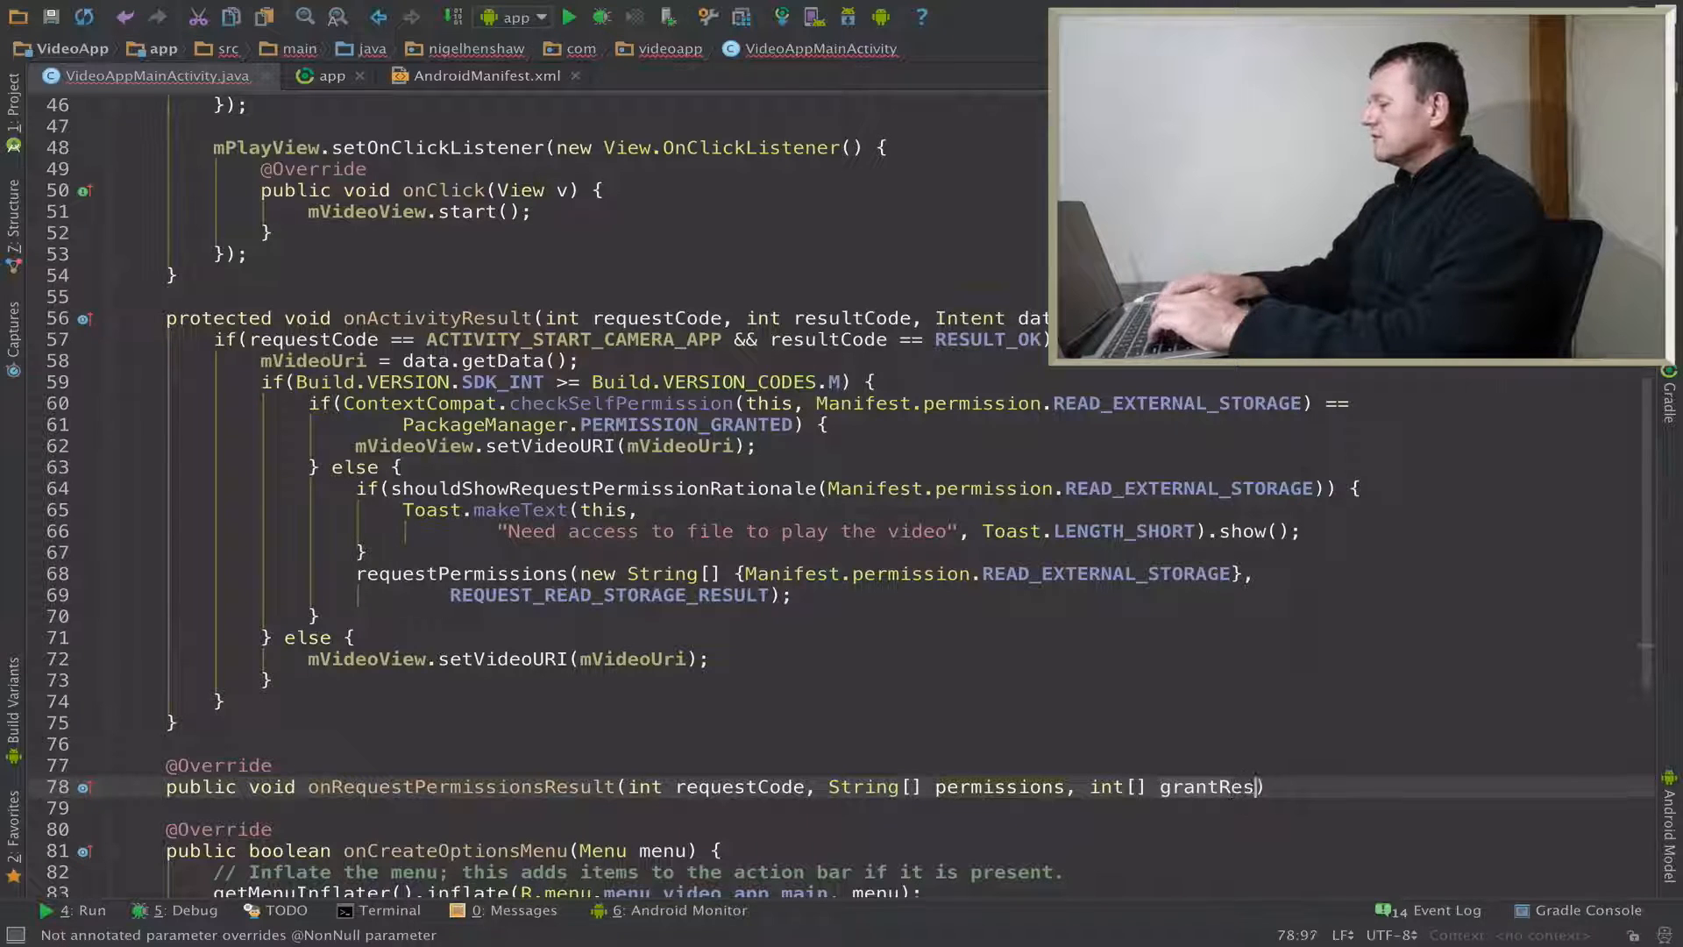
type("ults)")
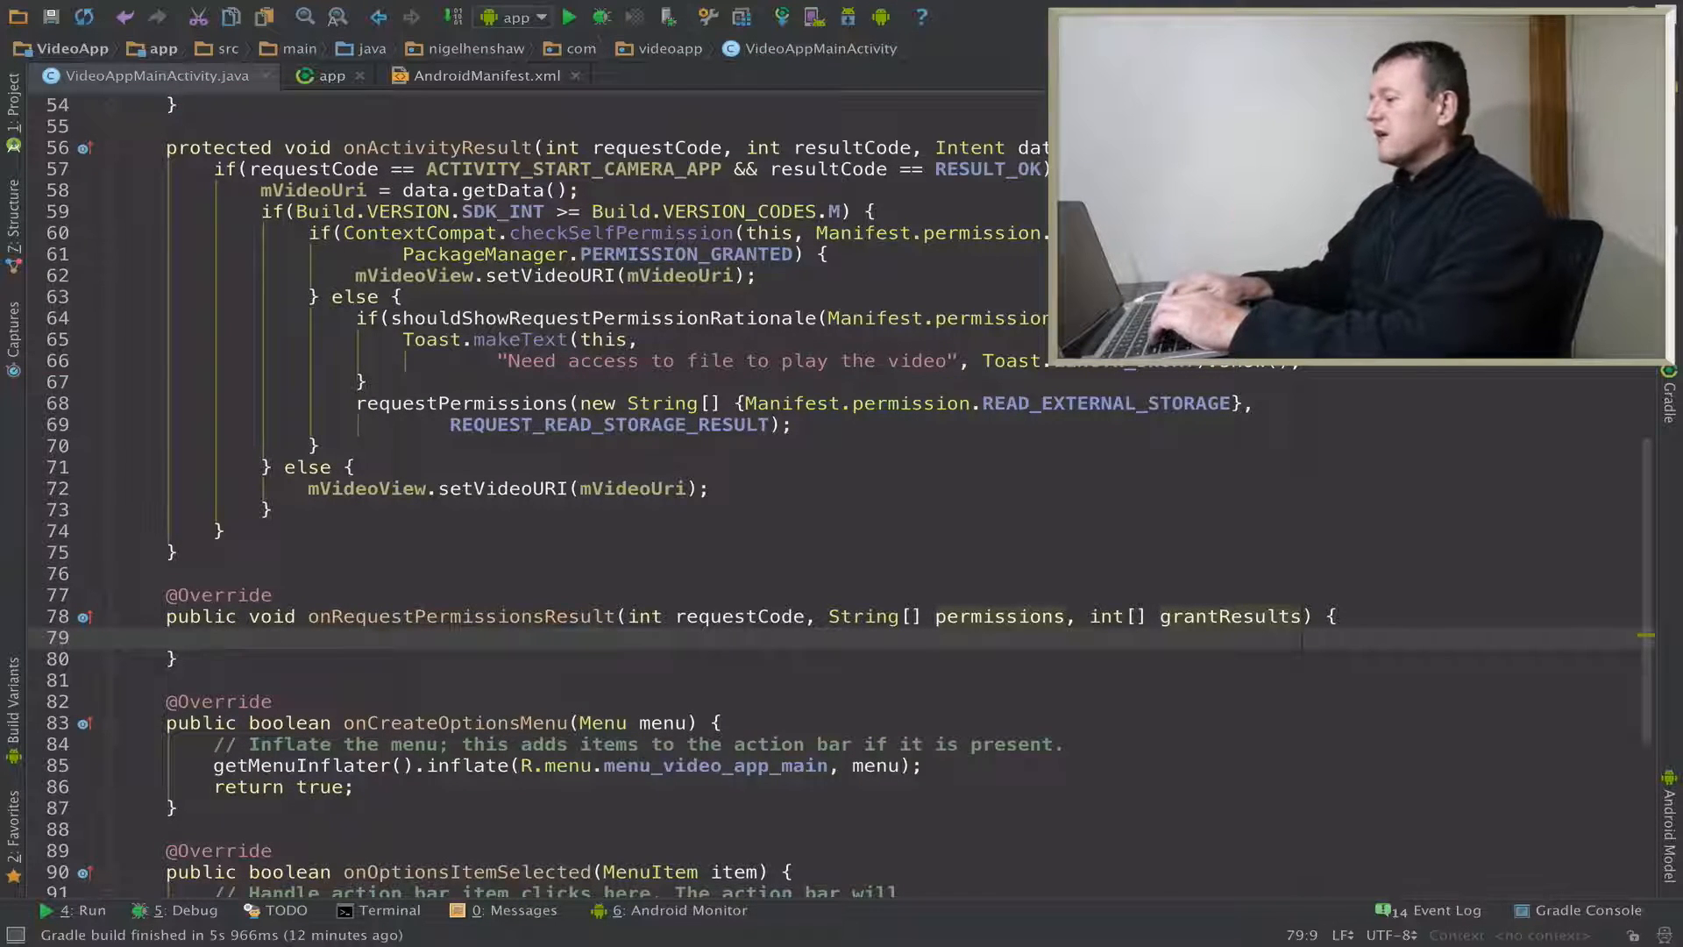
- Add nested ifs: requestCode == REQUEST_READ_STORAGE_RESULT, then grantResults[0] == PackageManager.PERMISSION_GRANTED
type("if(re)")
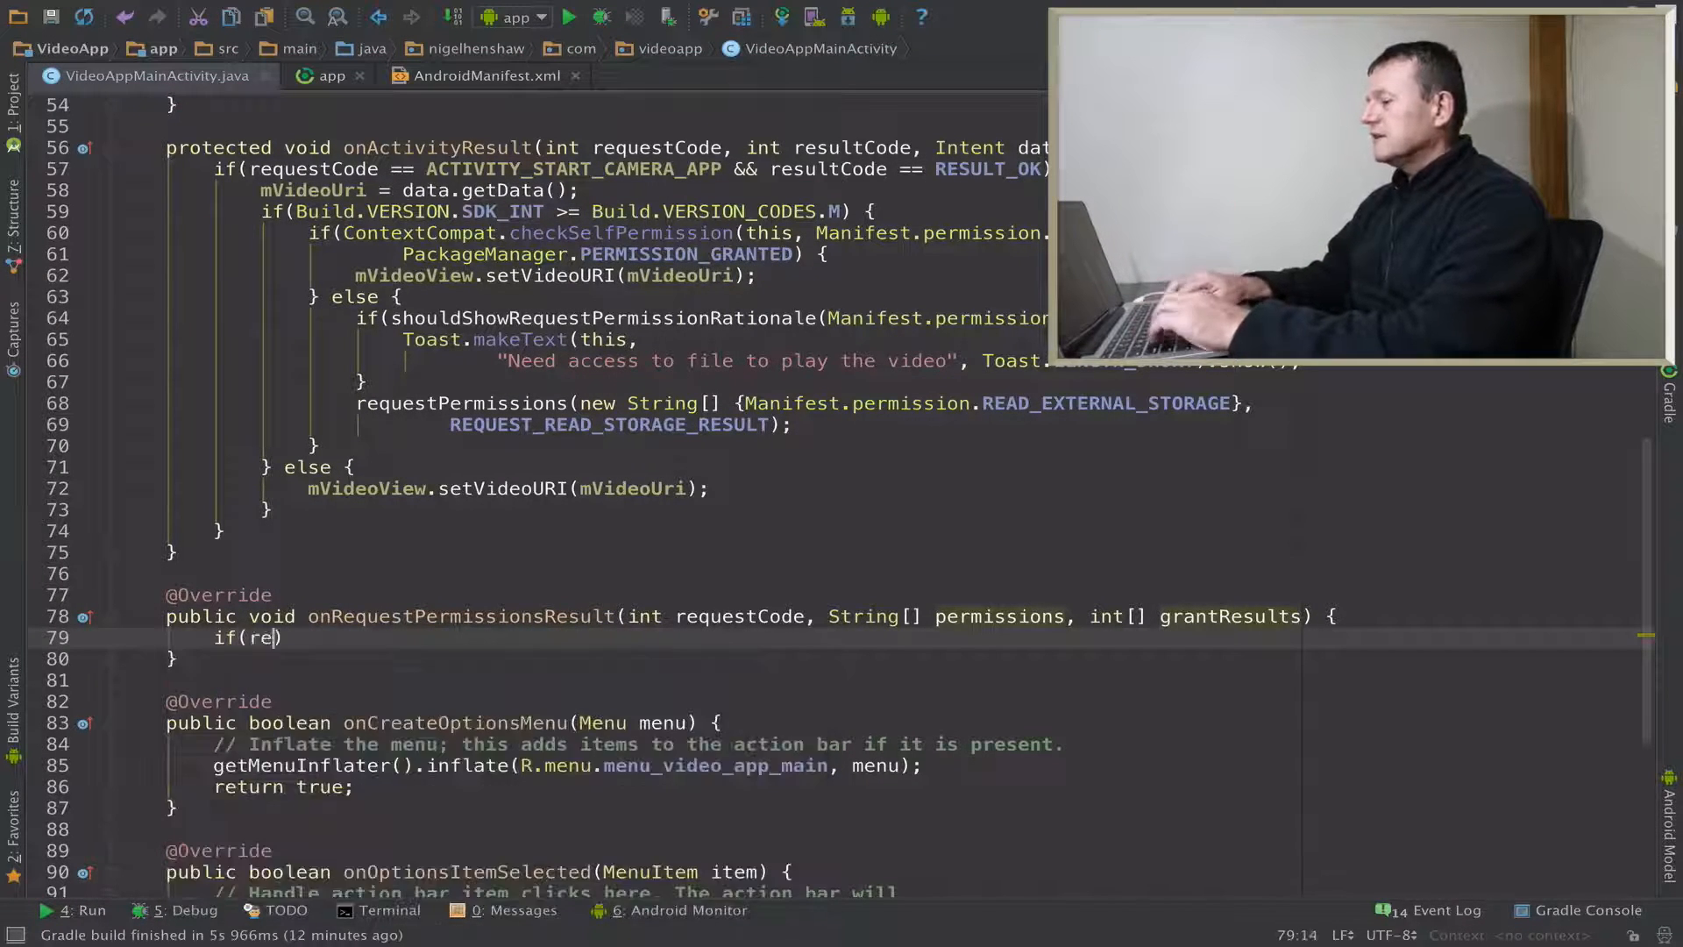
type("c")
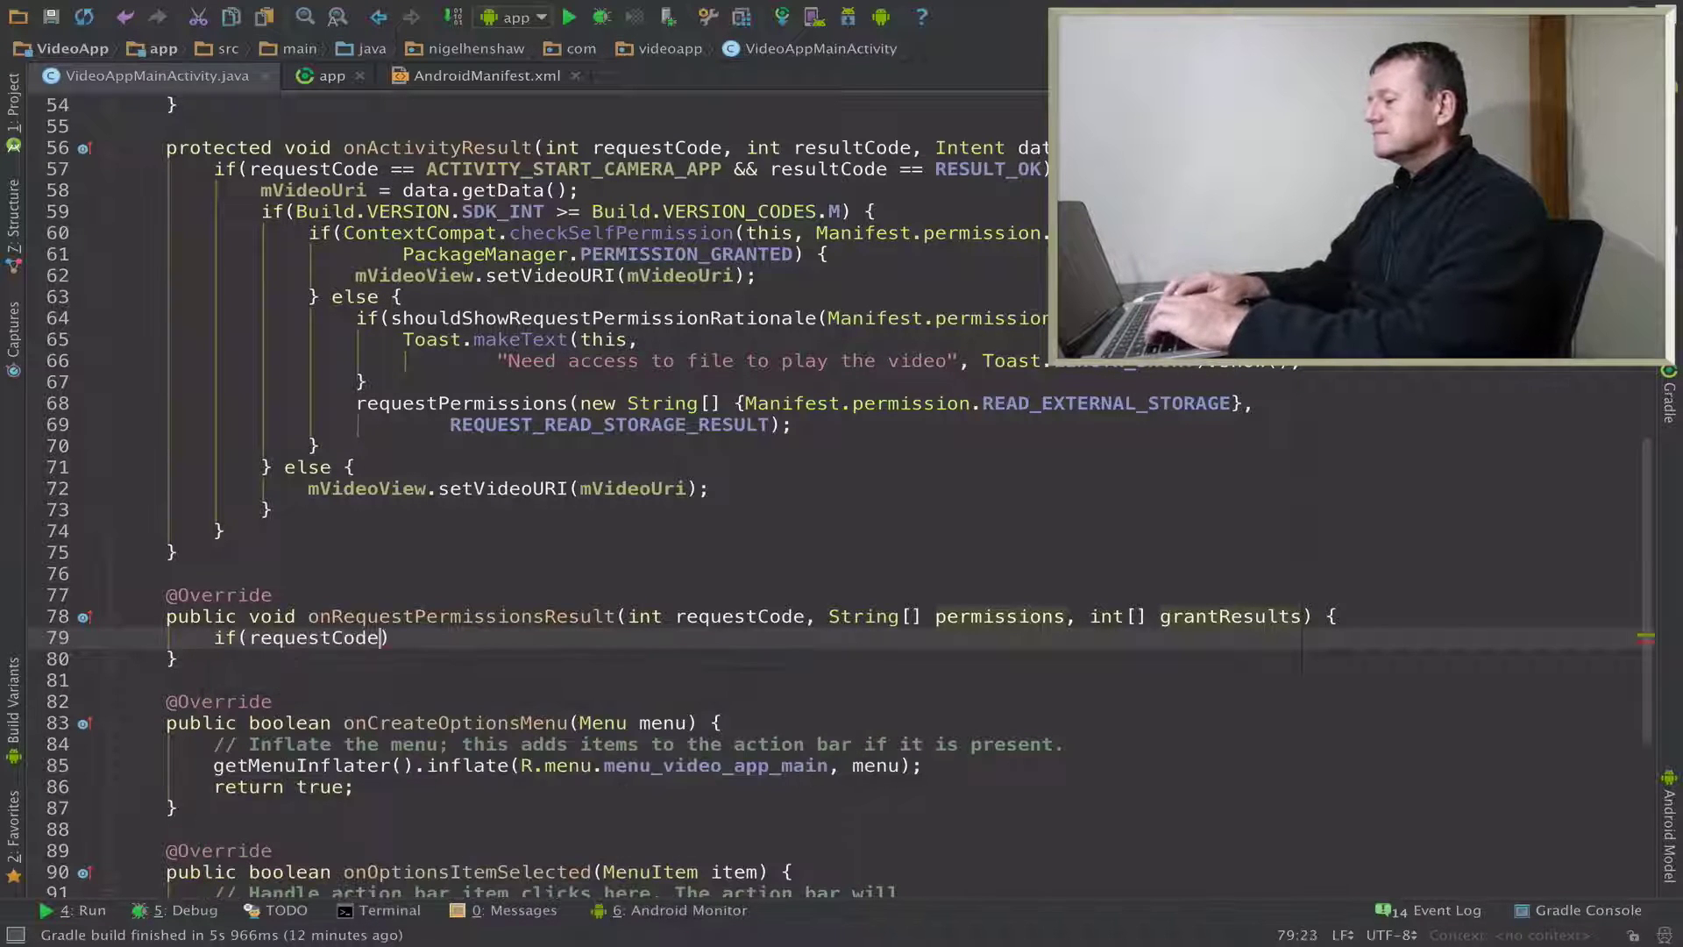
type("==")
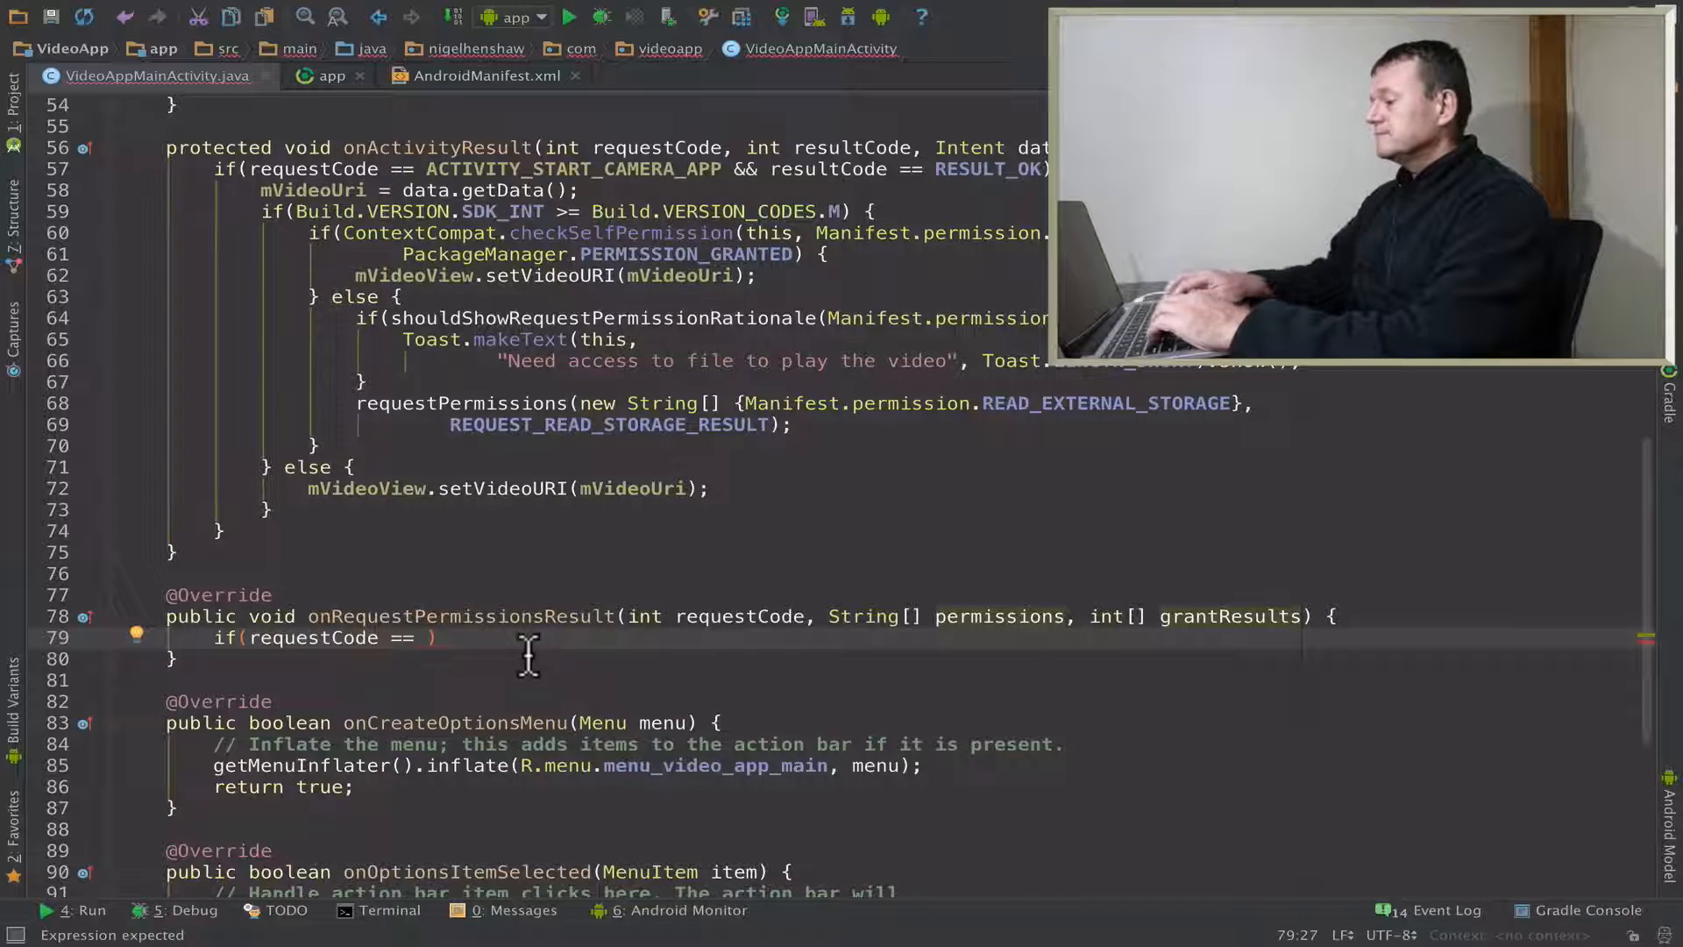
type("REQUEST_READ_STORAGE_RESULT")
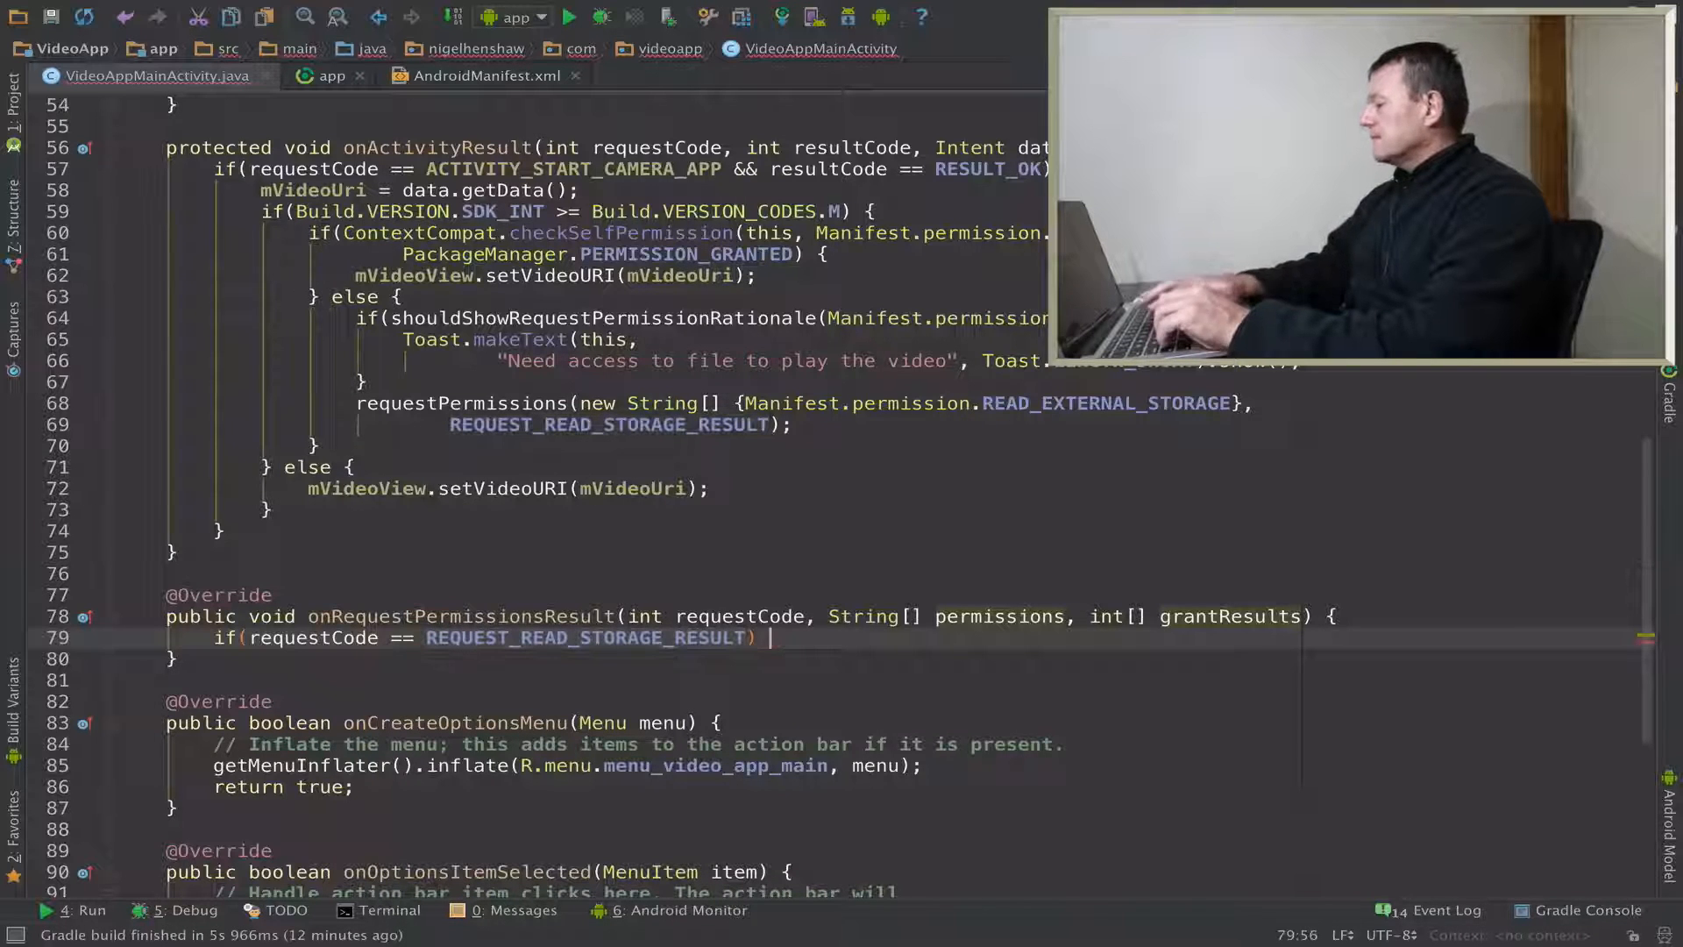
type("{")
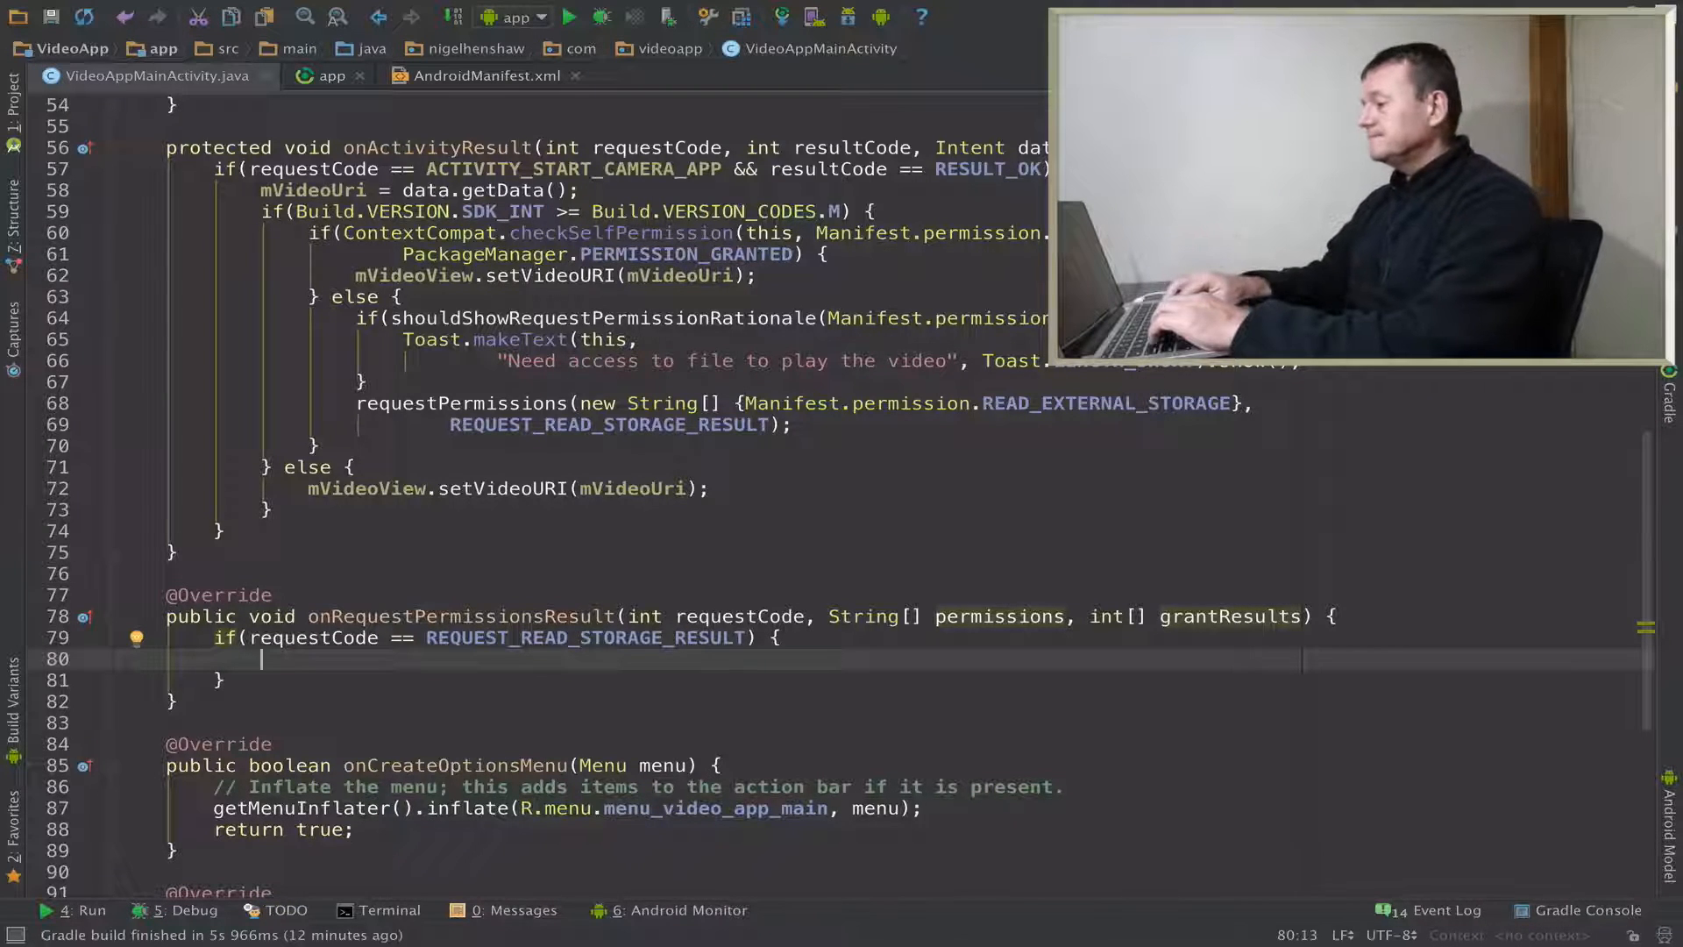
type("if(grantResults[")
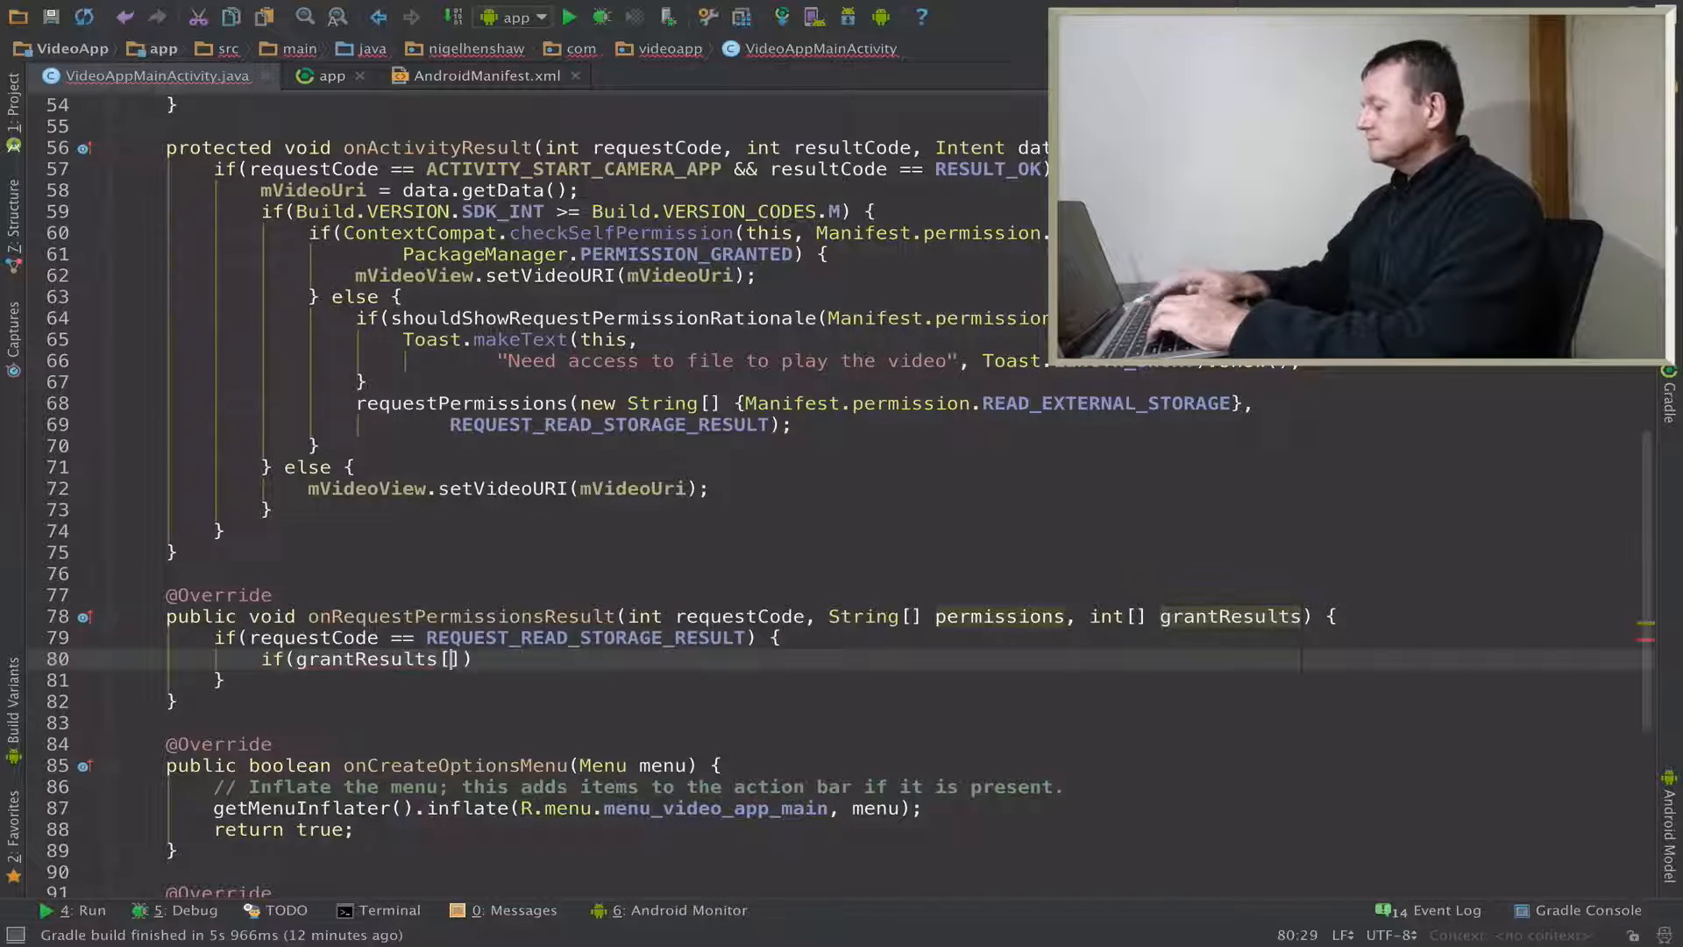
type("0")
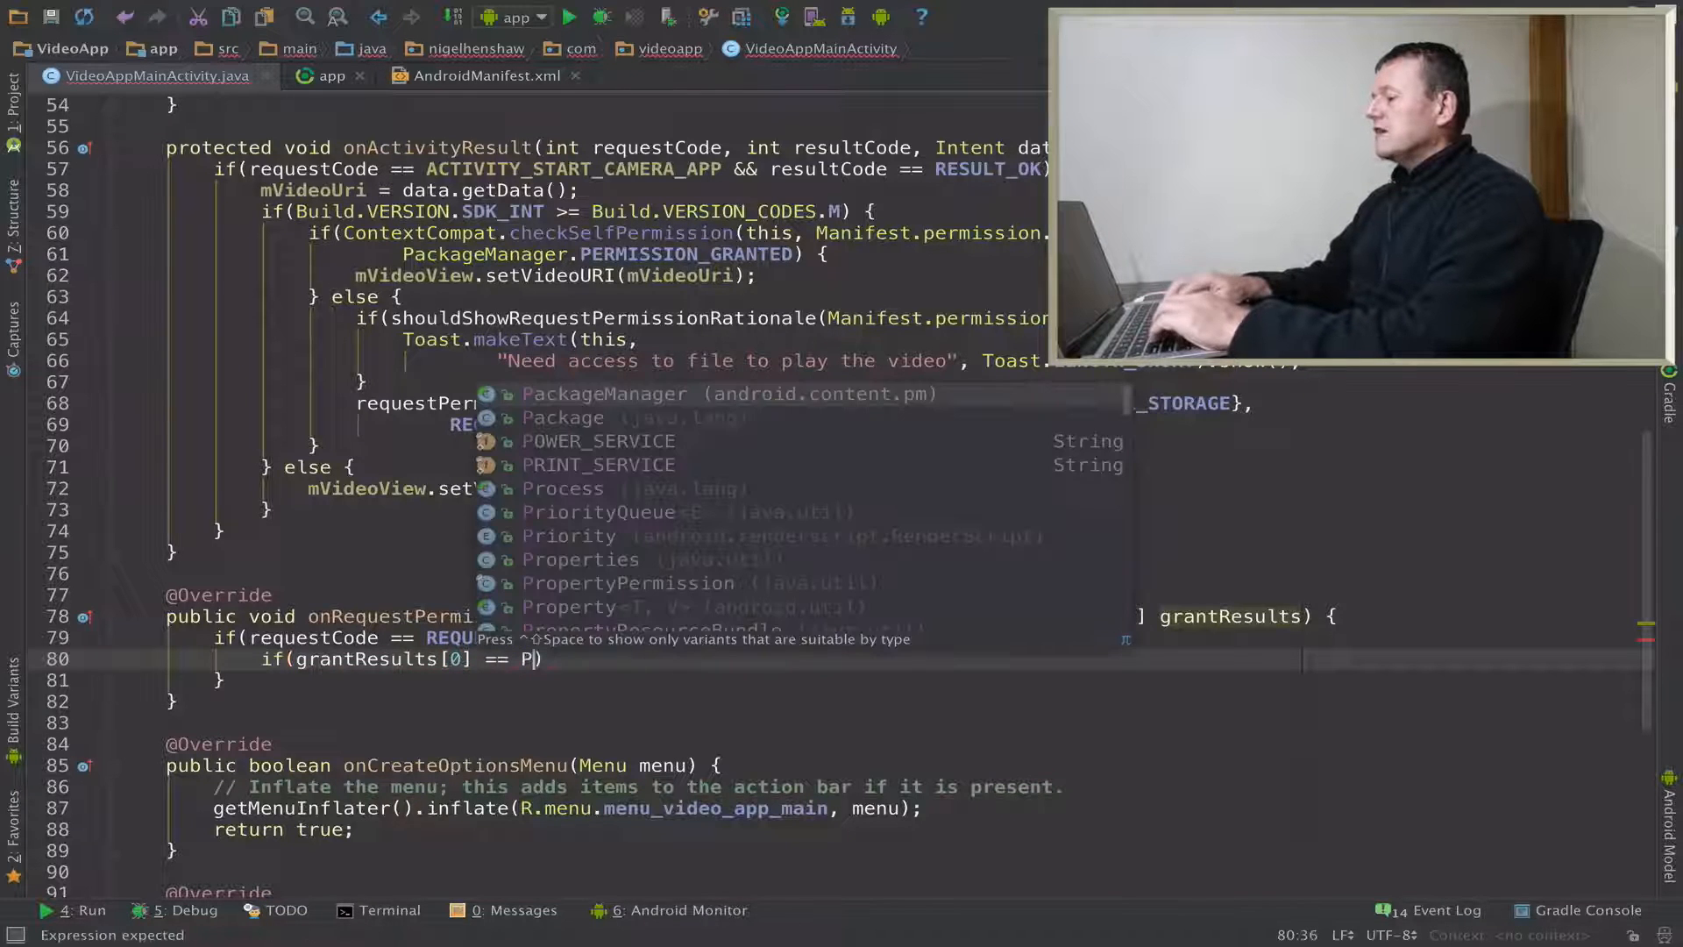
type("ackageManager.")
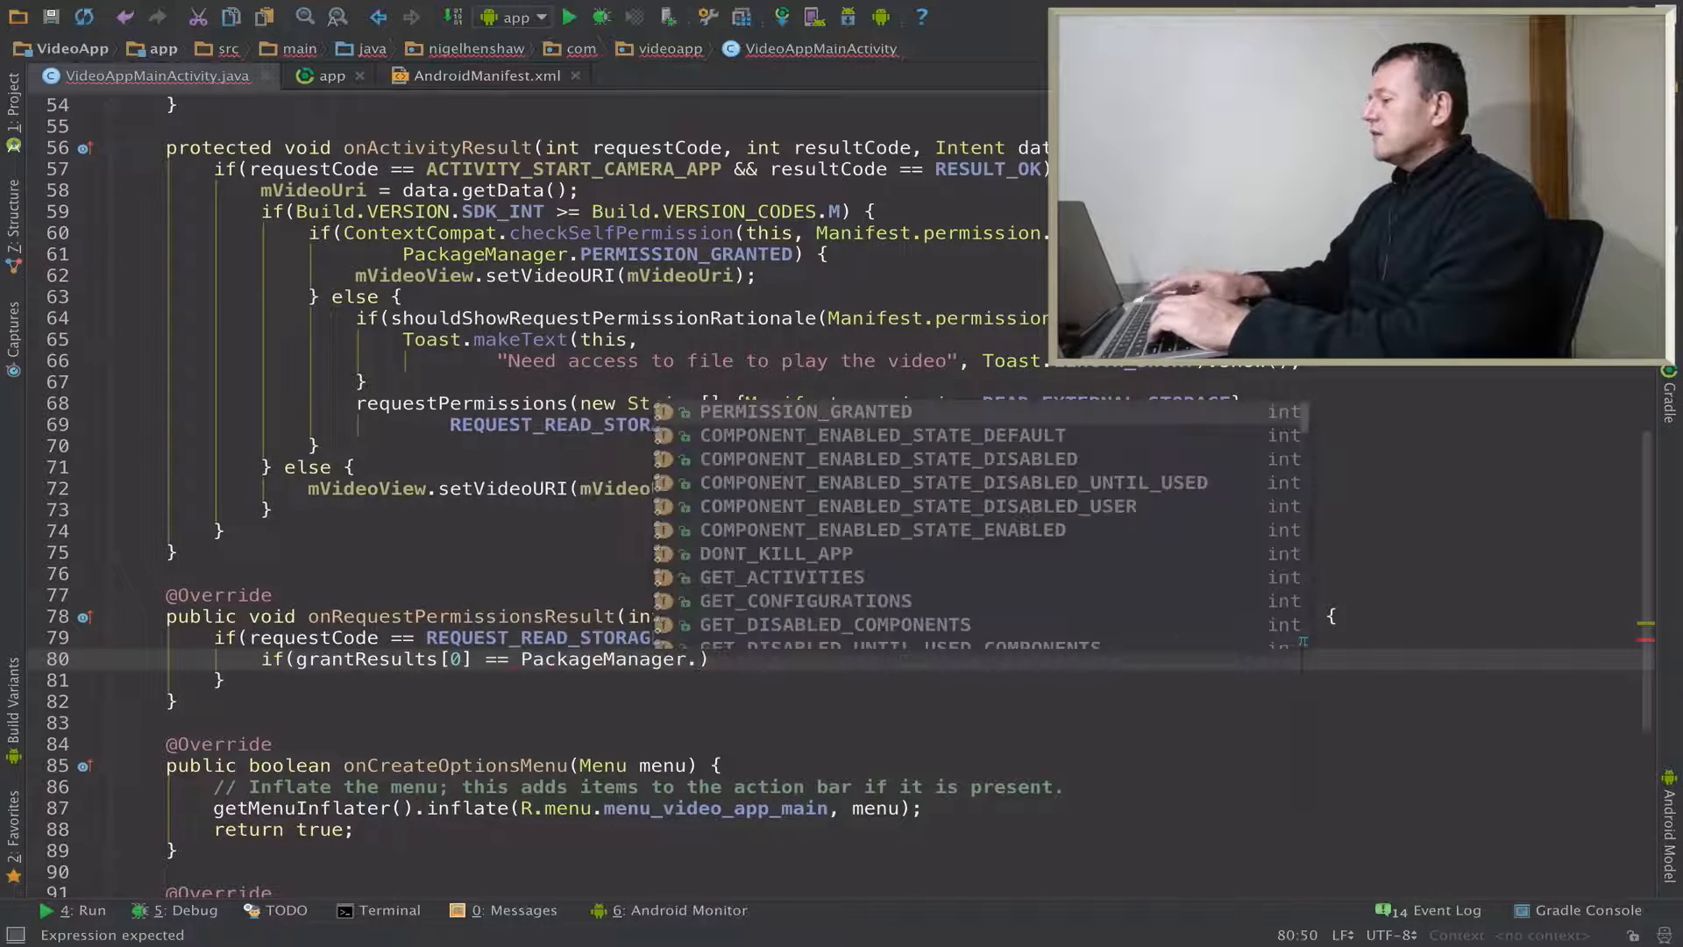
key("Enter")
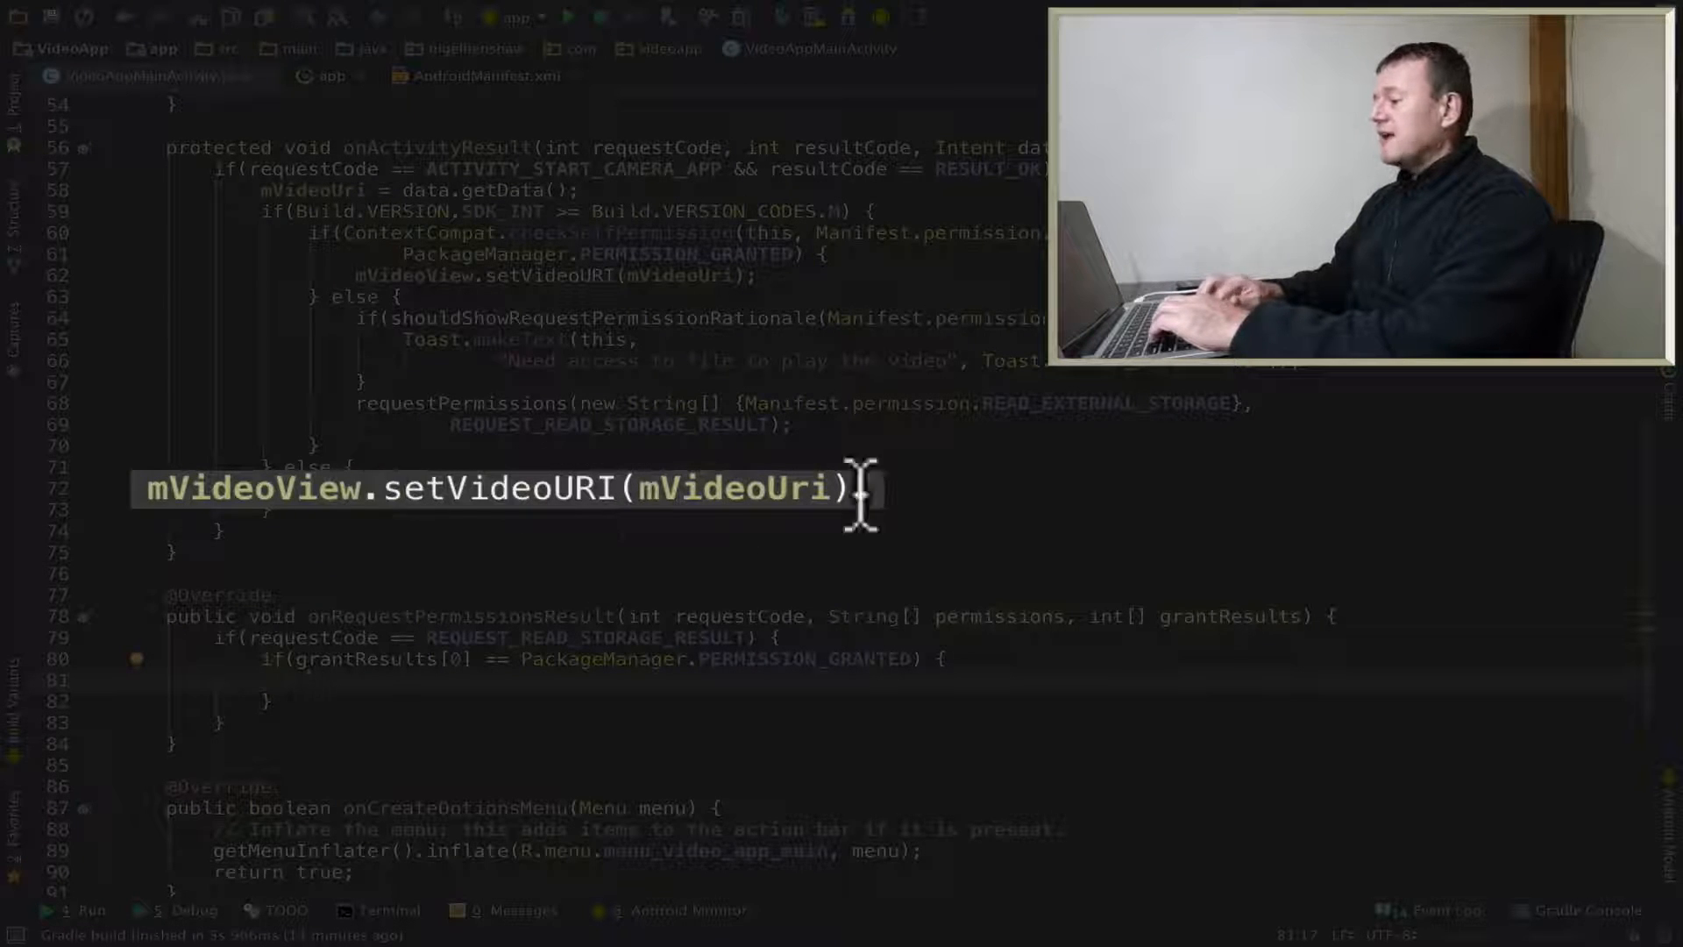
- In the granted branch, call mVideoView.setVideoURI(mVideoUri), with an empty else after it
type("mVideoView")
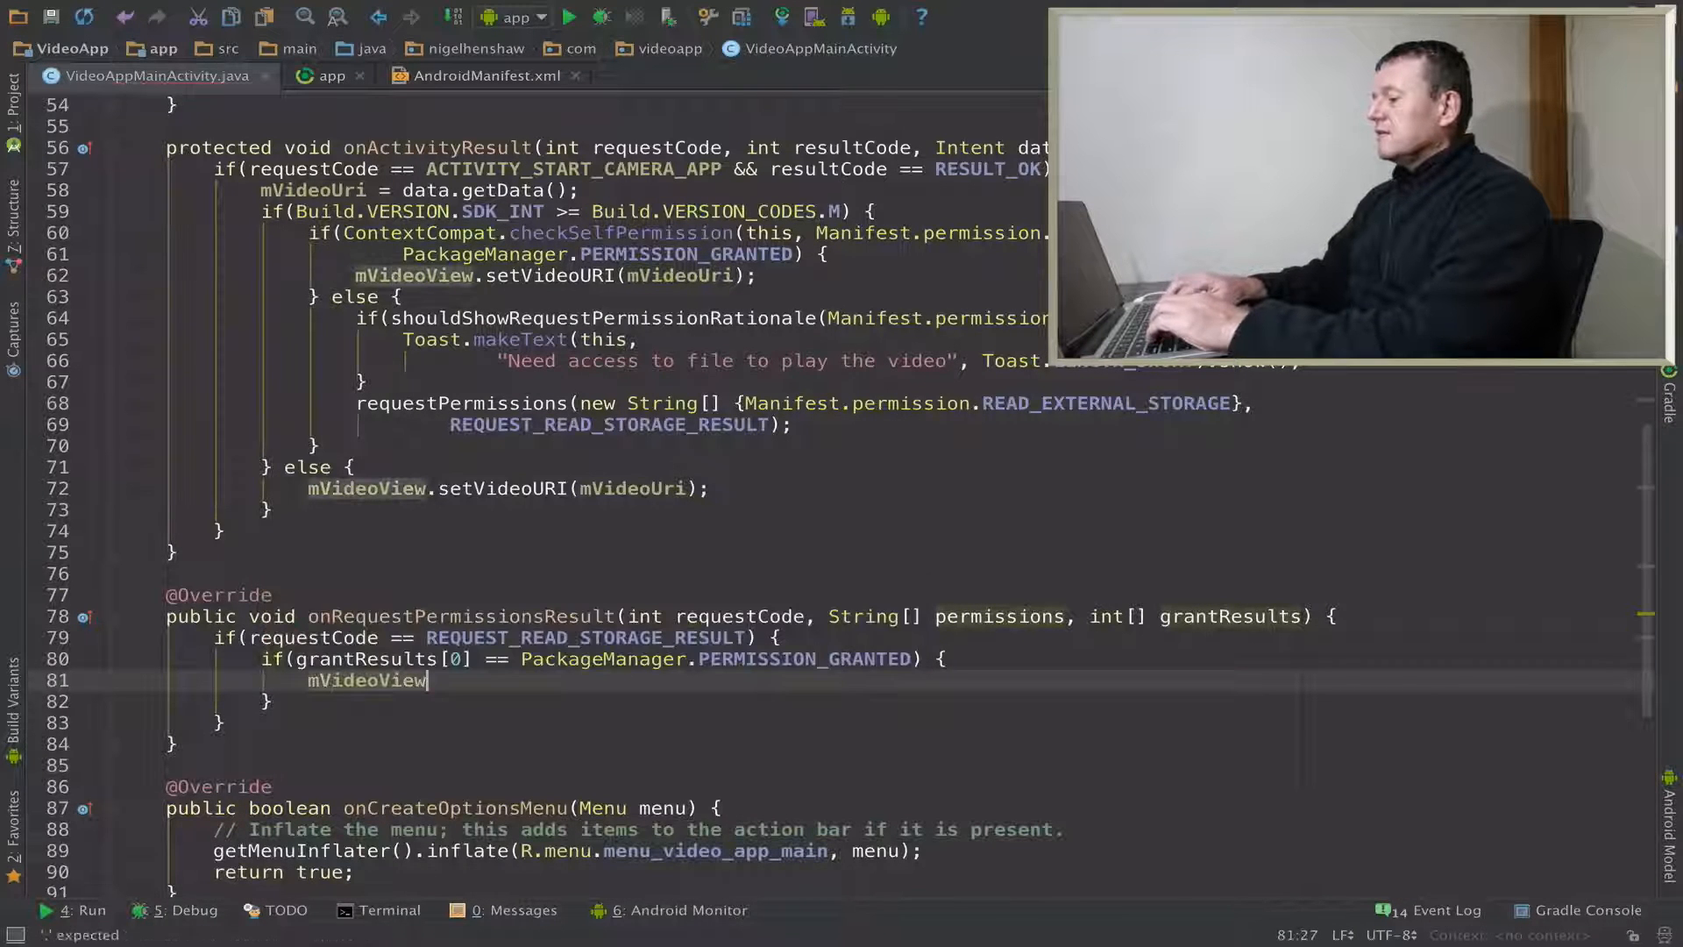
type(".setVideoURI();")
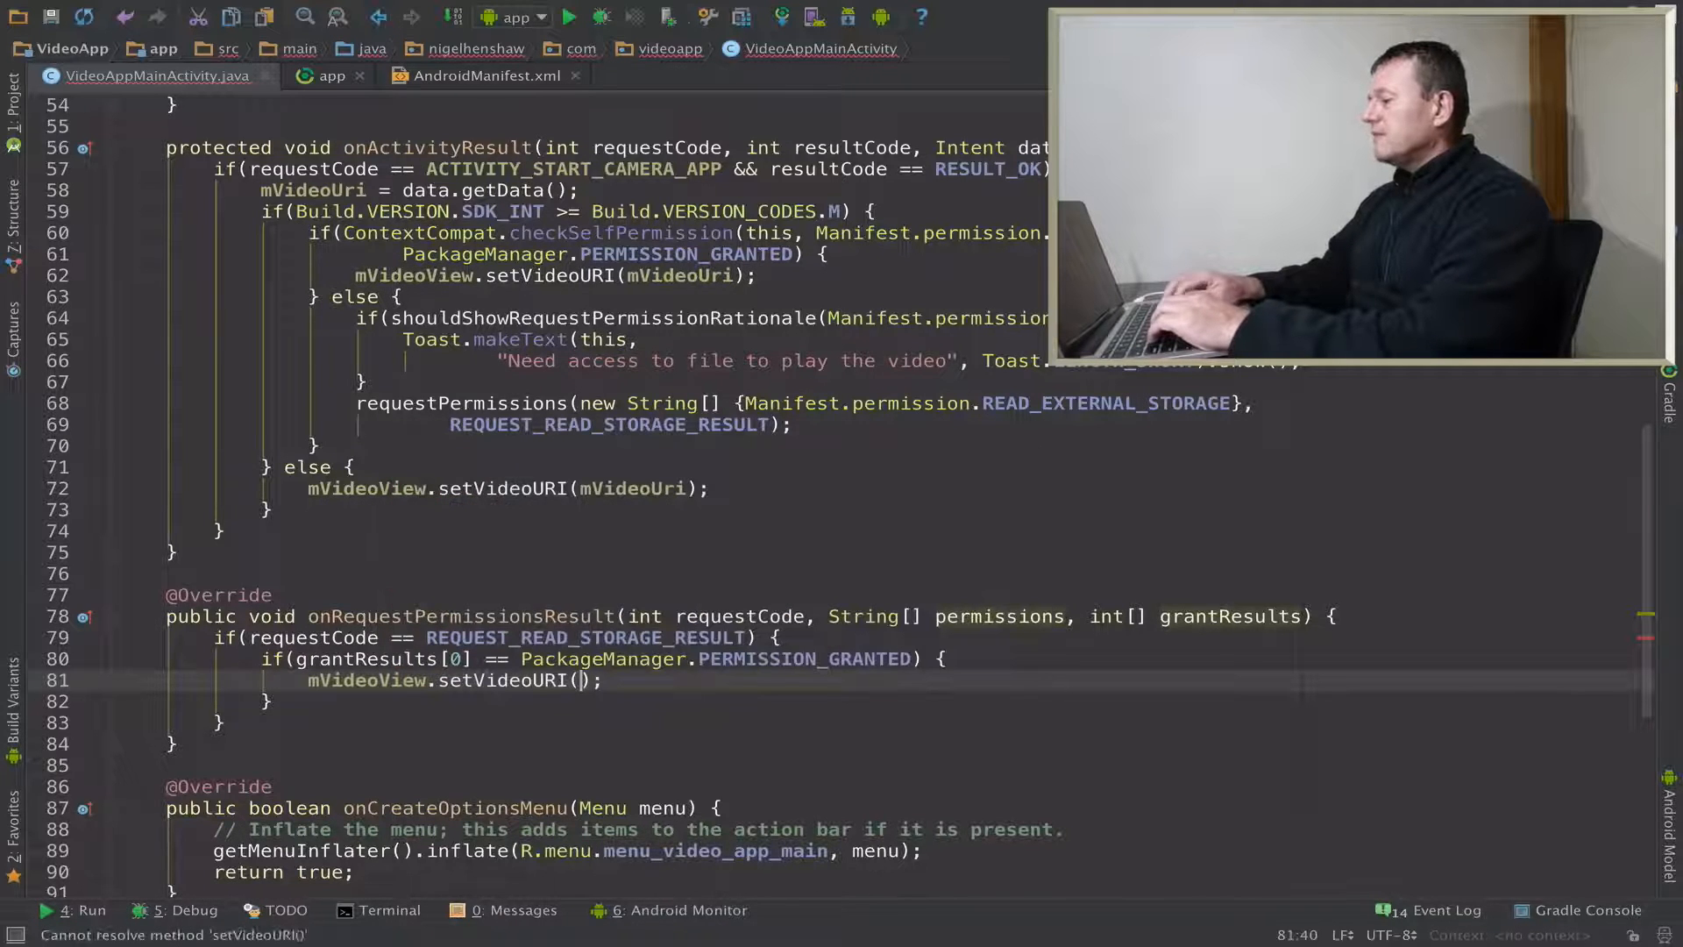
type("mVideoUri")
left_click(910, 701)
type(" else {")
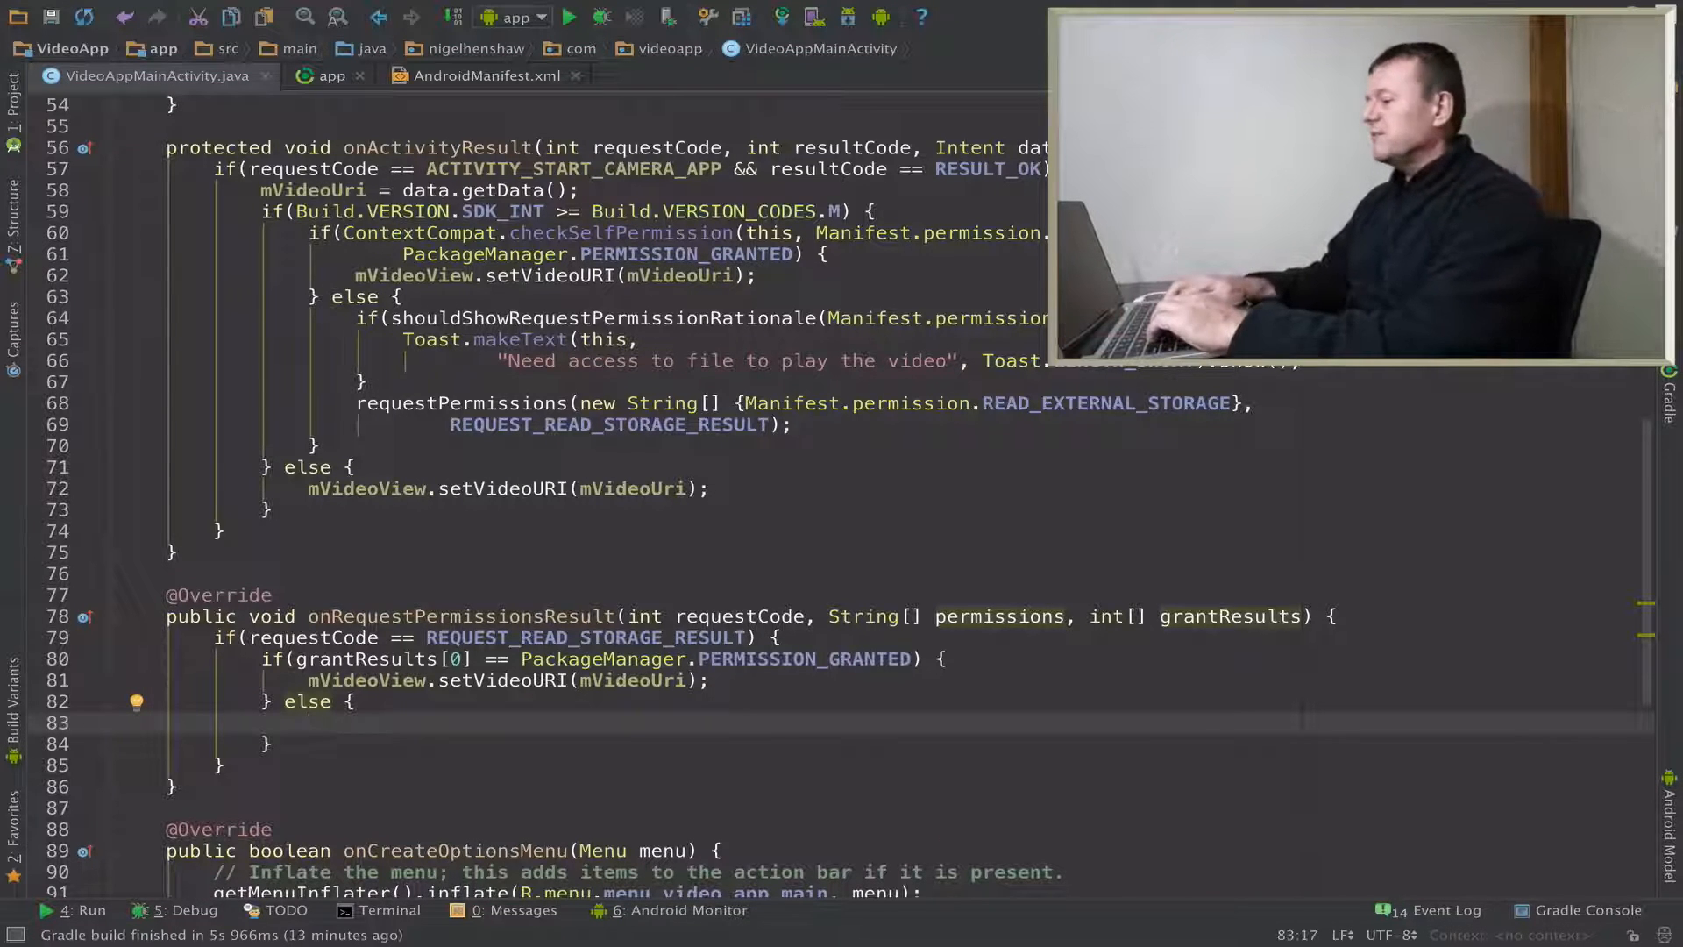
- In the else branch, show a Toast.LENGTH_SHORT toast saying 'Cannot play video because...' permission is missing
type("T")
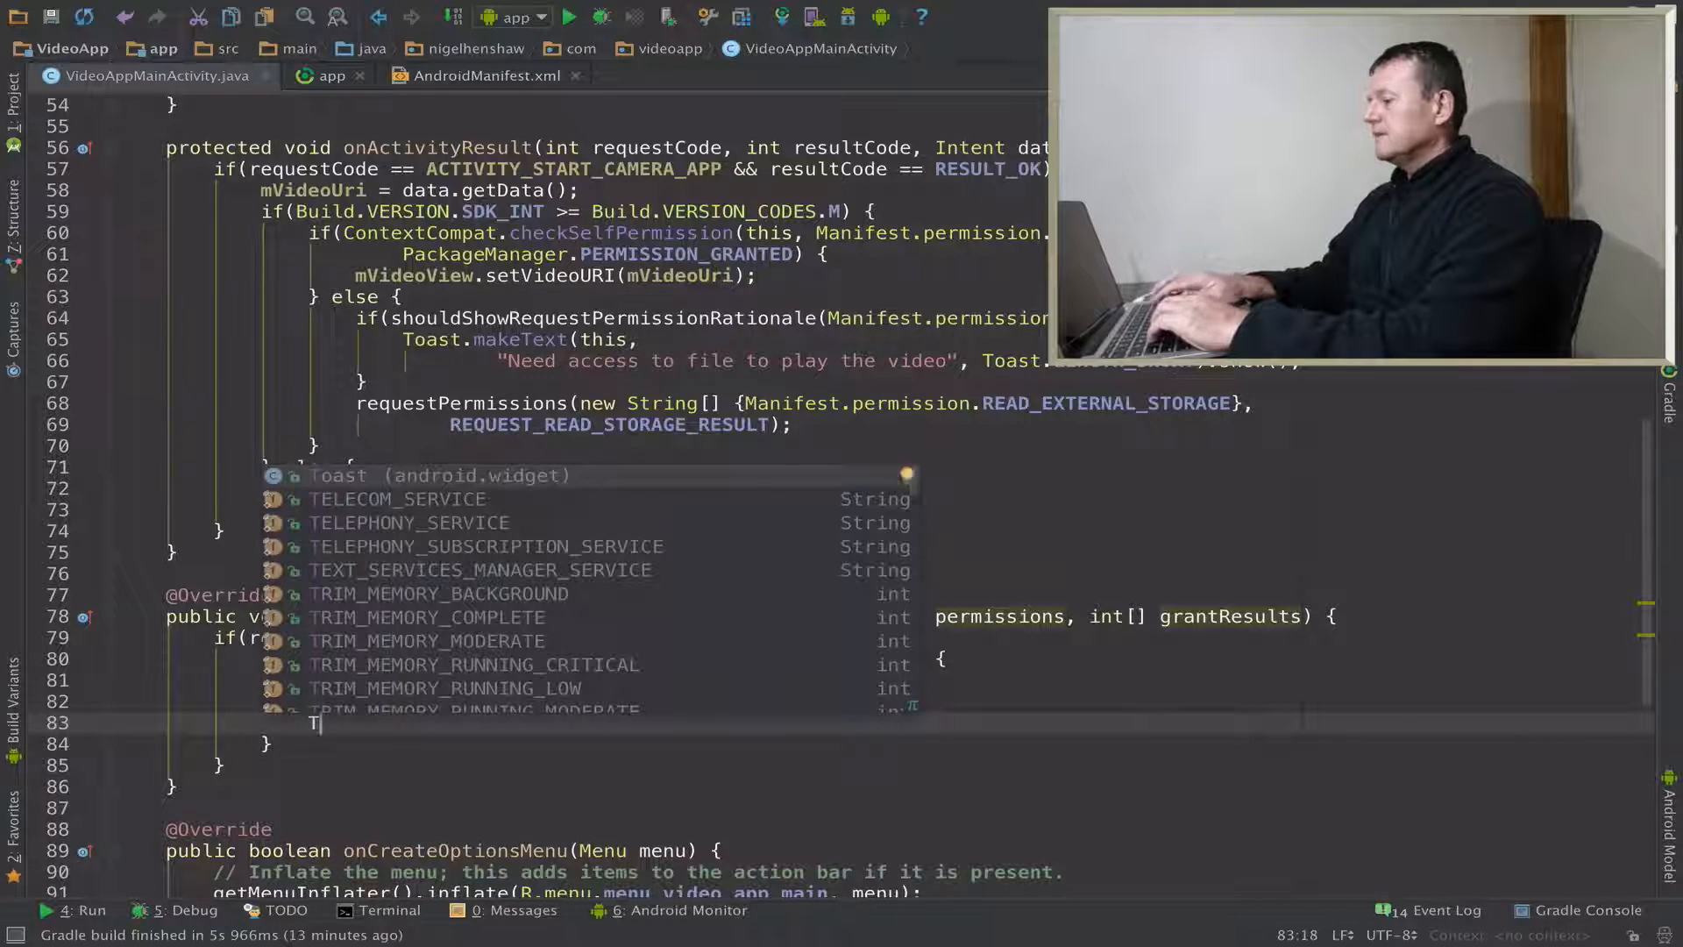
type("Toast.makeText(this,")
type("\"Cannot \")")
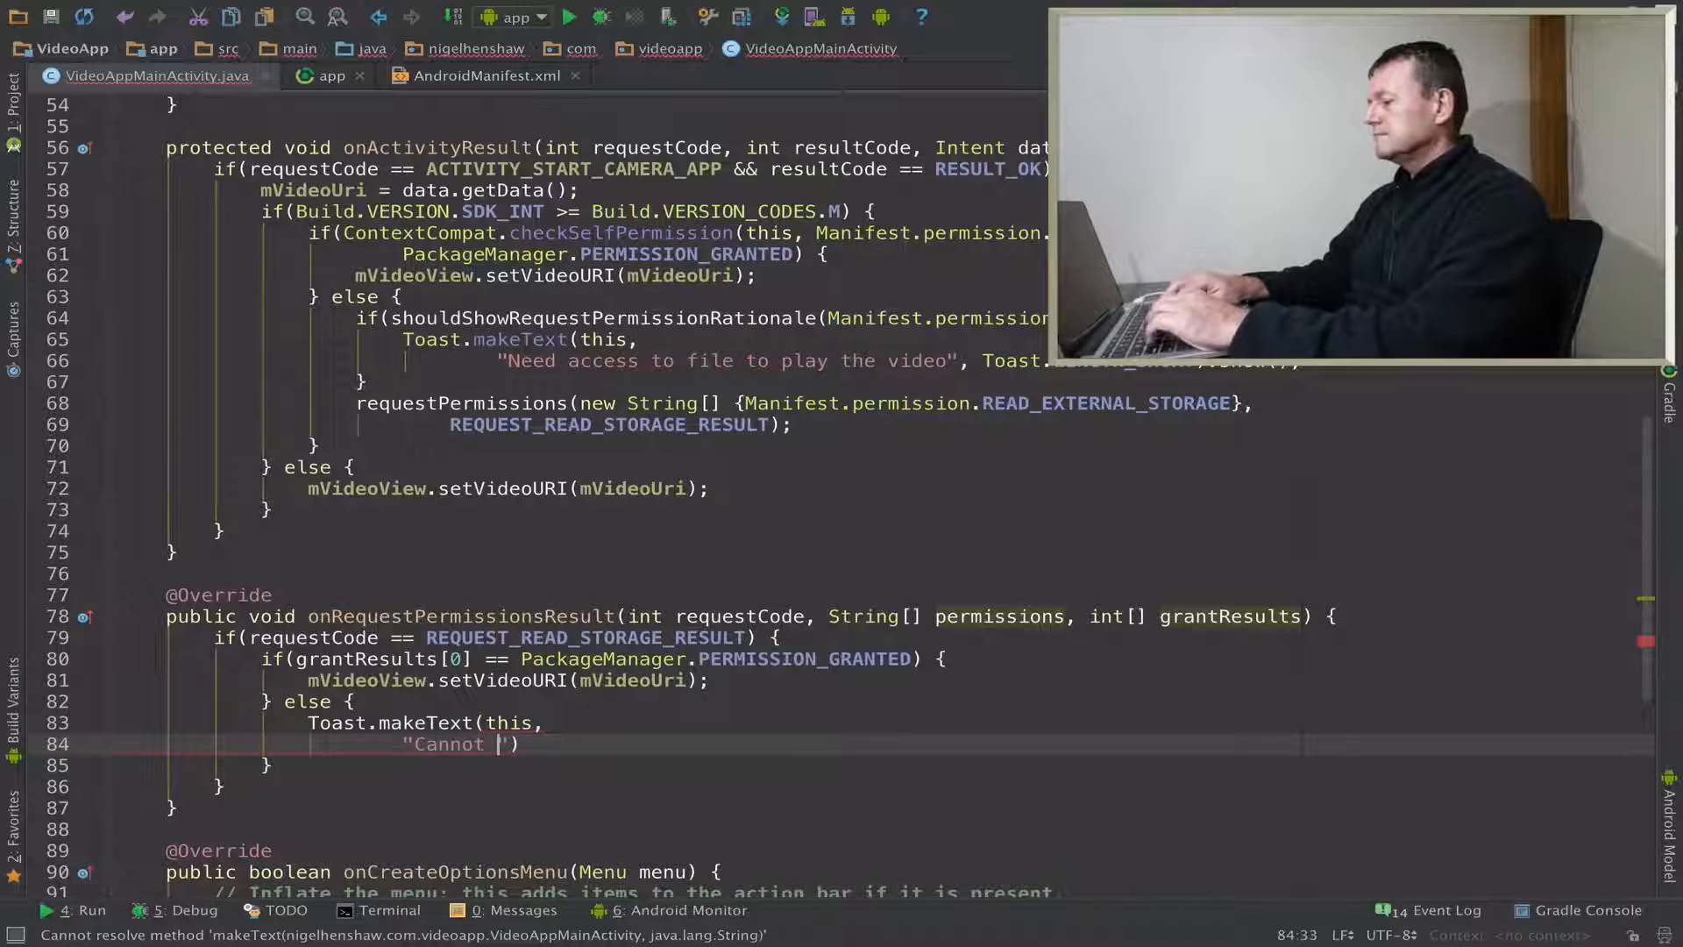
type("play video")
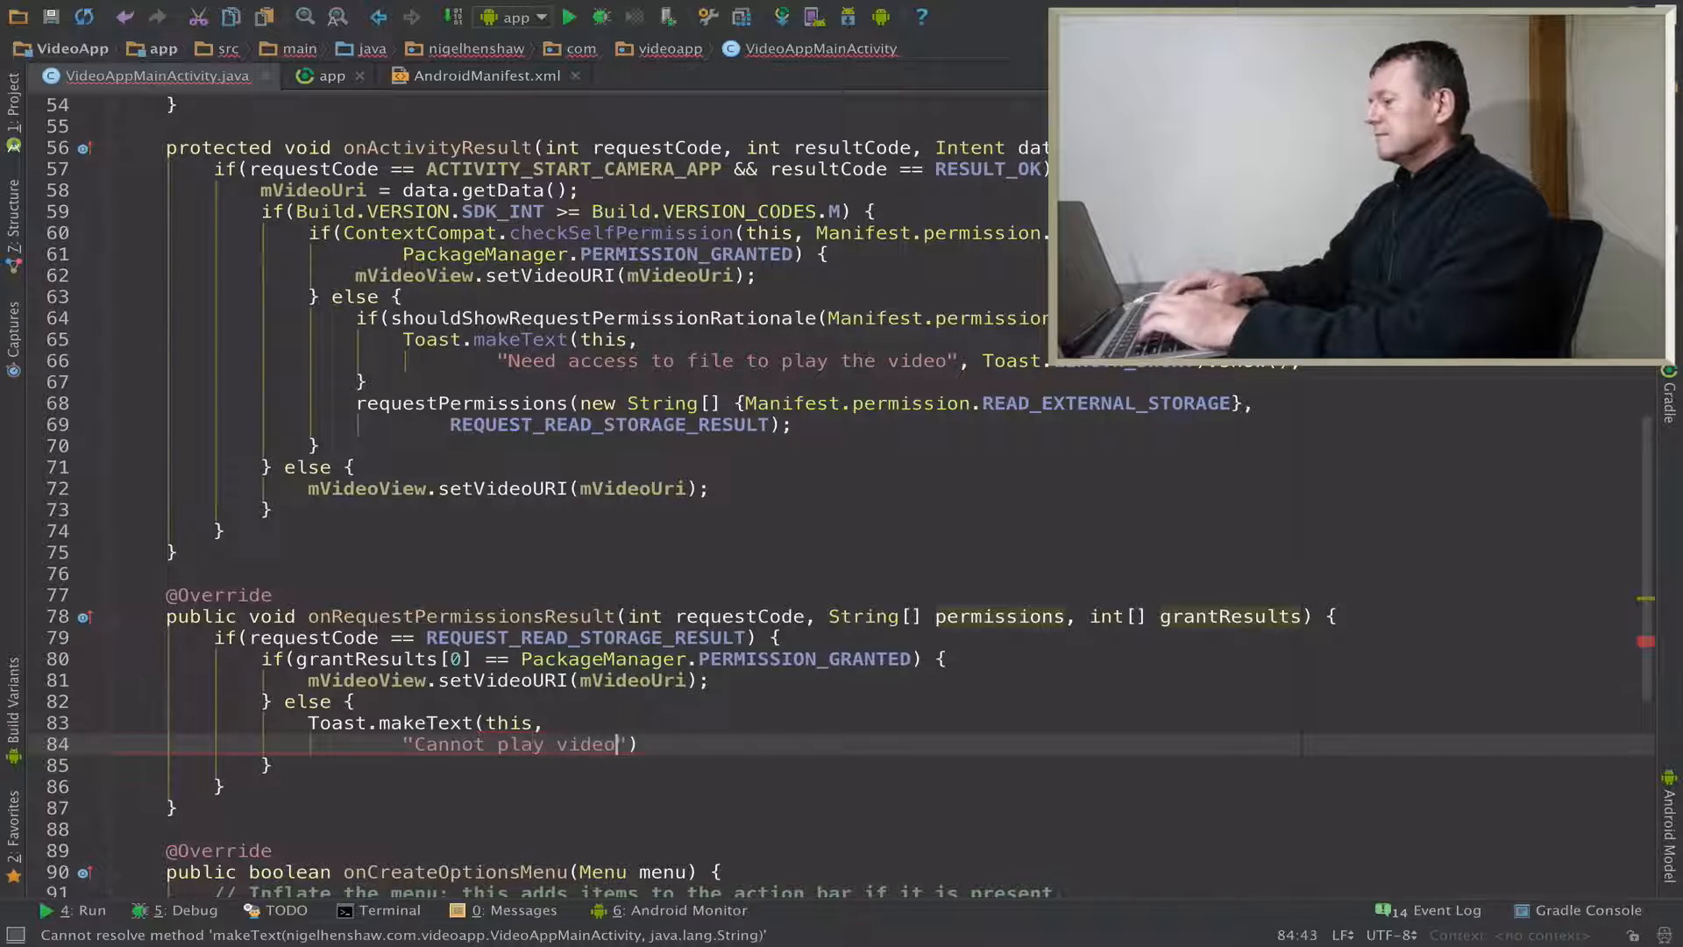
type("p")
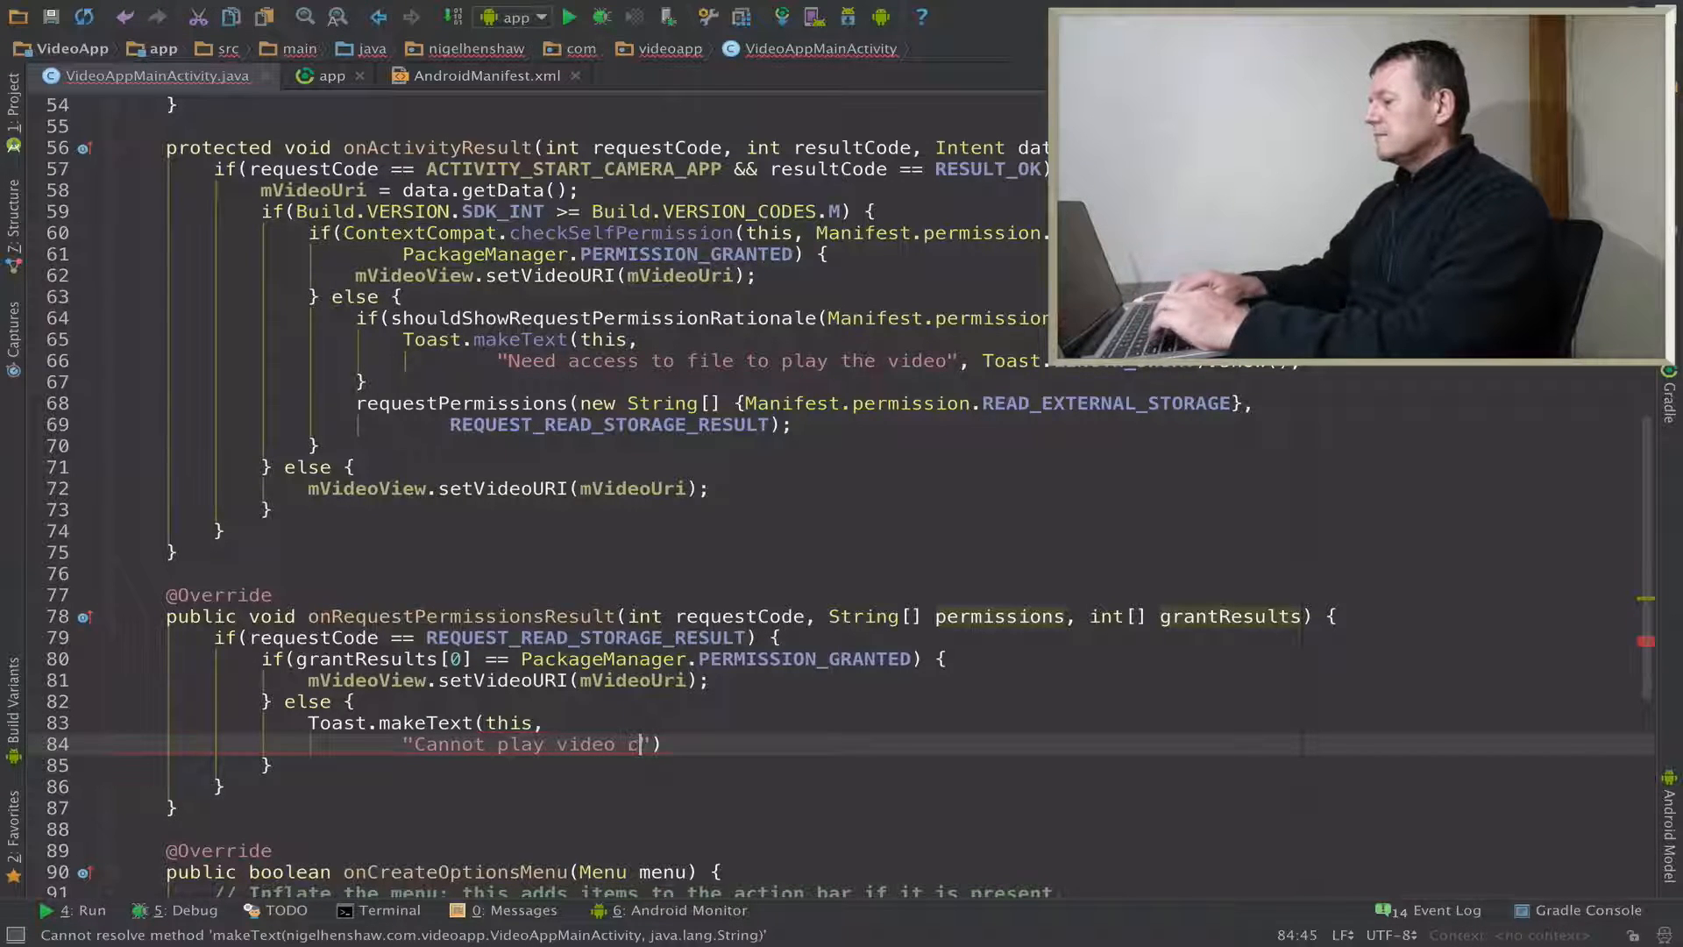
type("ecaa")
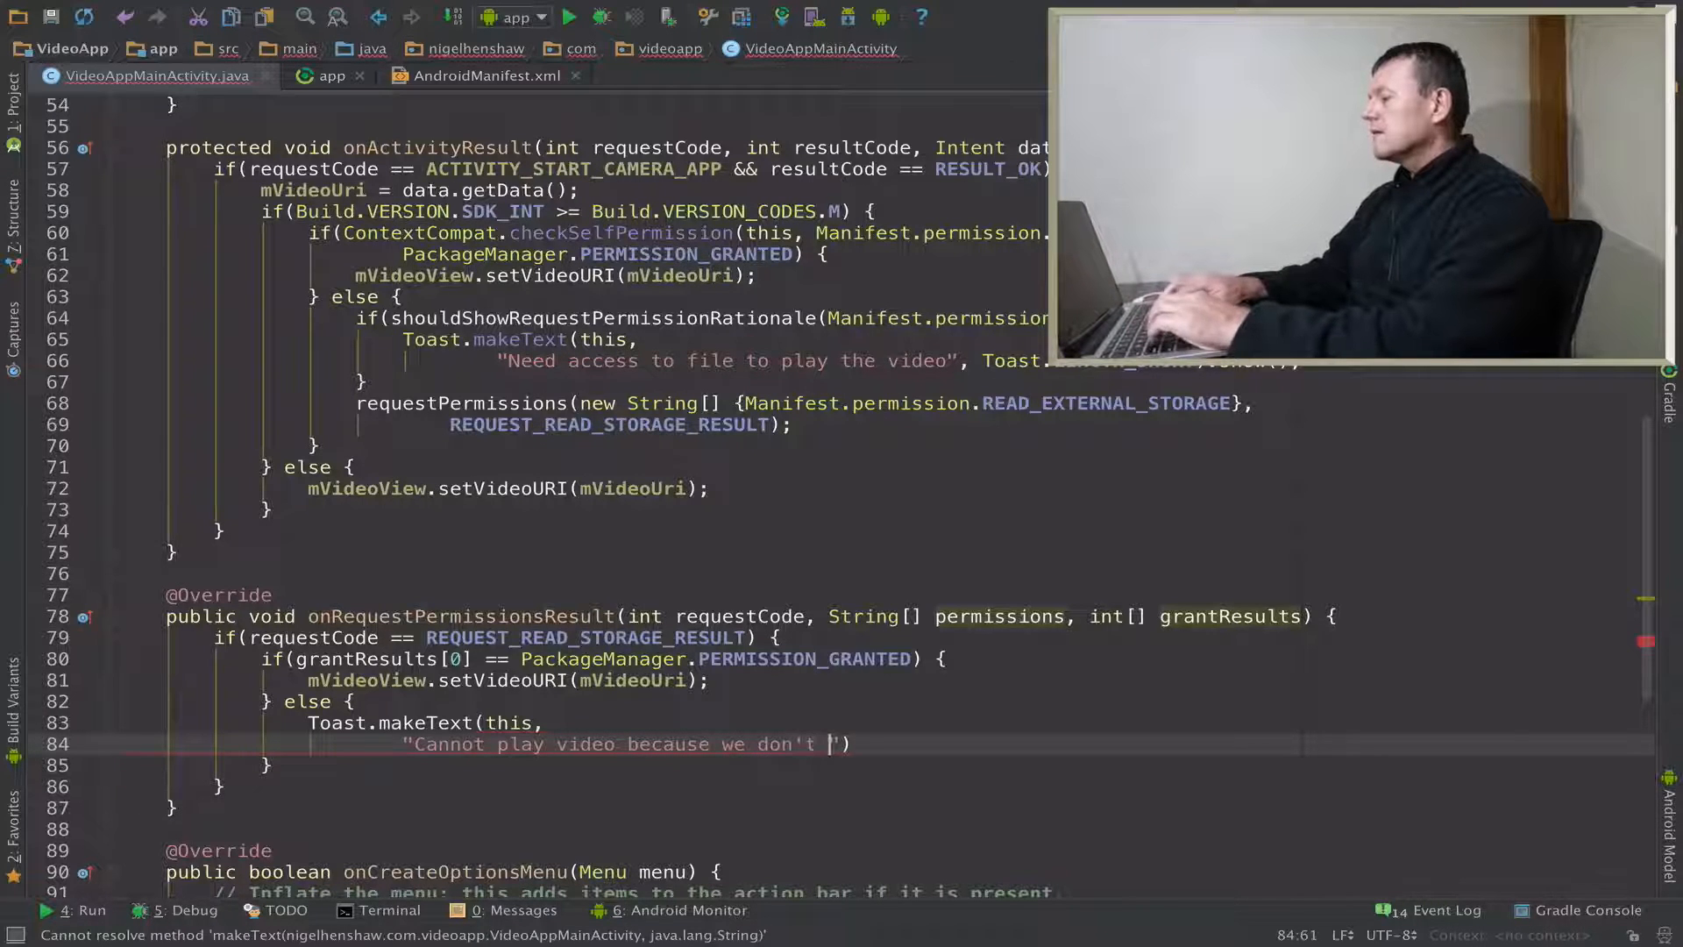
type("have")
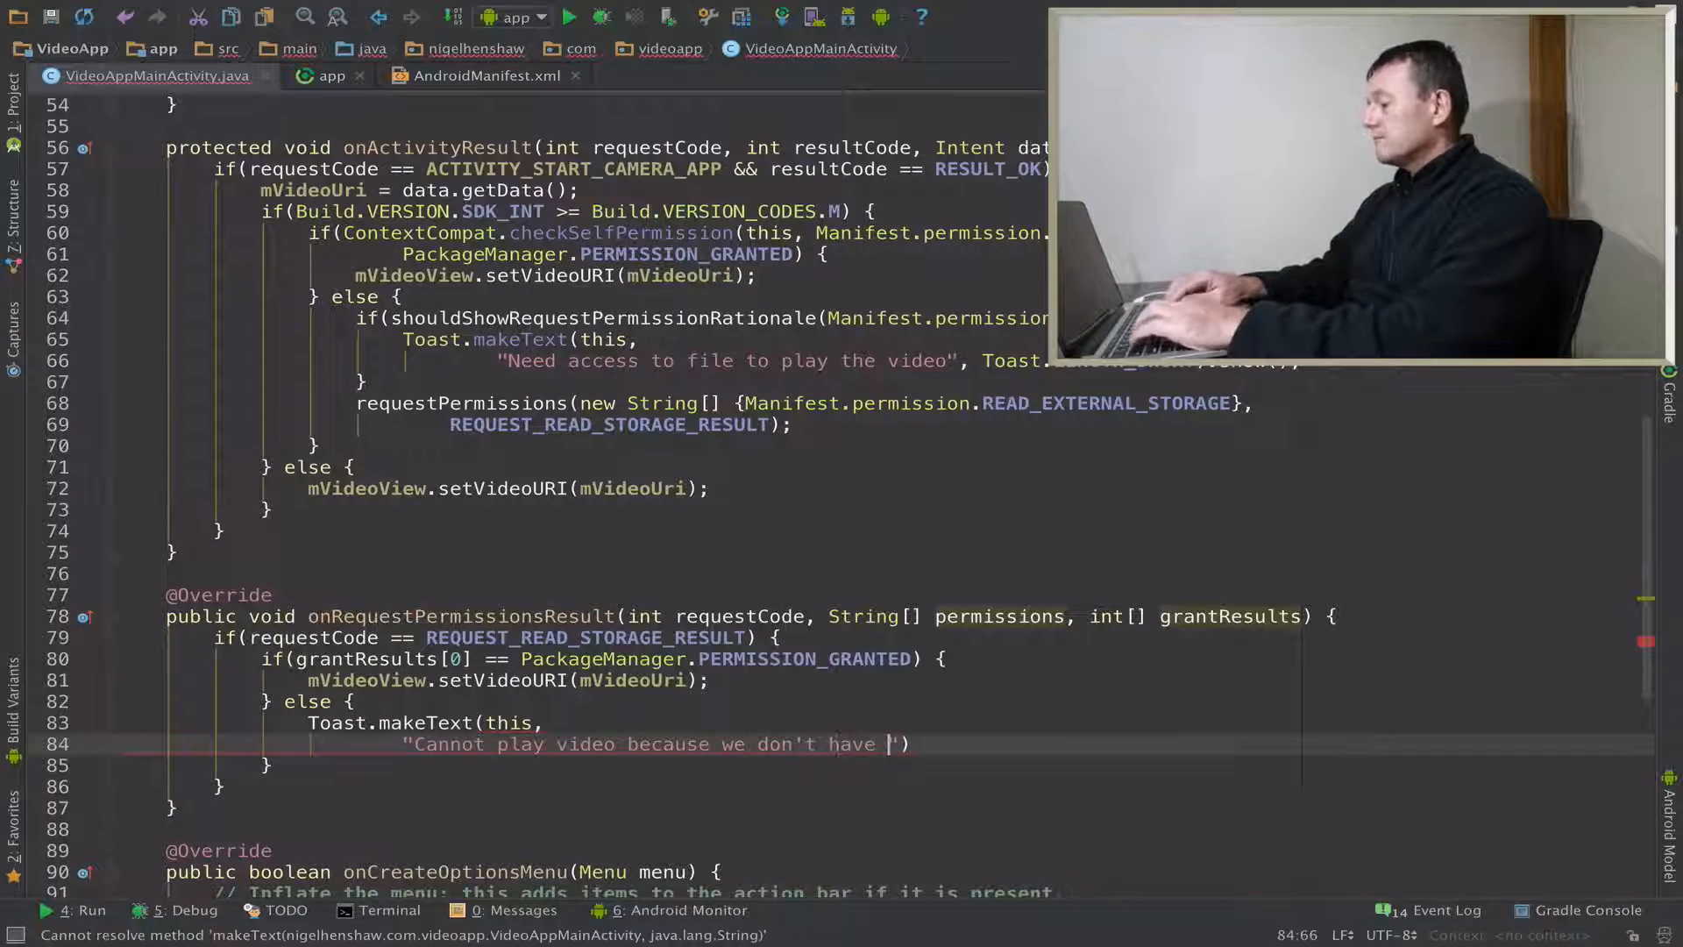
type("permission to")
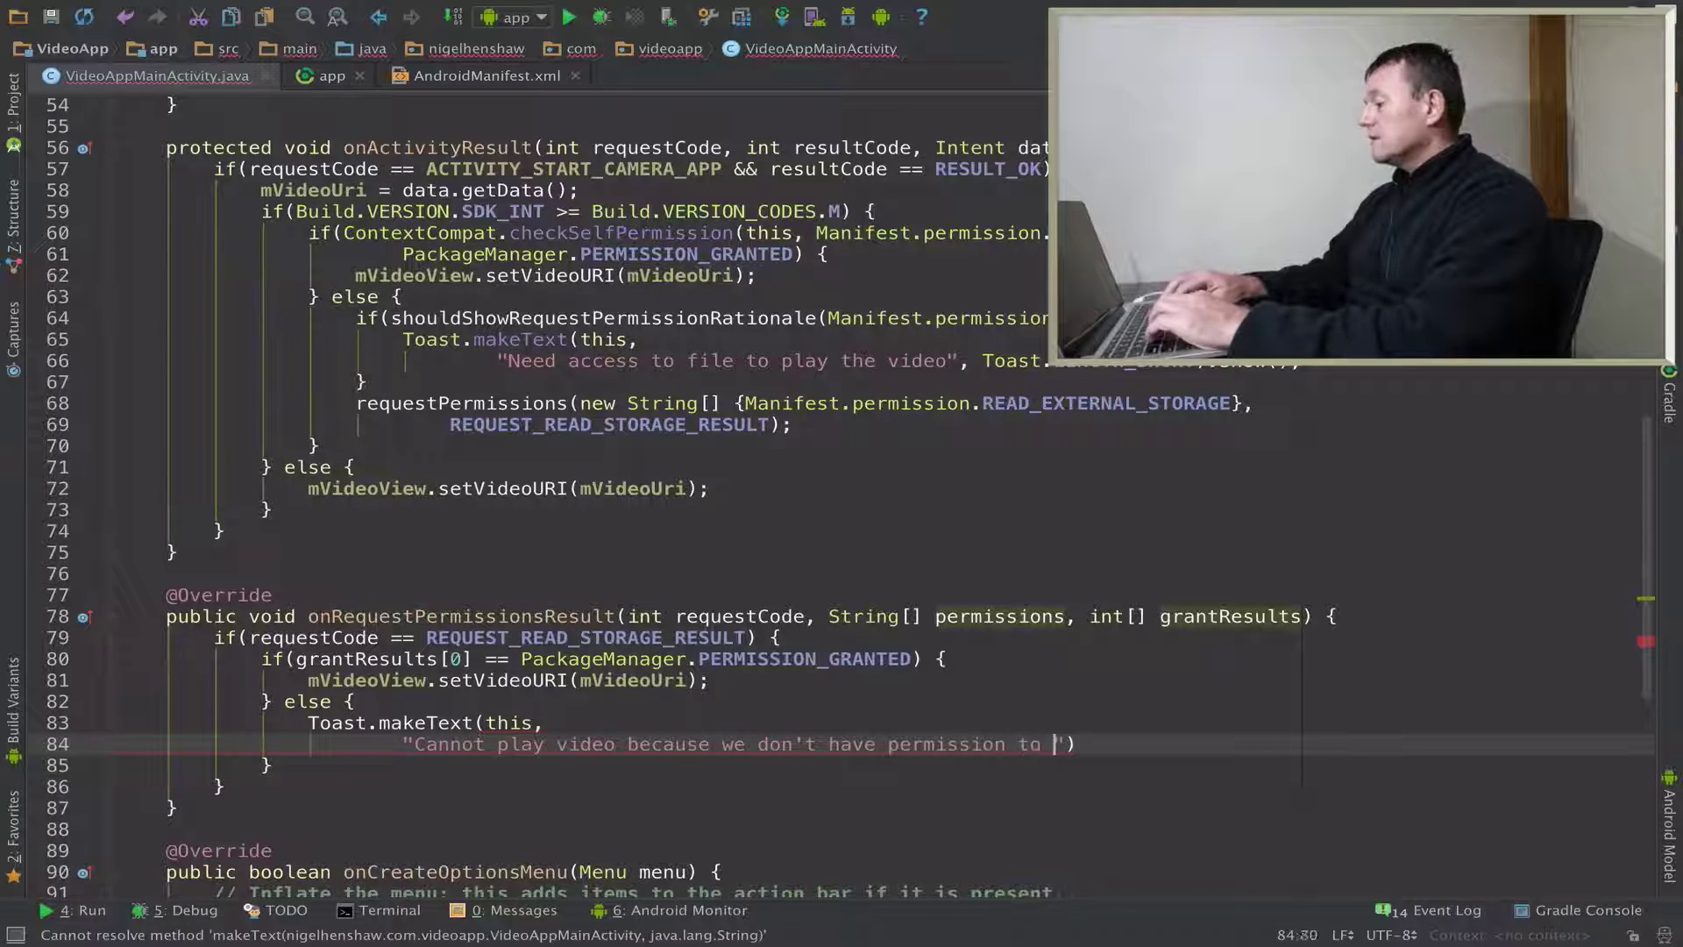
type("access")
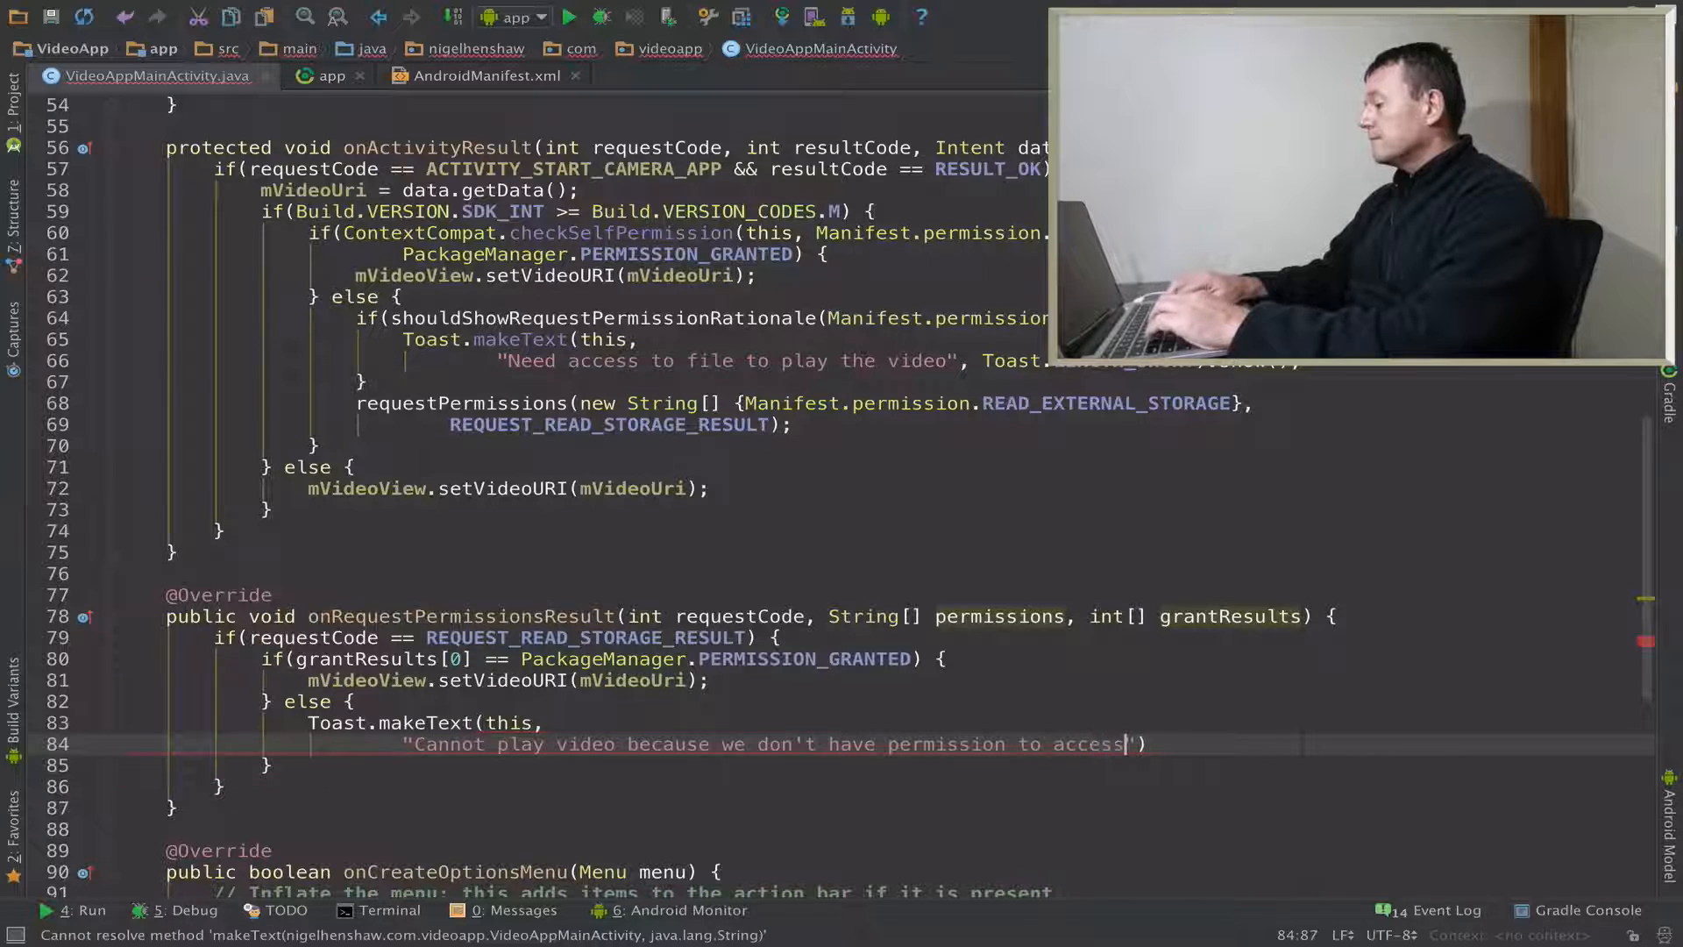
type("the file")
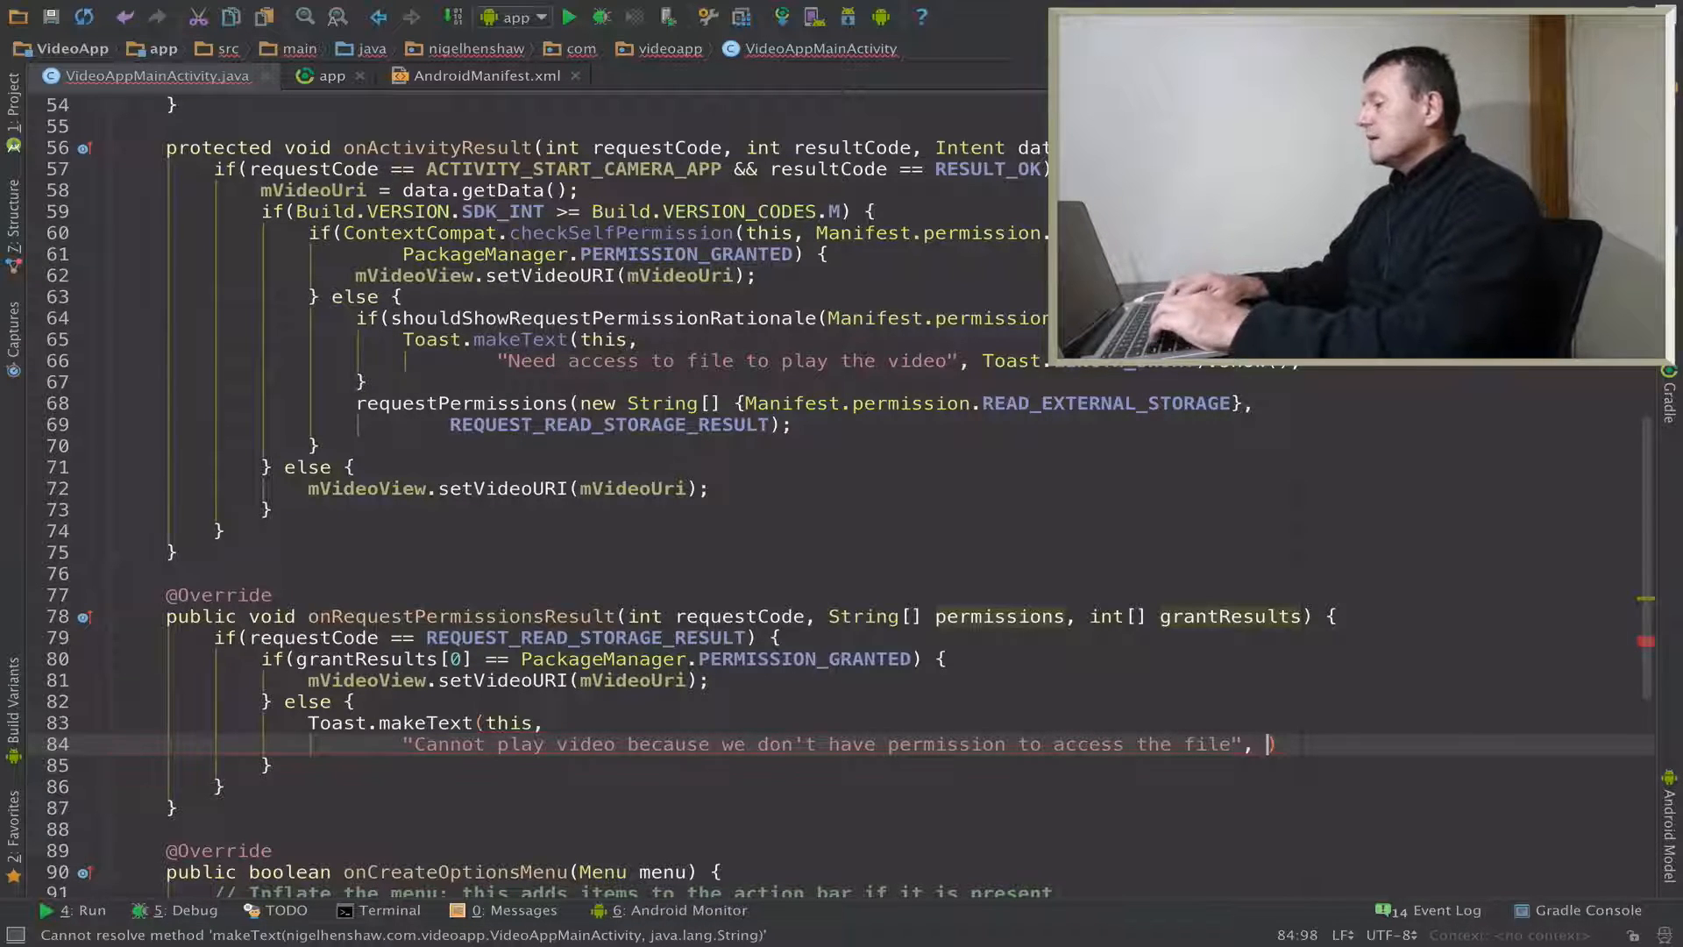
left_click(1268, 744)
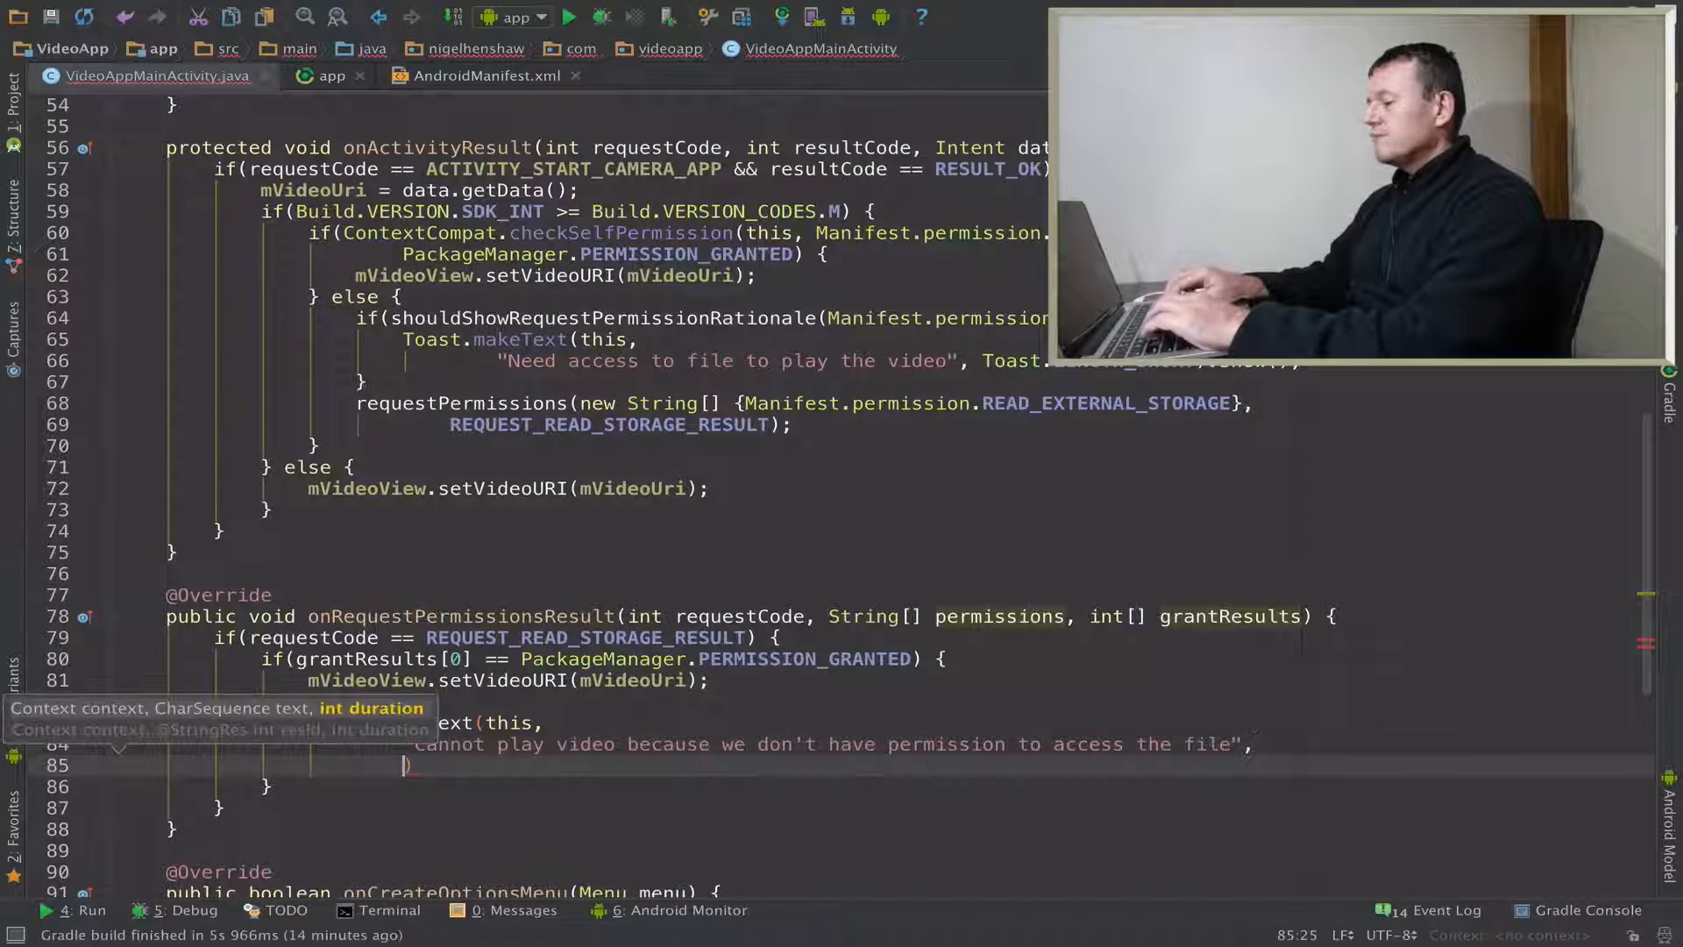
type("Toast.LENGTH_SHORT")
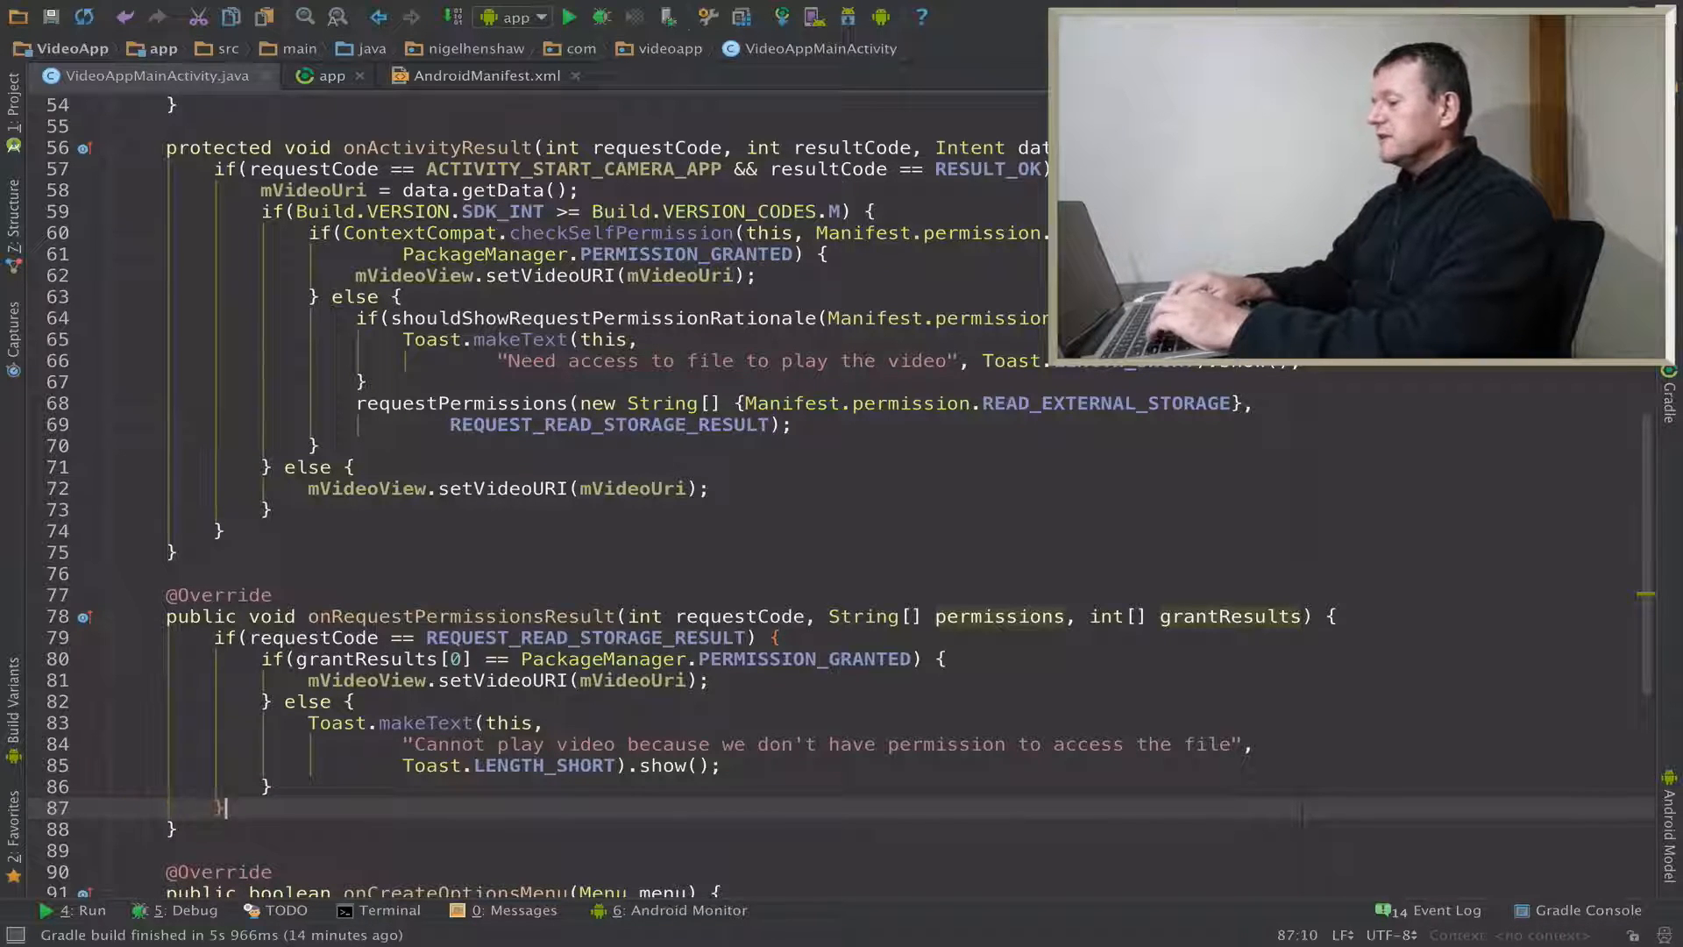
- Add an outer else calling super.onRequestPermissionsResult(requestCode, permissions, grantResults)
type("e")
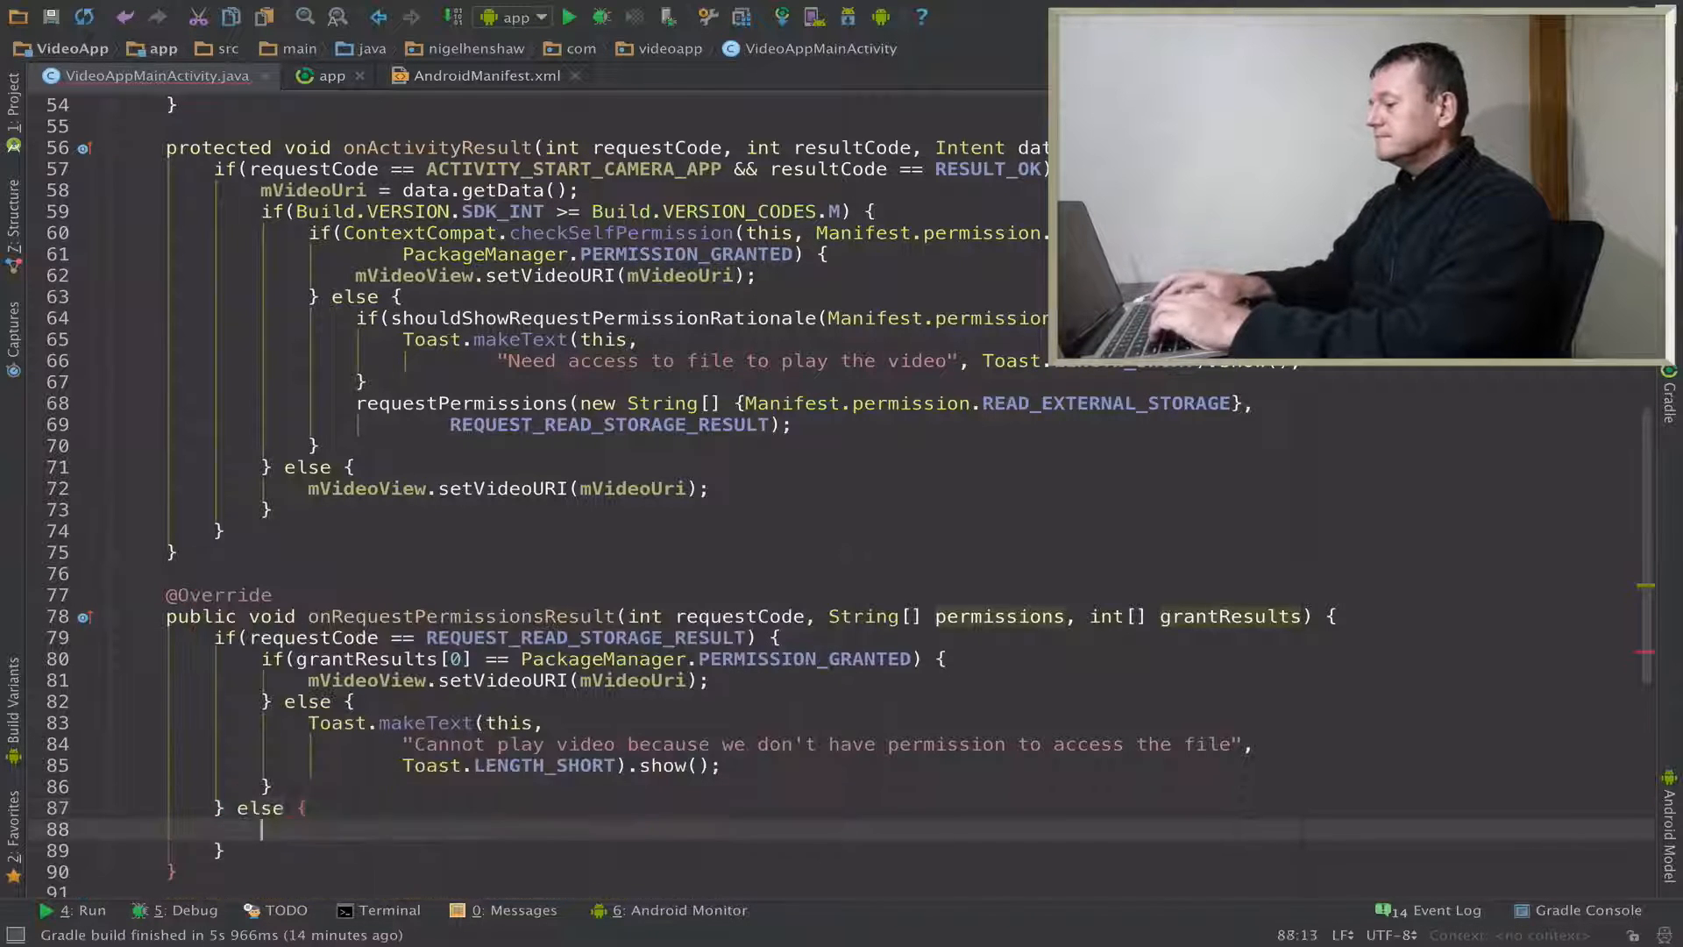
type("supre")
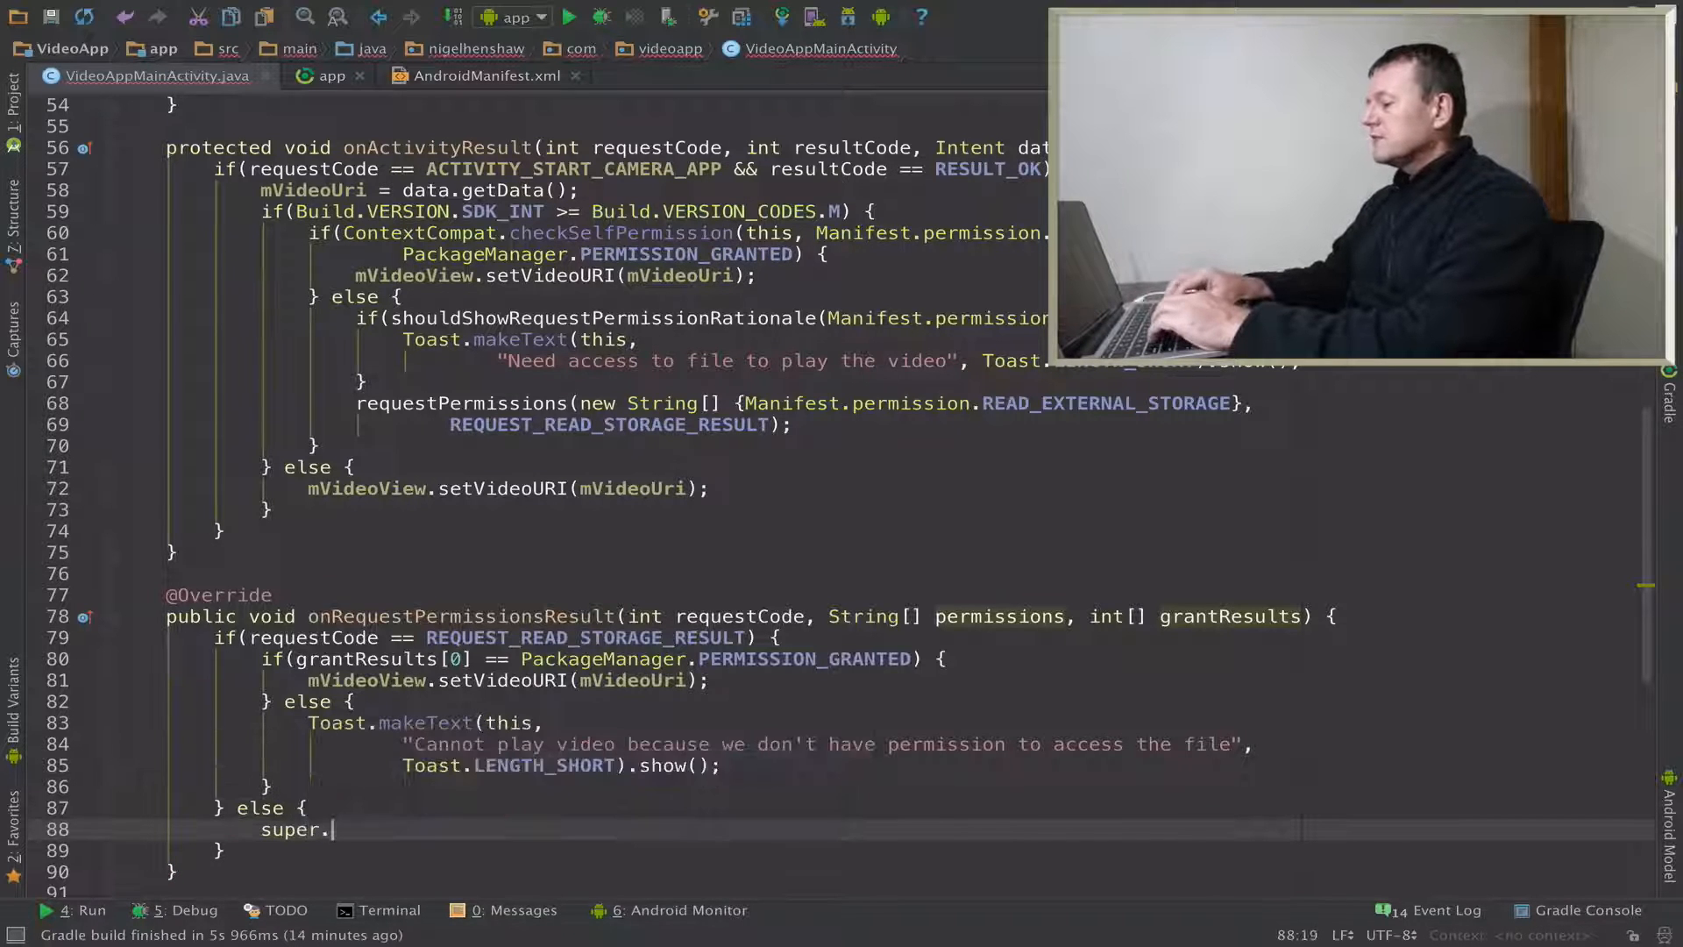
type("onRequestPermissionsResult();")
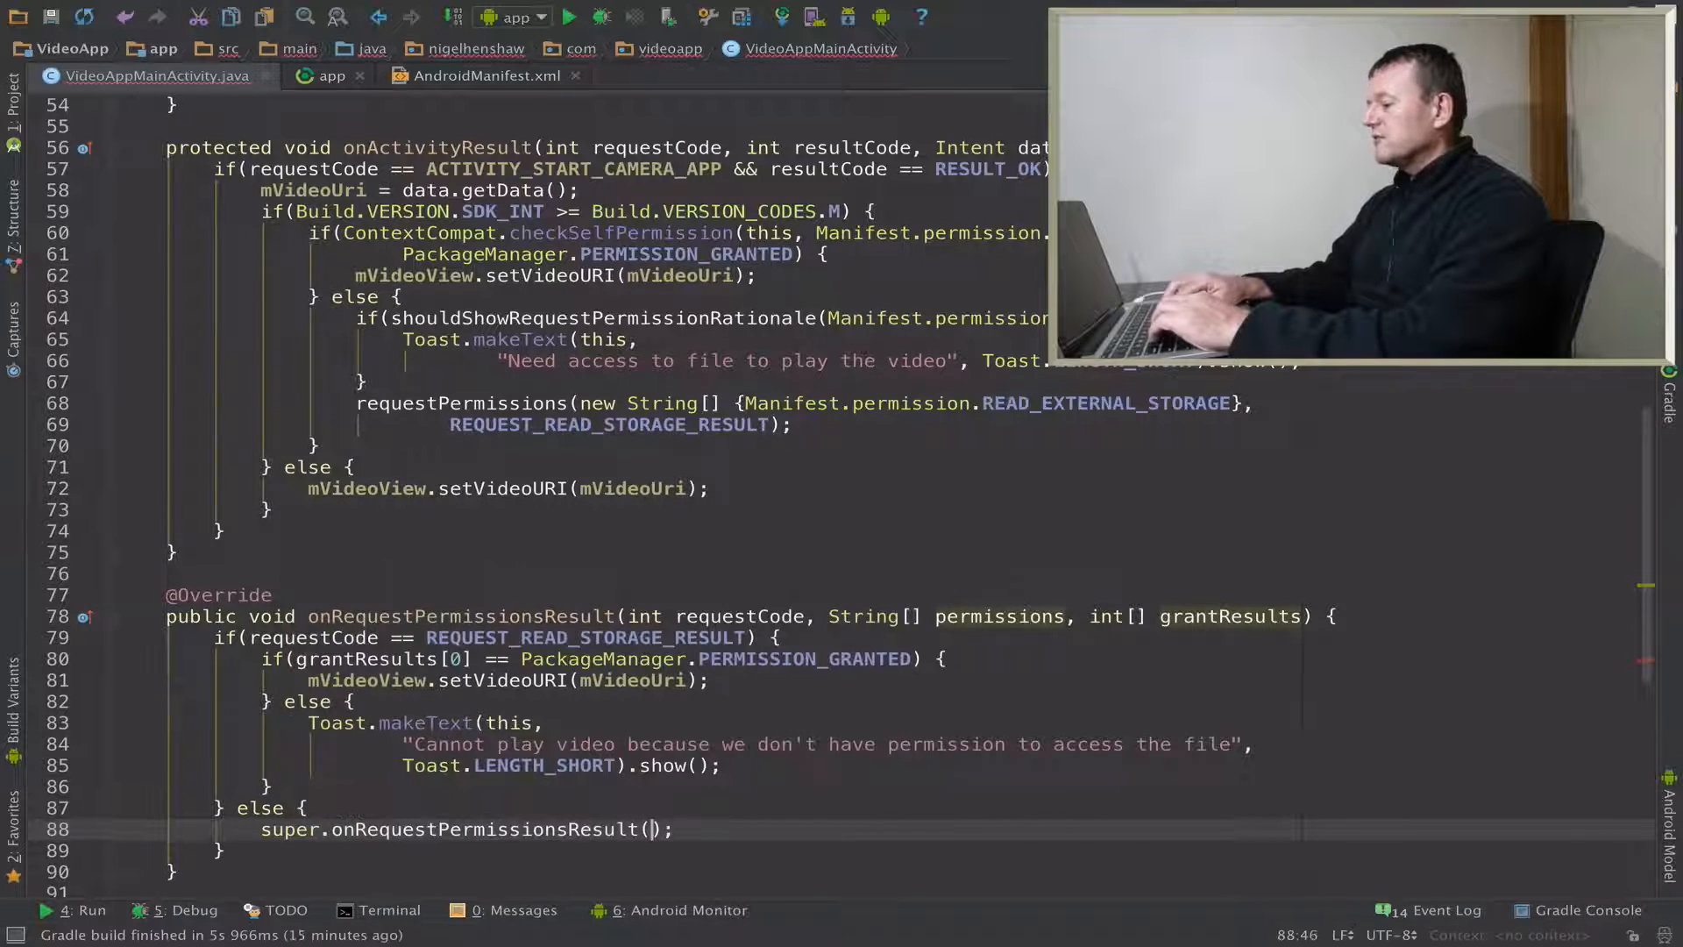
type("re")
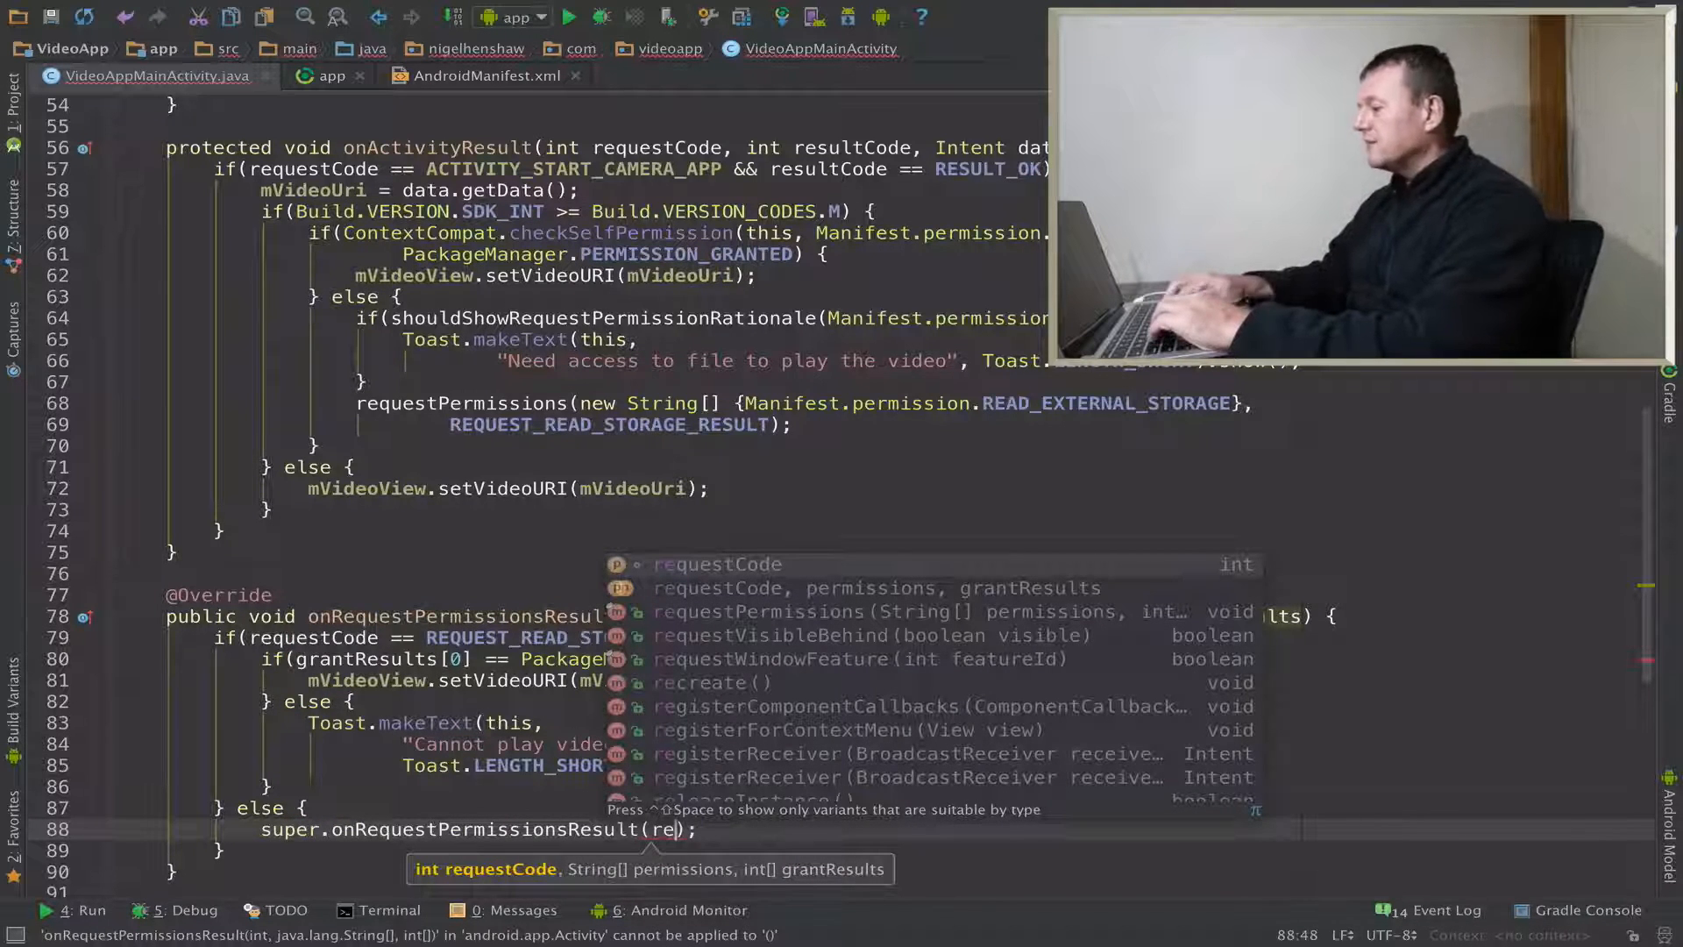
type("requestCode, p")
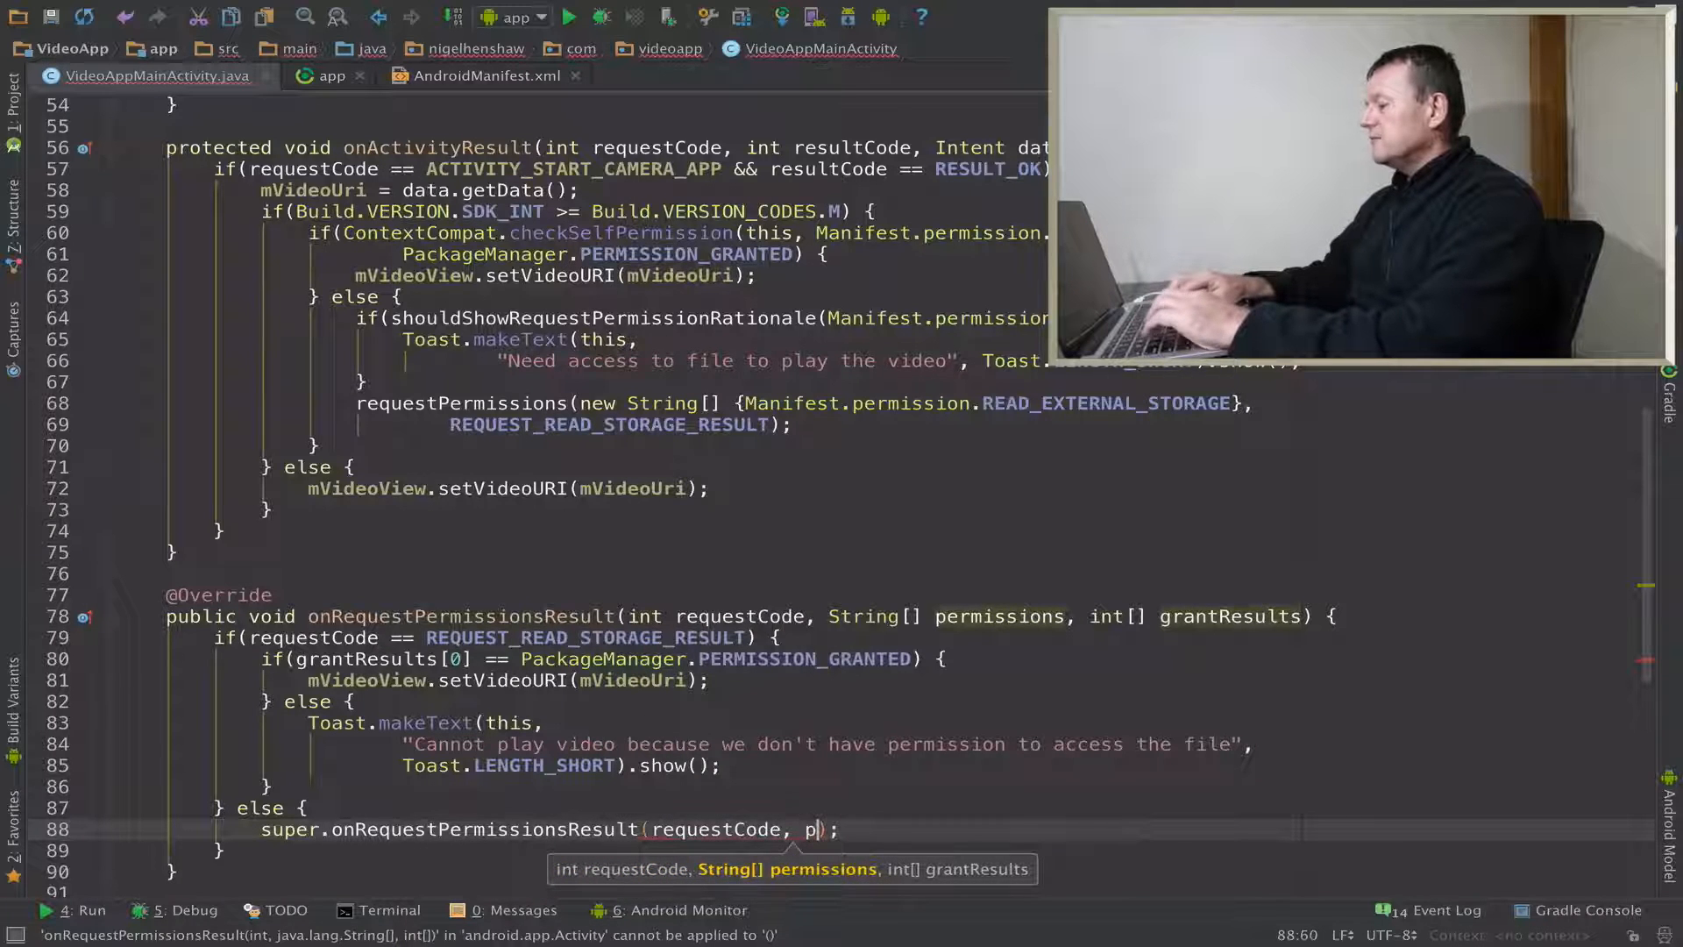
type("ermissions, grantResults")
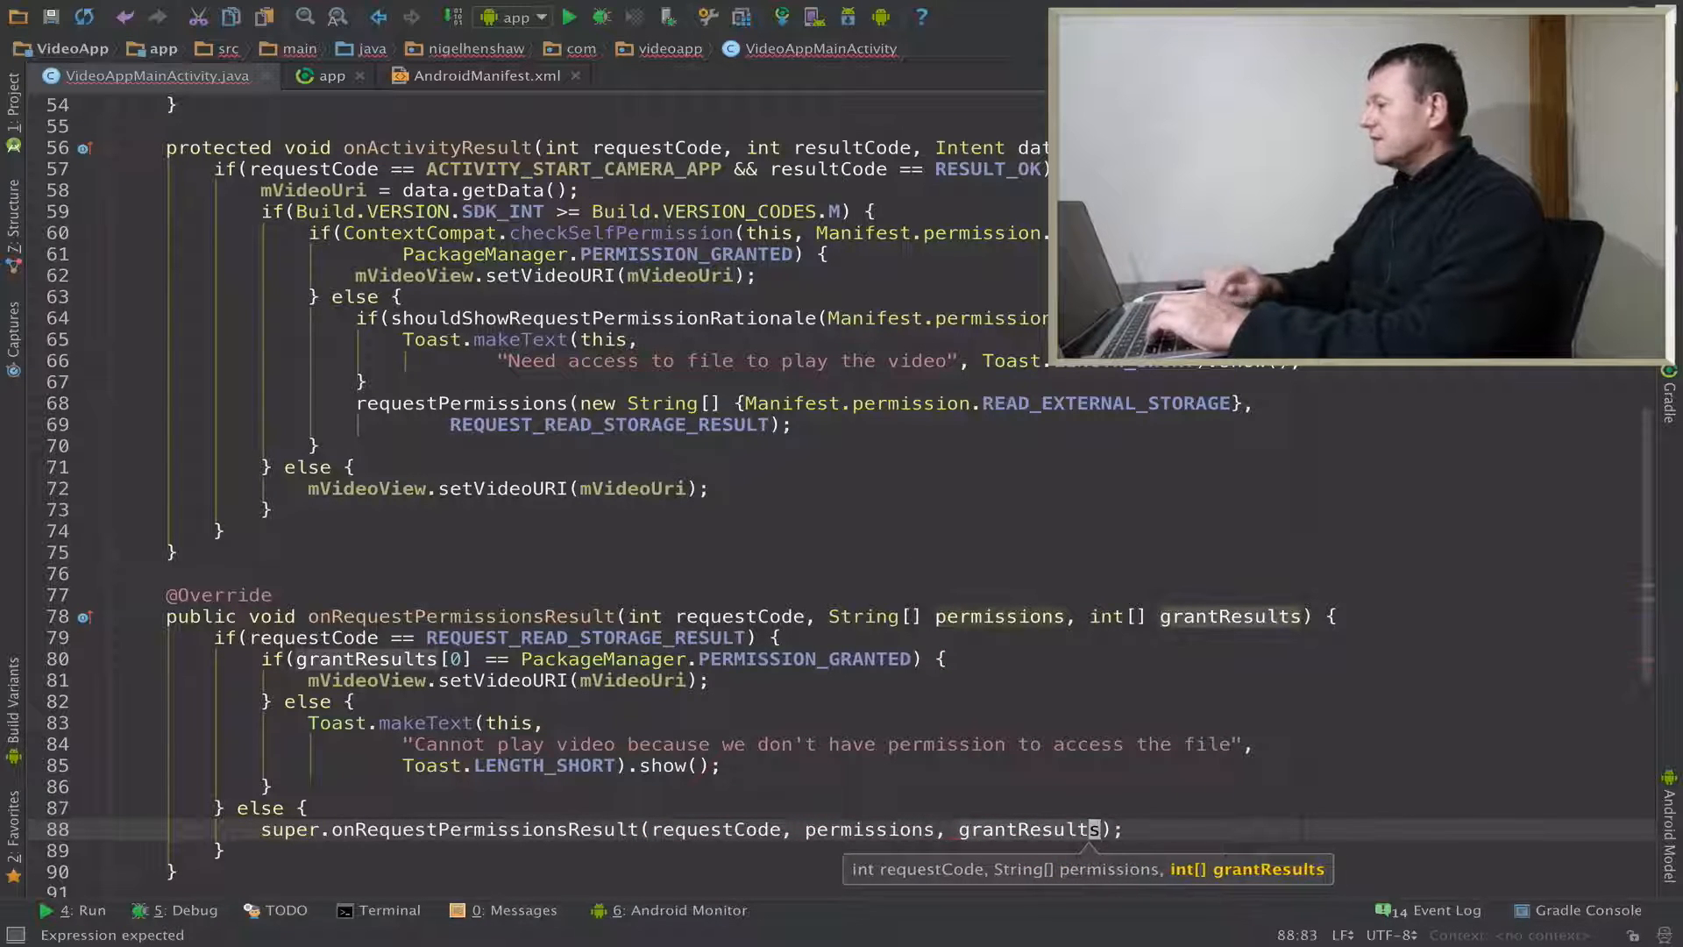
scroll("down", 3)
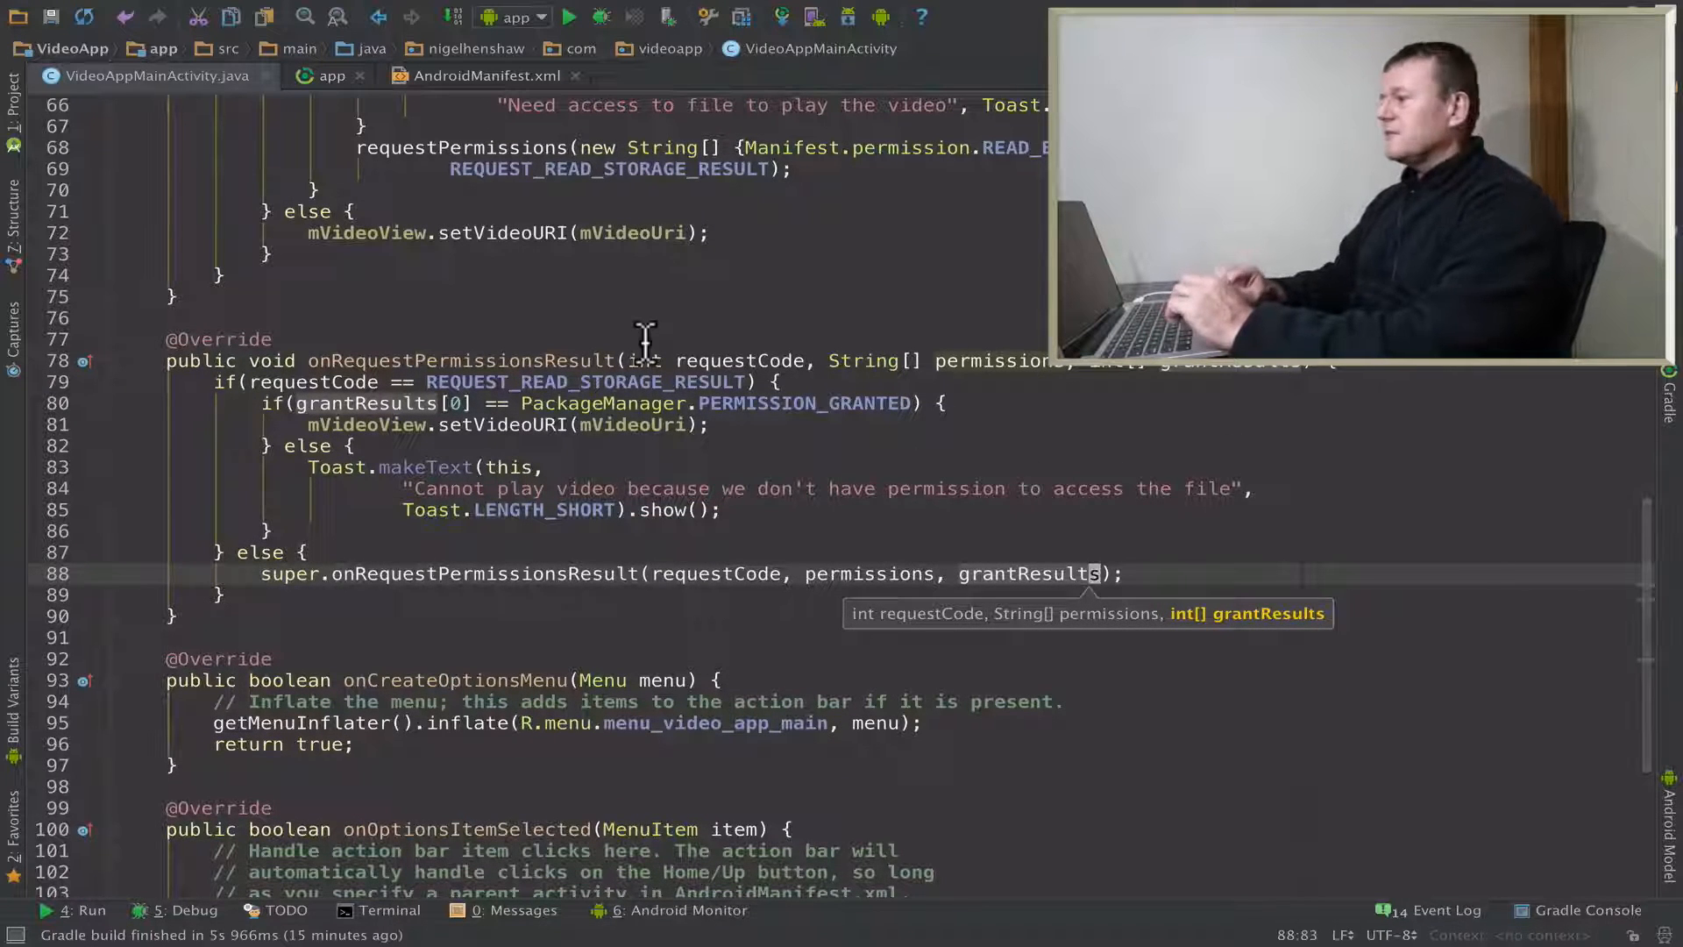
- Run VideoApp on the LGE Nexus 5X and start recording the phone screen
left_click(571, 17)
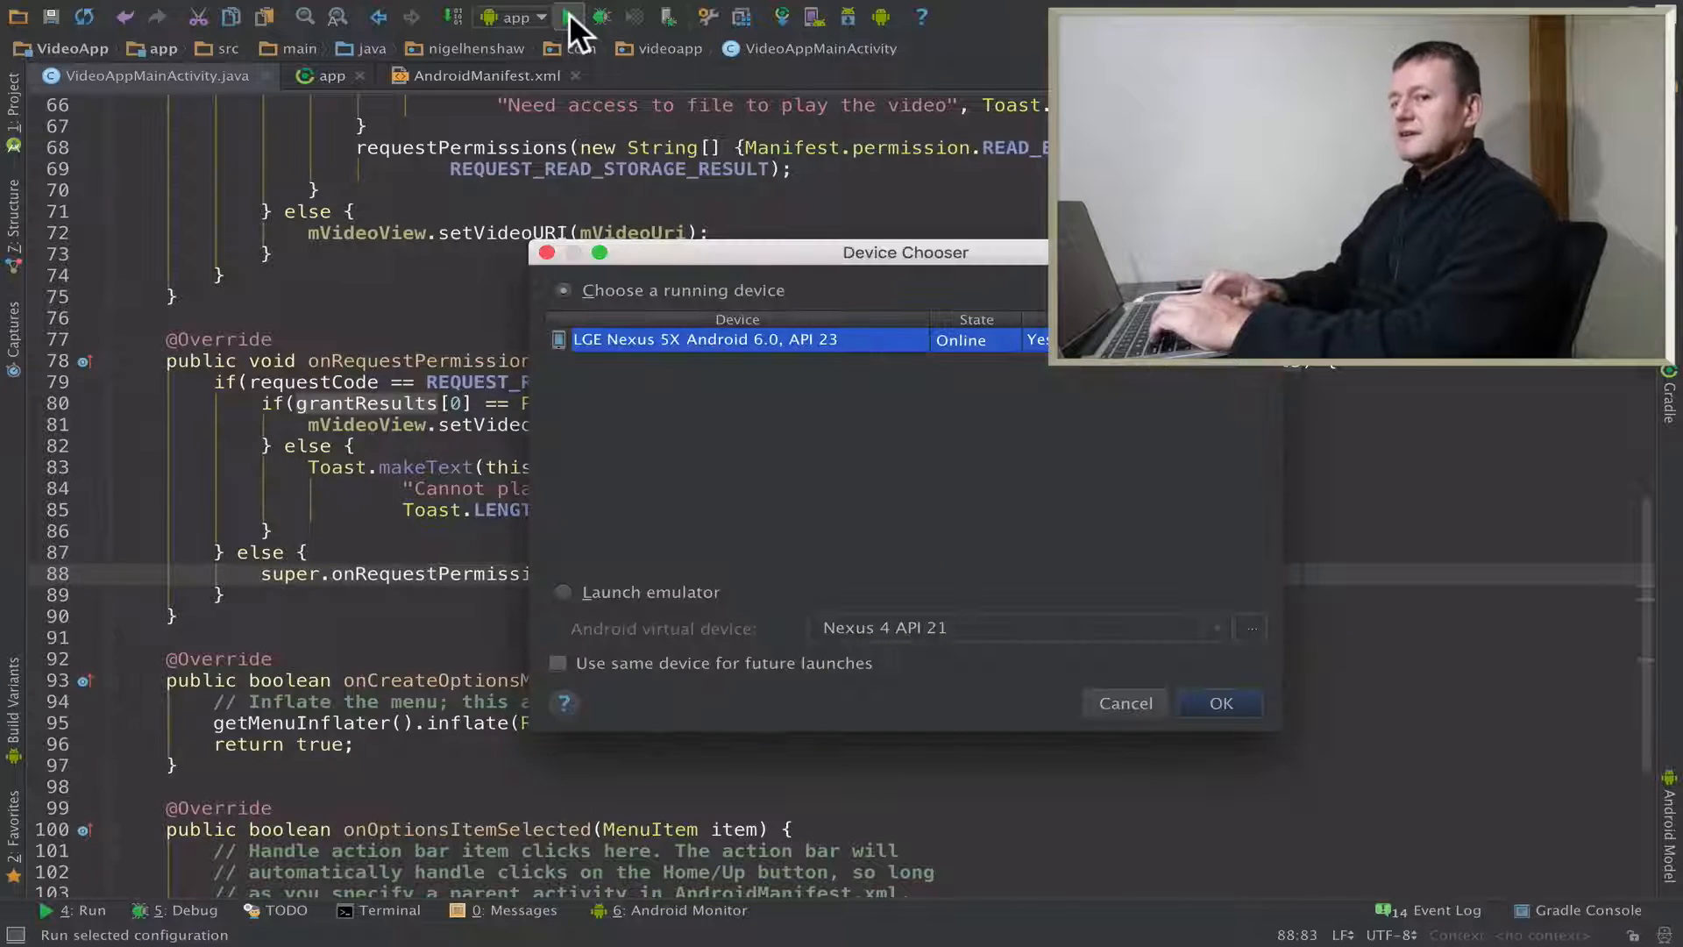
left_click(1221, 703)
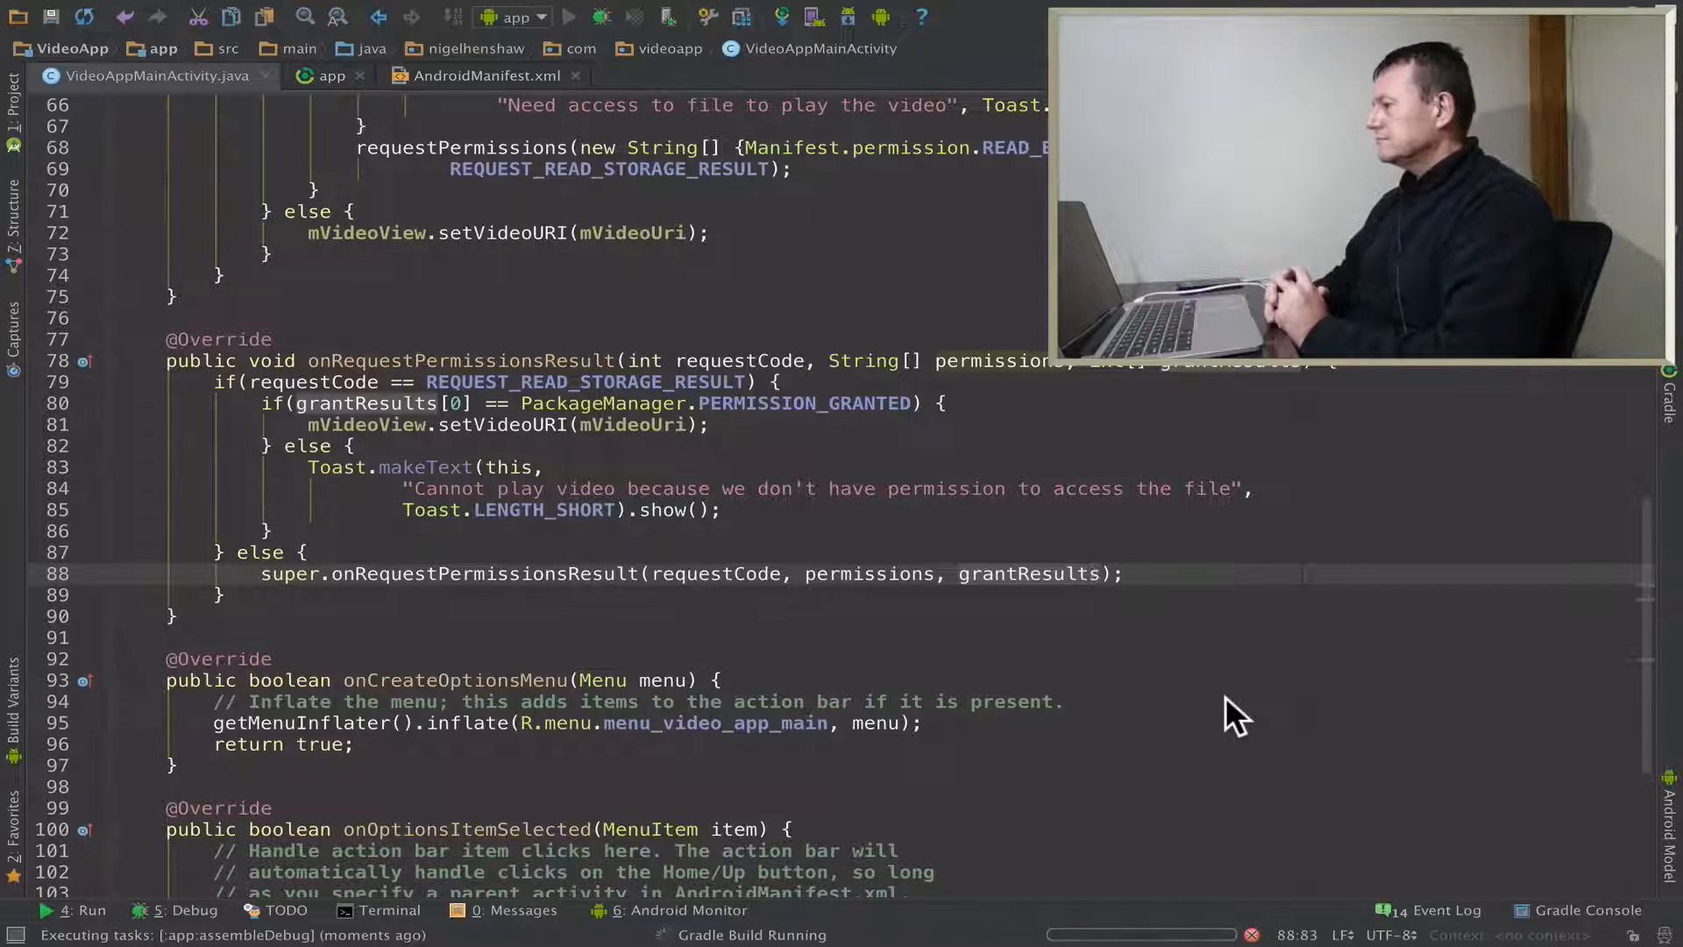
left_click(570, 18)
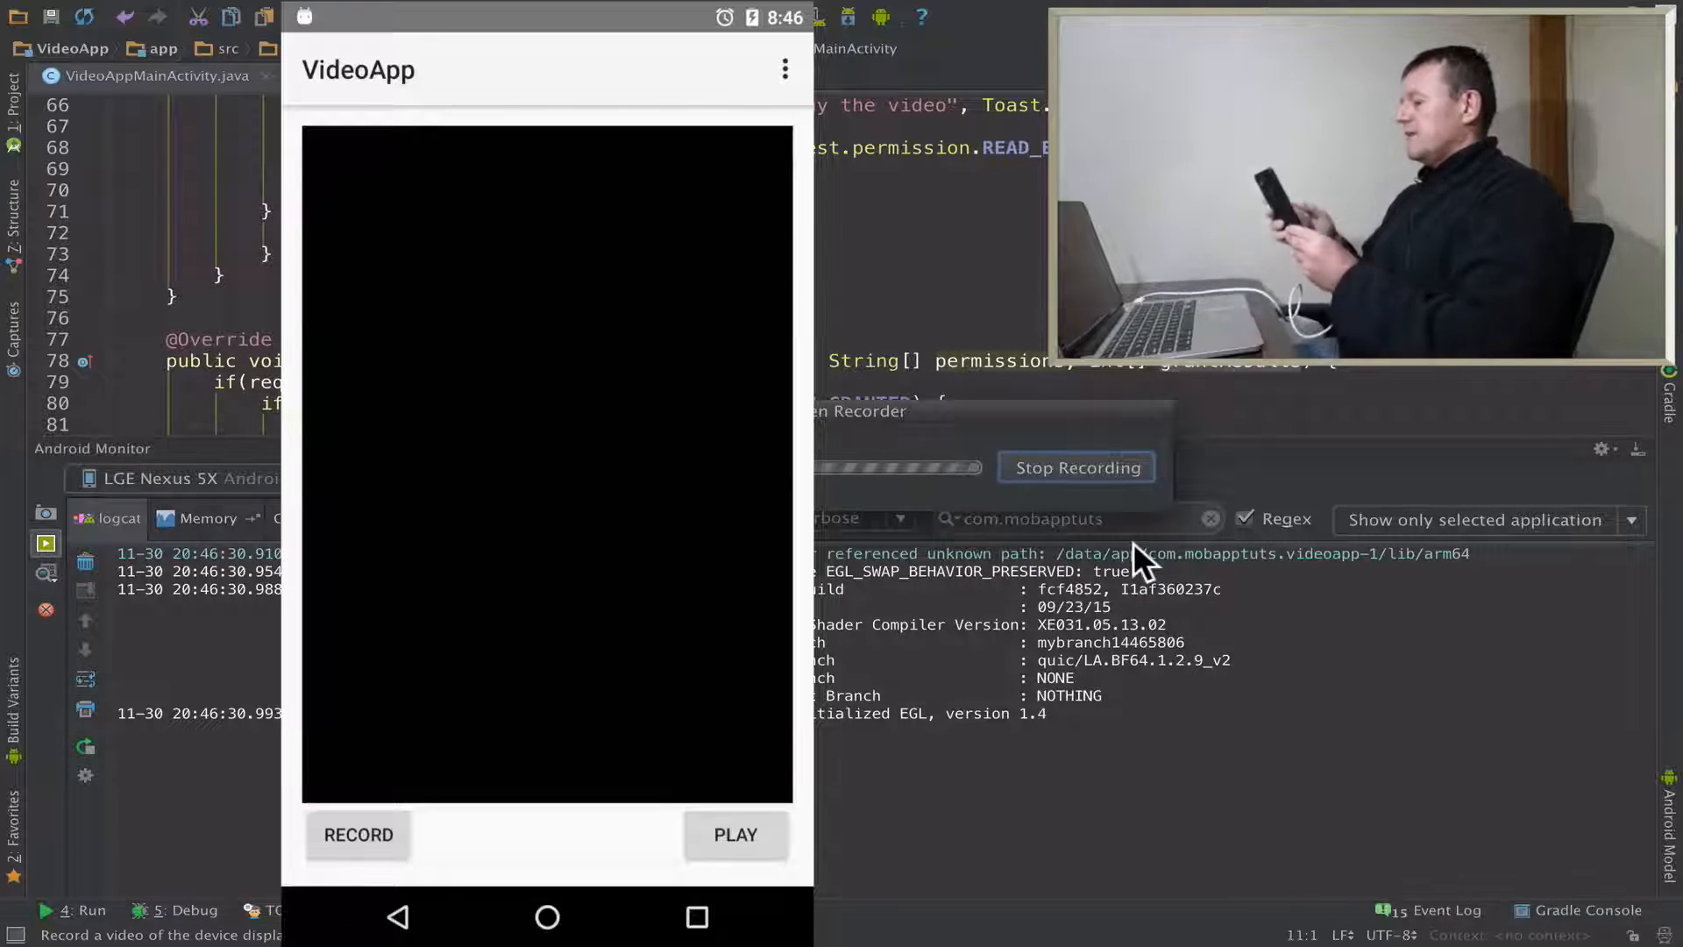
- Record a clip with RECORD, tap ALLOW for file access, then tap PLAY to watch it
left_click(356, 835)
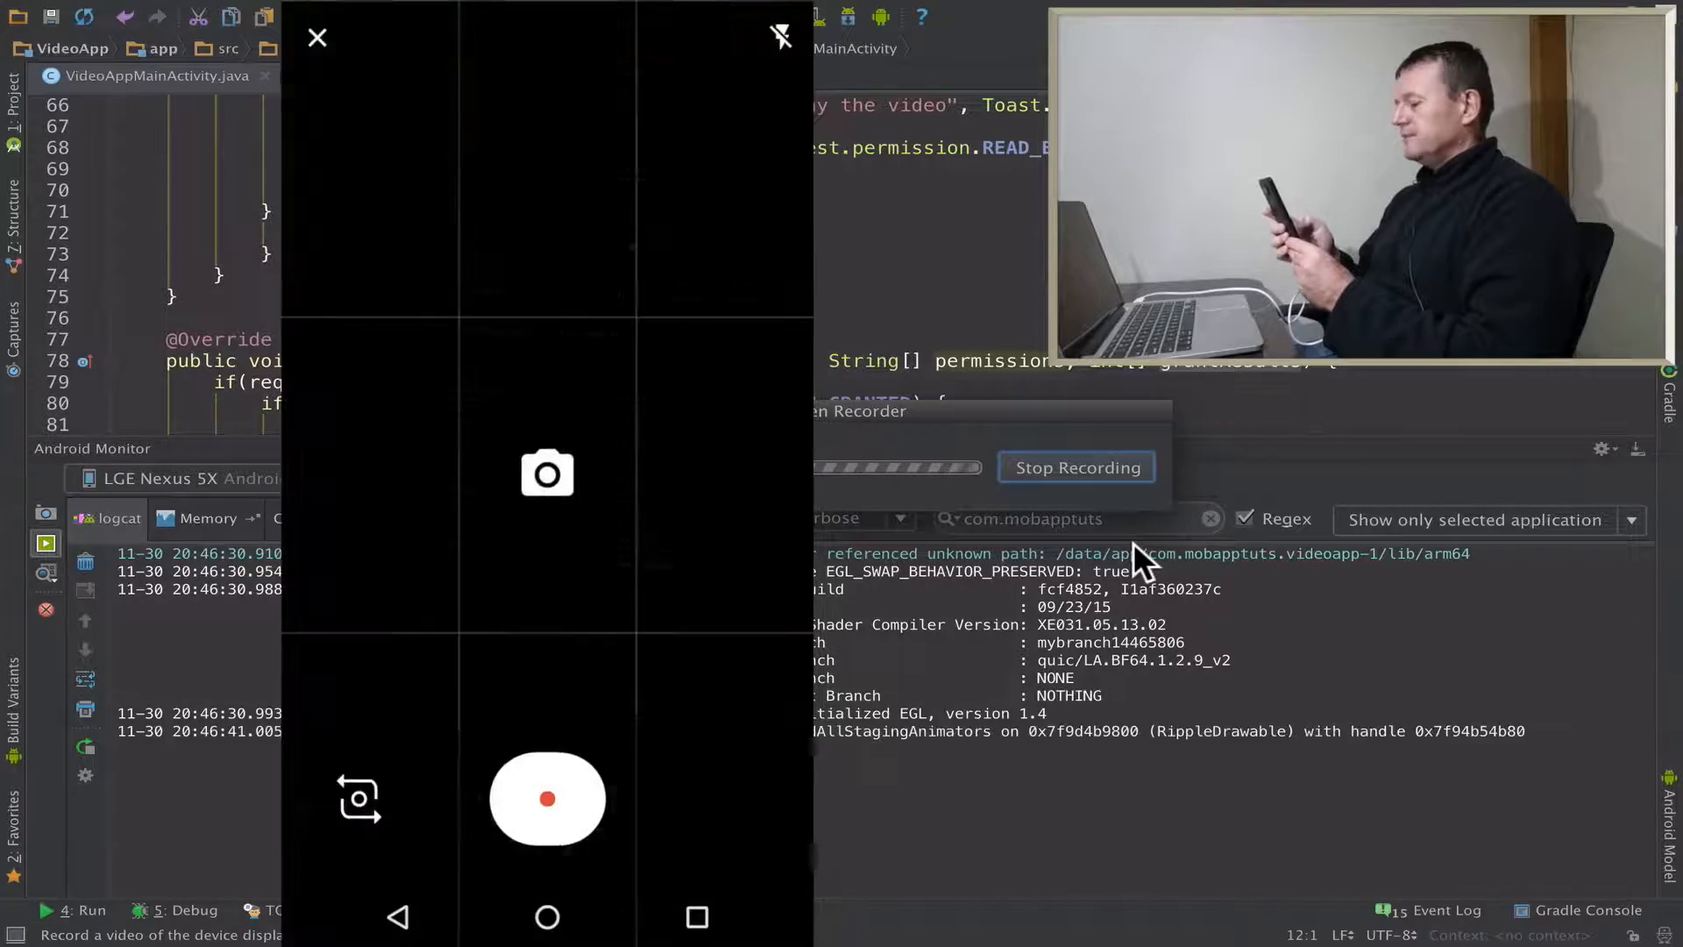
left_click(547, 798)
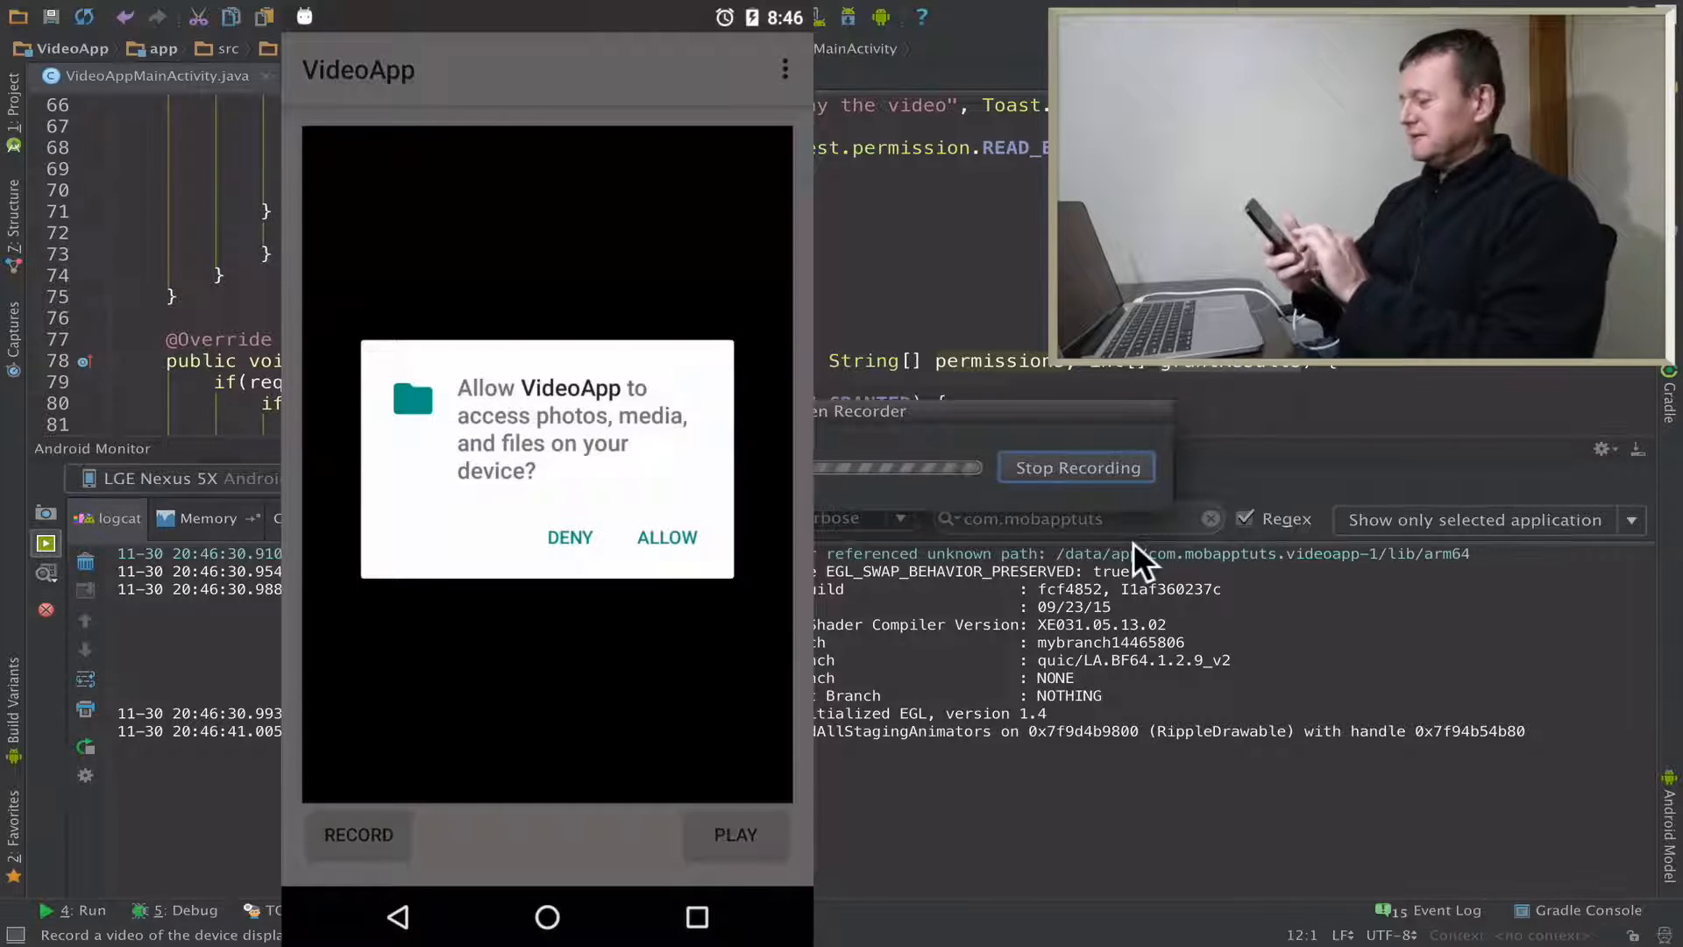
left_click(667, 537)
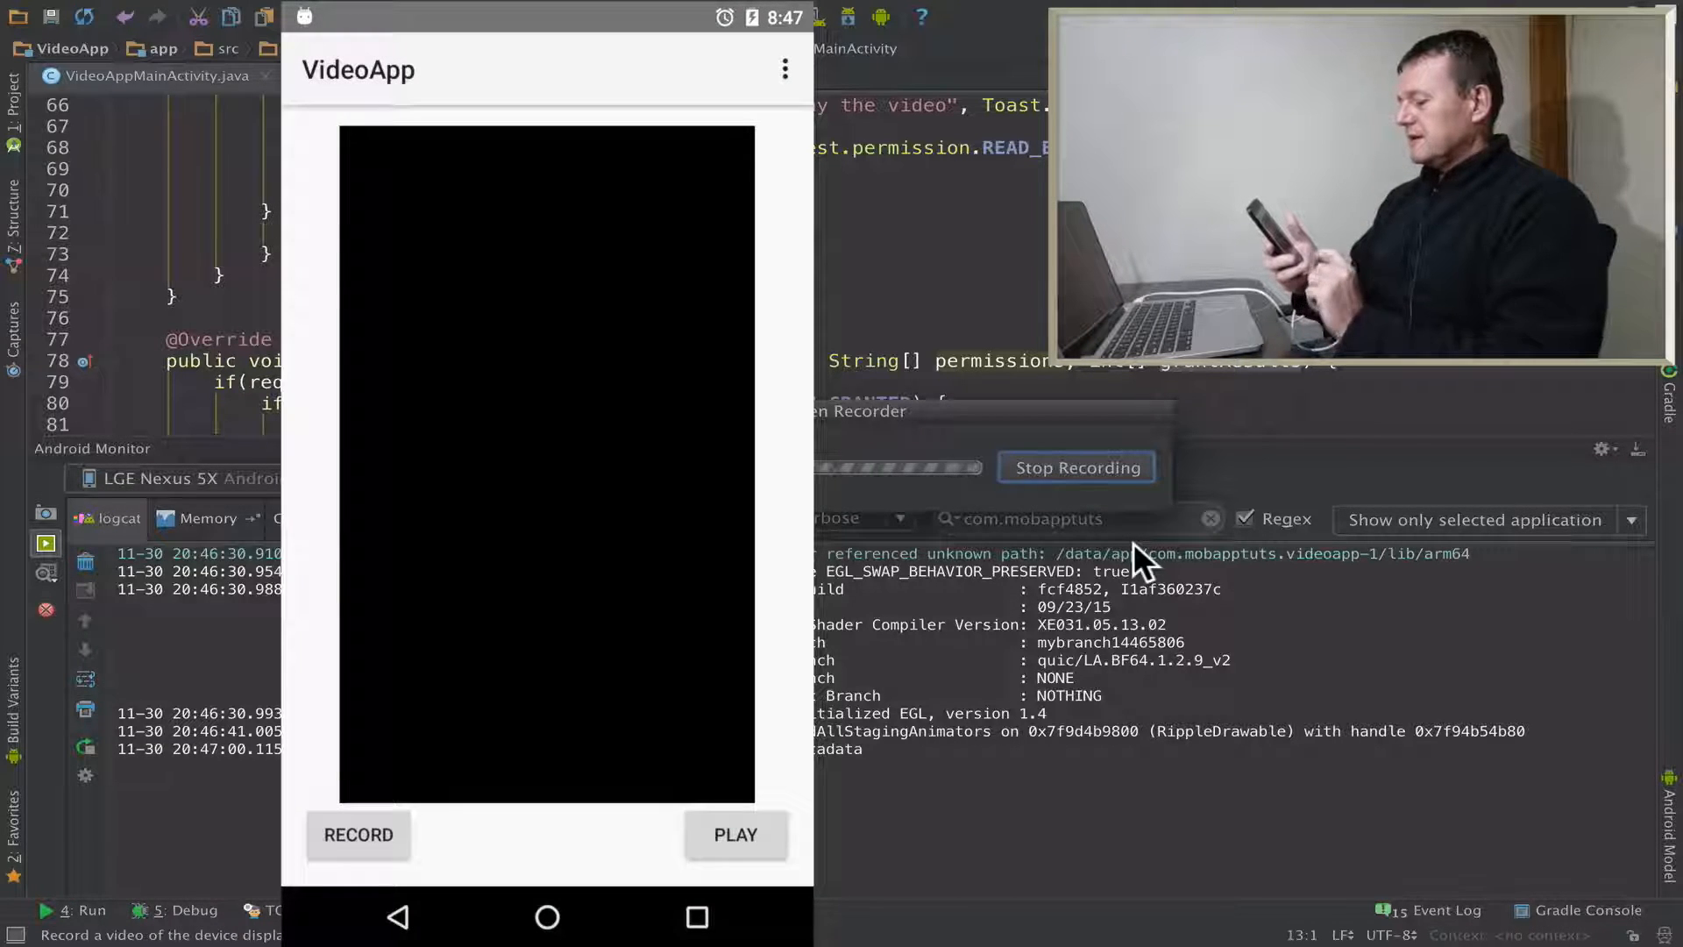
left_click(736, 834)
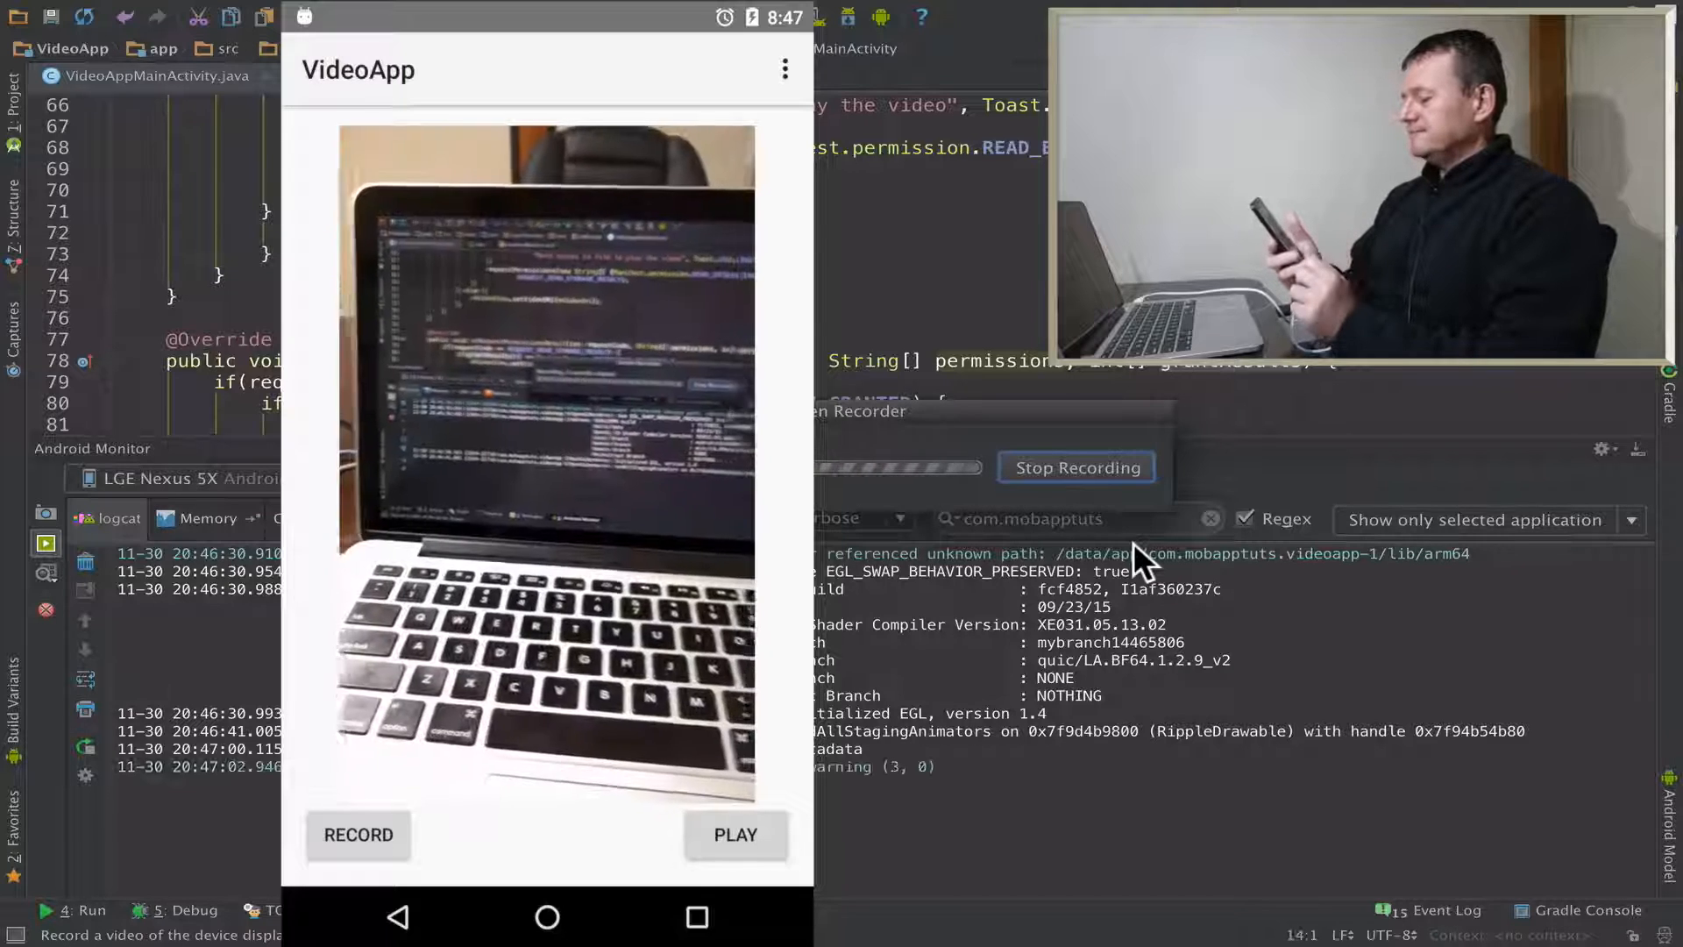